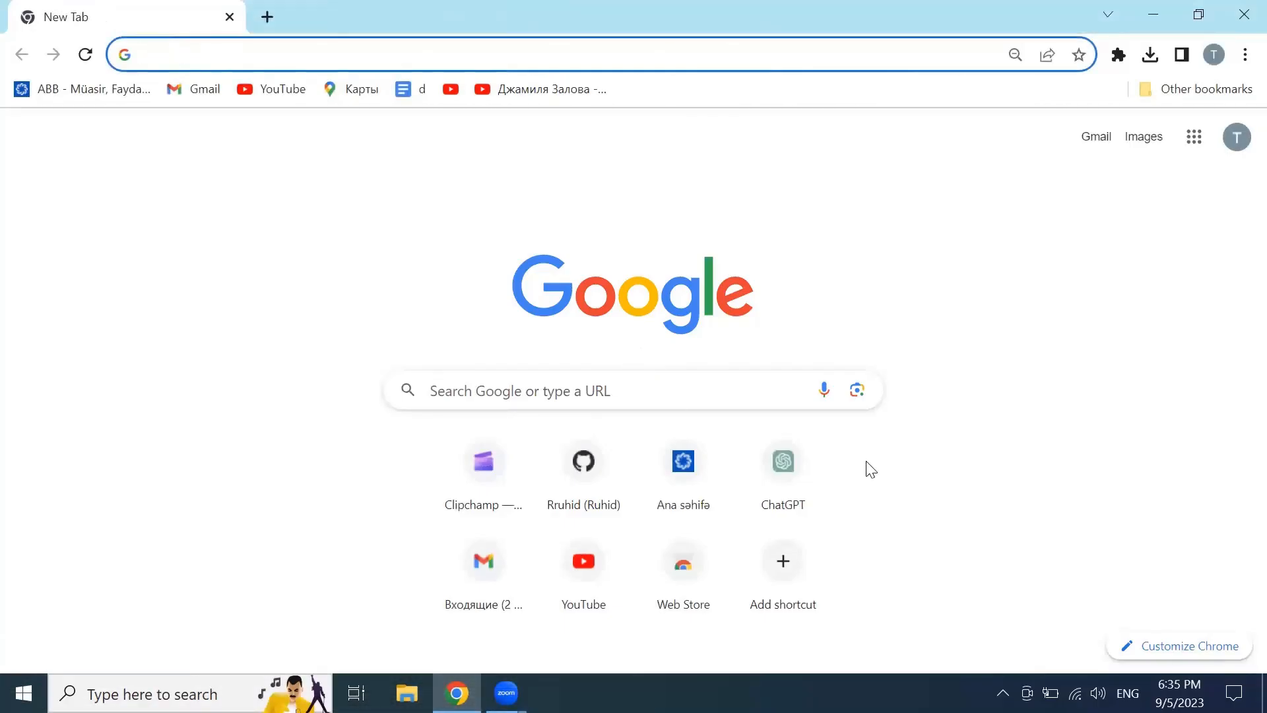
Search Google for 'postgresql download' and open the PostgreSQL Downloads result
left_click(242, 54)
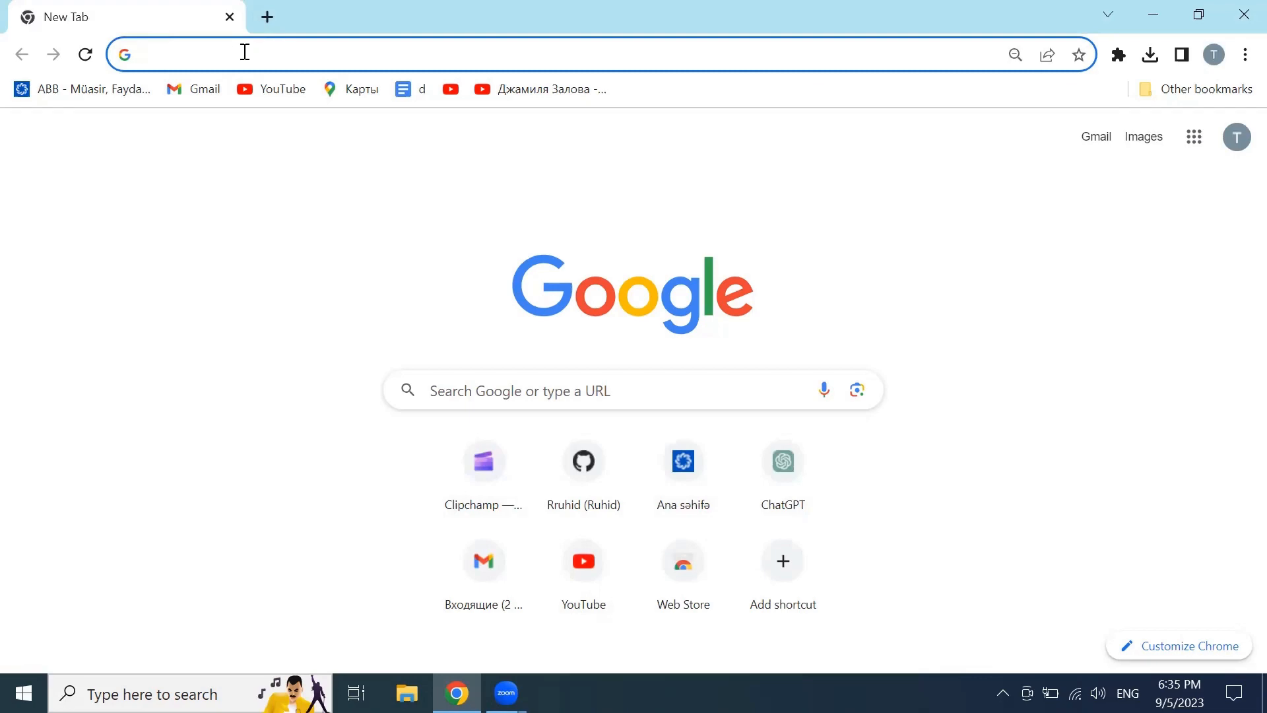
type("postgresql download")
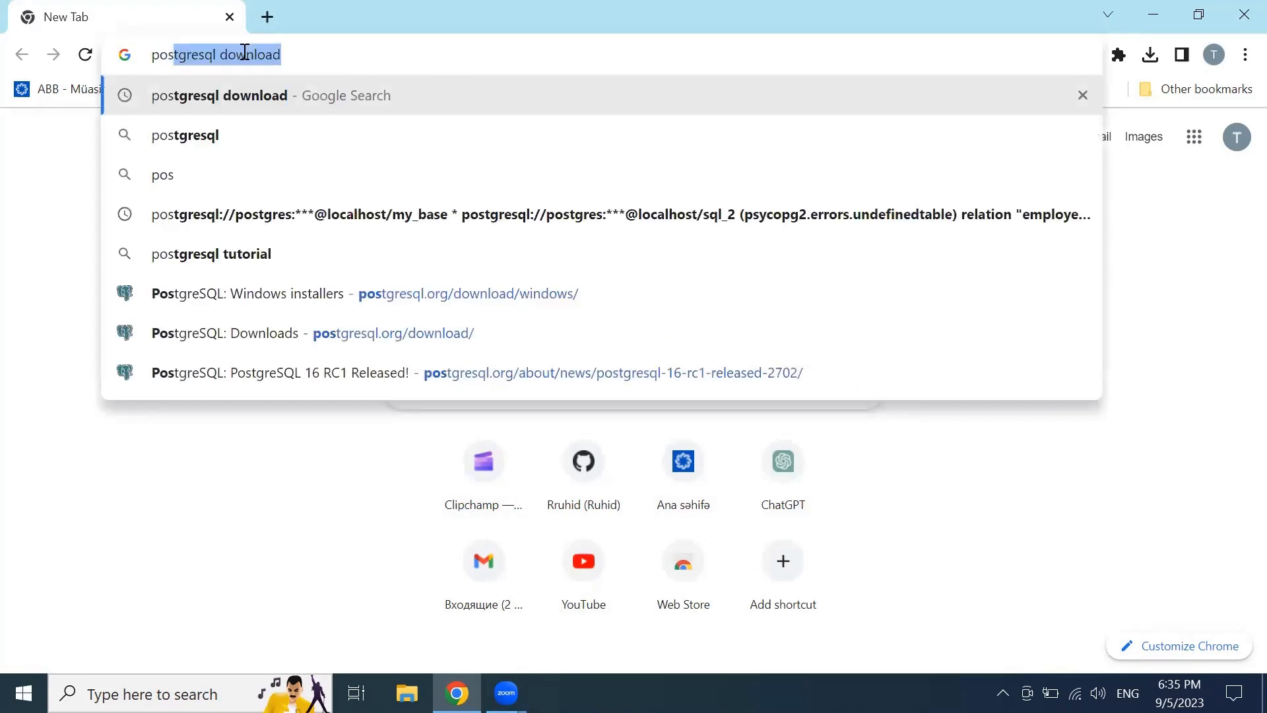
key("Enter")
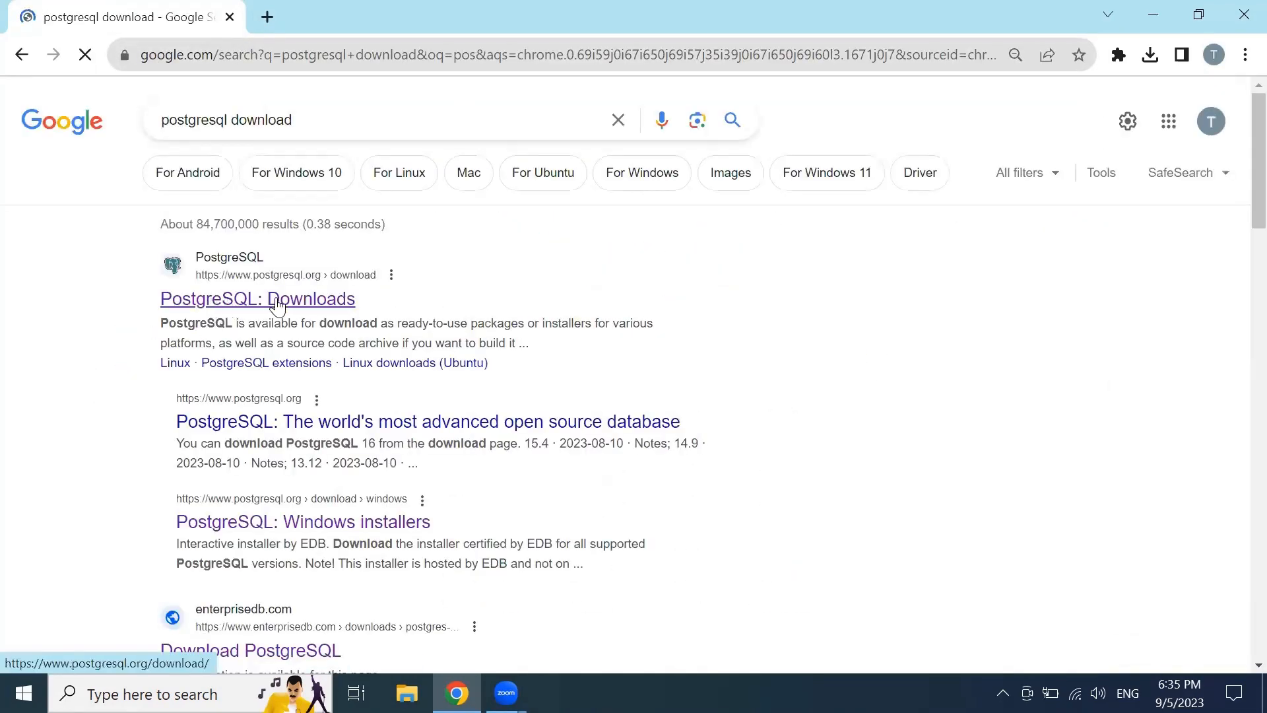
left_click(257, 298)
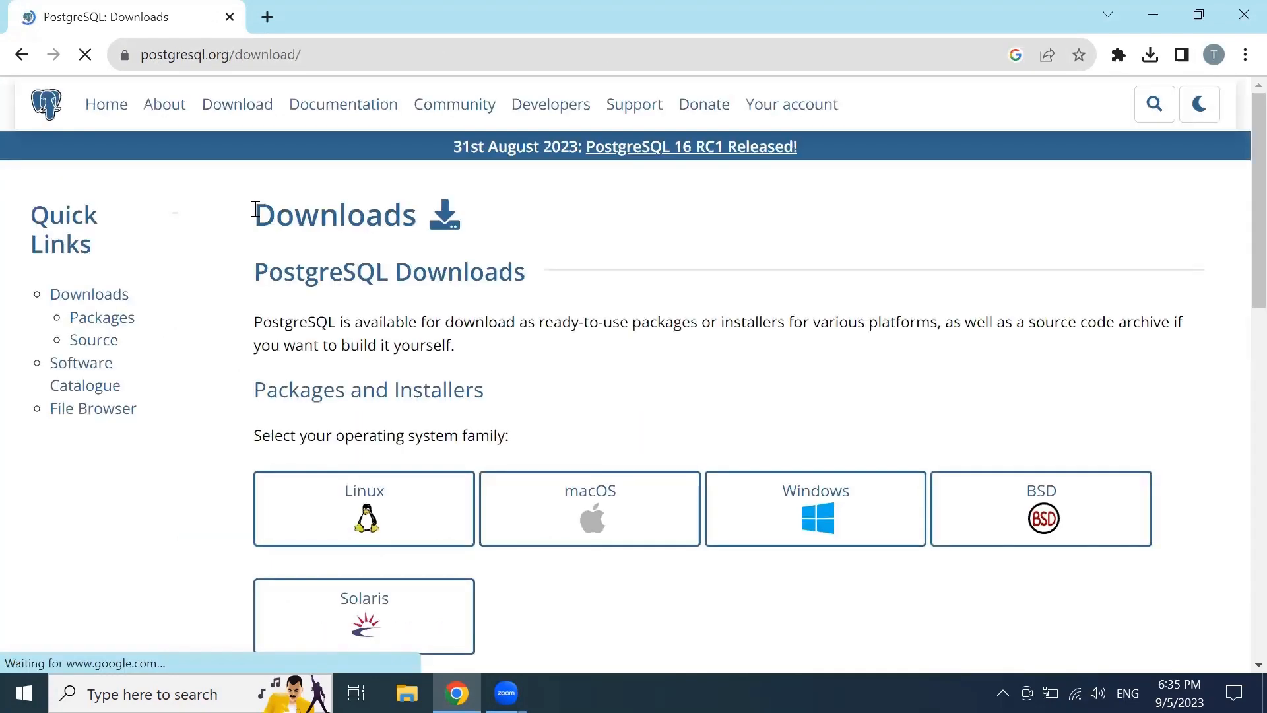
Choose the Windows downloads and browse the Windows installers page
scroll("down", 3)
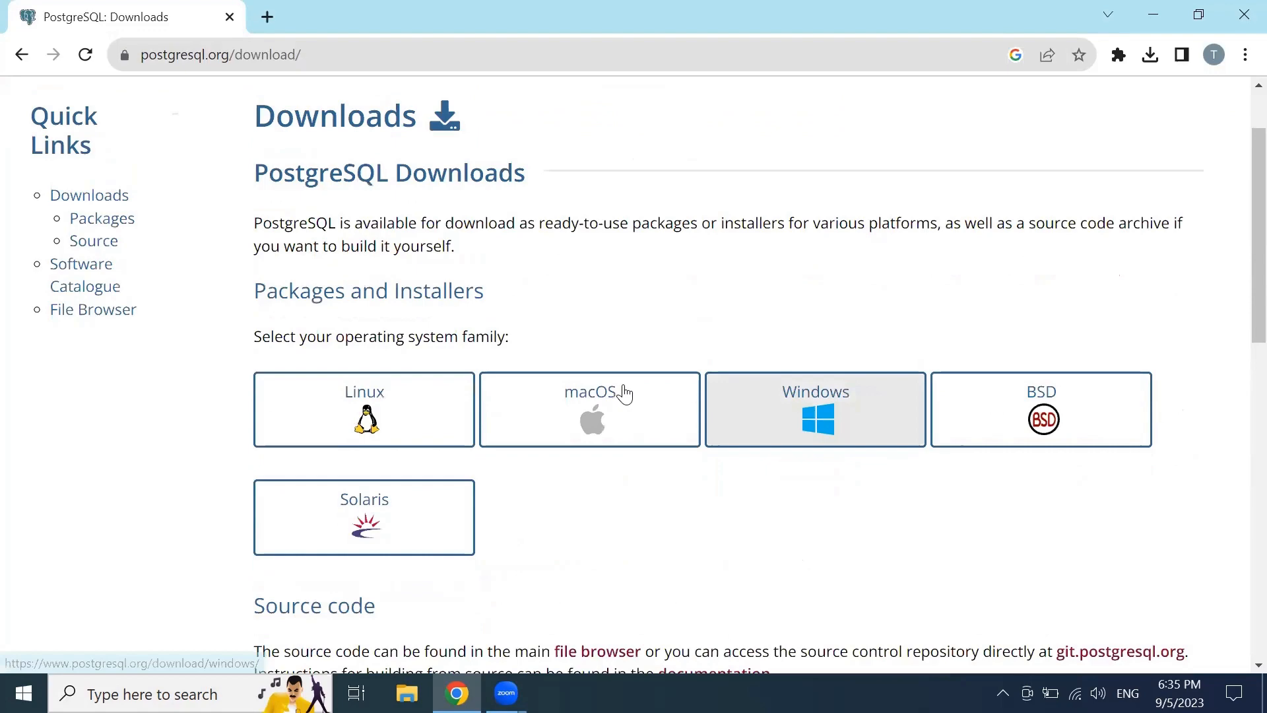
left_click(815, 410)
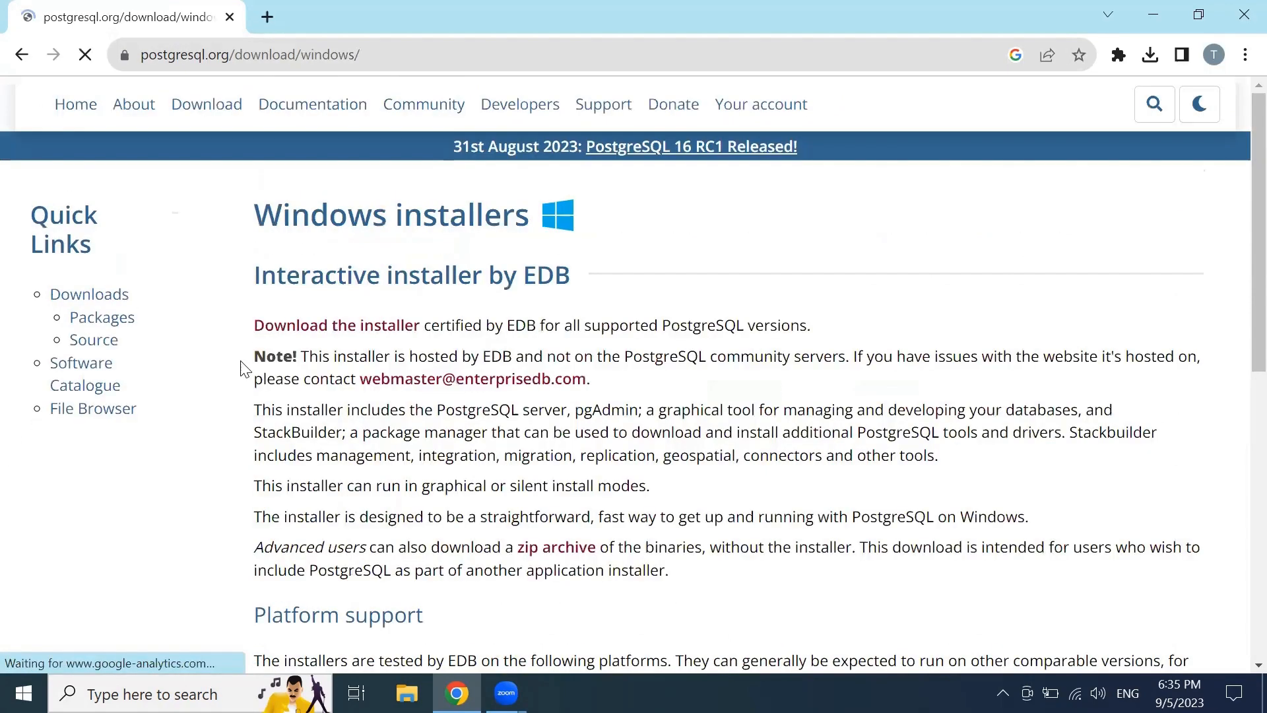
scroll("down", 3)
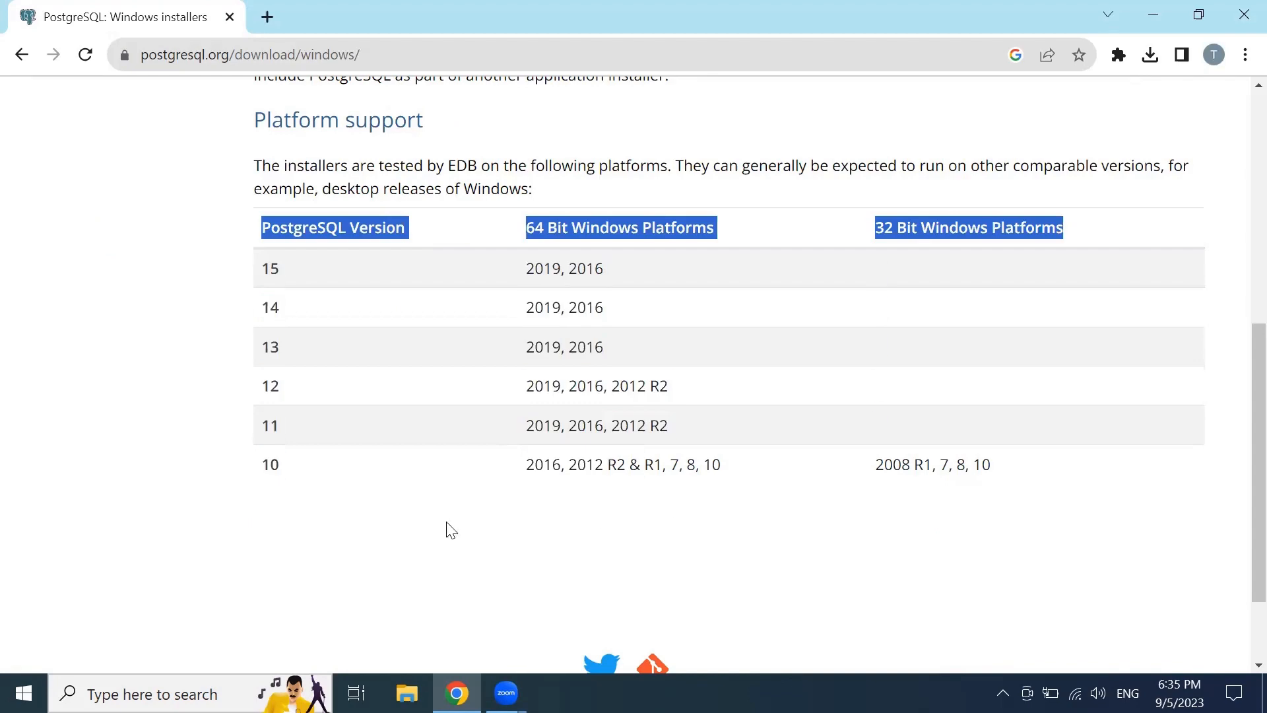
scroll("up", 3)
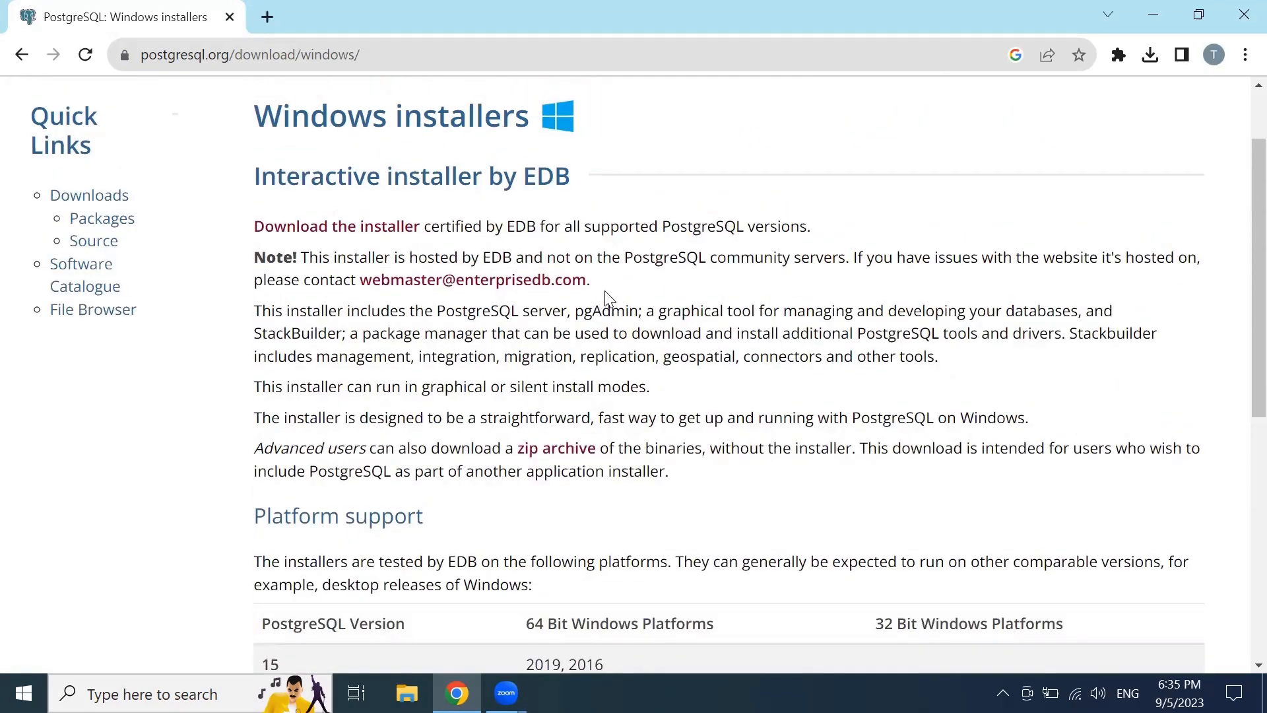
scroll("down", 3)
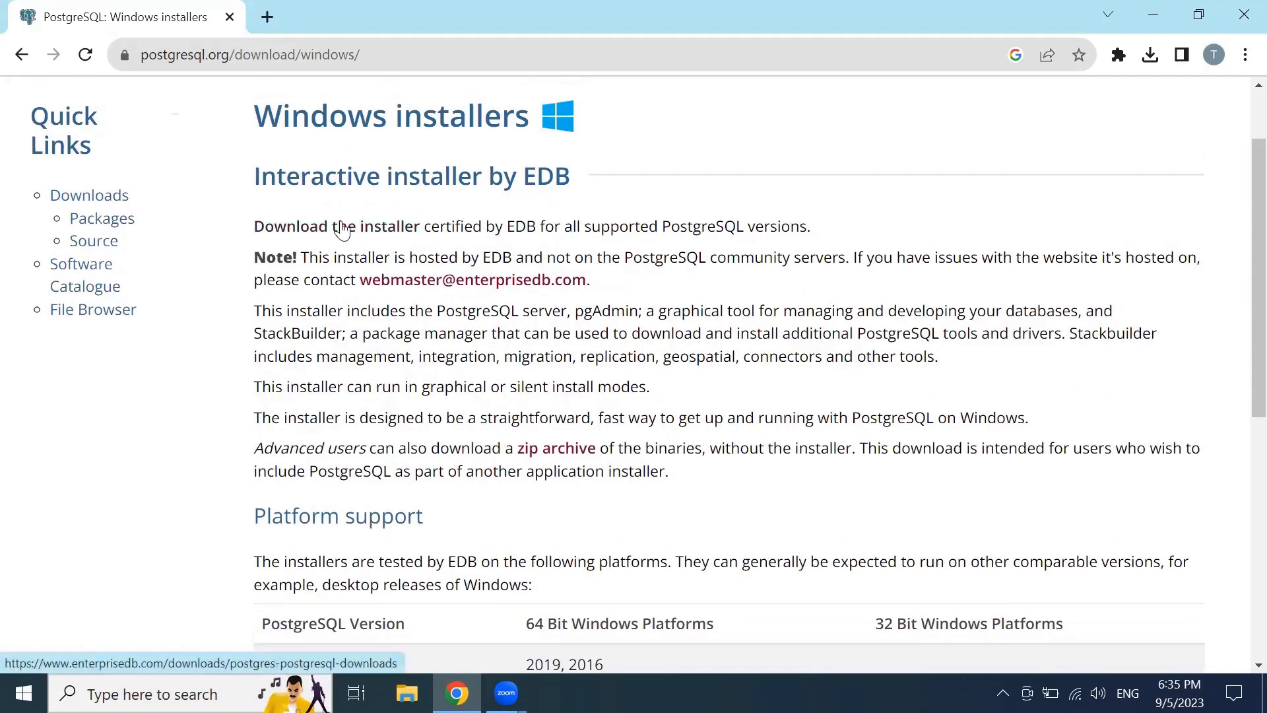
Download the PostgreSQL 16.RC1 Windows x86-64 installer from EDB and view the download
left_click(334, 226)
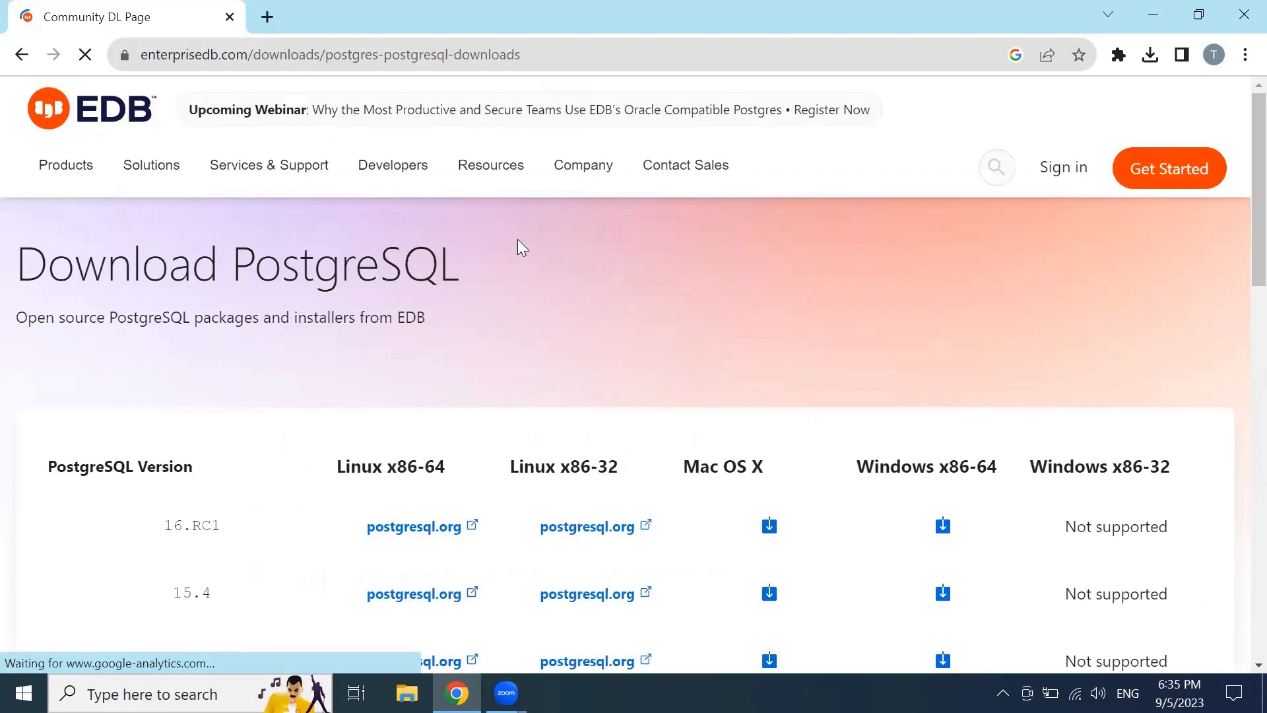
scroll("down", 3)
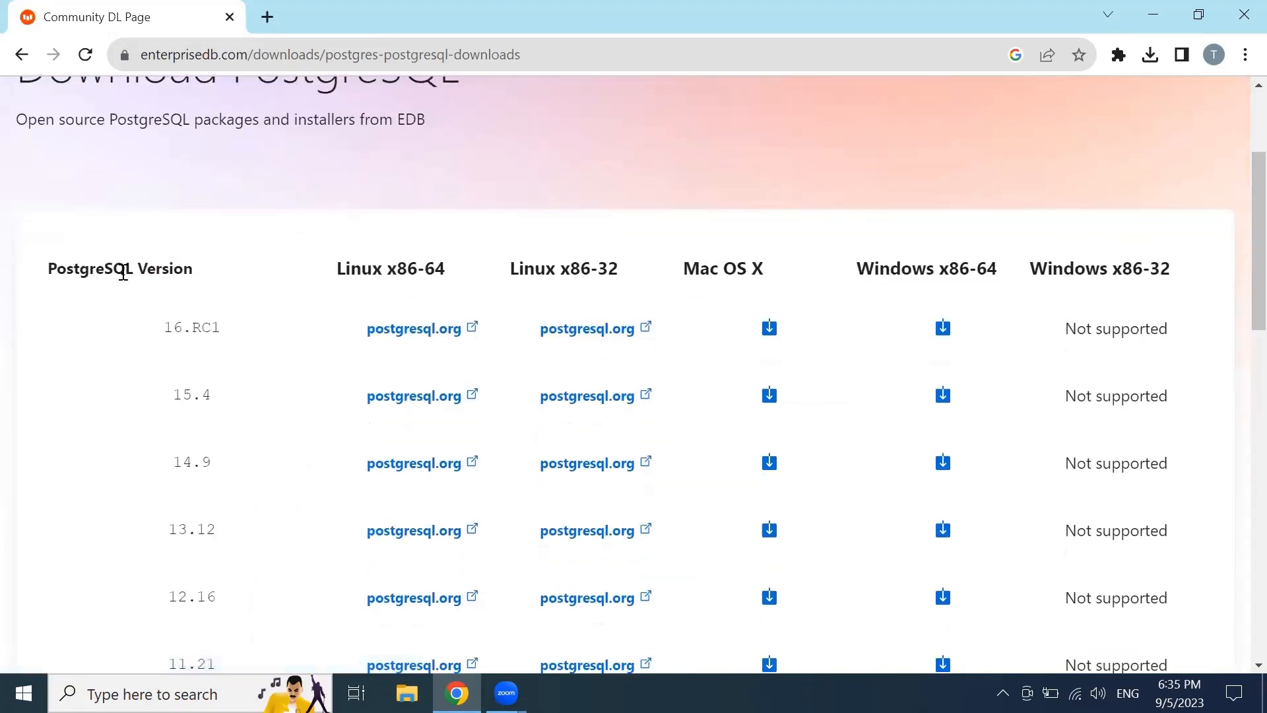
double_click(192, 327)
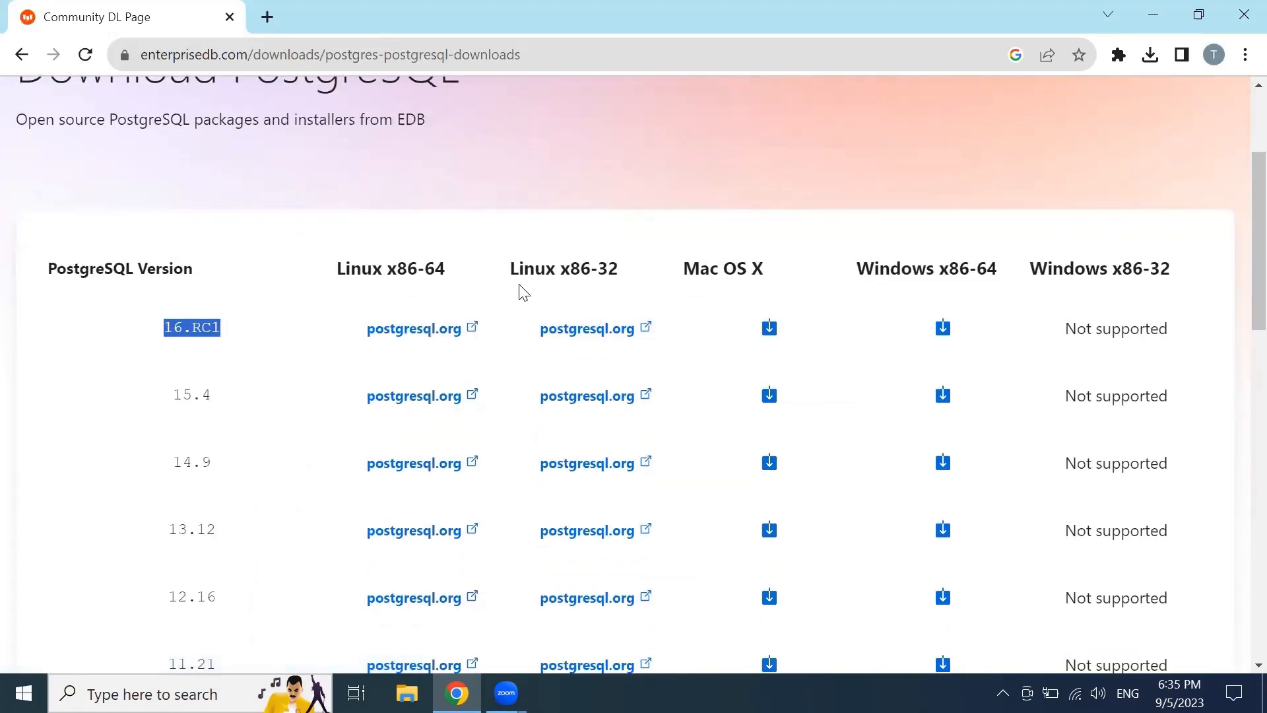
scroll("down", 3)
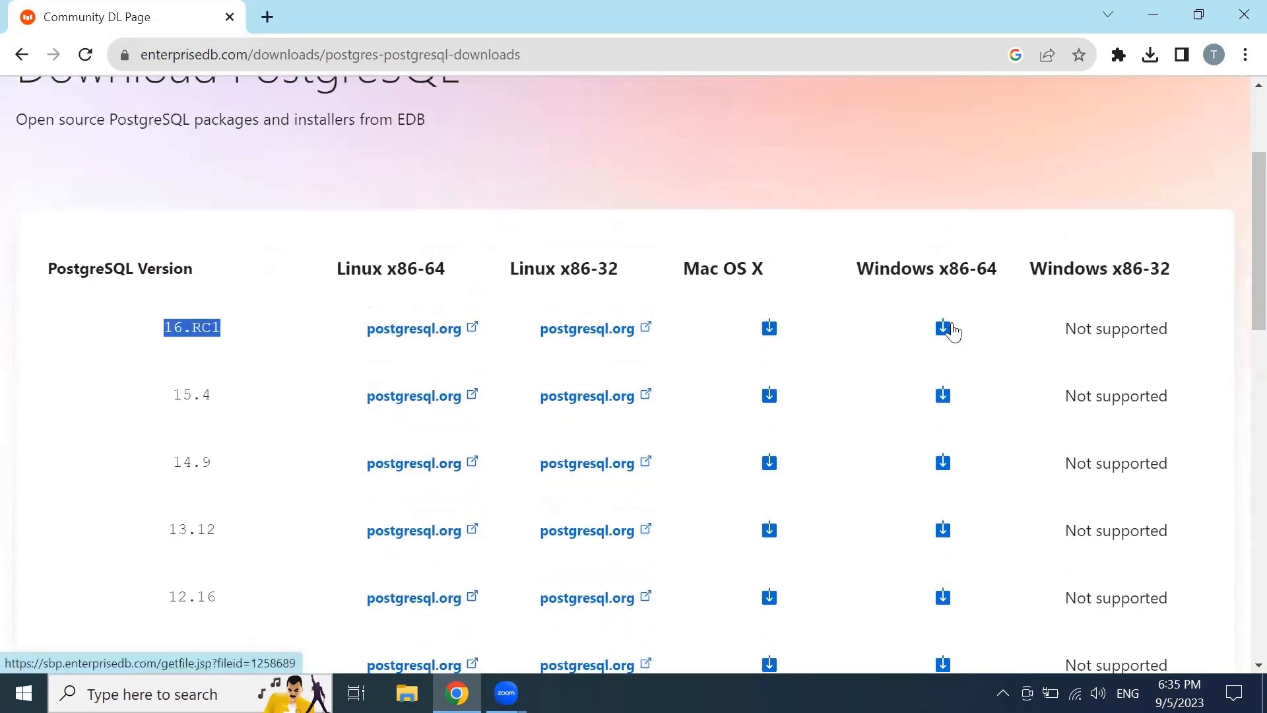
left_click(941, 328)
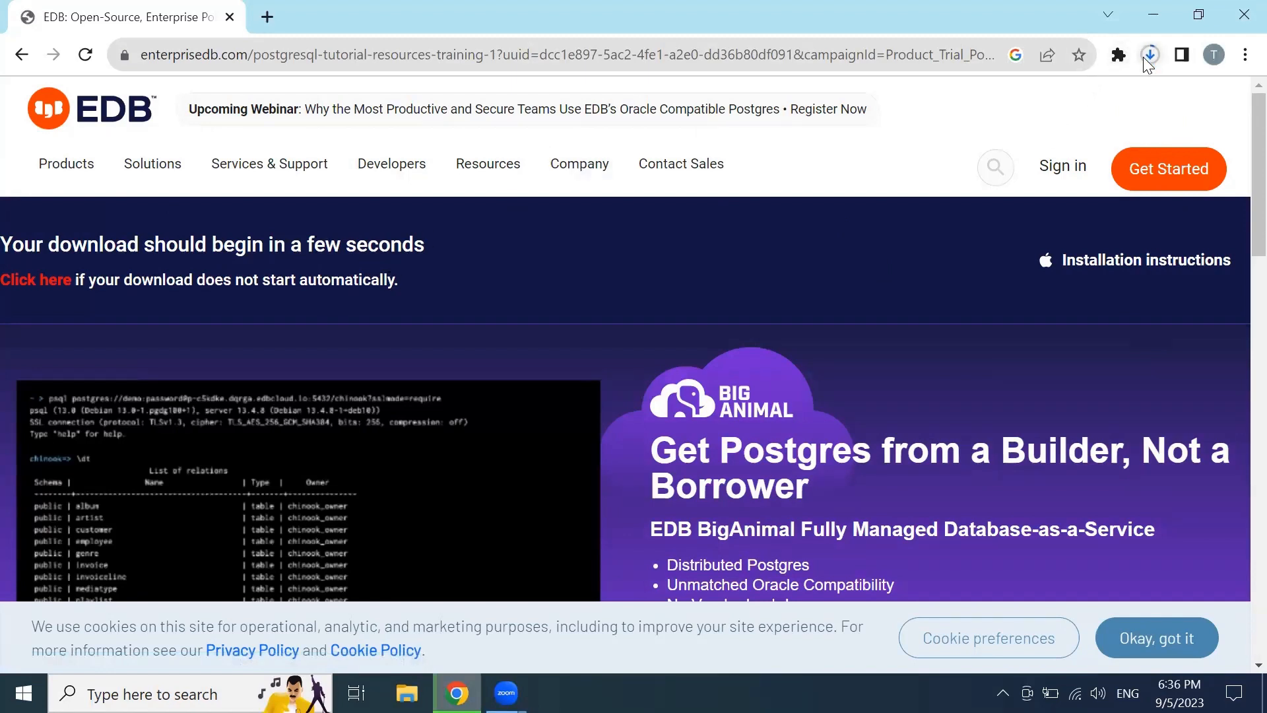
left_click(1148, 55)
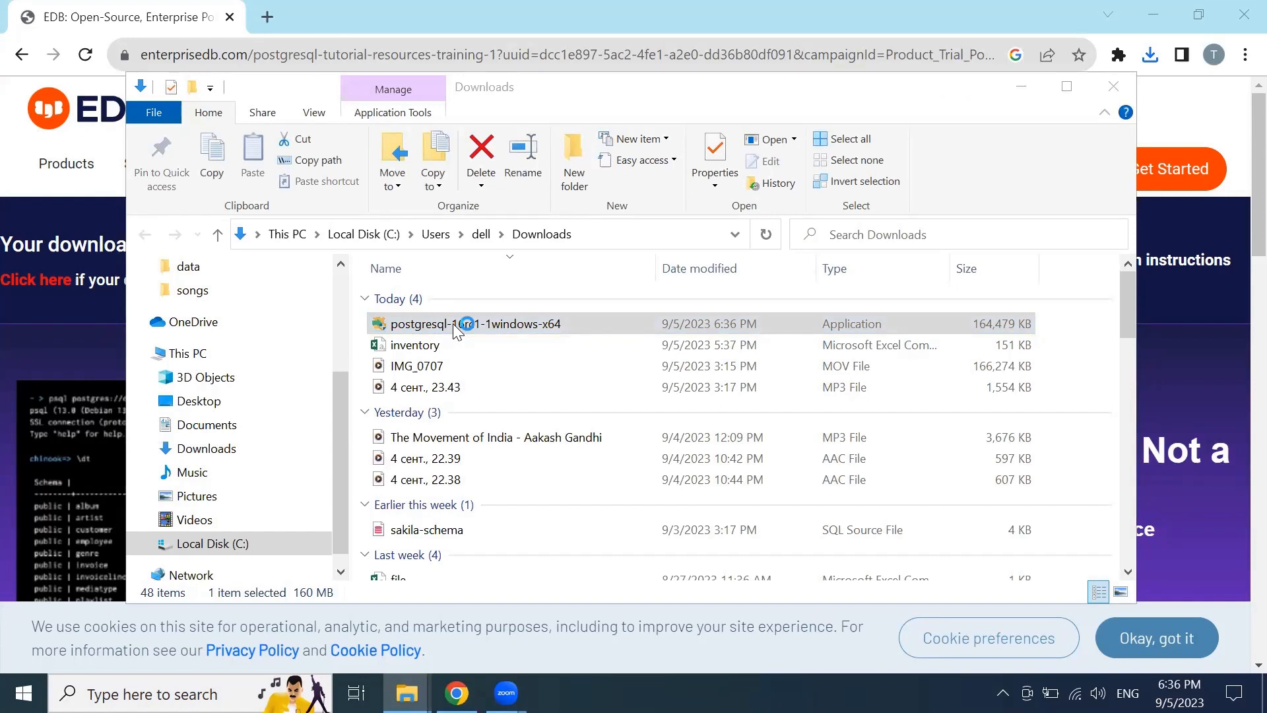
Run postgresql-16rc1-1windows-x64 from the Downloads folder
left_click(465, 324)
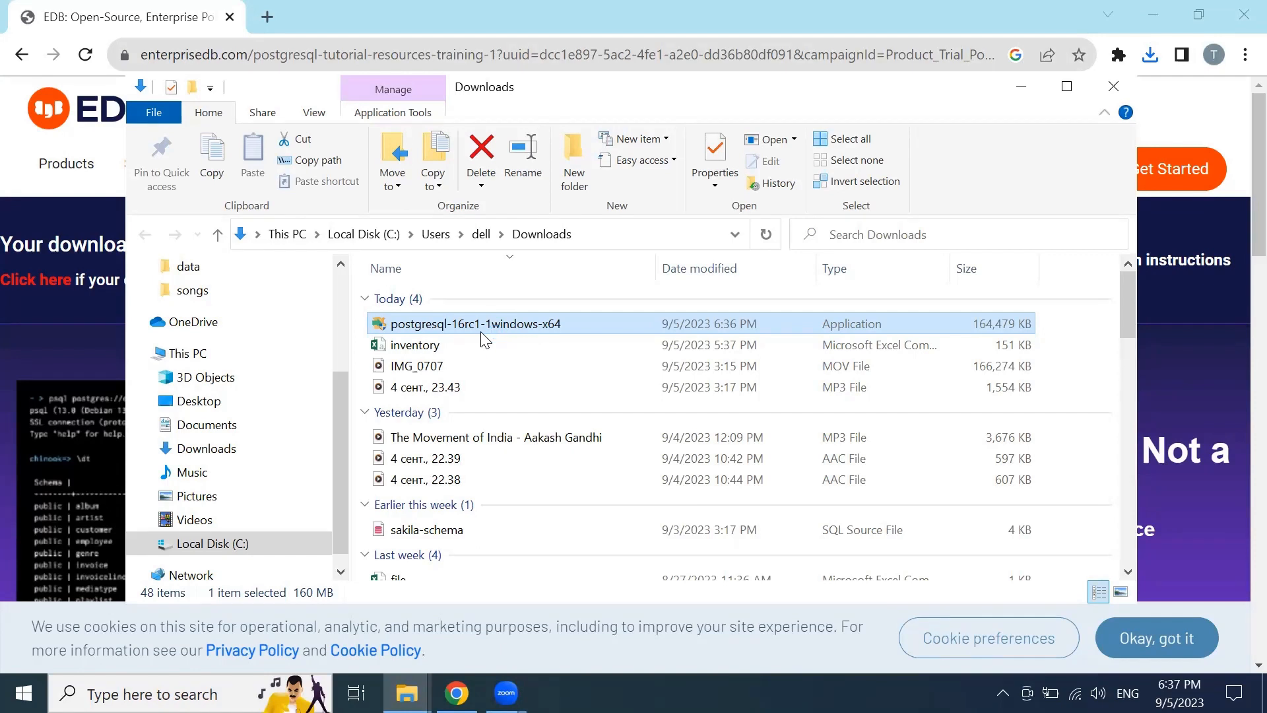
double_click(476, 323)
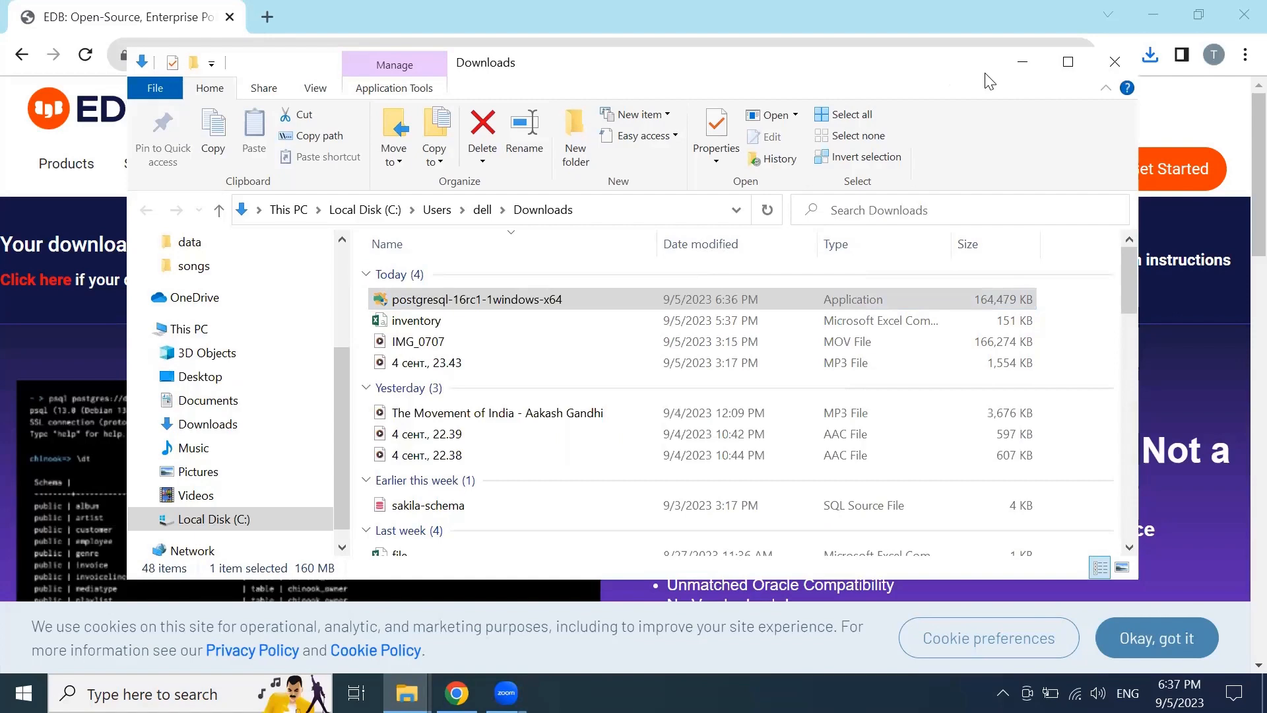
left_click(1112, 62)
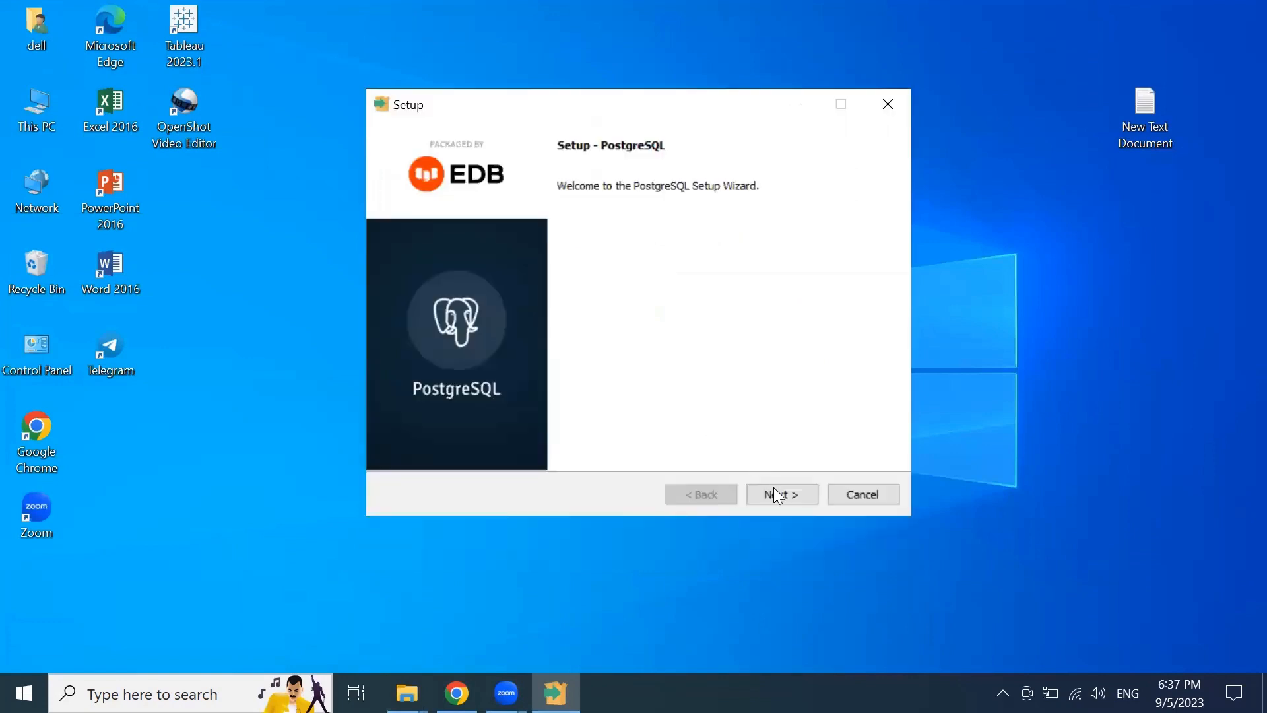
Accept the default installation directory, all components and the default data directory
left_click(781, 493)
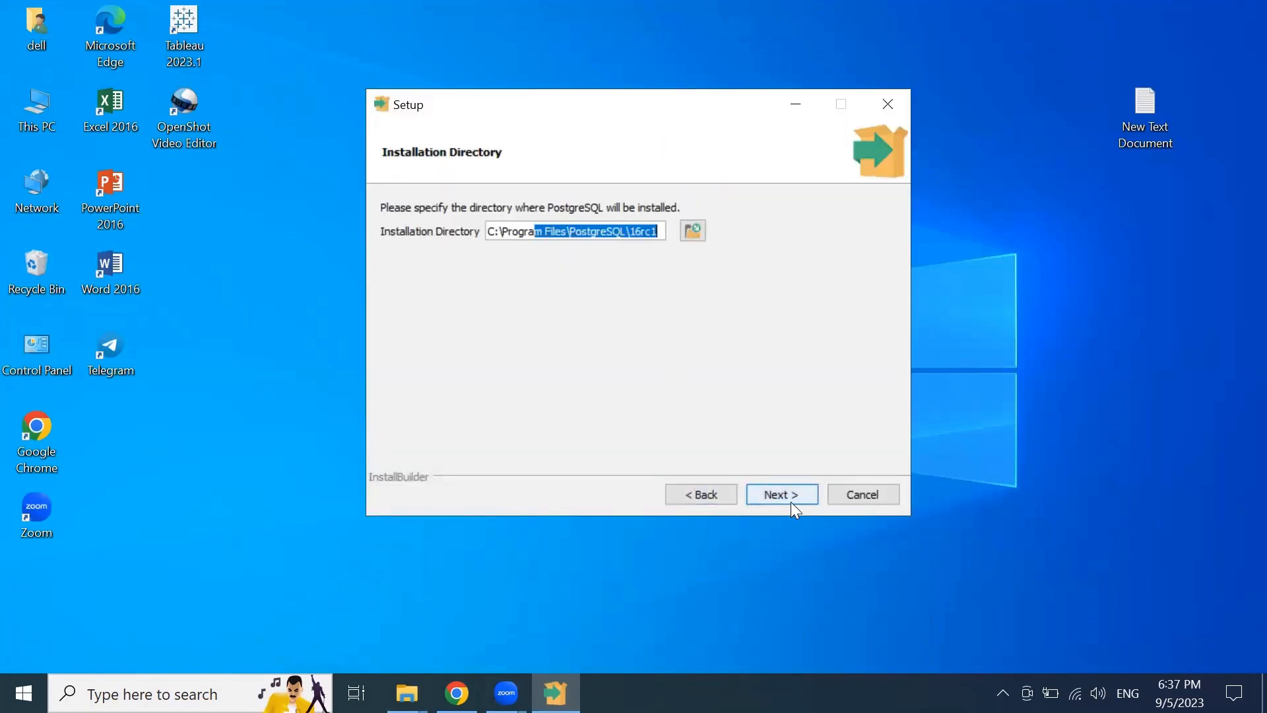
left_click(781, 493)
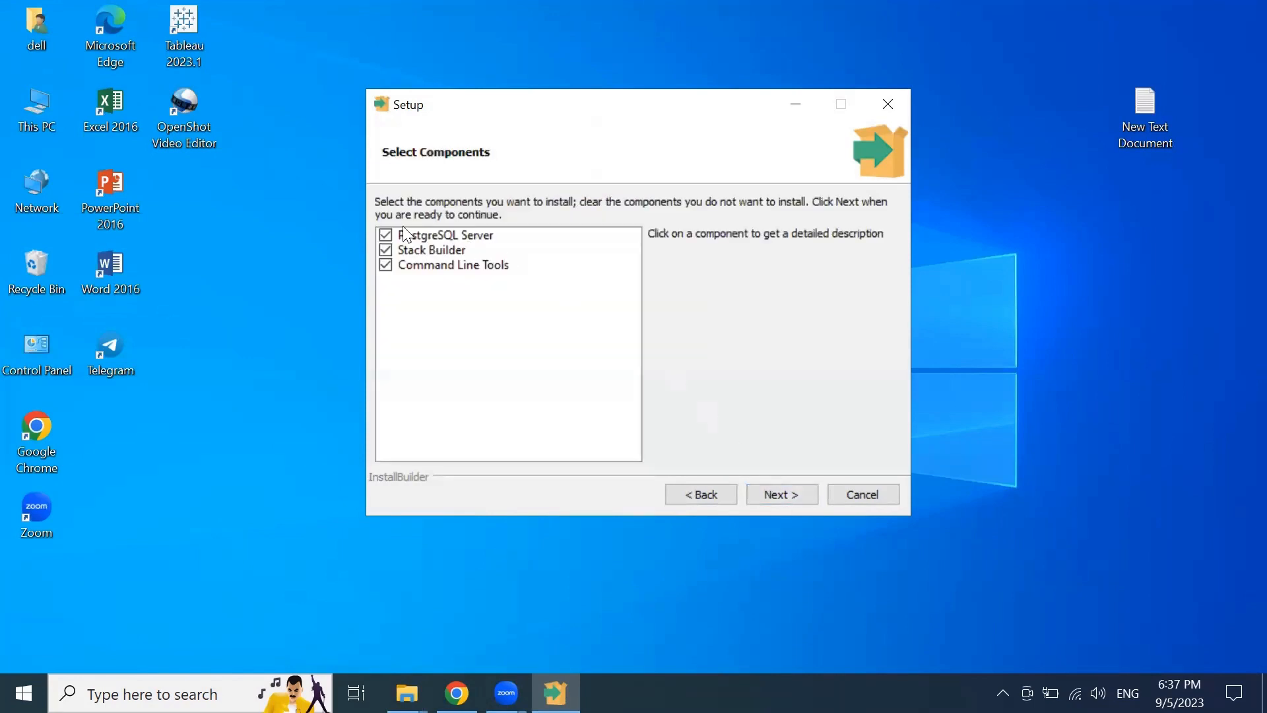
left_click(781, 494)
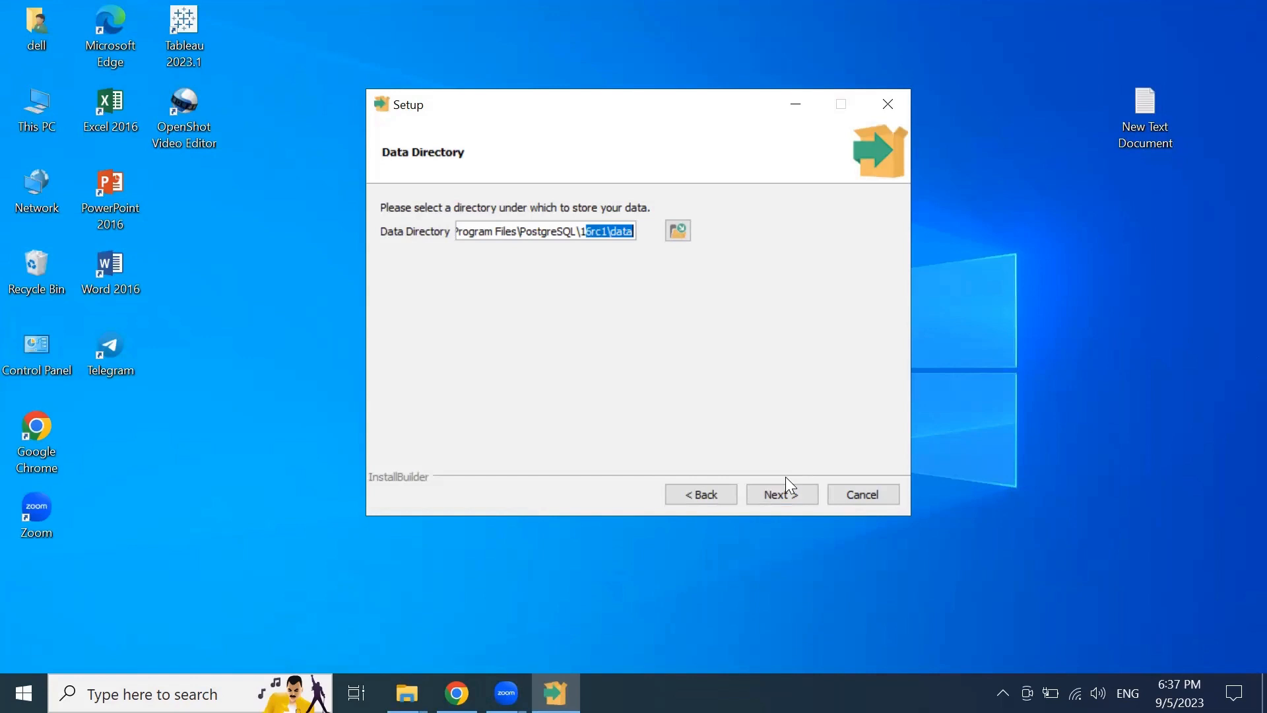
left_click(780, 494)
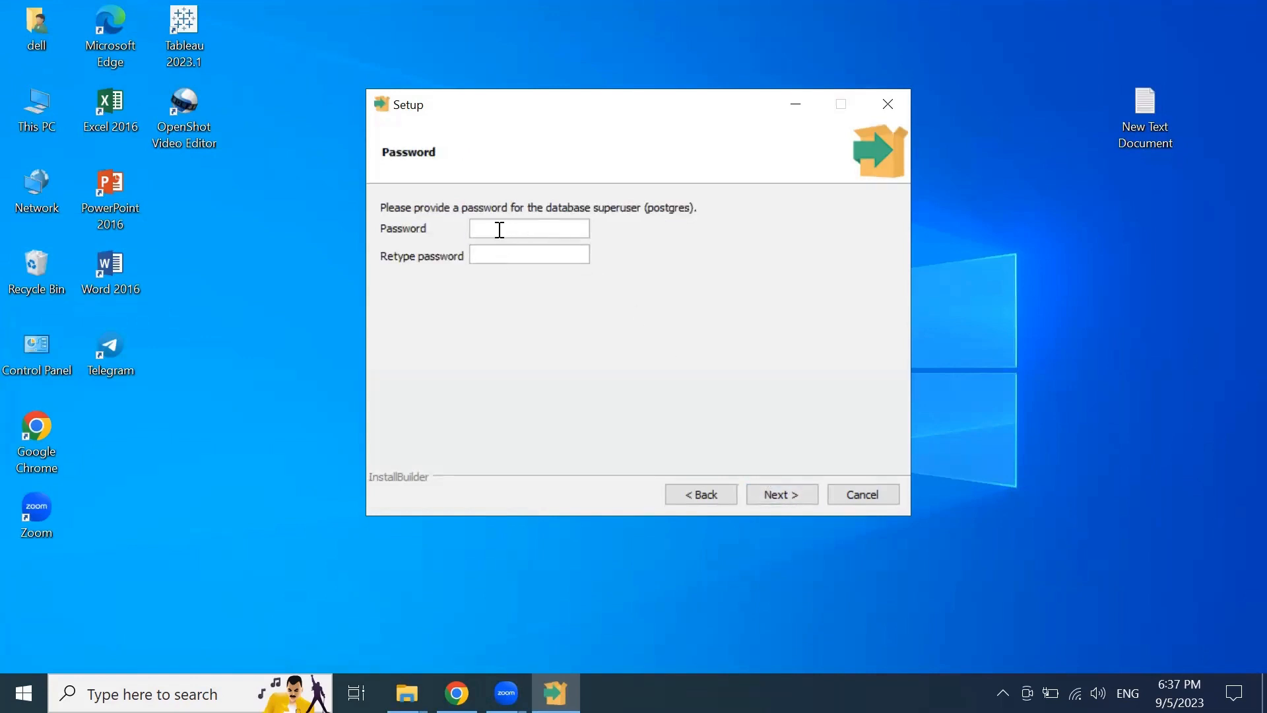
Enter the superuser password and retype it to confirm
type("••")
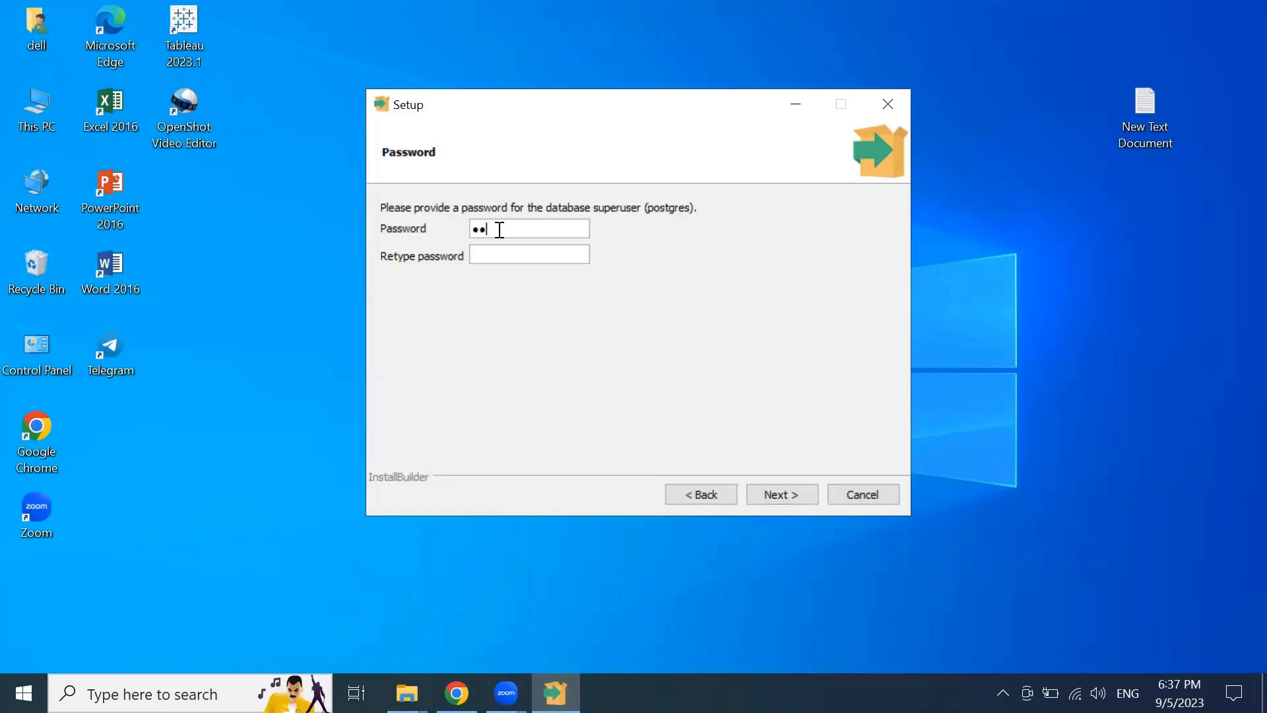
type("••")
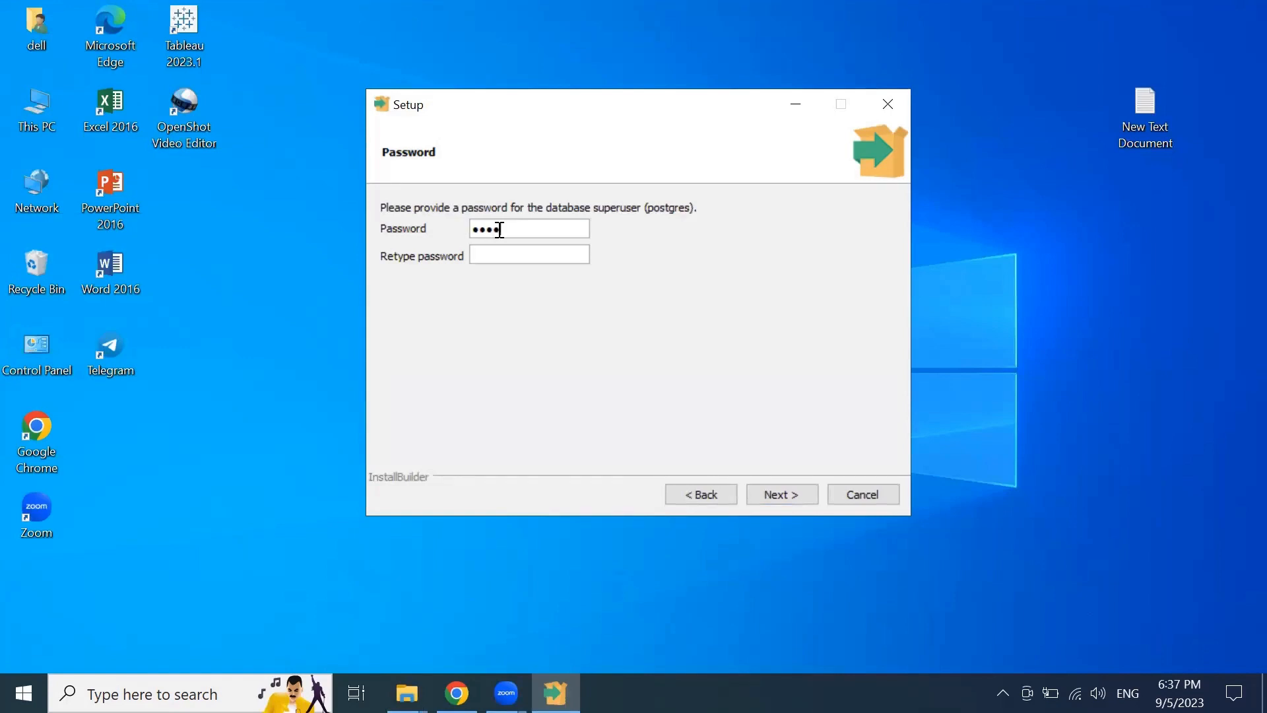
type("••")
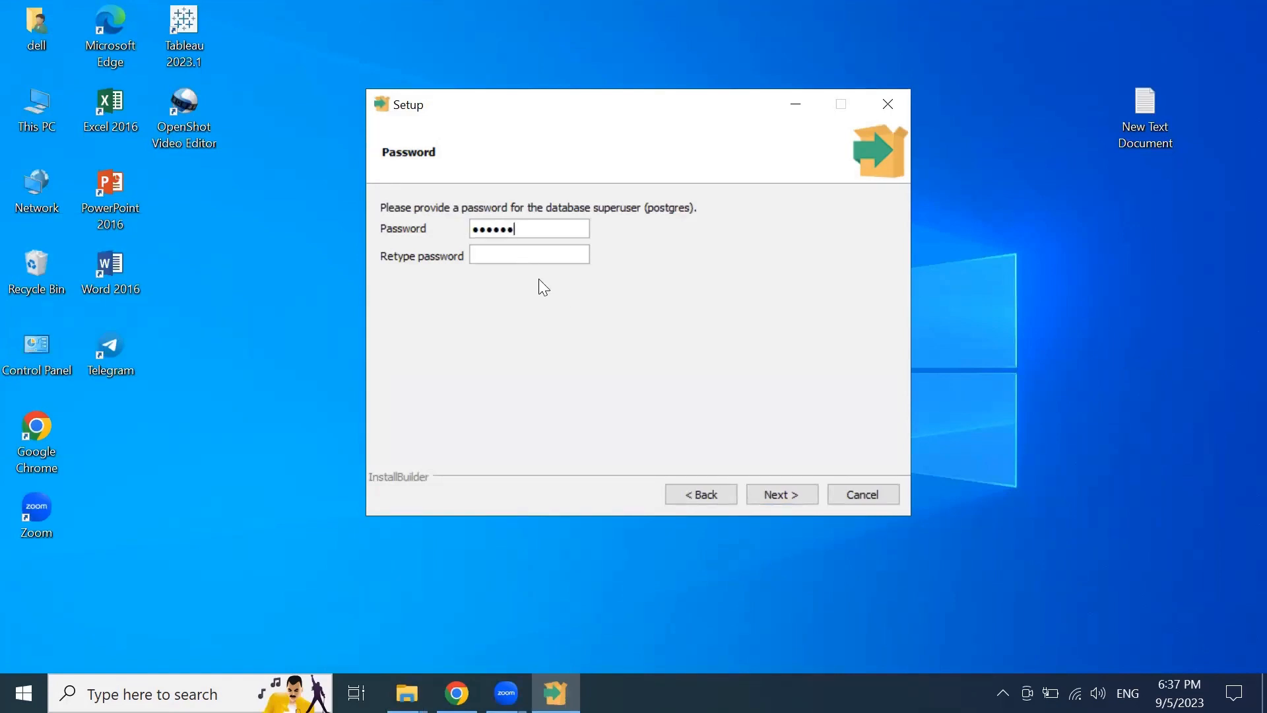
type("••")
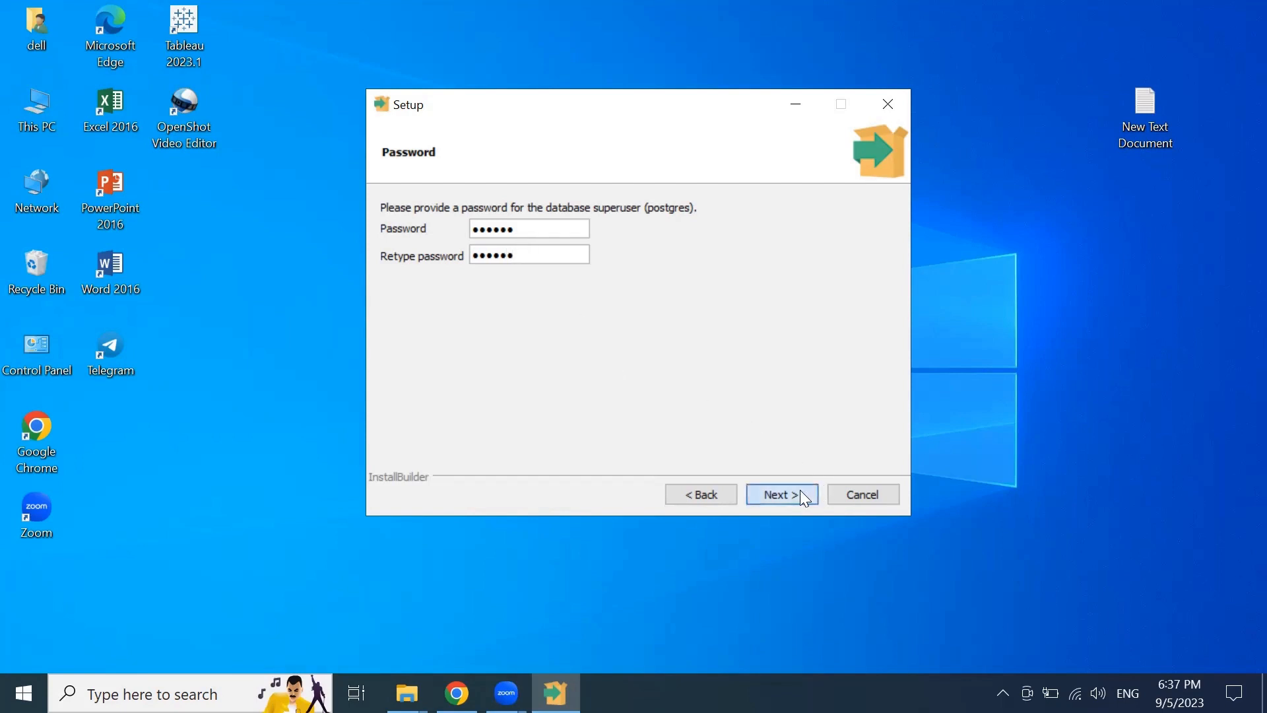
Continue past the password page and note 'Port: 5432' below the GitHub link
left_click(780, 493)
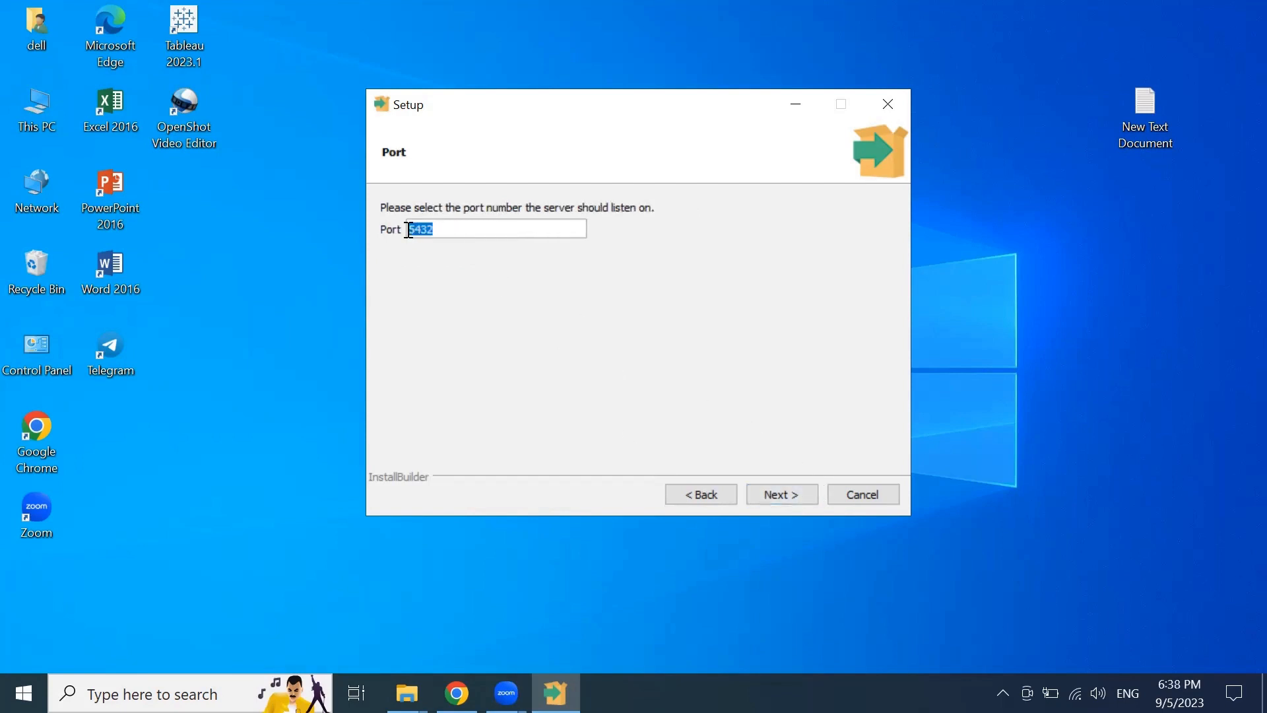
mouse_move(532, 284)
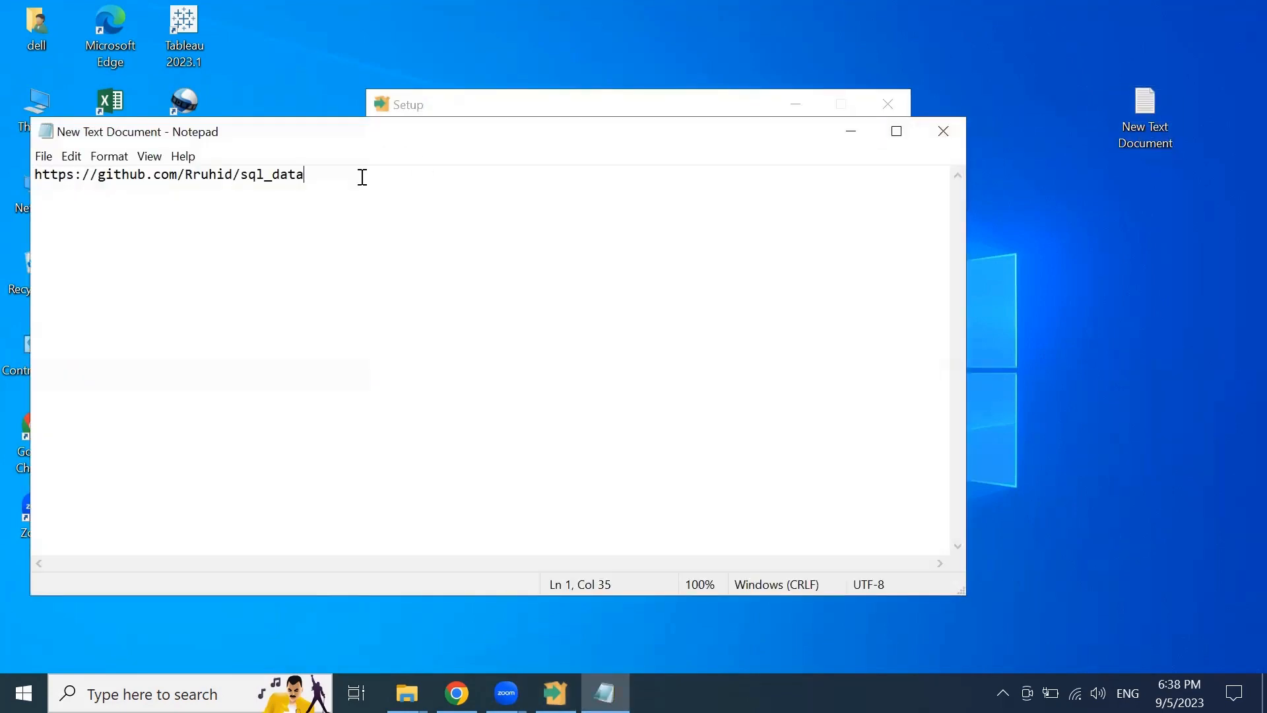
key("enter")
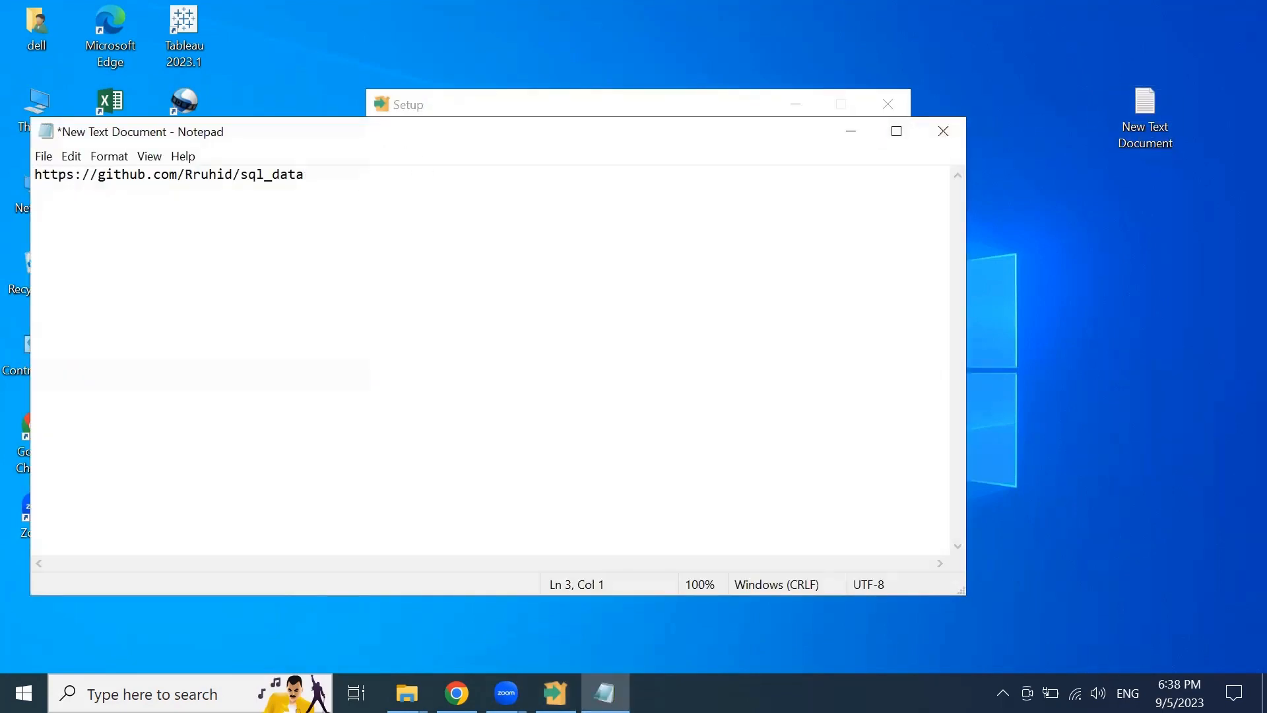
type("Port:")
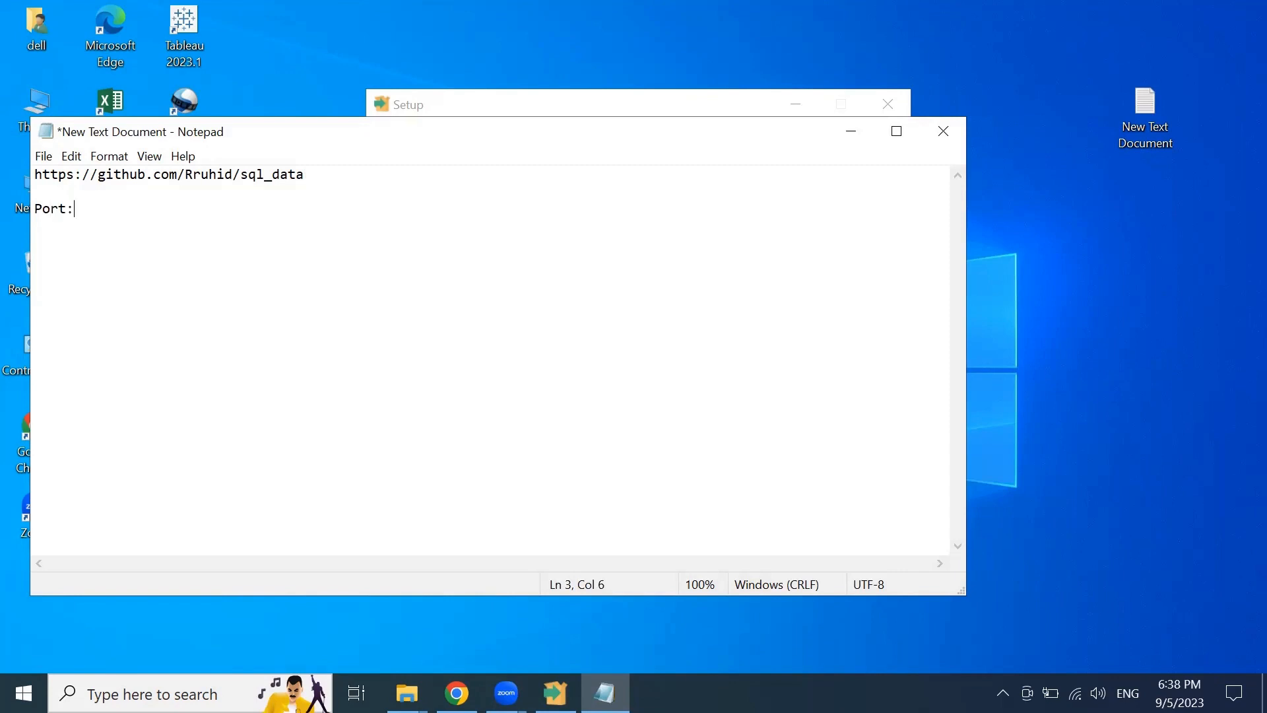
type("5432")
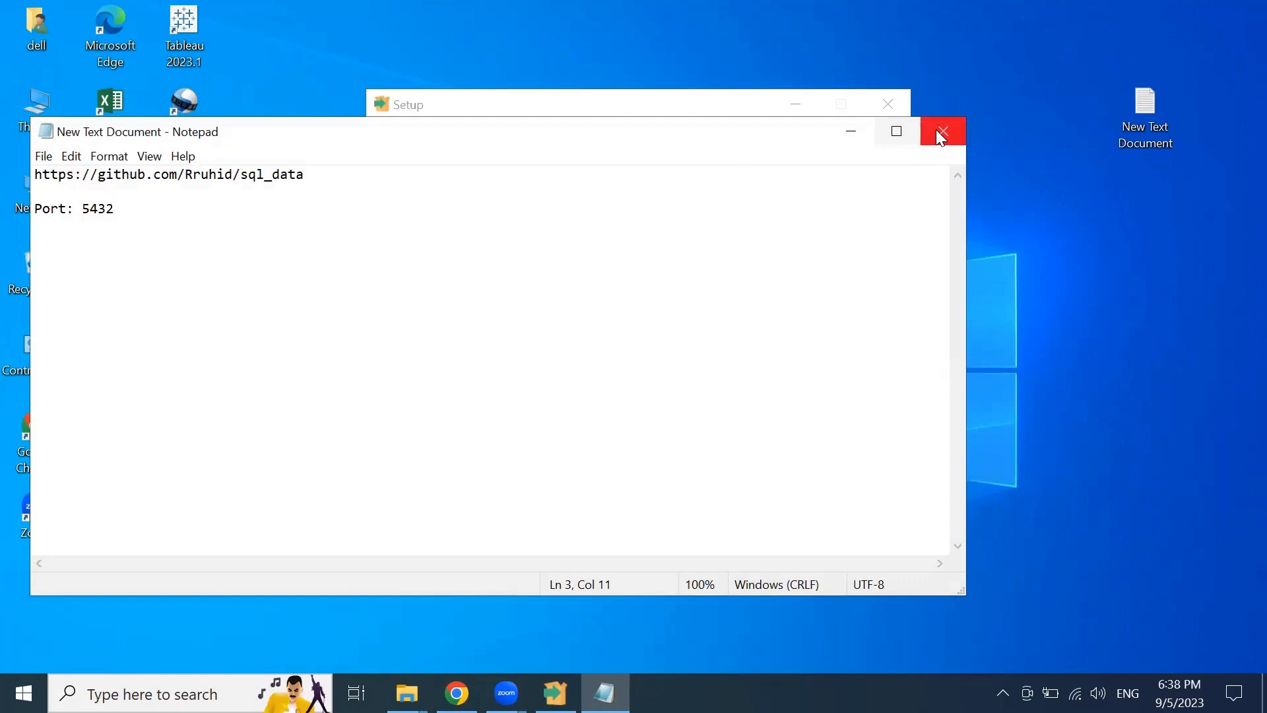
Close Notepad, keep the default locale, and accept the summary to install PostgreSQL
left_click(942, 130)
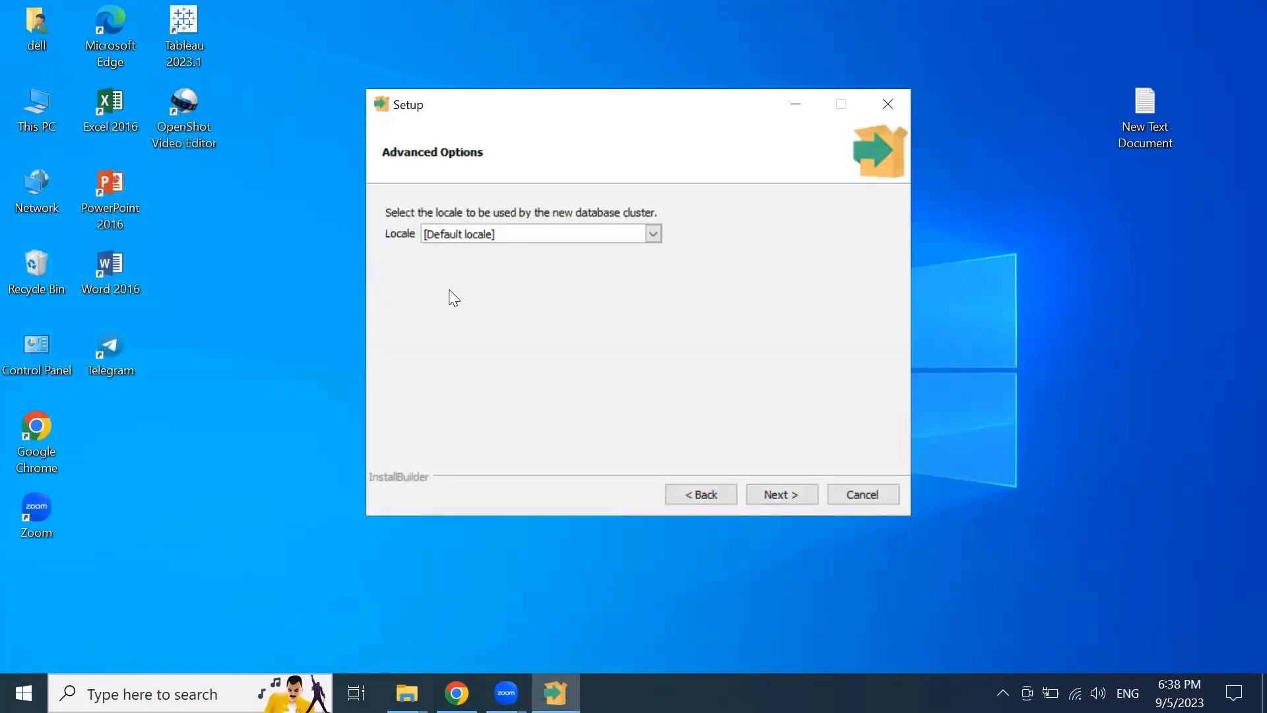
left_click(537, 234)
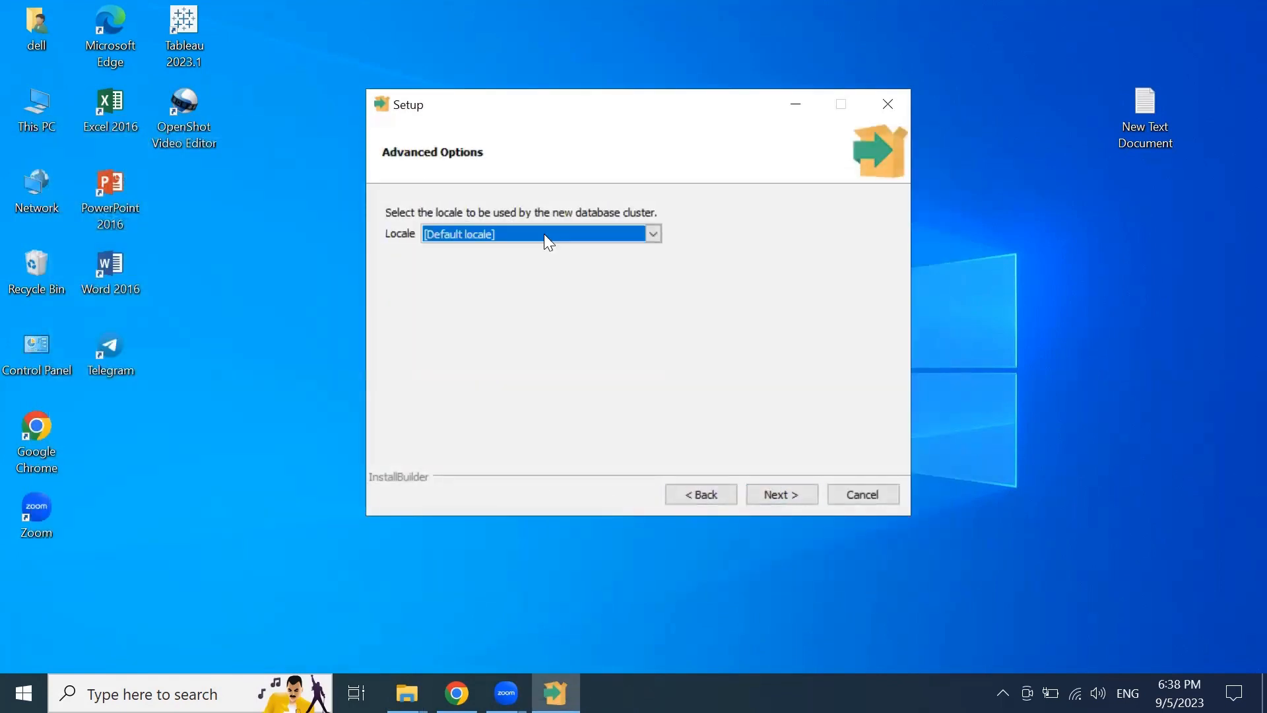
left_click(780, 494)
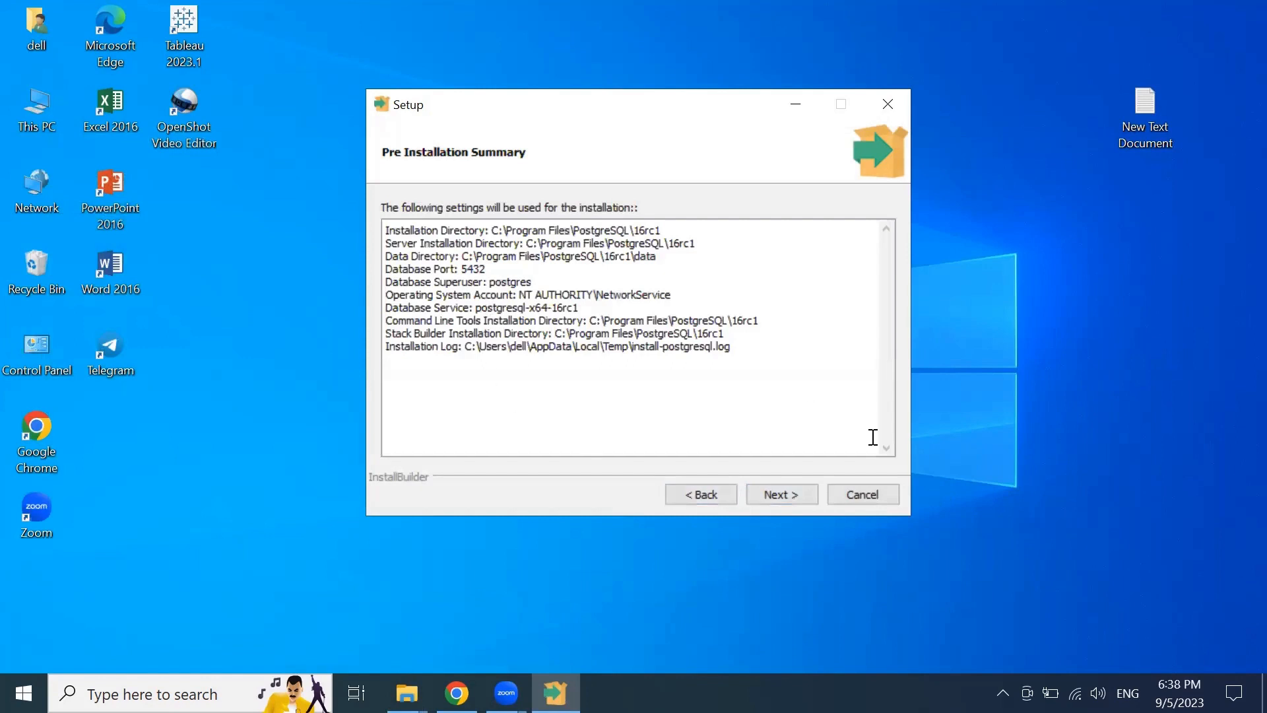
left_click(780, 494)
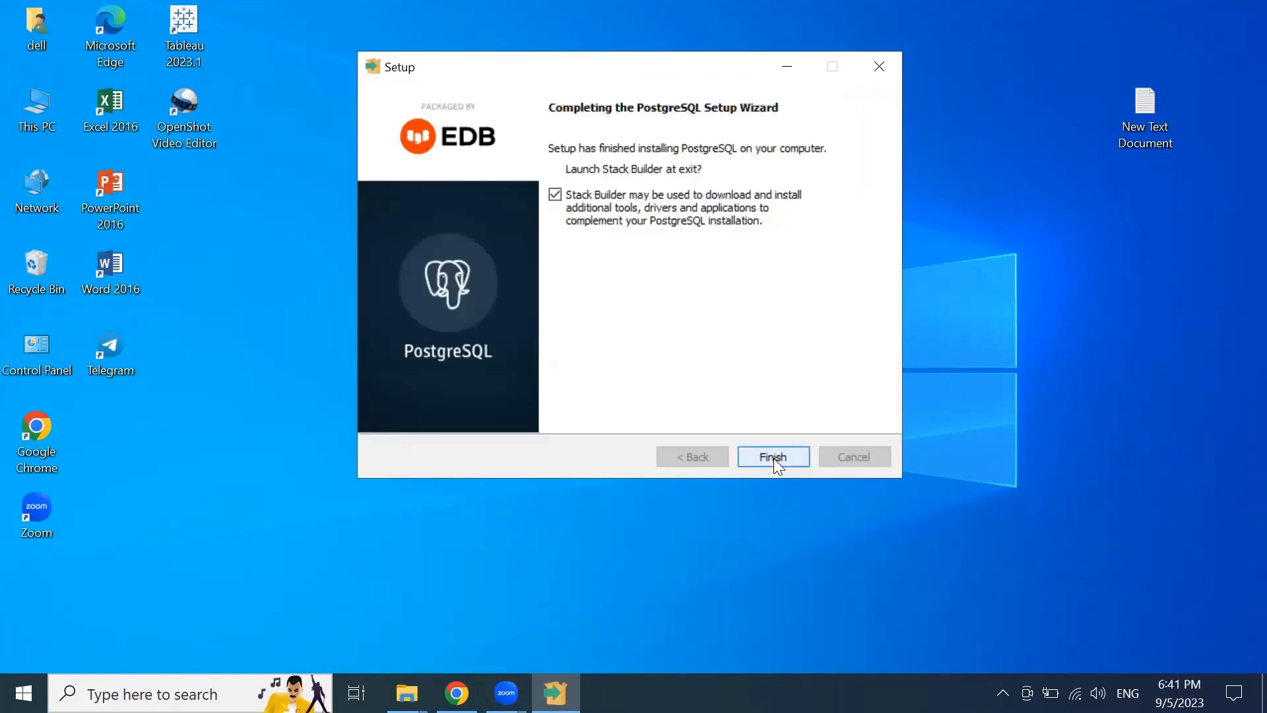
Finish setup with Stack Builder launching, then cancel and confirm exiting Stack Builder
left_click(770, 457)
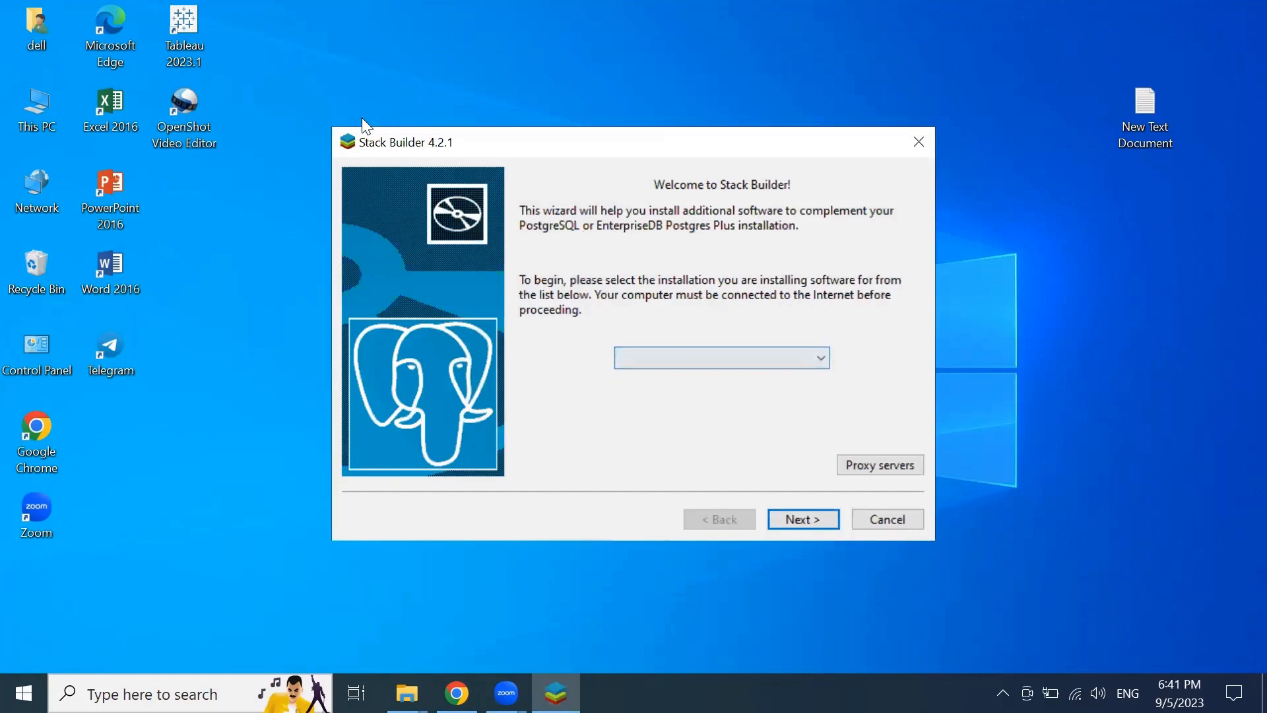
mouse_move(886, 518)
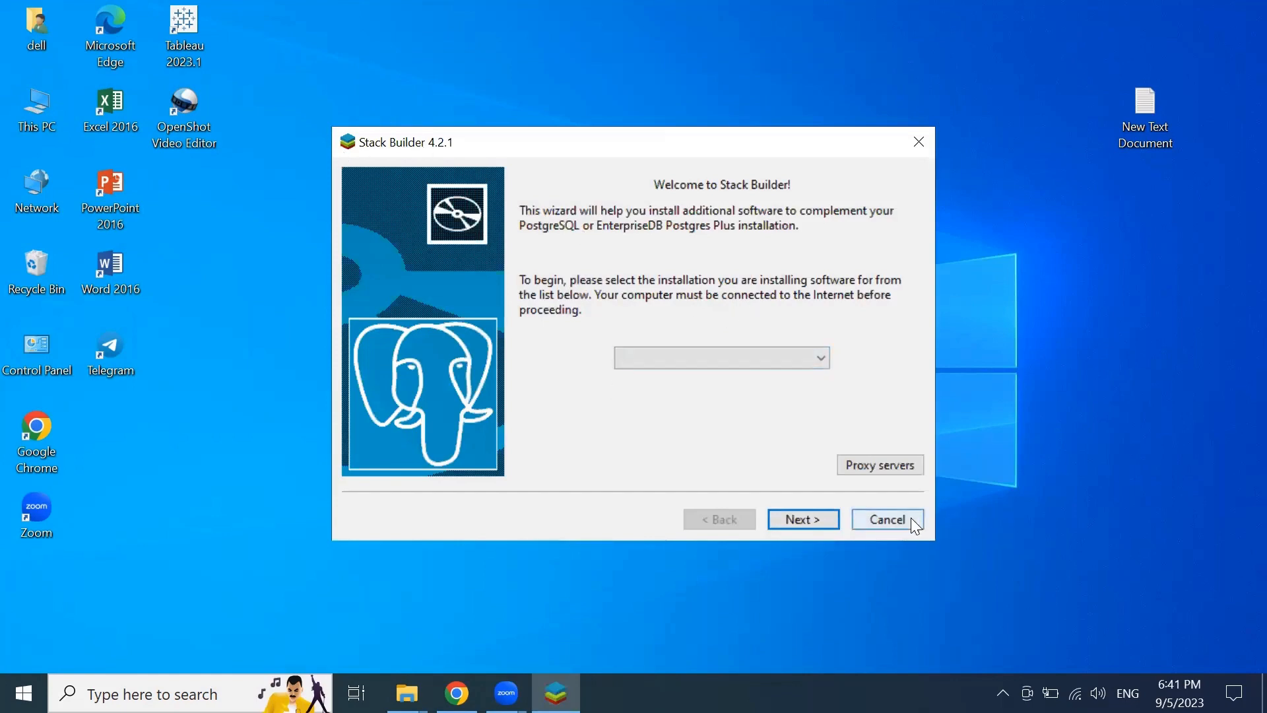
left_click(887, 518)
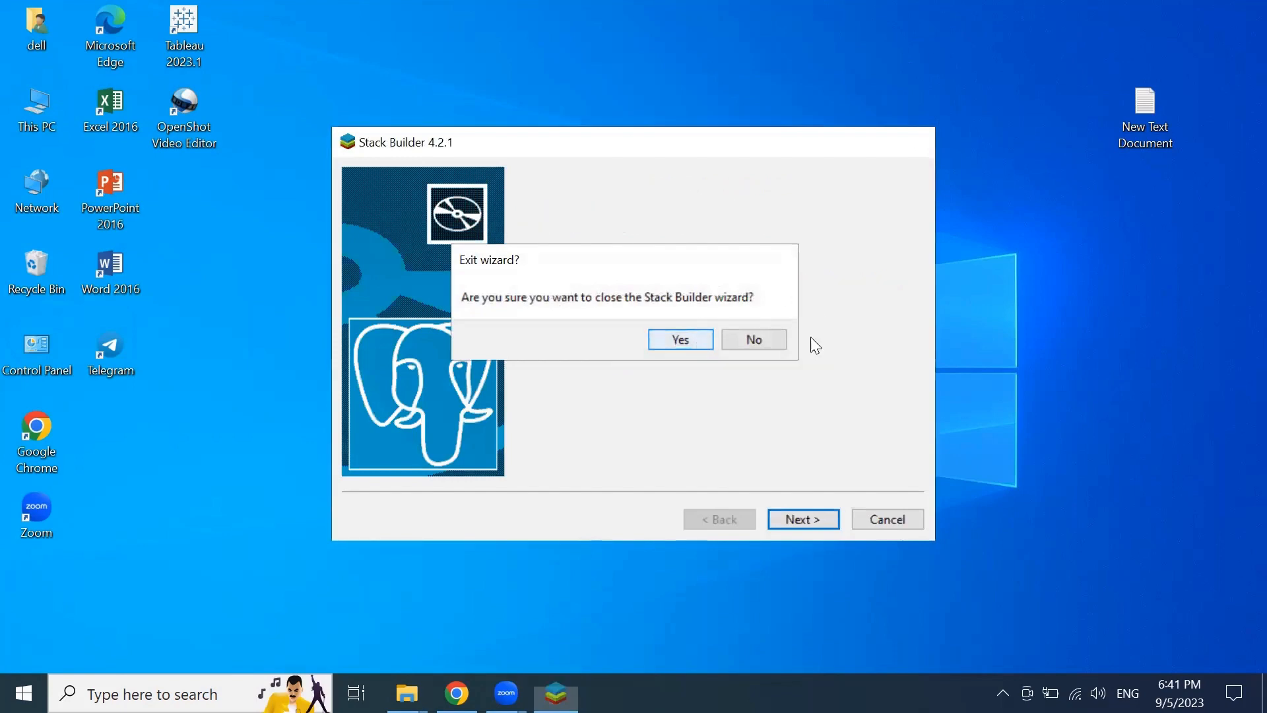
left_click(679, 338)
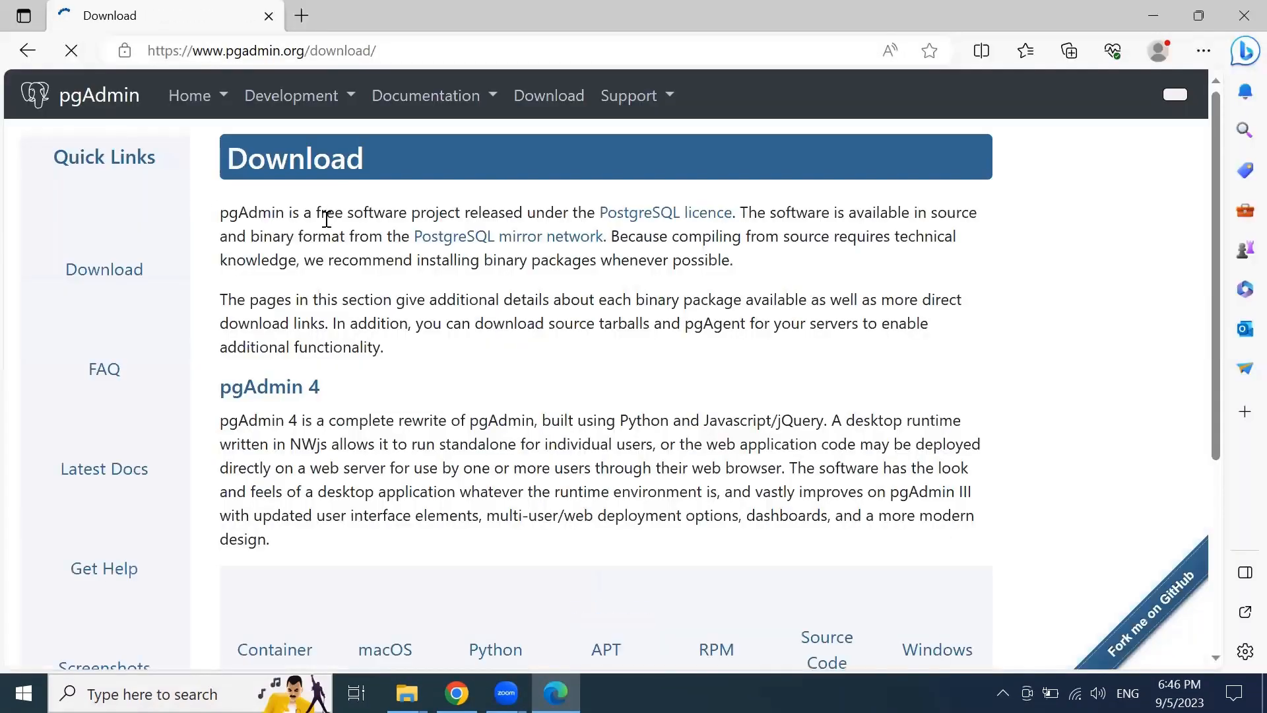
Open pgAdmin 4 Windows downloads, then the v7.6 release folder
scroll("down", 3)
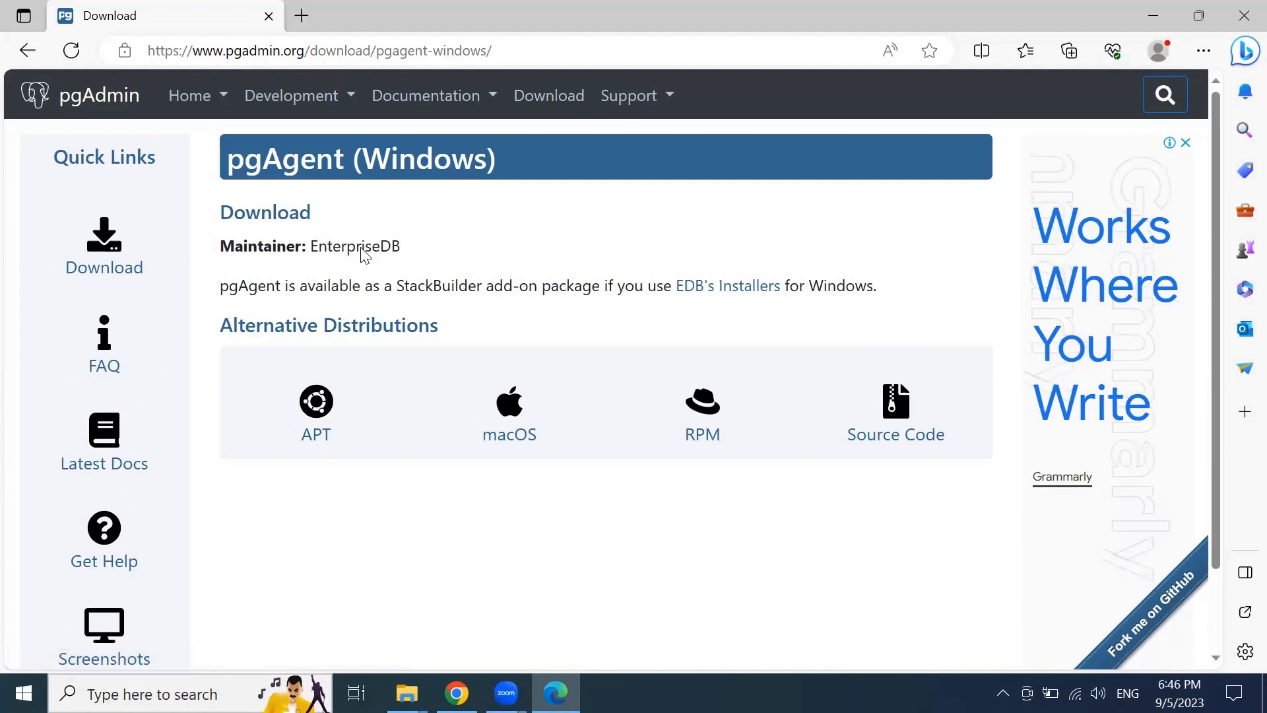
scroll("down", 3)
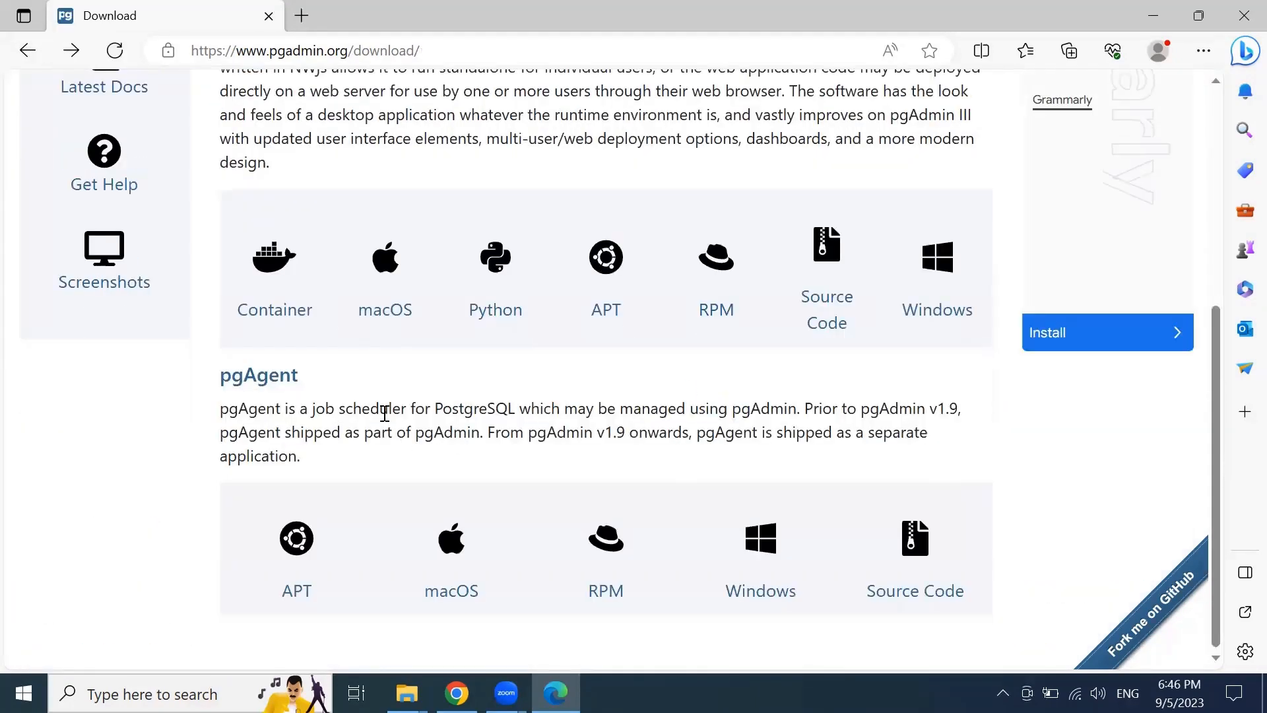
scroll("up", 3)
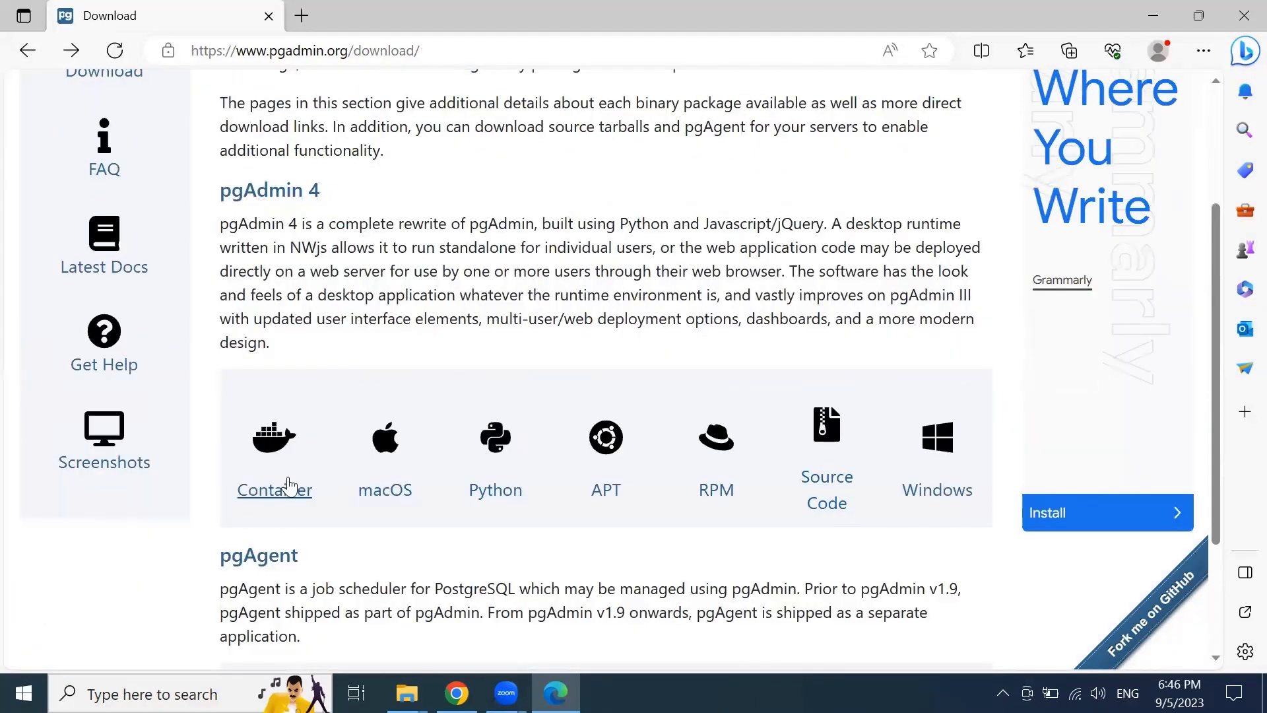
mouse_move(825, 489)
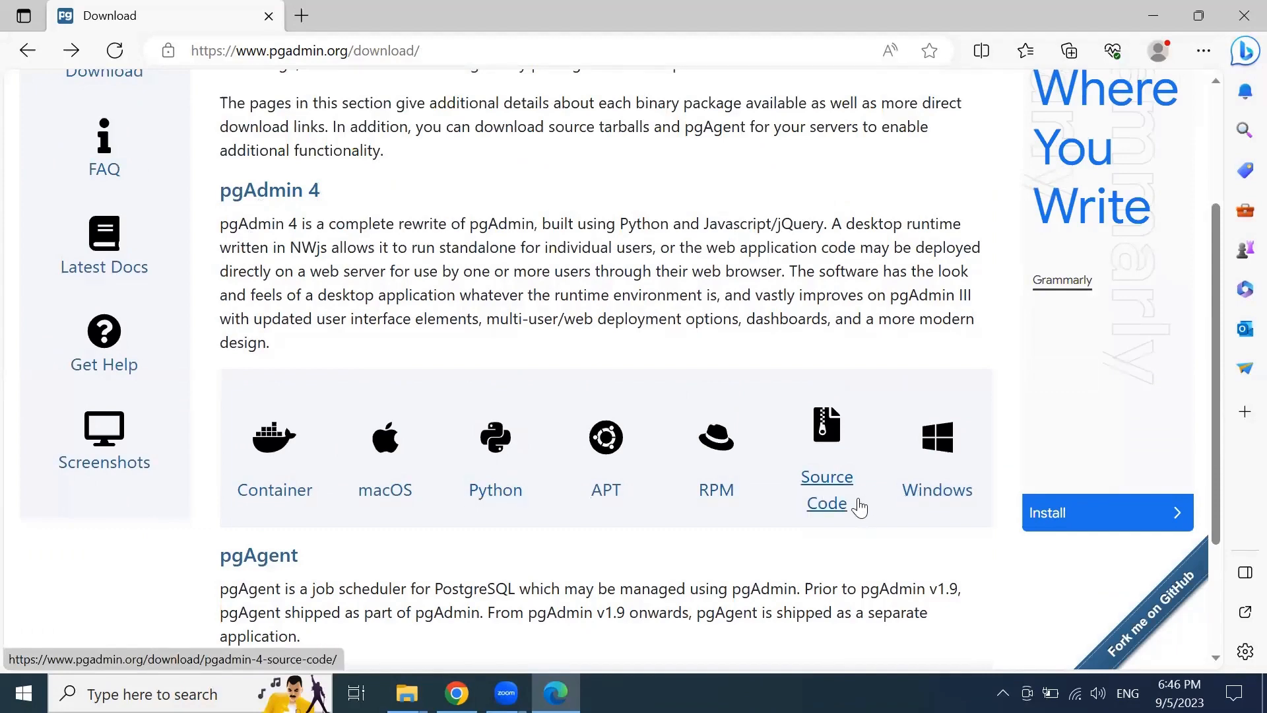
left_click(936, 436)
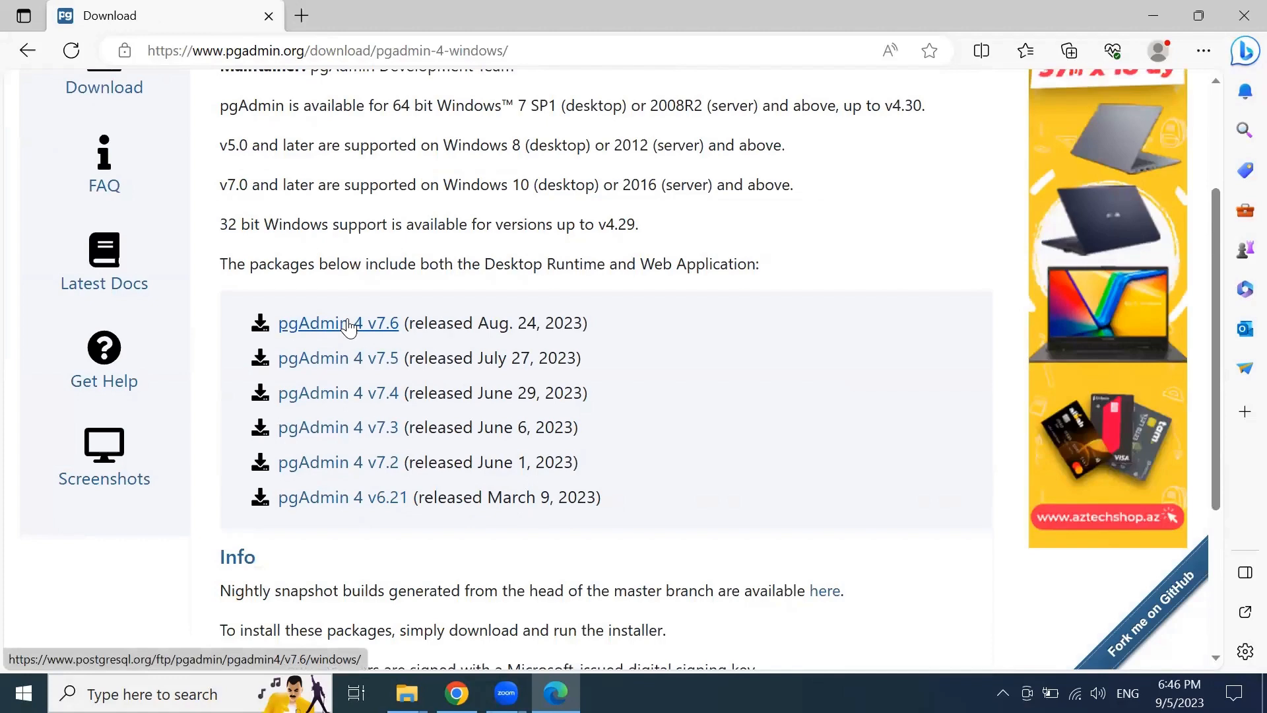
left_click(337, 323)
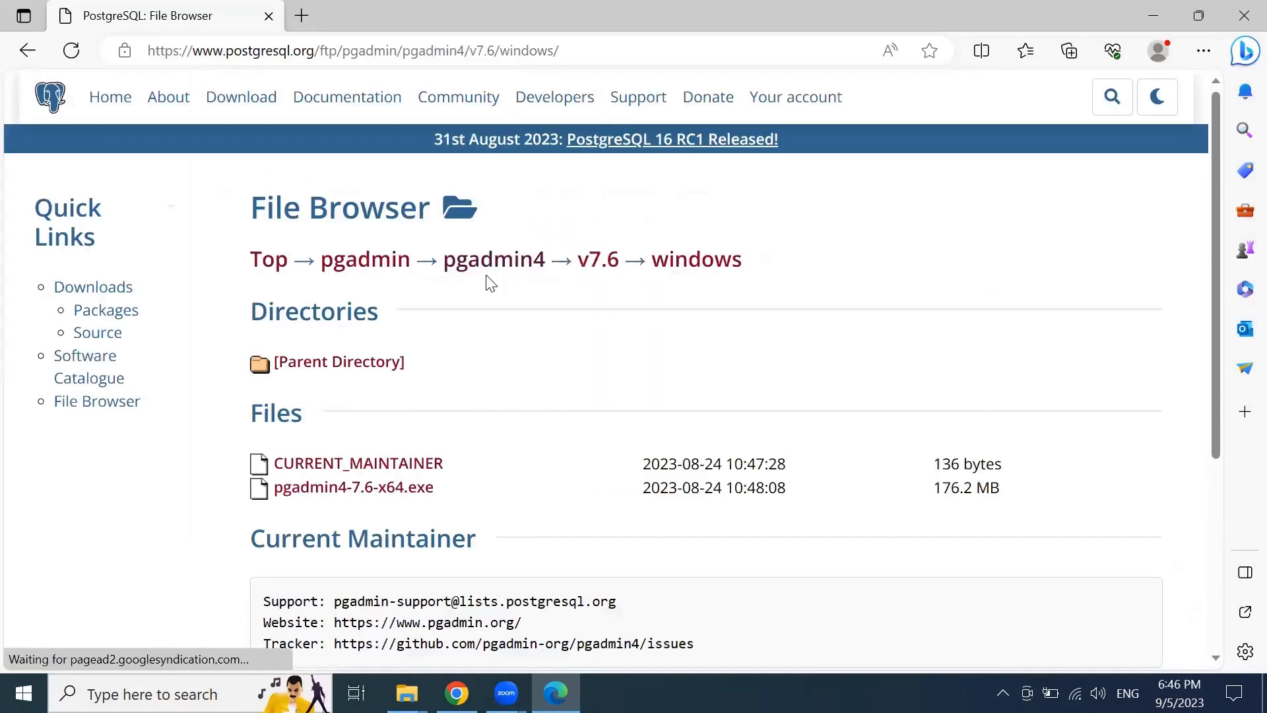
scroll("down", 3)
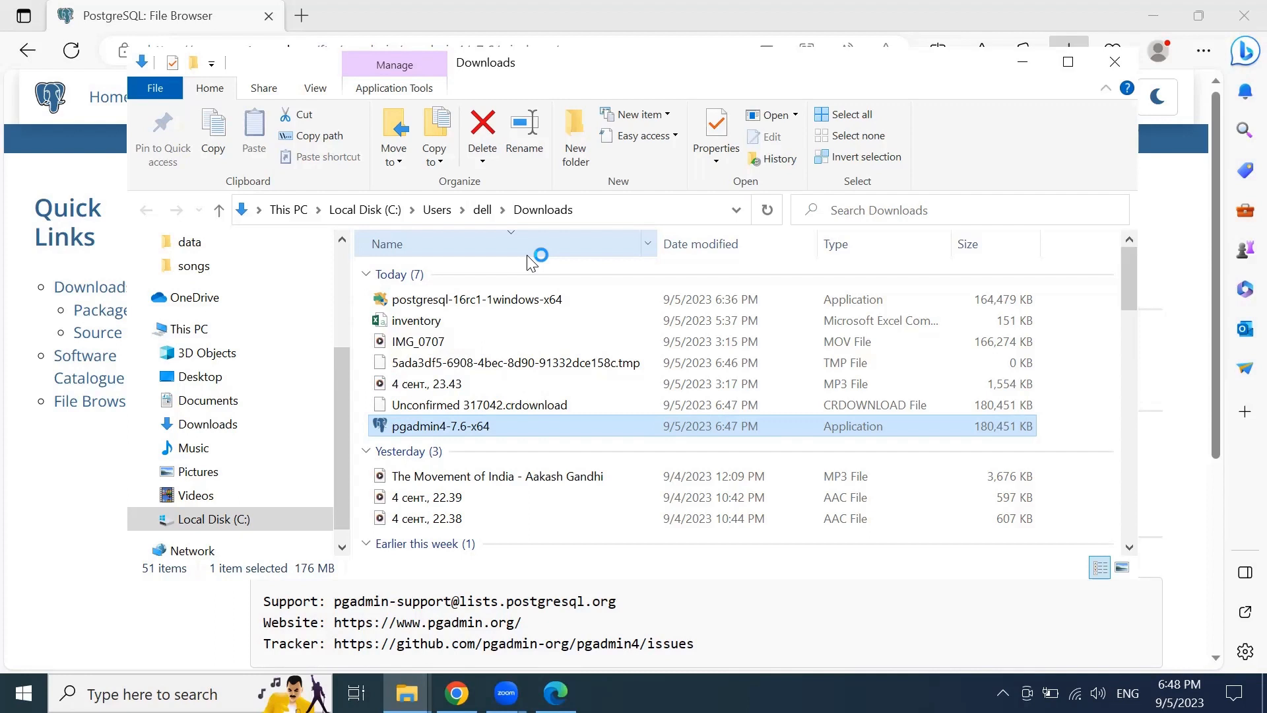
Install pgAdmin 4 v7.6 for the current user with the default folder
double_click(442, 426)
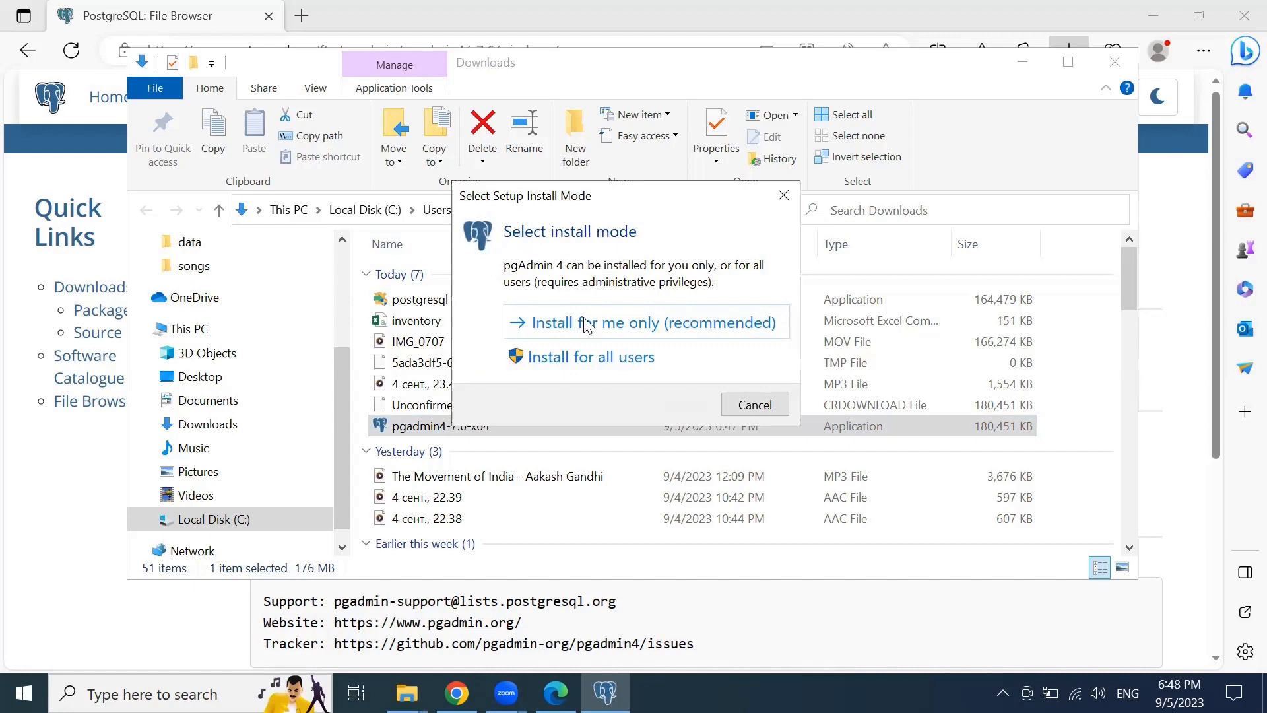
left_click(644, 321)
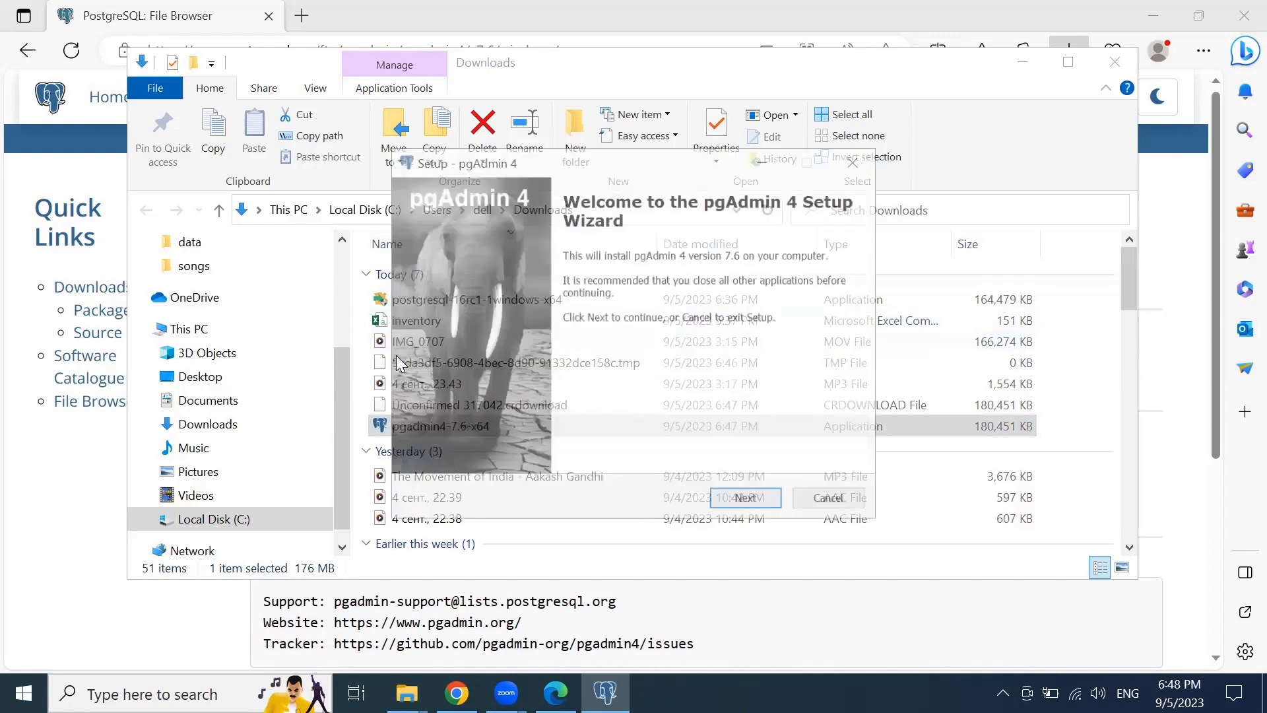
left_click(742, 497)
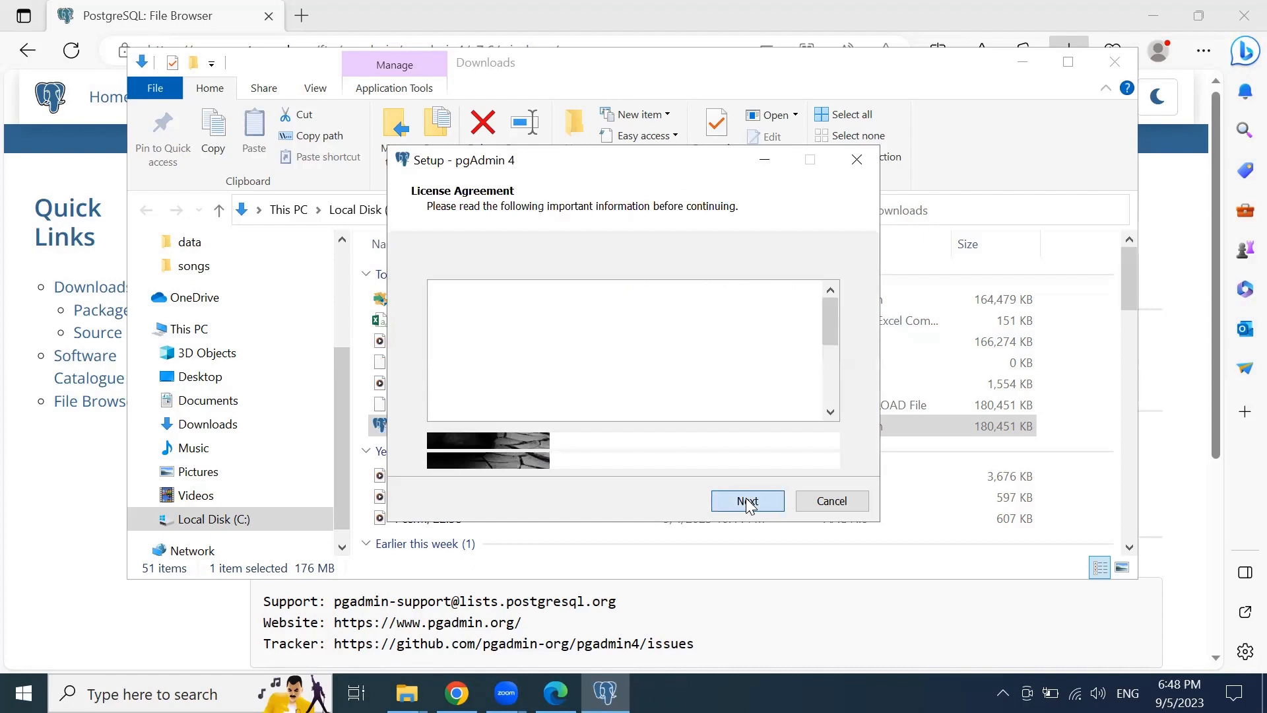
left_click(746, 500)
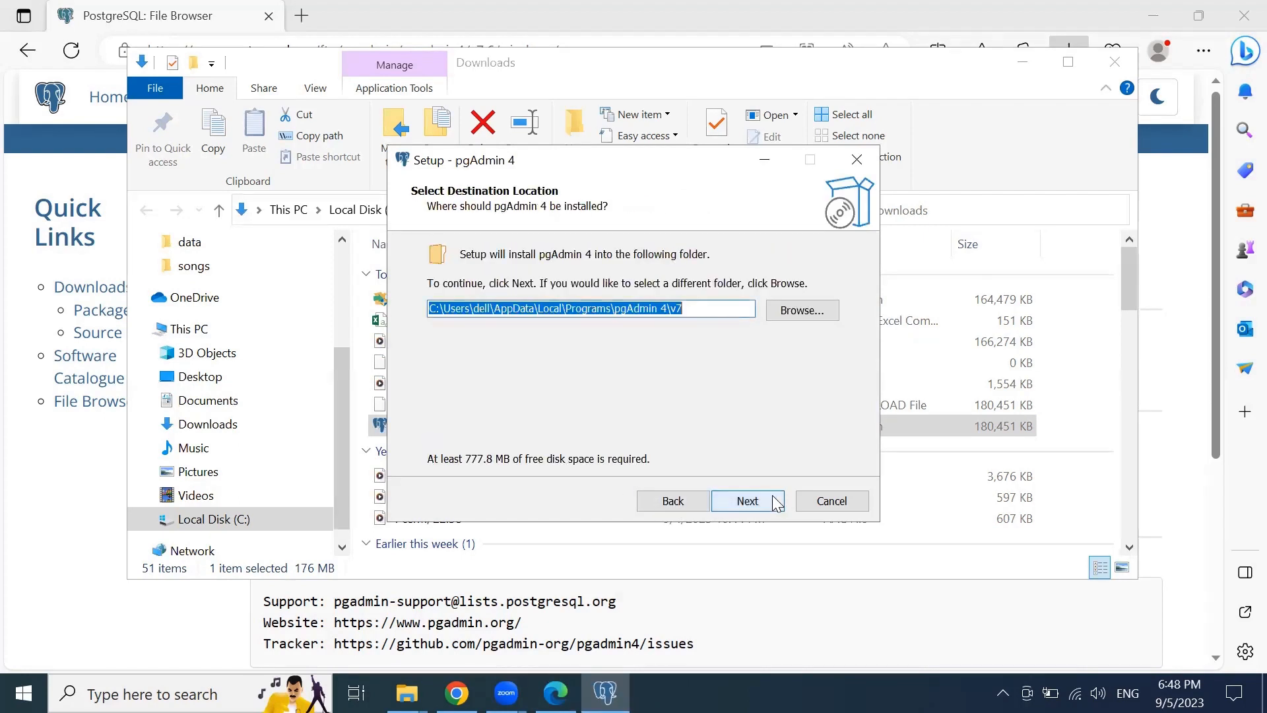
left_click(745, 500)
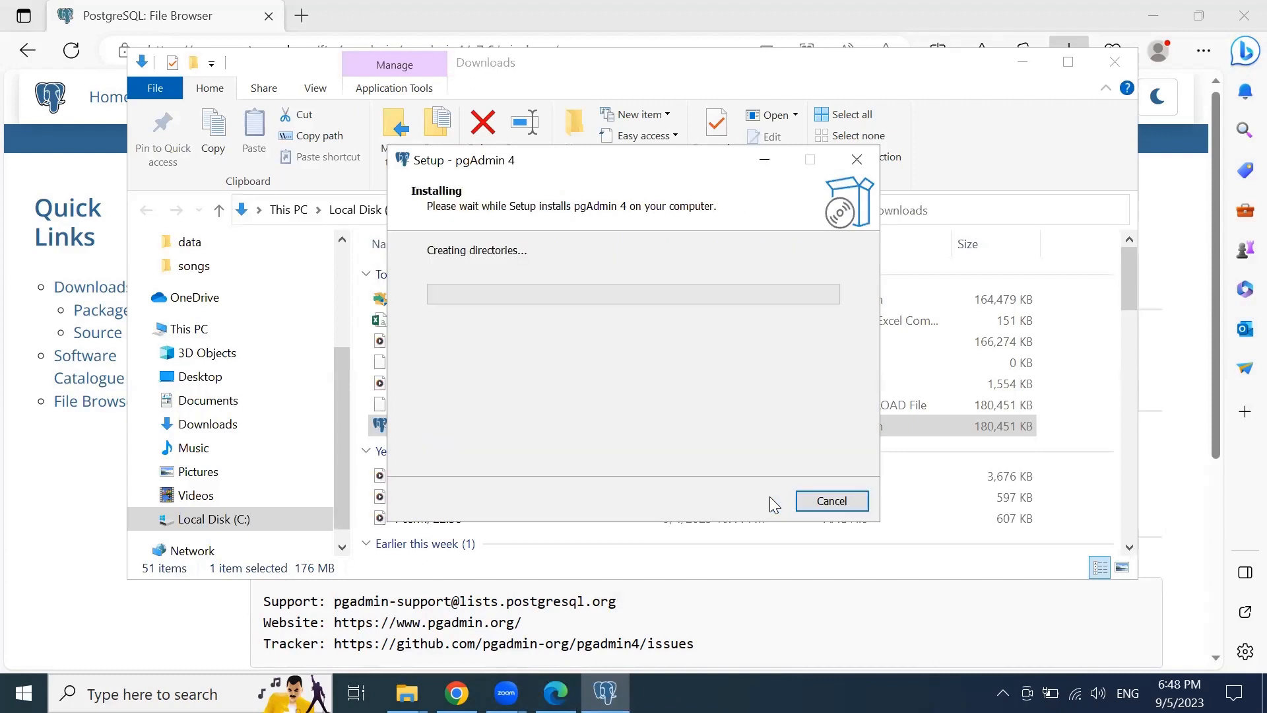
mouse_move(536, 323)
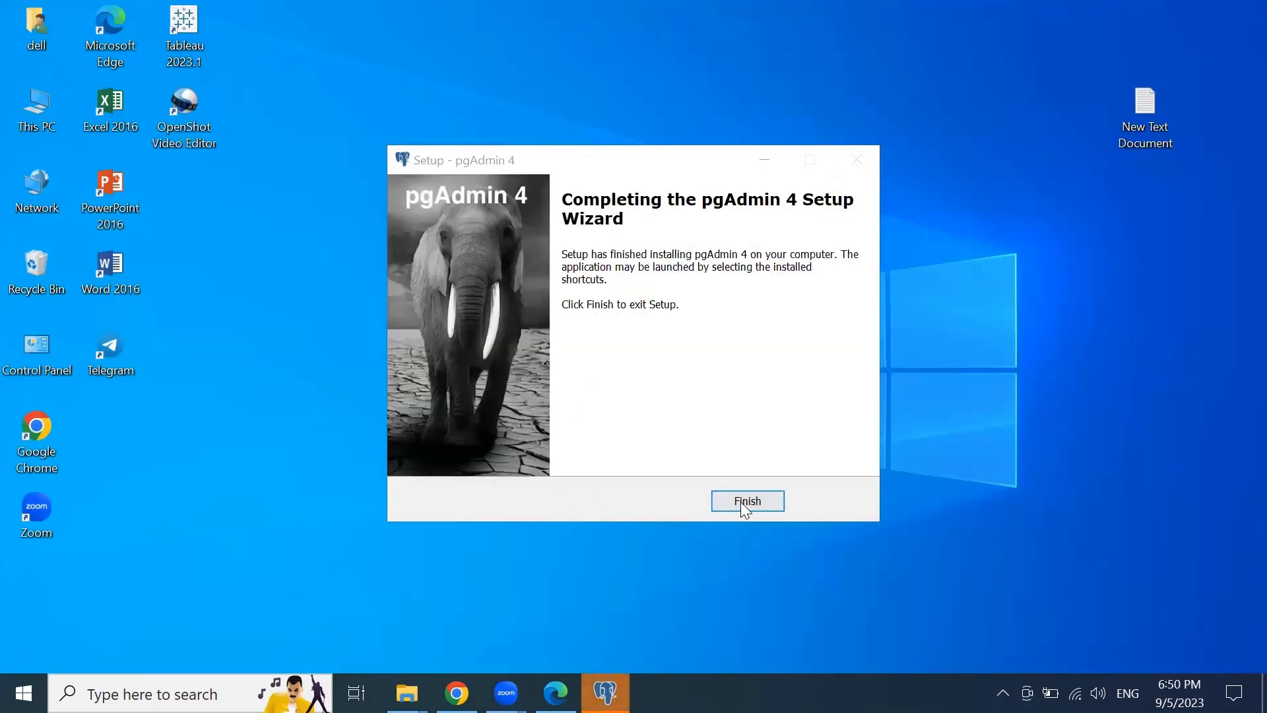
left_click(745, 501)
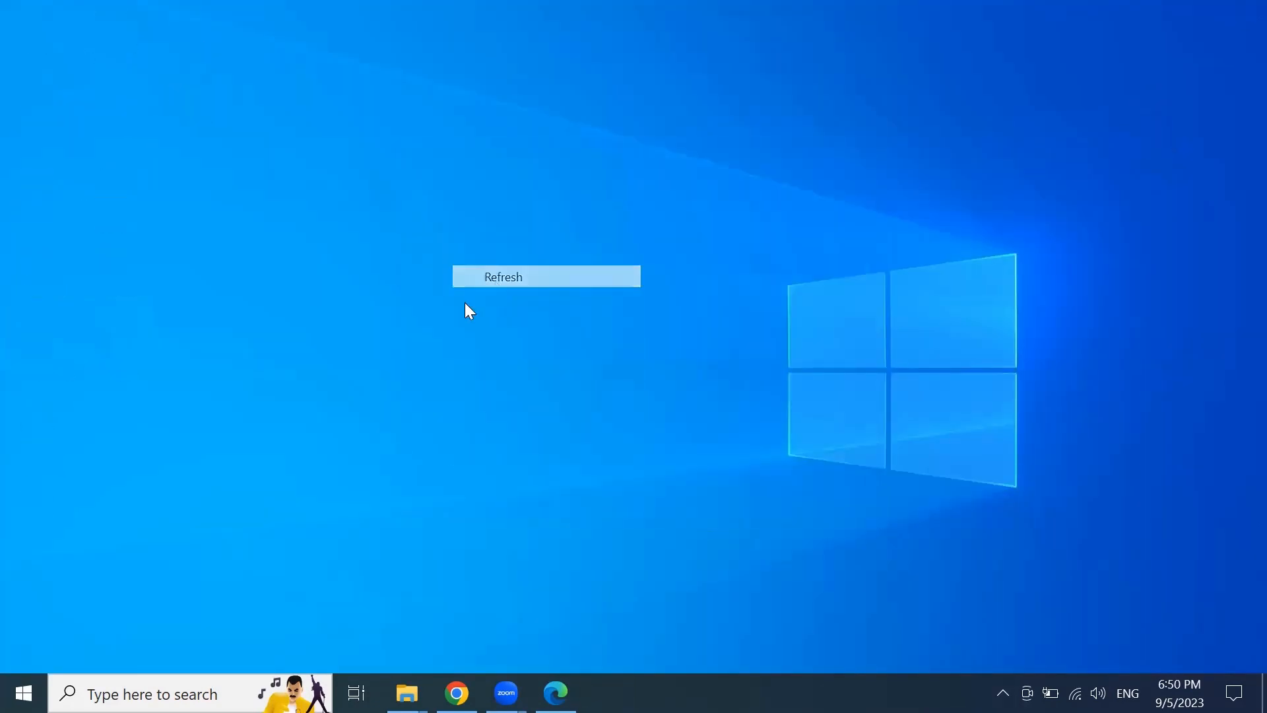
Refresh the Windows desktop from the taskbar
left_click(154, 694)
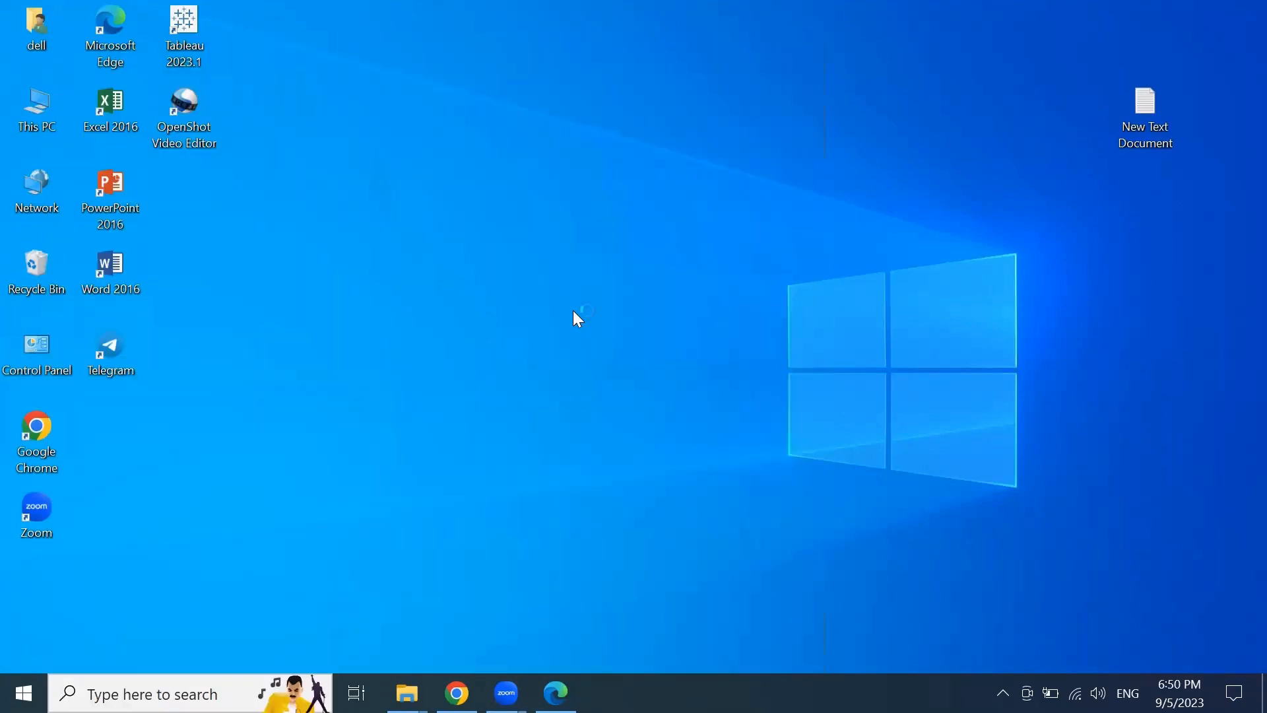
mouse_move(570, 310)
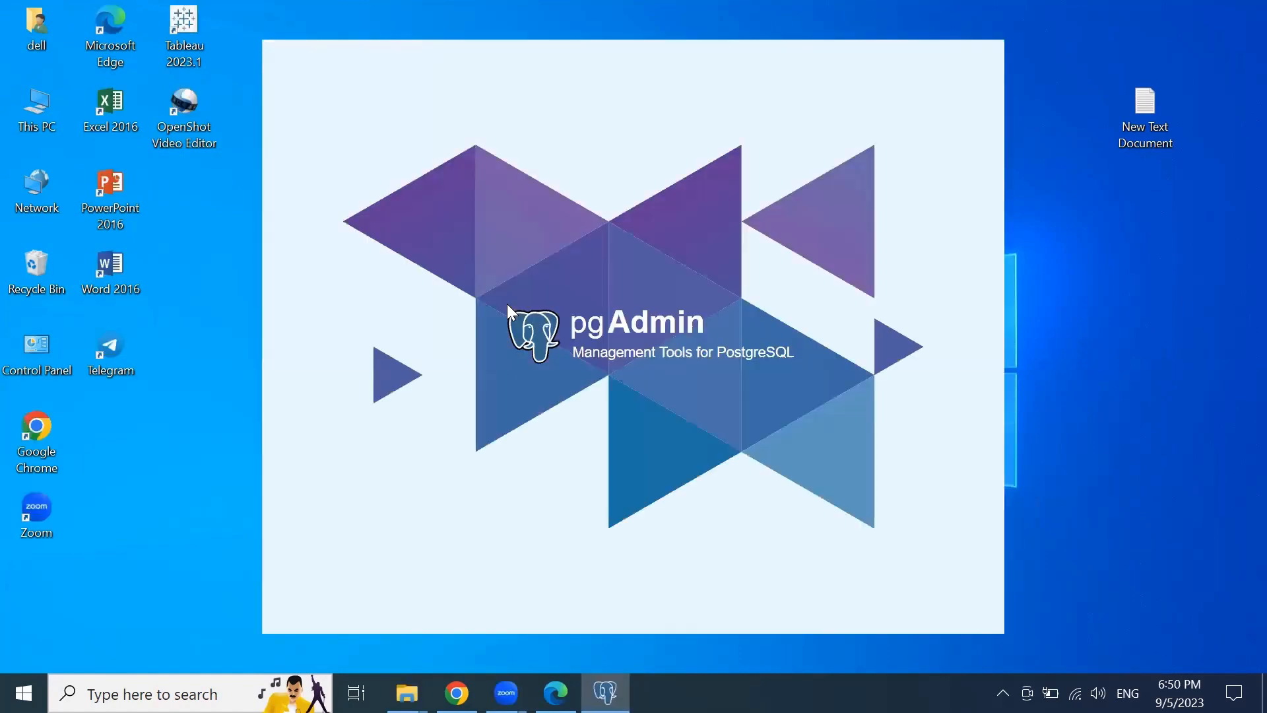
mouse_move(601, 354)
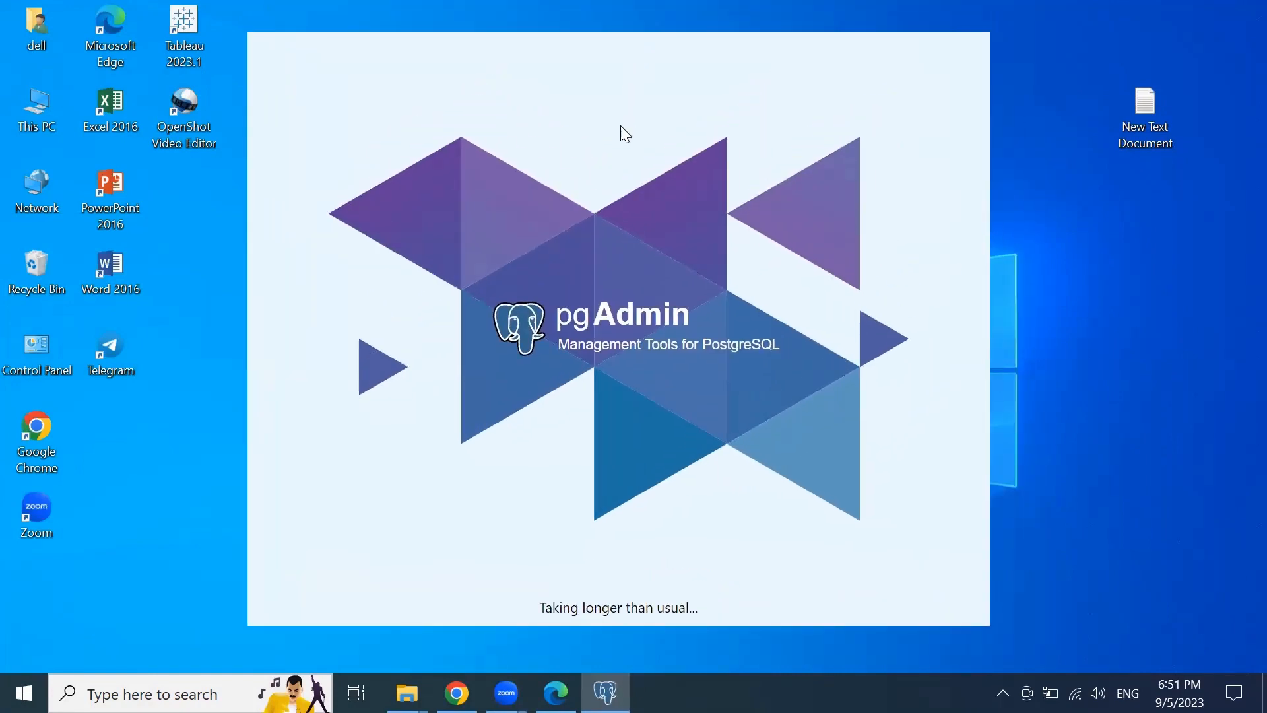
mouse_move(943, 521)
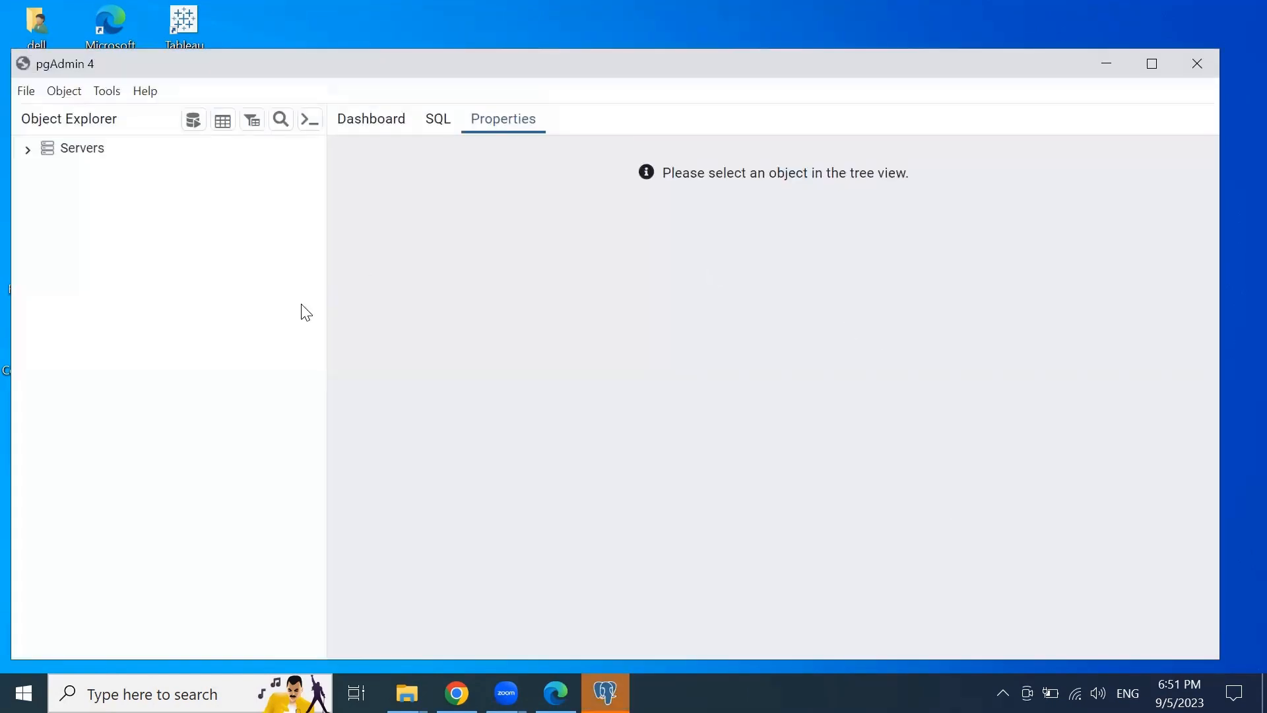
mouse_move(167, 123)
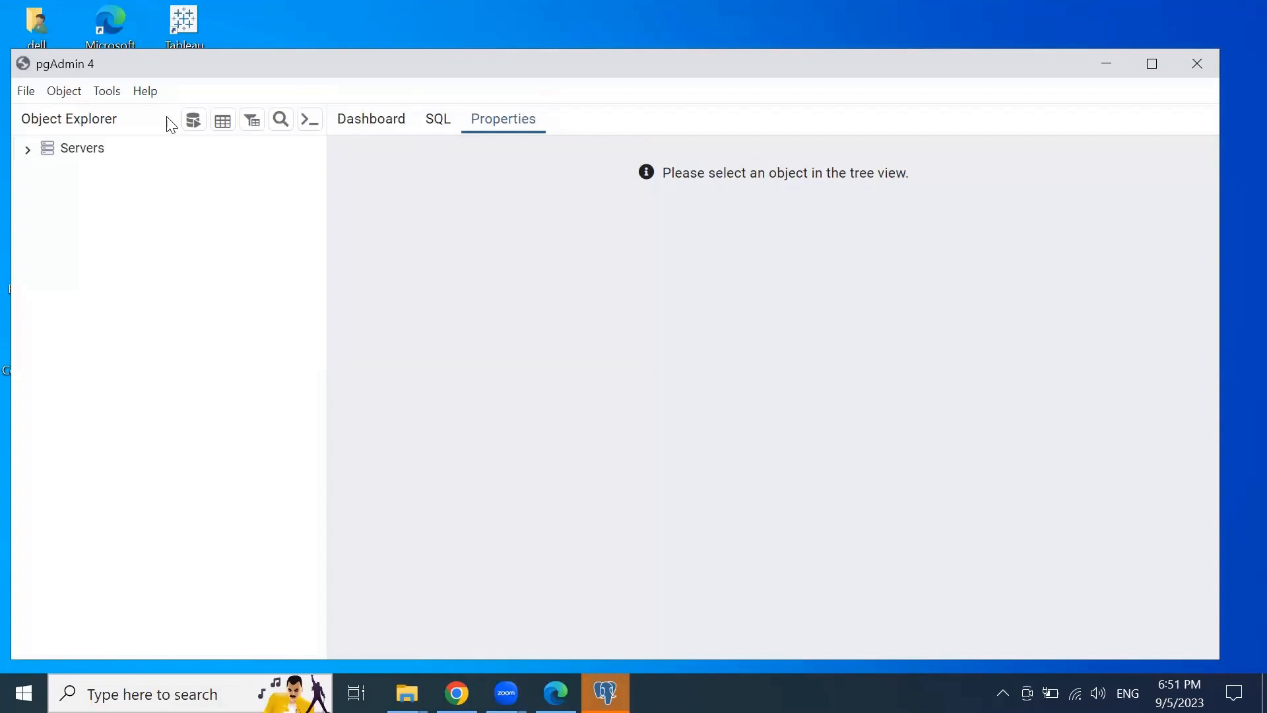
Expand Servers and review PostgreSQL 15's properties (localhost, port 5432)
left_click(82, 148)
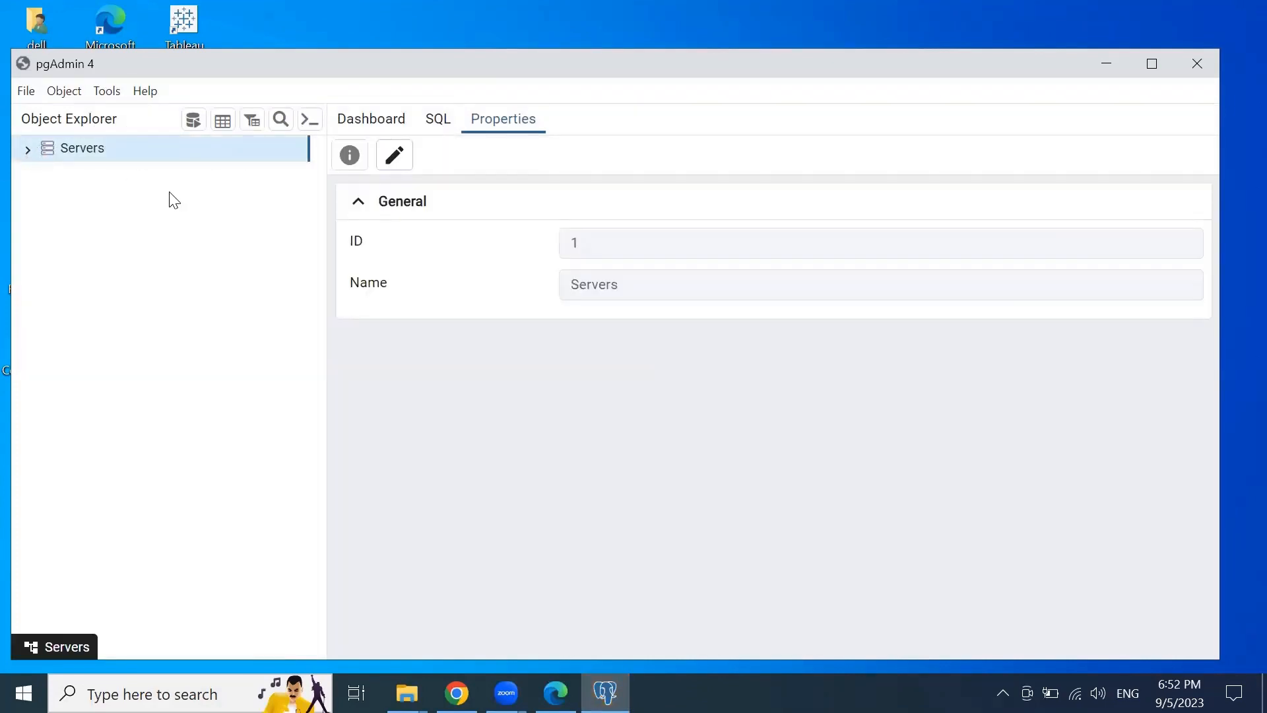
mouse_move(238, 191)
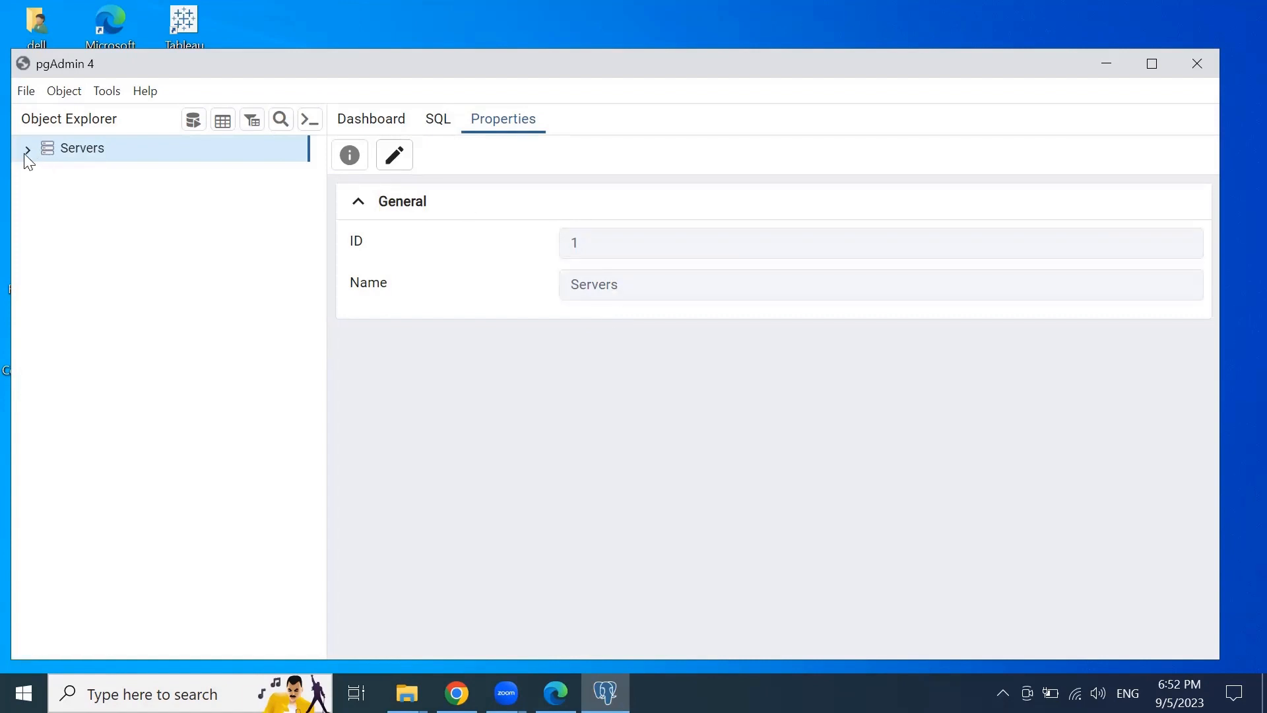
left_click(27, 147)
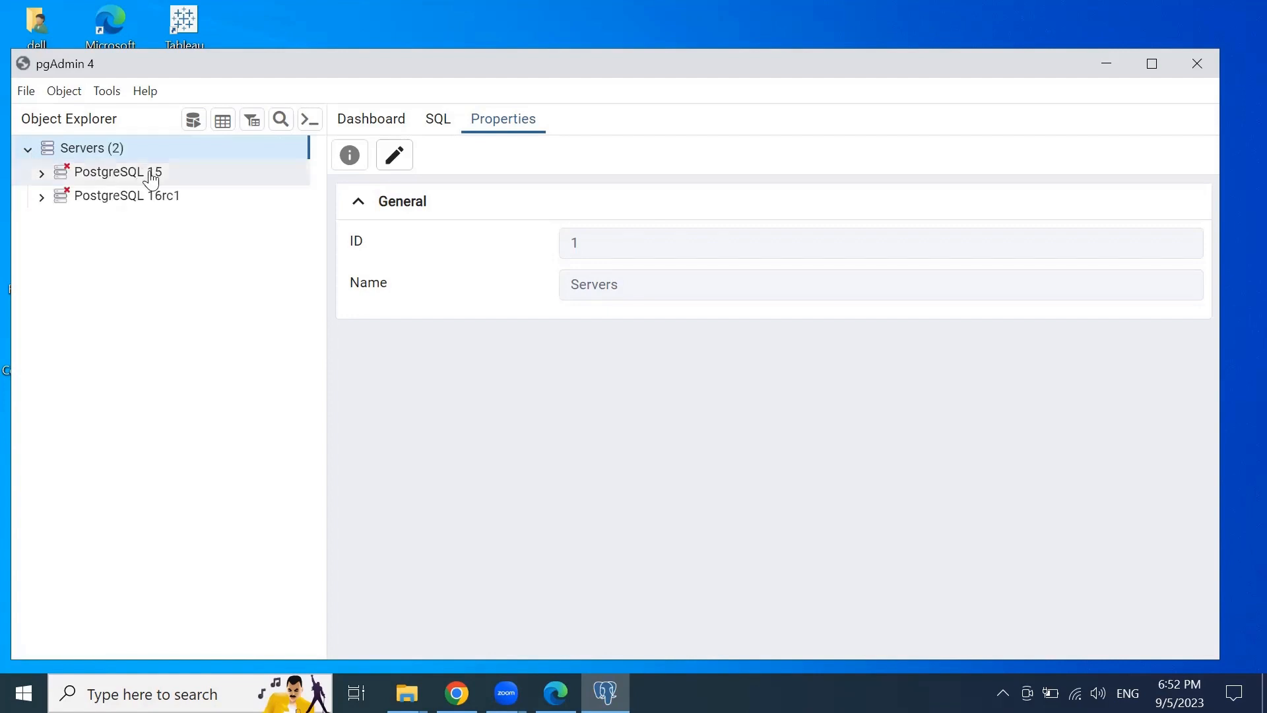
left_click(118, 171)
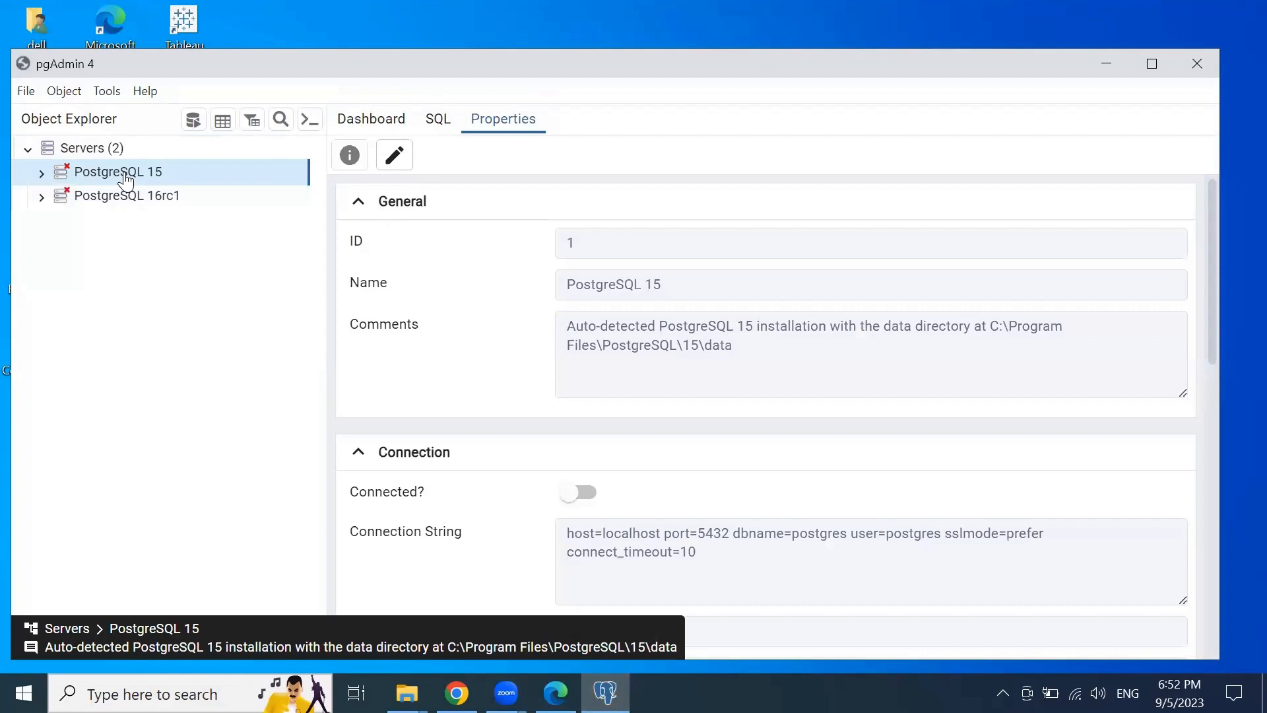
scroll("down", 3)
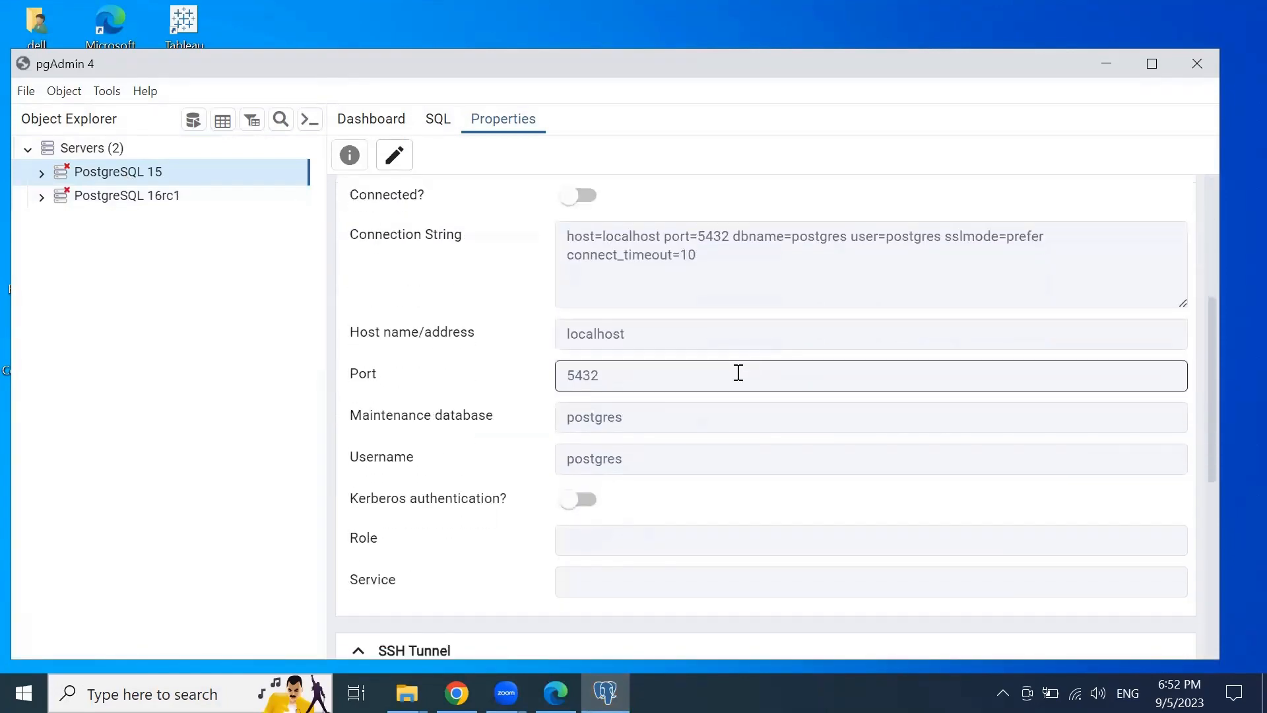
scroll("down", 3)
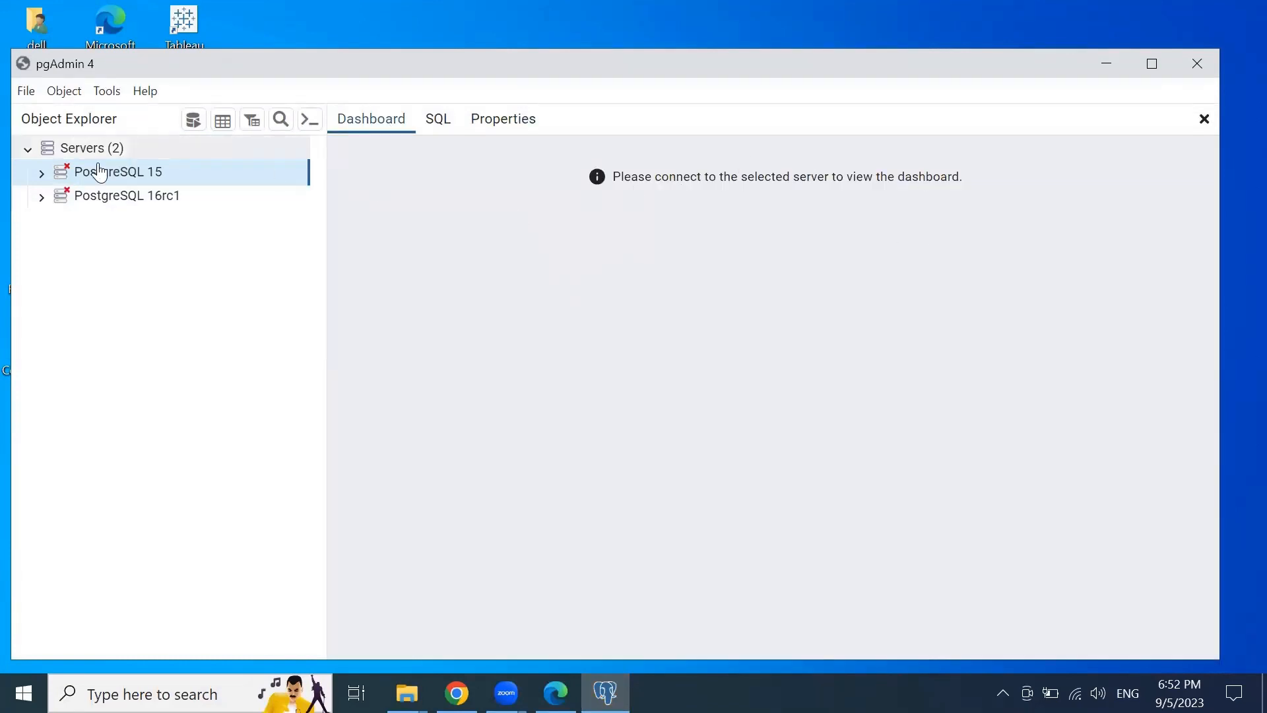
Connect PostgreSQL 15 with the postgres password and expand its postgres database
right_click(118, 172)
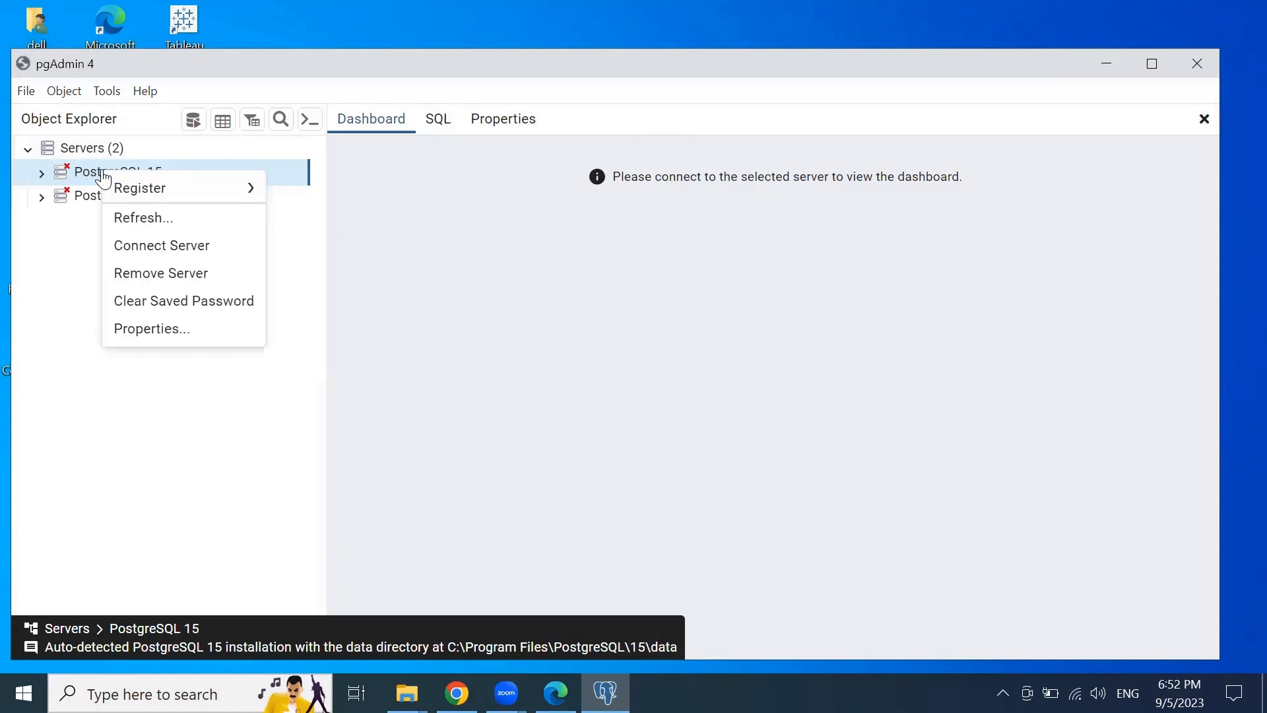
left_click(161, 245)
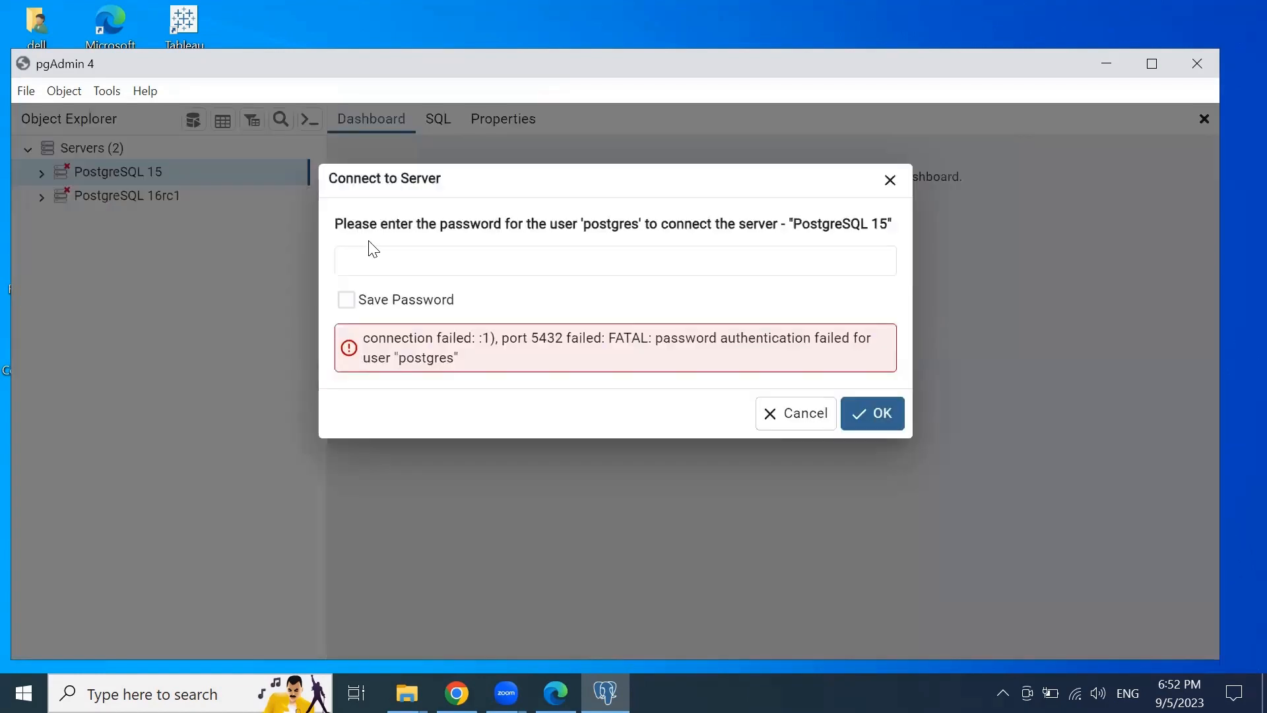
left_click(613, 260)
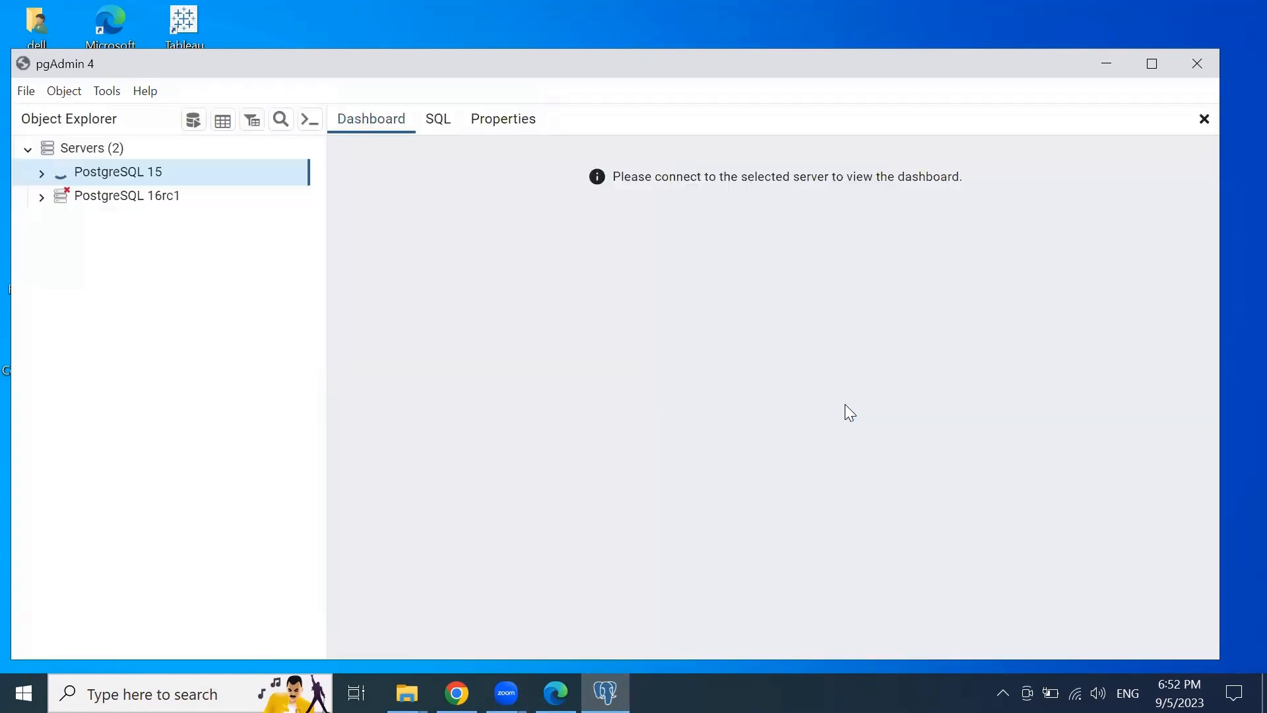
double_click(118, 172)
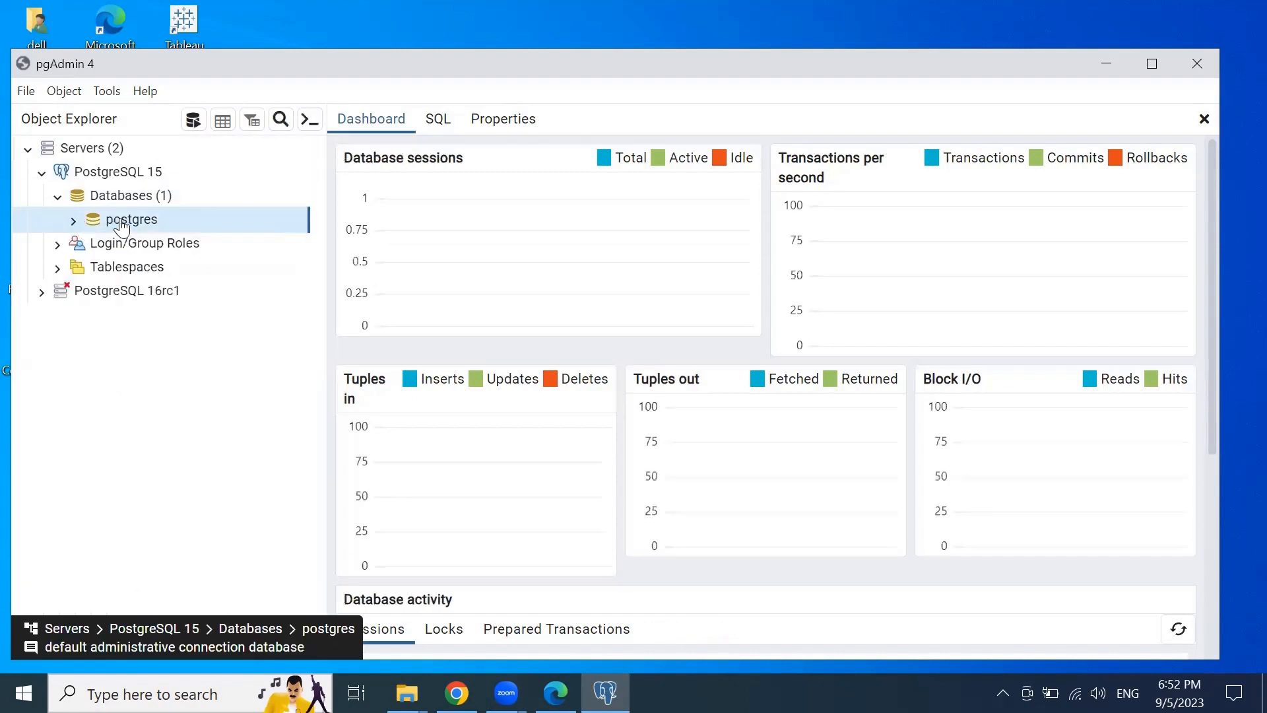
left_click(73, 219)
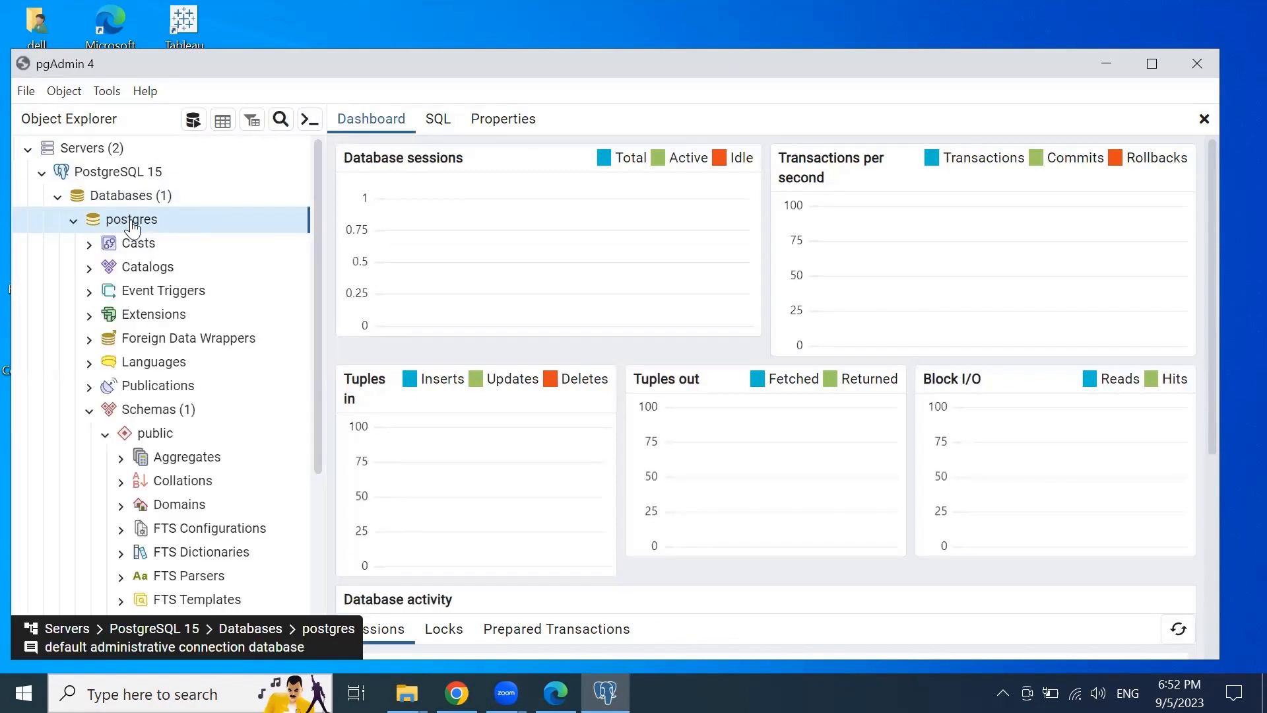
Create and save a new database named my_db on PostgreSQL 15
right_click(133, 219)
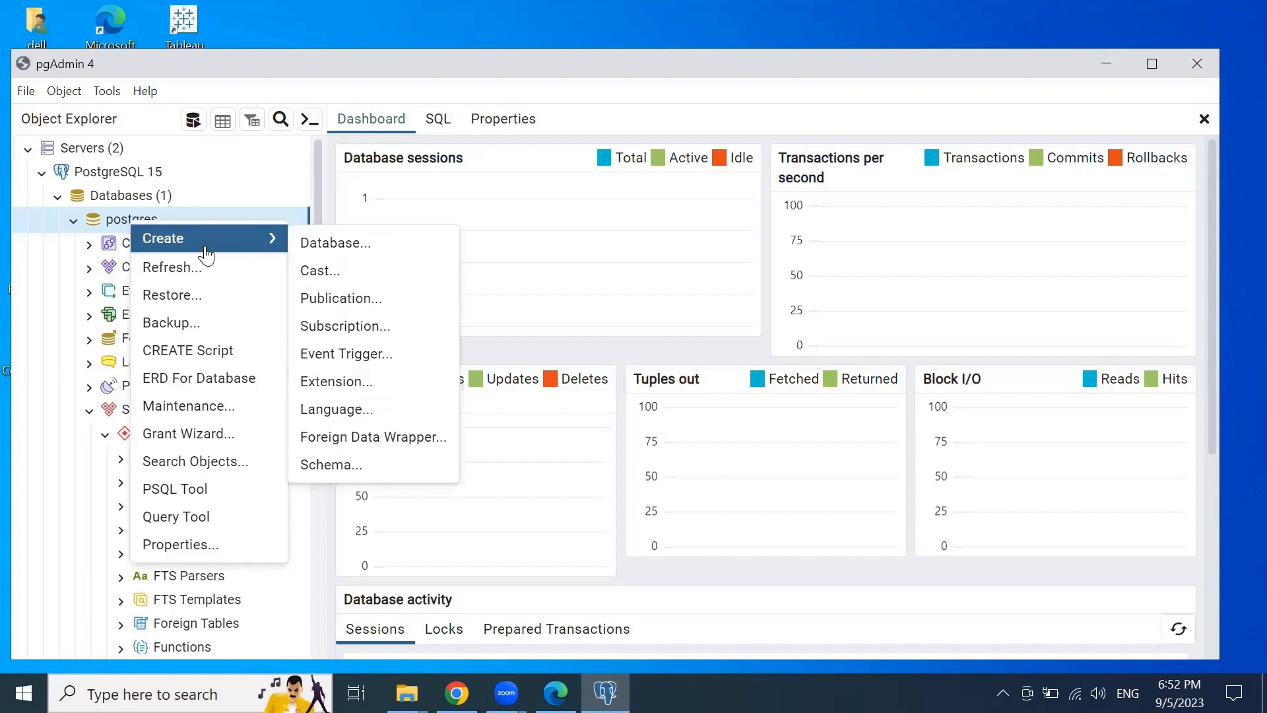
left_click(334, 242)
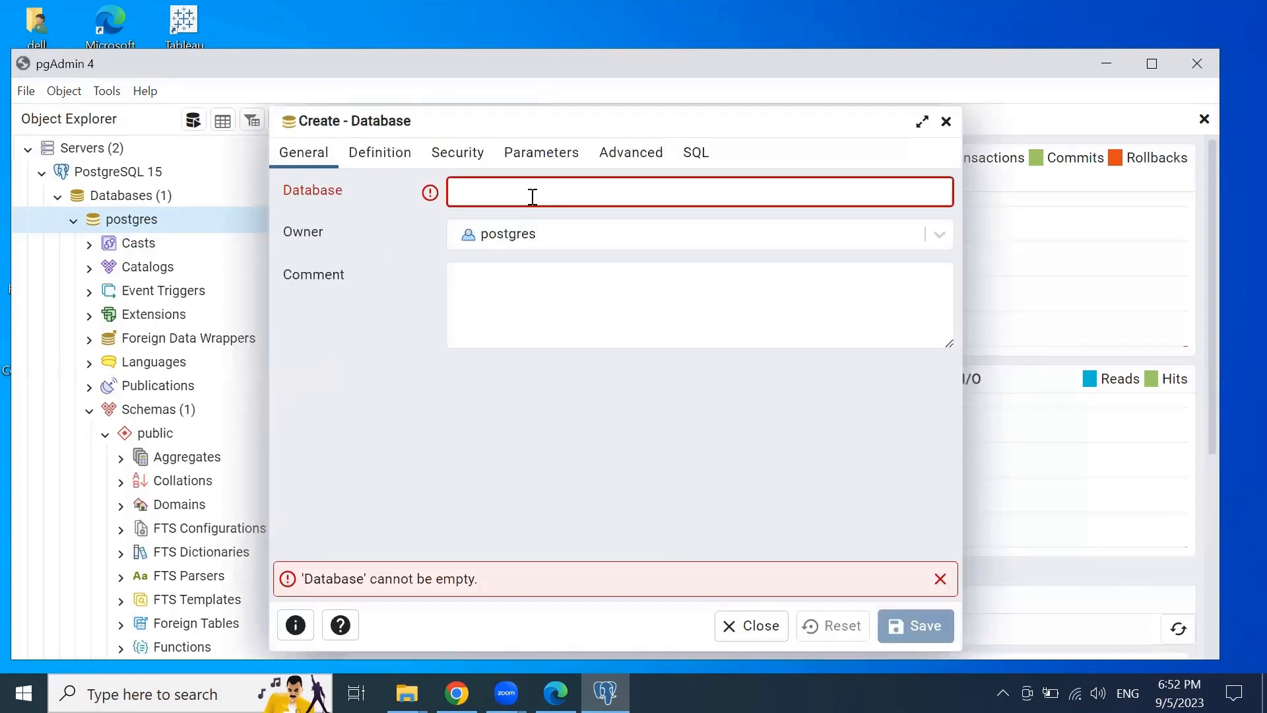
left_click(698, 191)
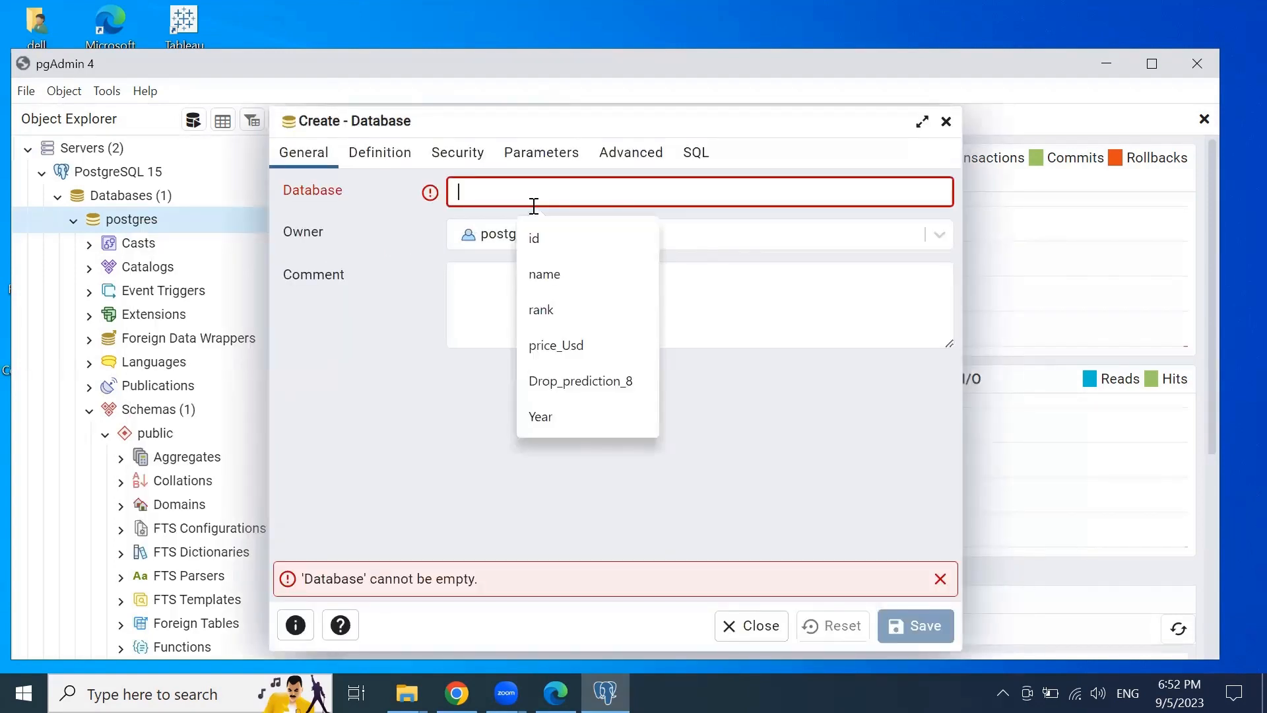
type("my)")
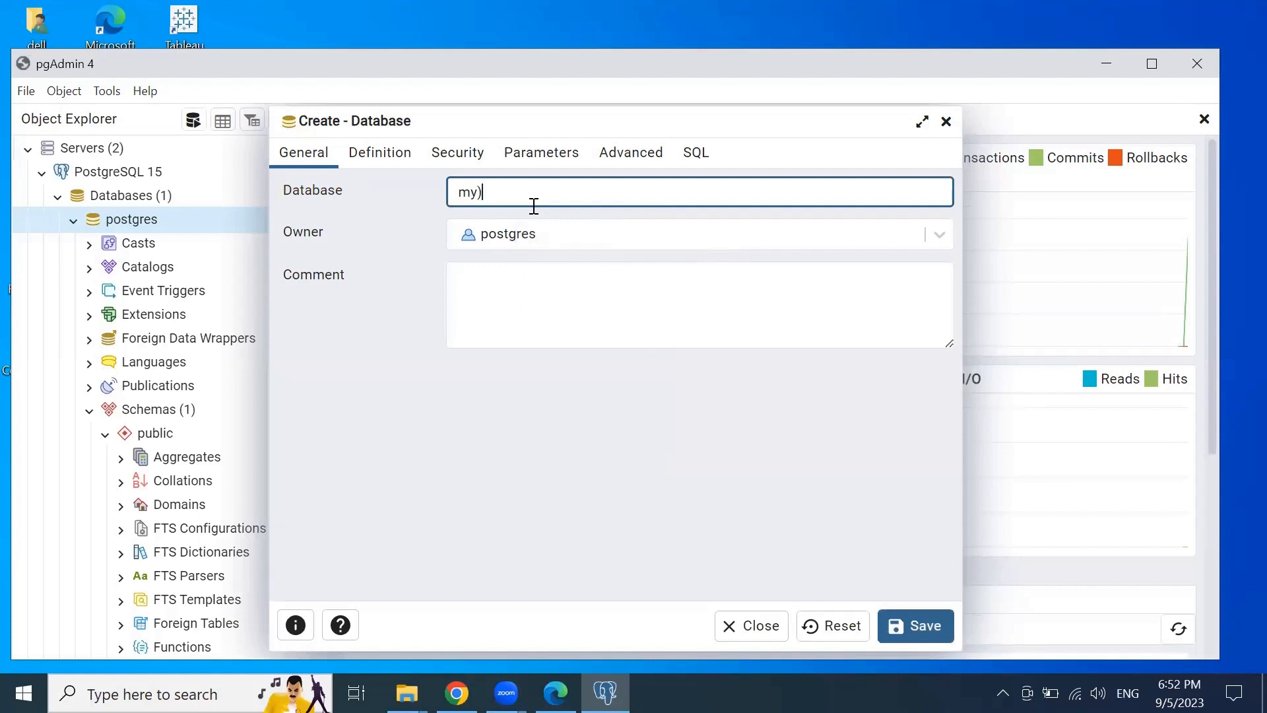
key("Backspace")
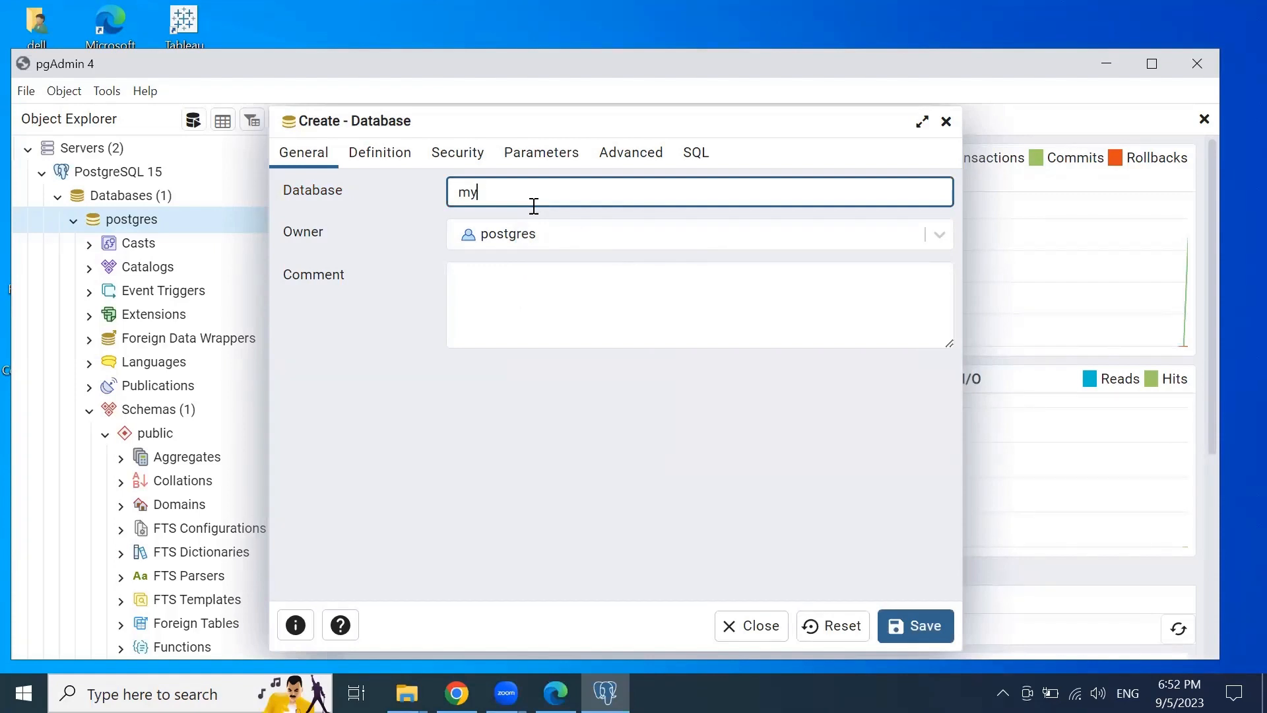
type("_db")
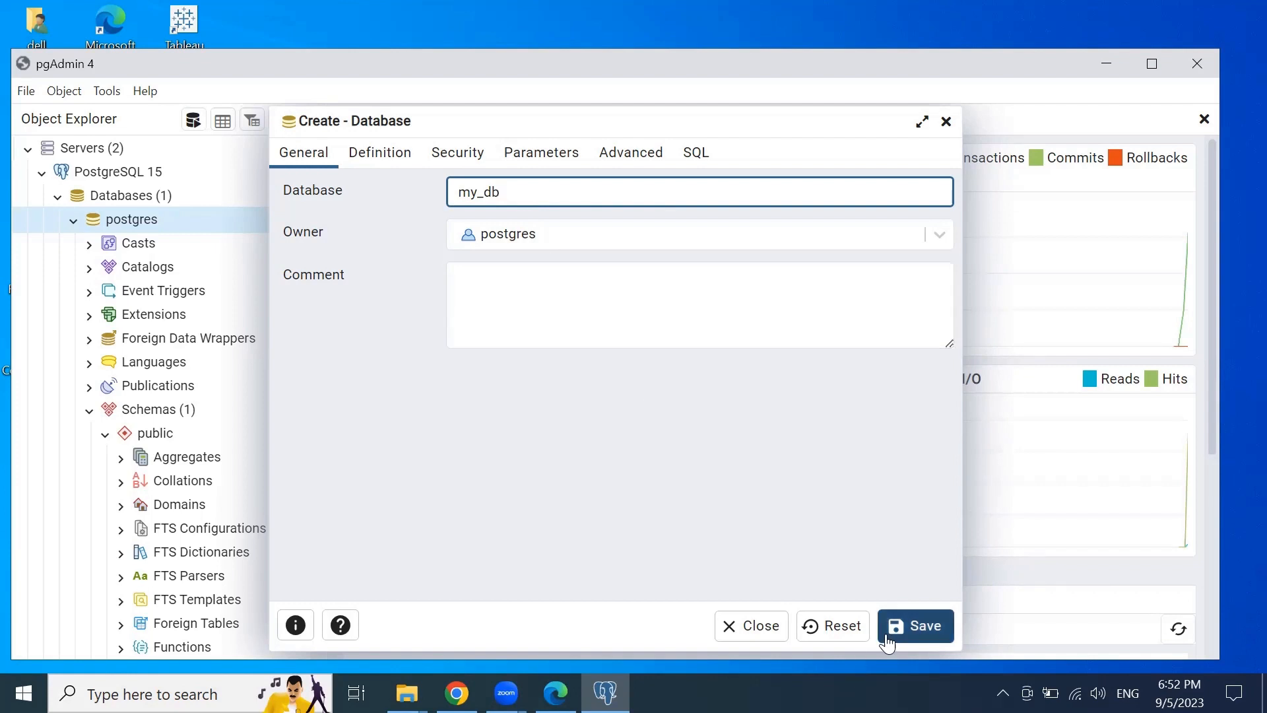
left_click(914, 625)
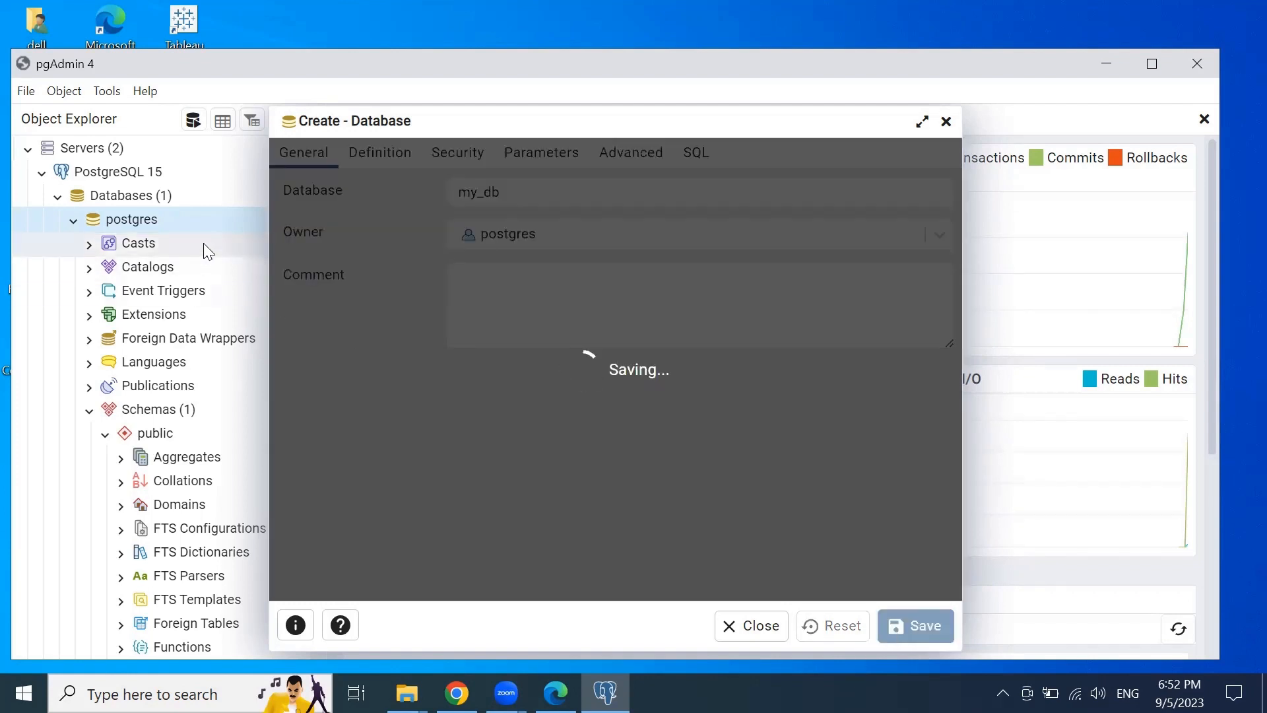
left_click(915, 625)
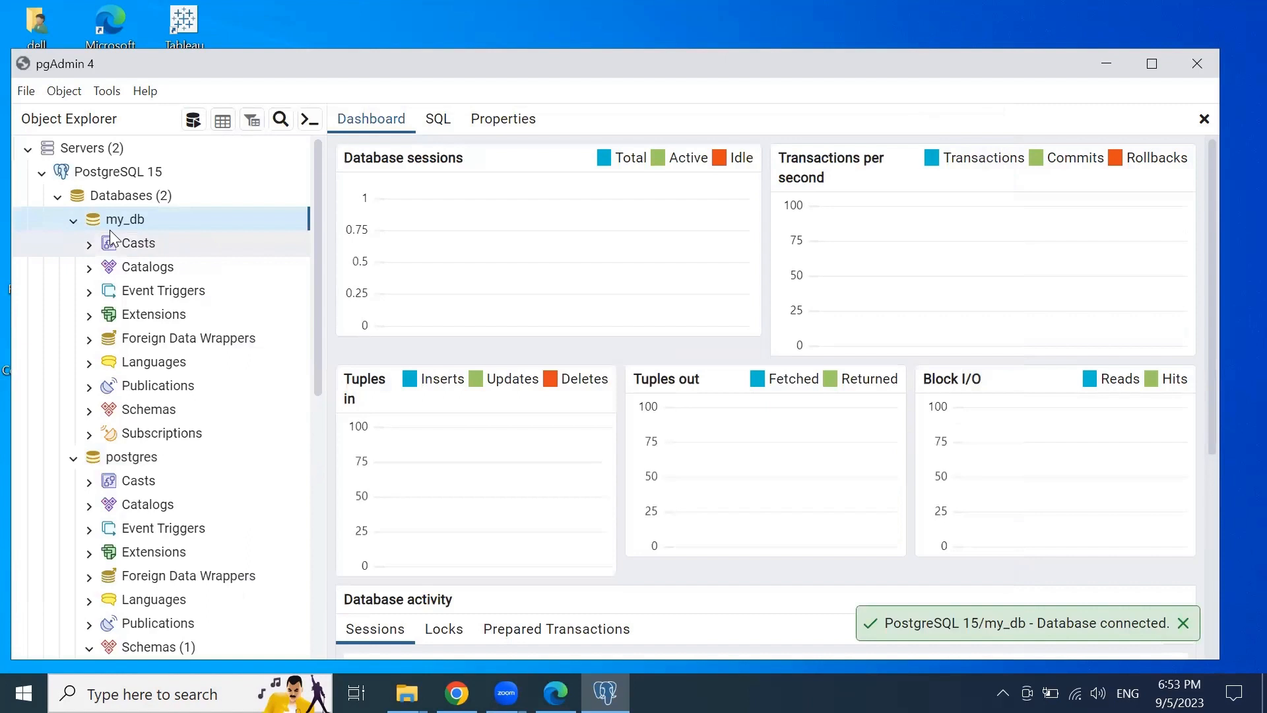
left_click(121, 219)
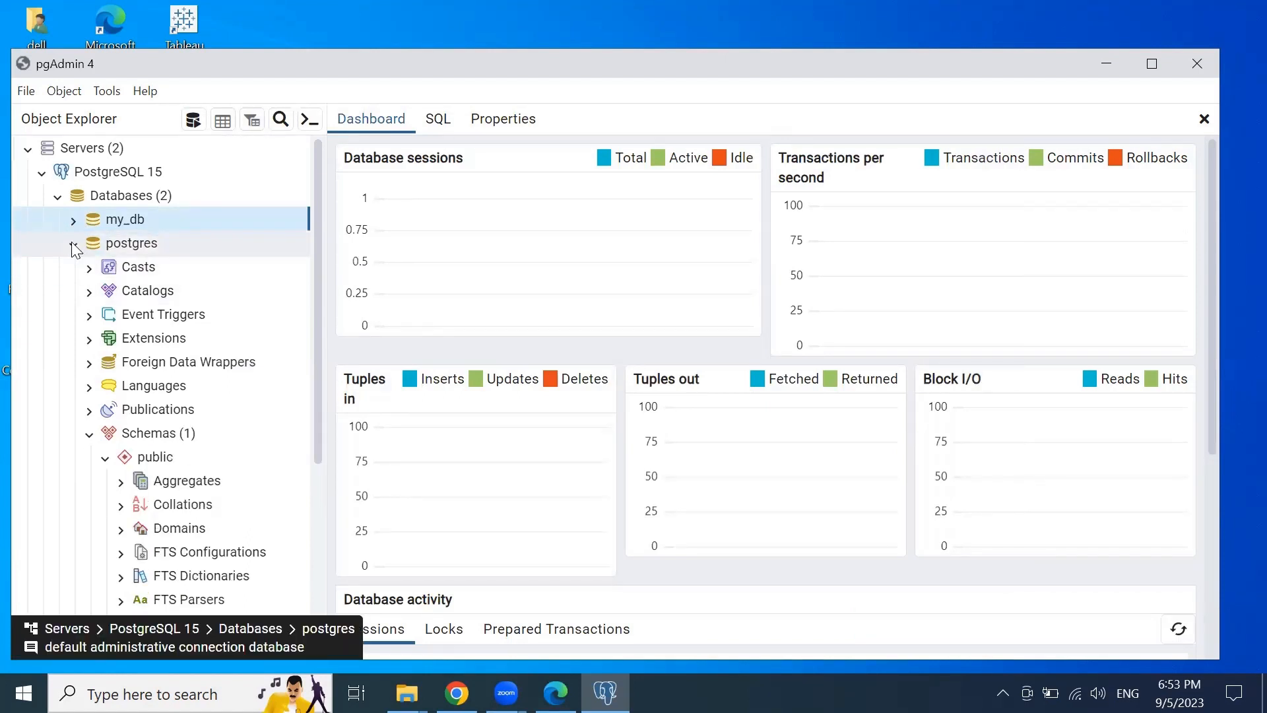
Collapse postgres, expand my_db down to Schemas > public > Tables, and show Tables' actions
left_click(126, 219)
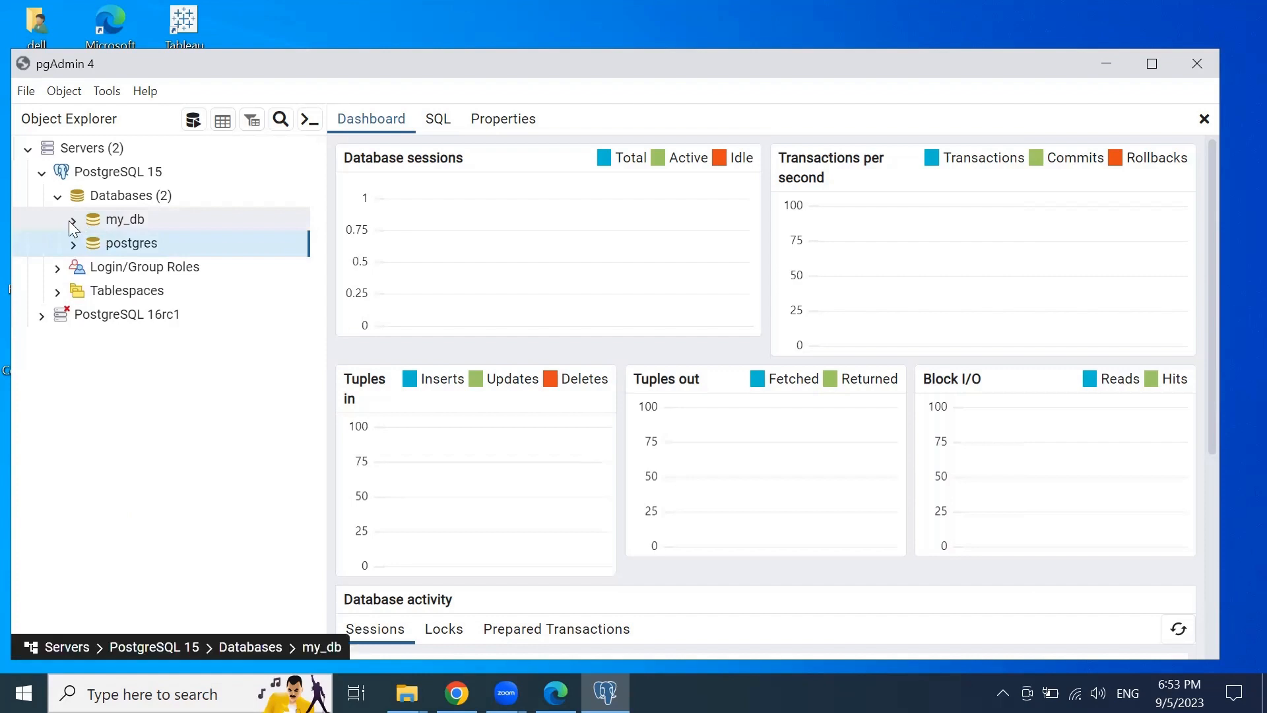
left_click(72, 219)
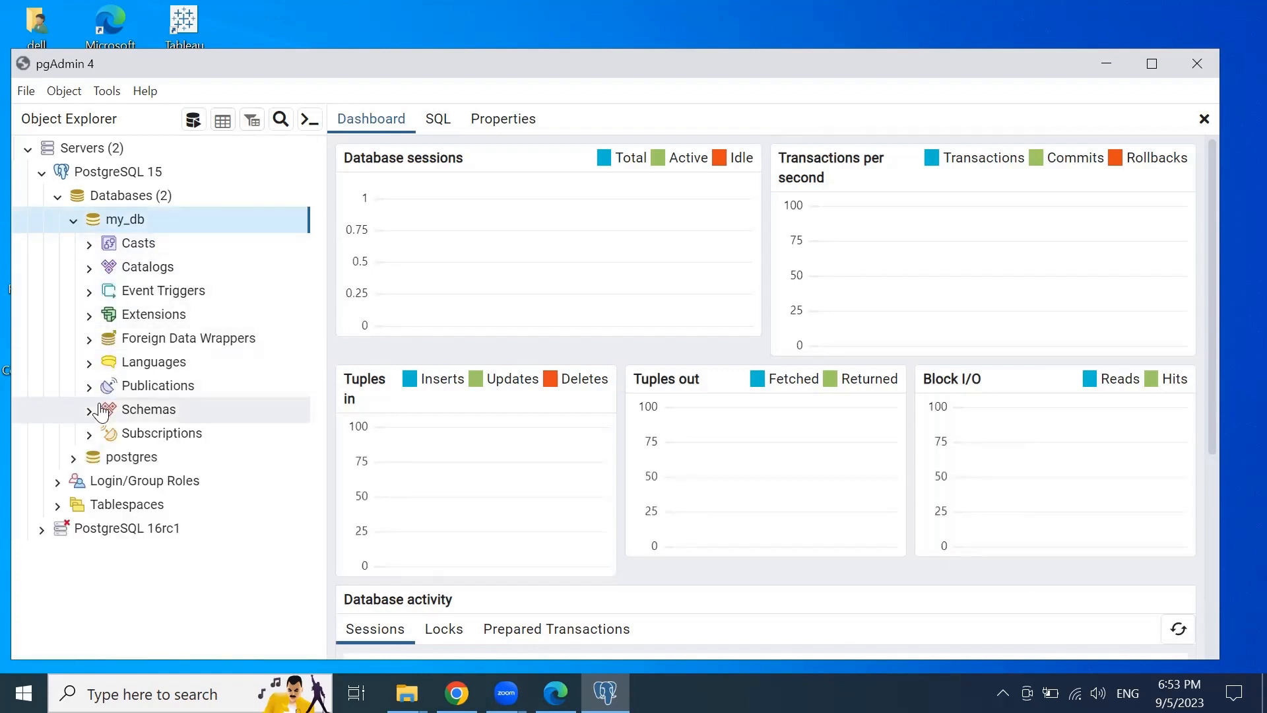
left_click(89, 409)
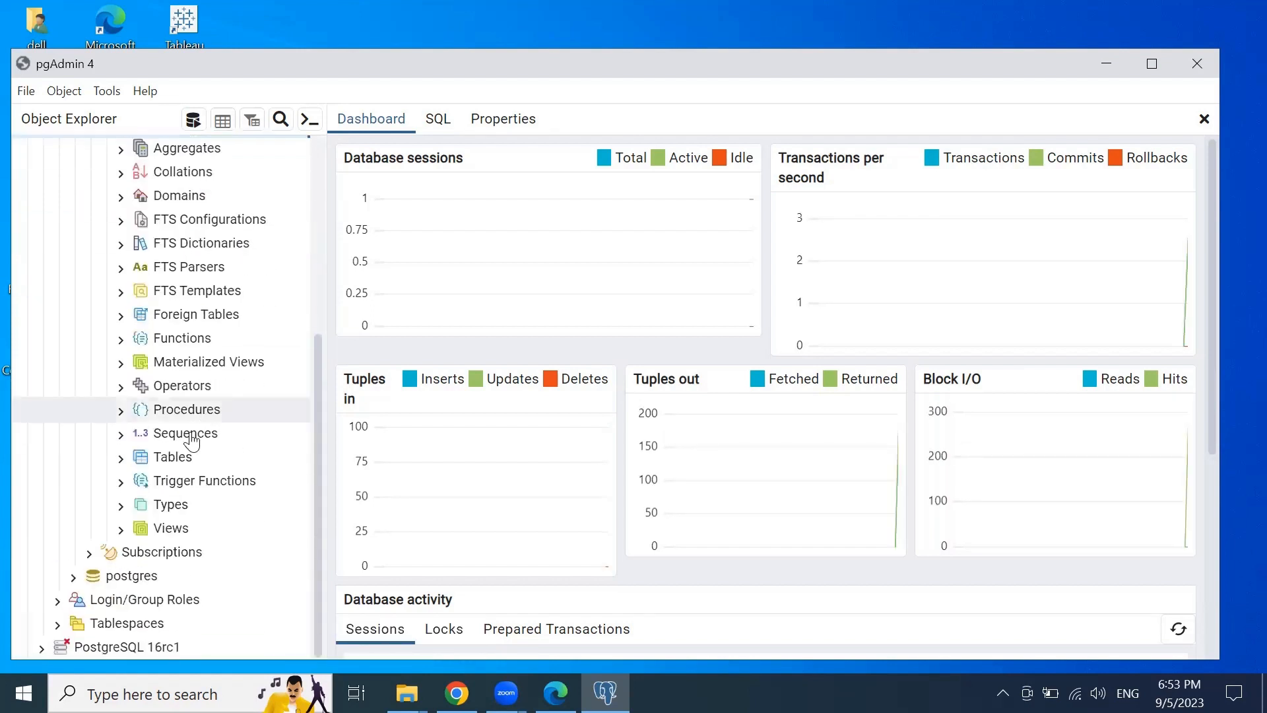
left_click(172, 456)
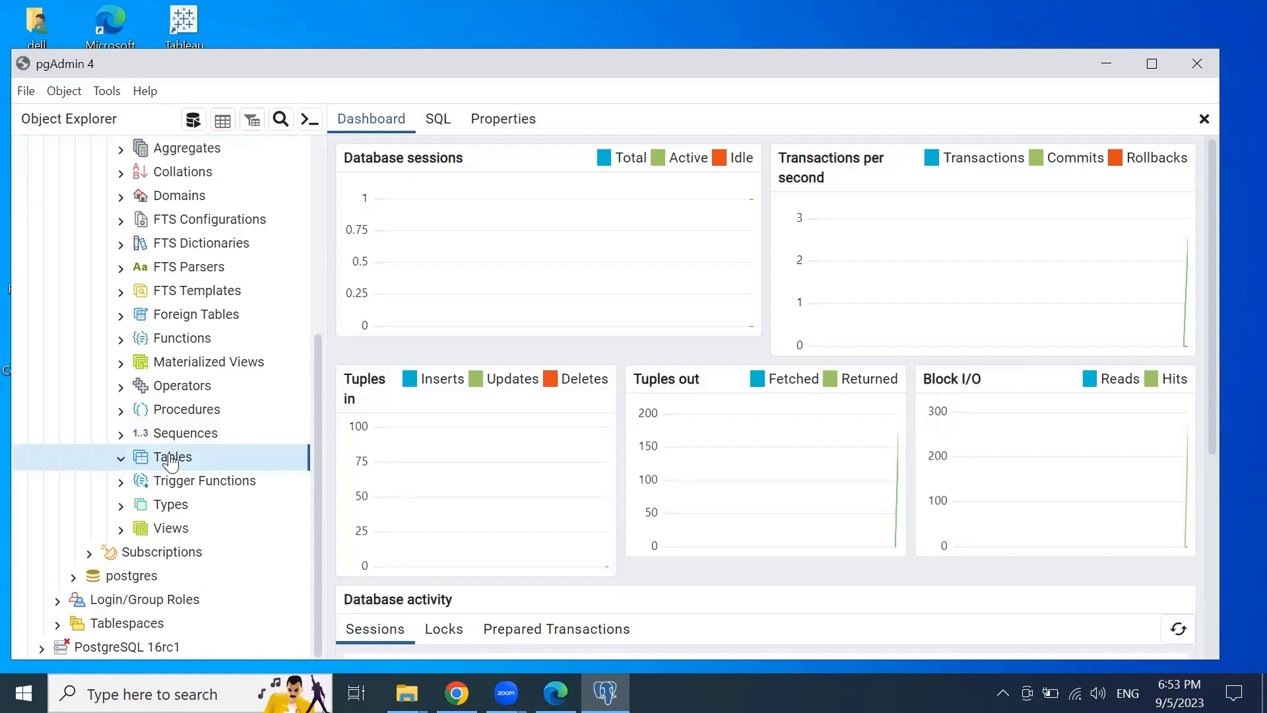
right_click(170, 456)
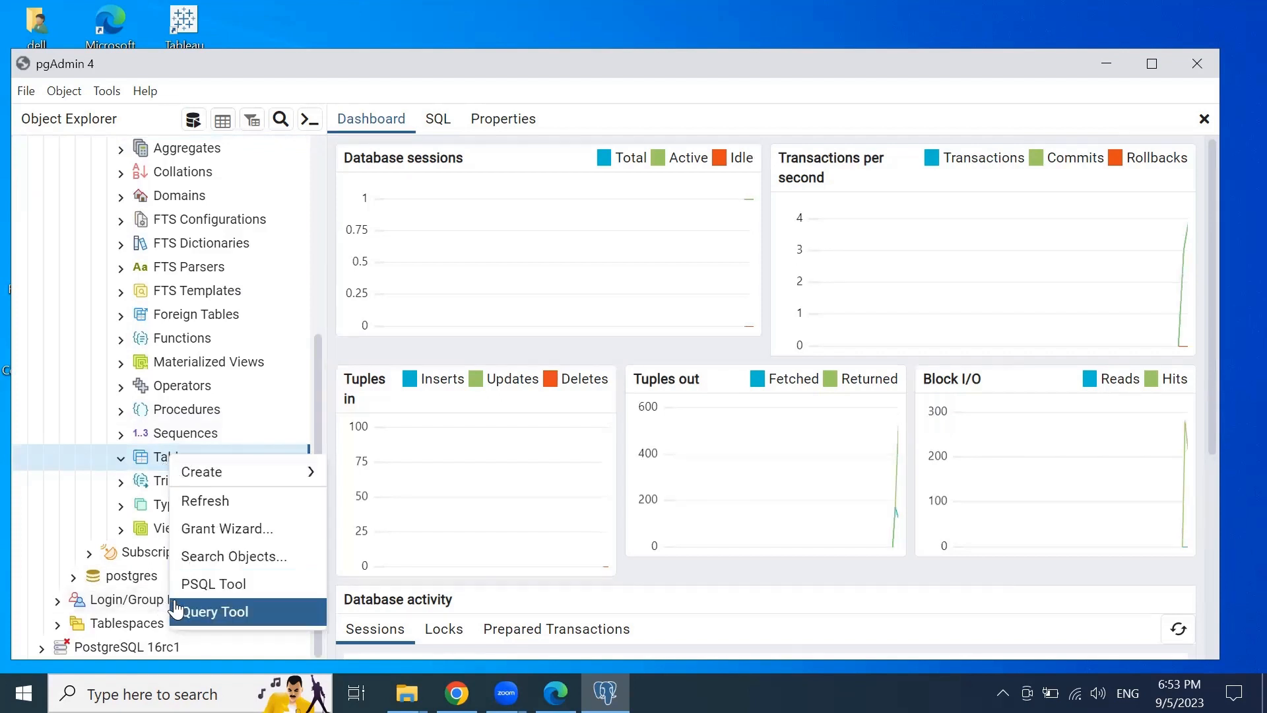
Open an empty Query Tool on my_db, then bring Chrome to the front
left_click(216, 611)
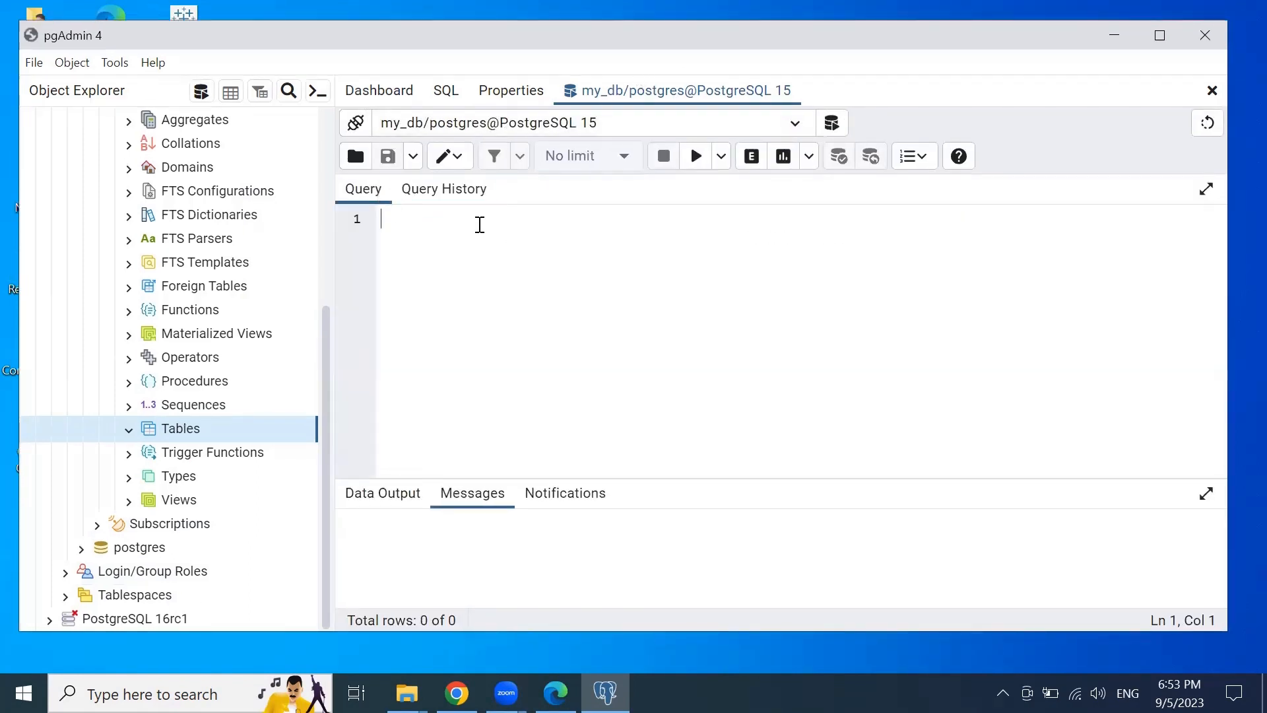
mouse_move(494, 677)
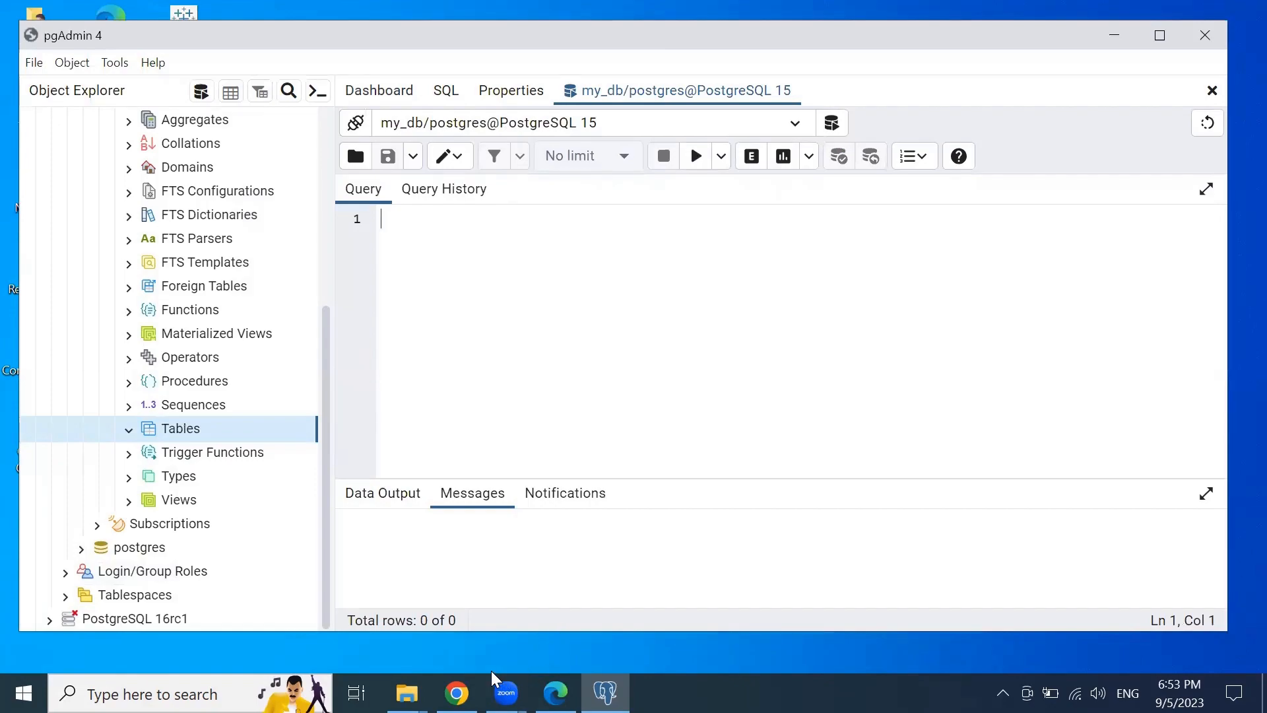
left_click(456, 692)
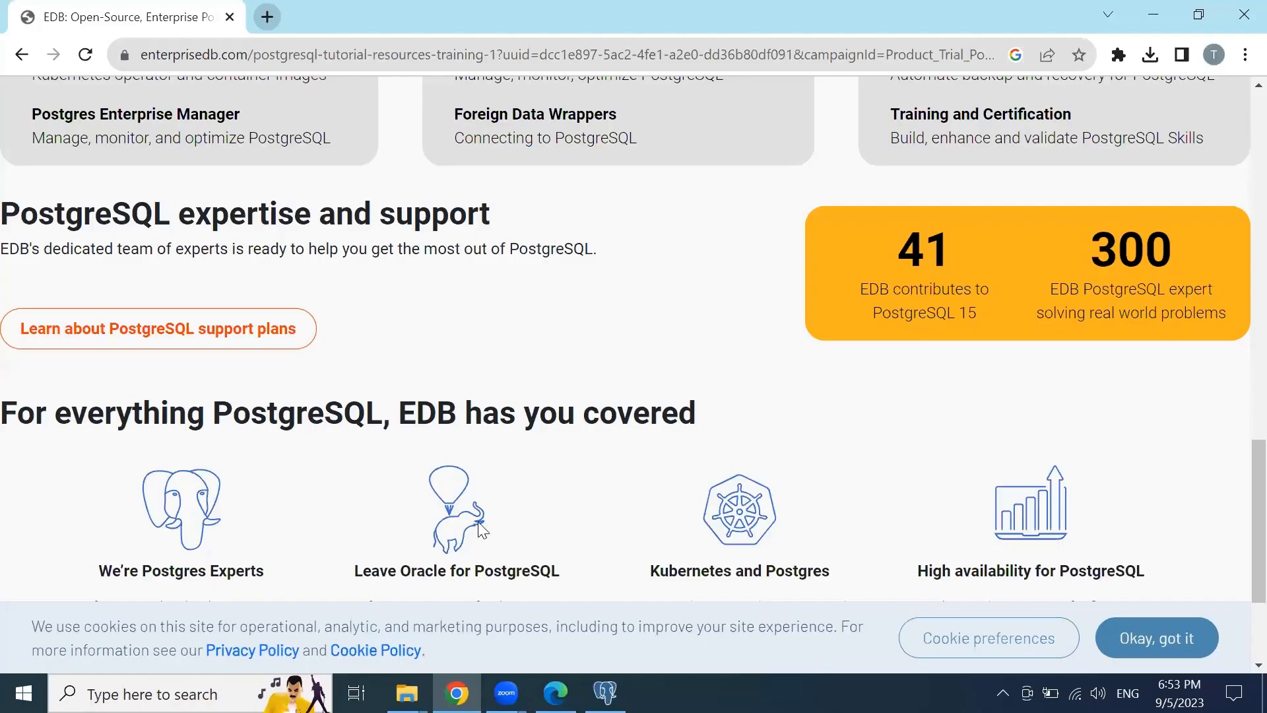
left_click(605, 693)
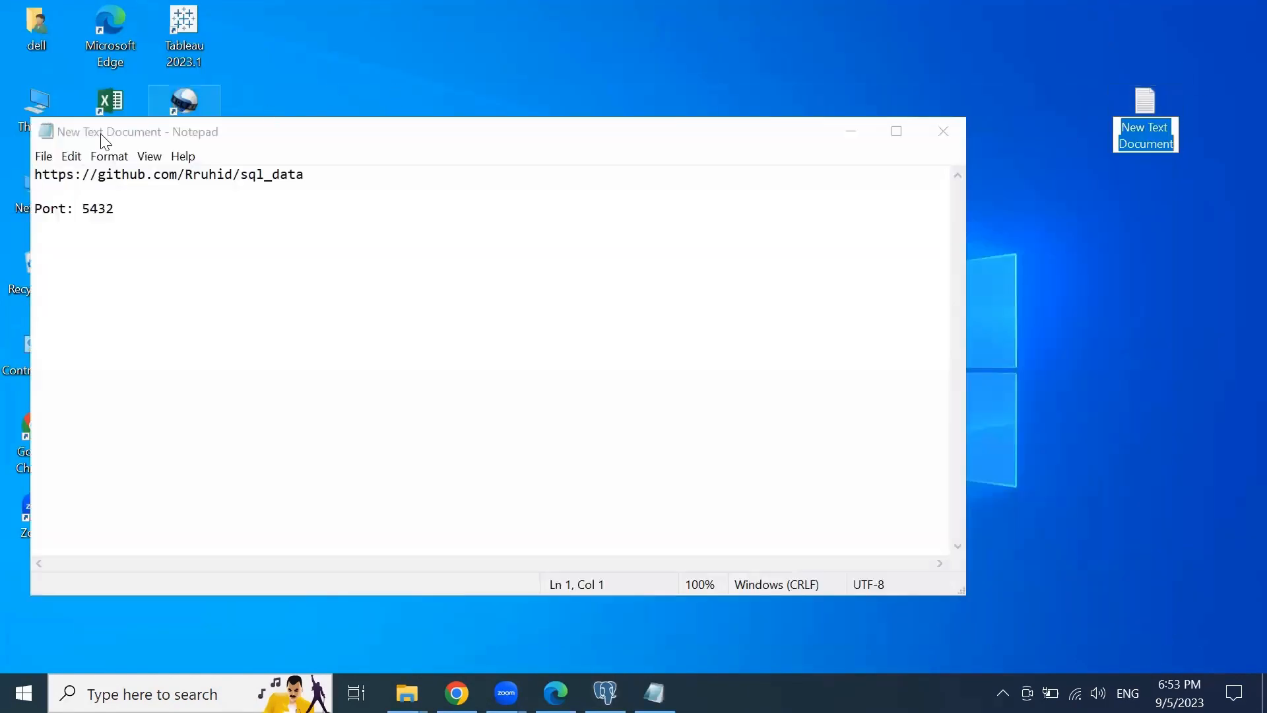
right_click(168, 174)
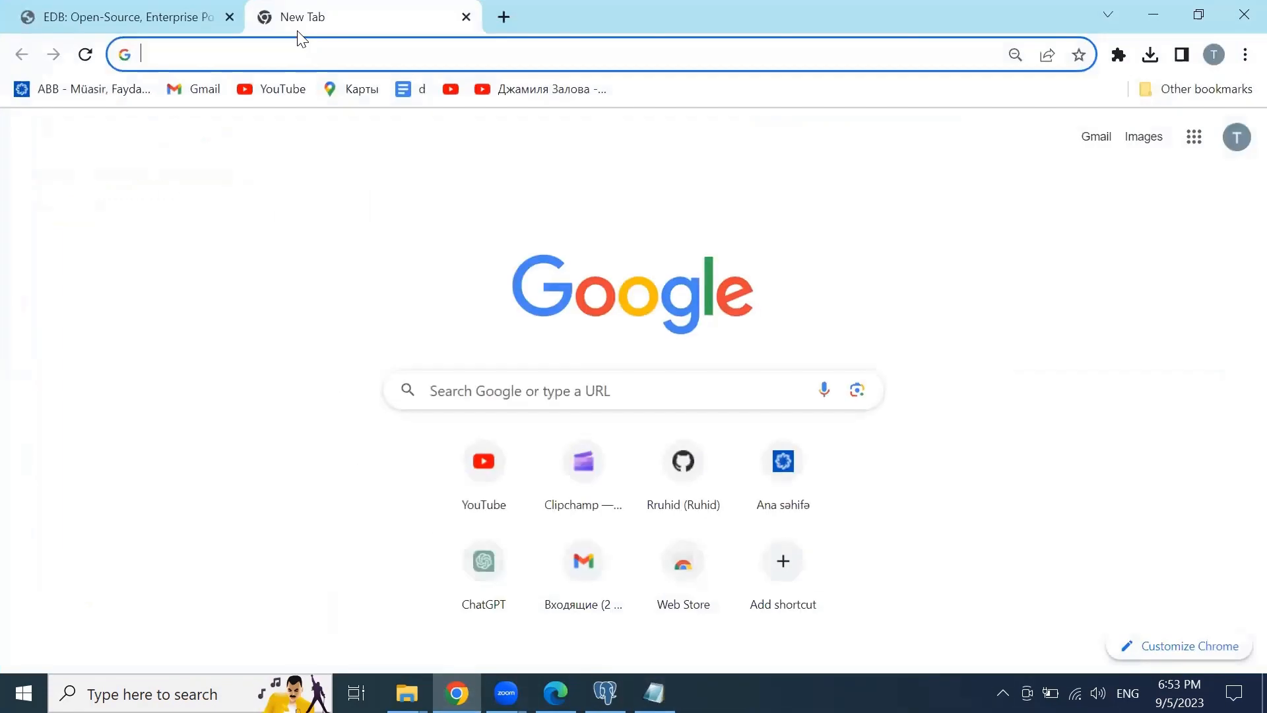
type("https://github.com/Rruhid/sql_data")
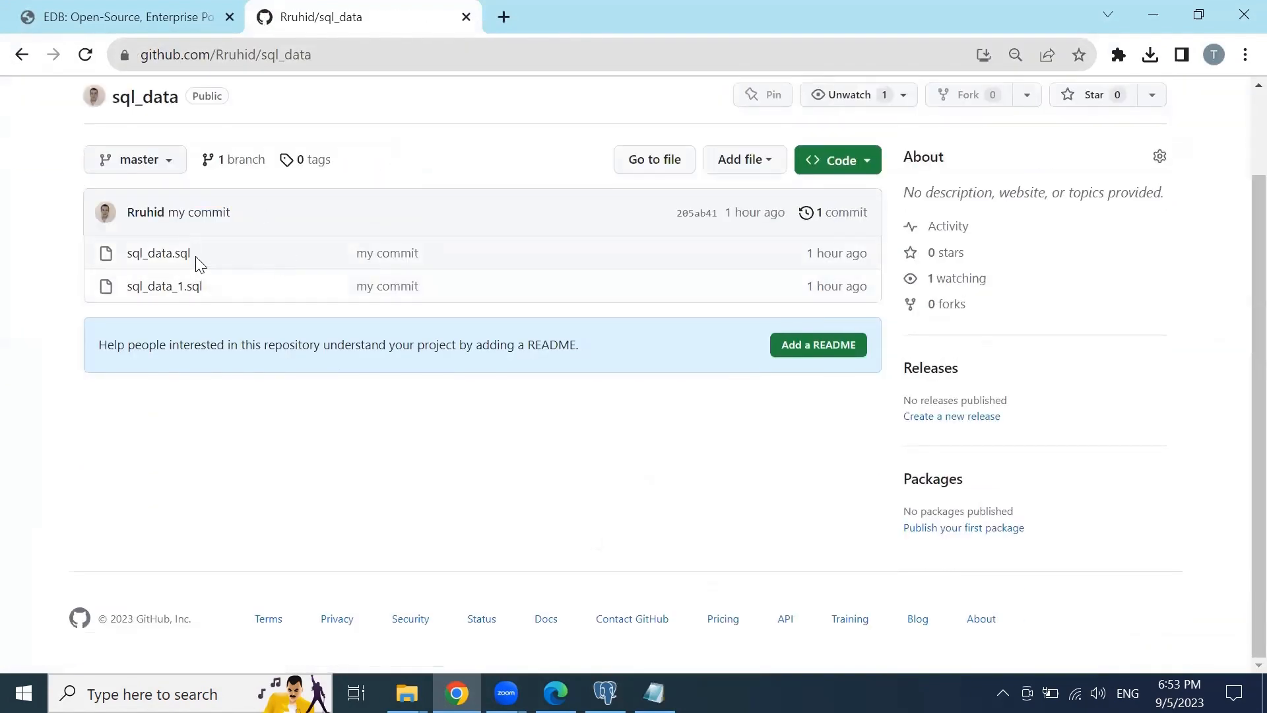
mouse_move(158, 252)
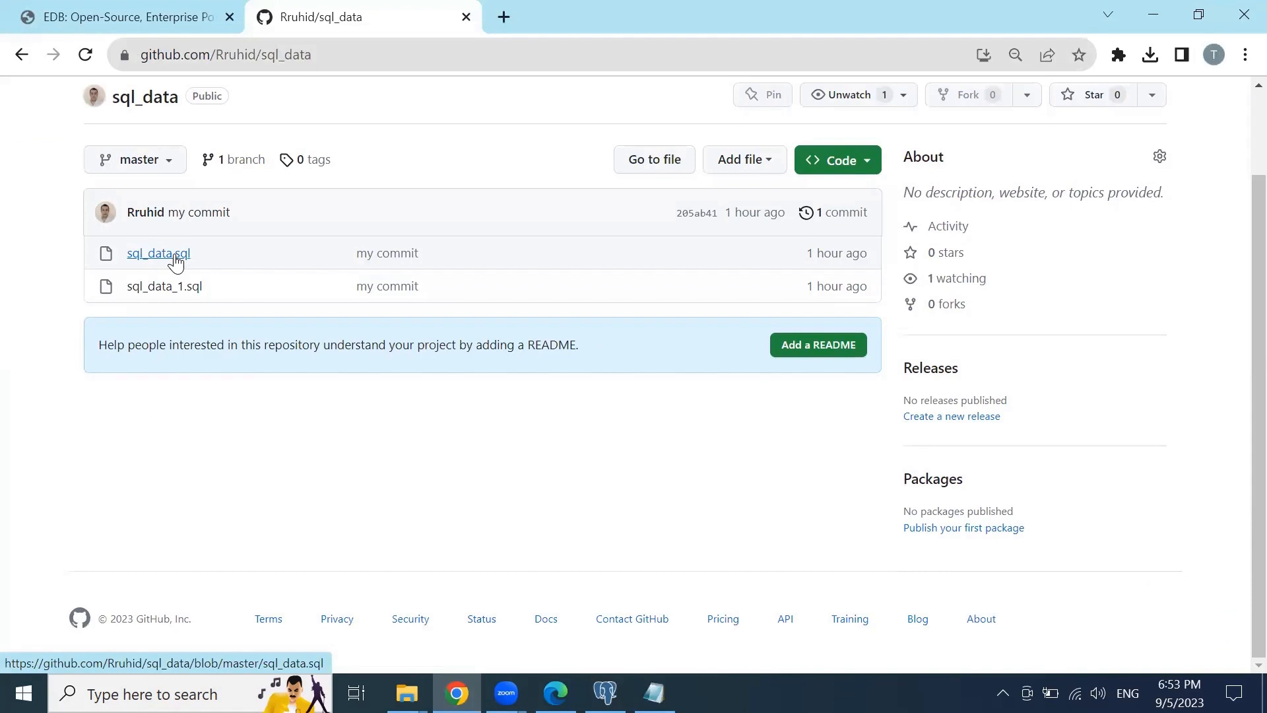
left_click(158, 253)
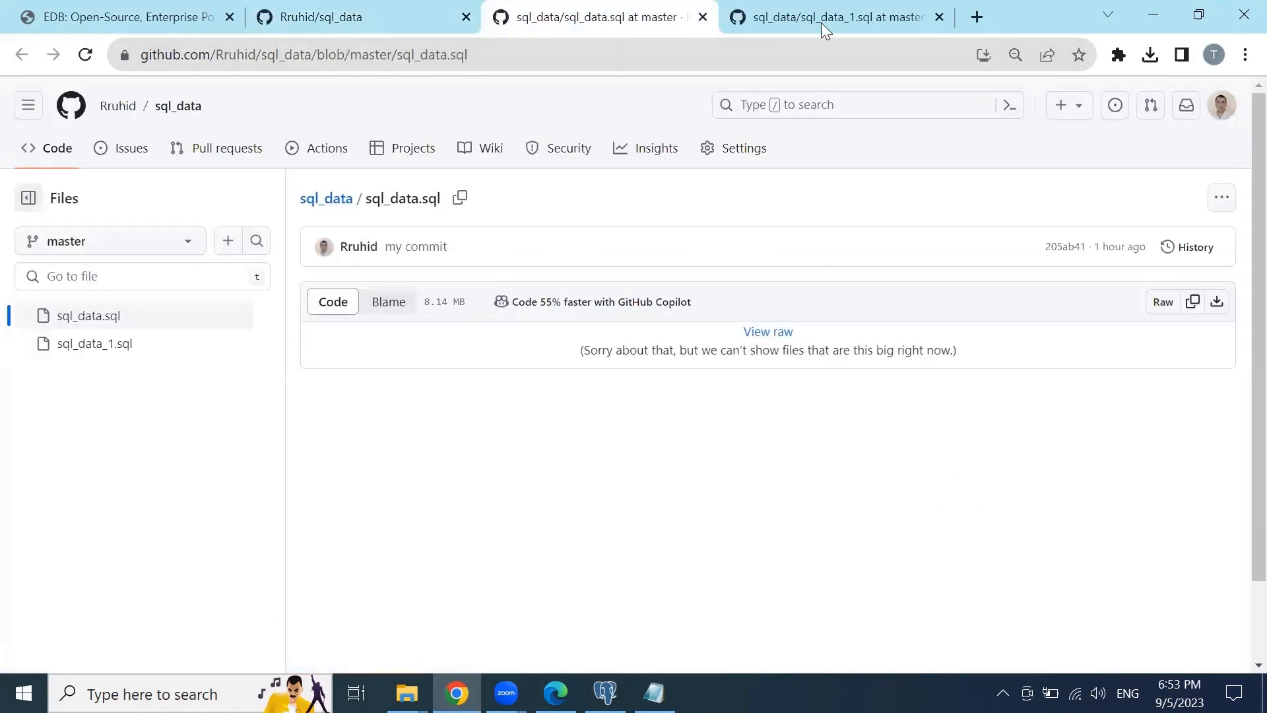
Select the CREATE TABLE actor block in the sql_data_1.sql tab
left_click(589, 17)
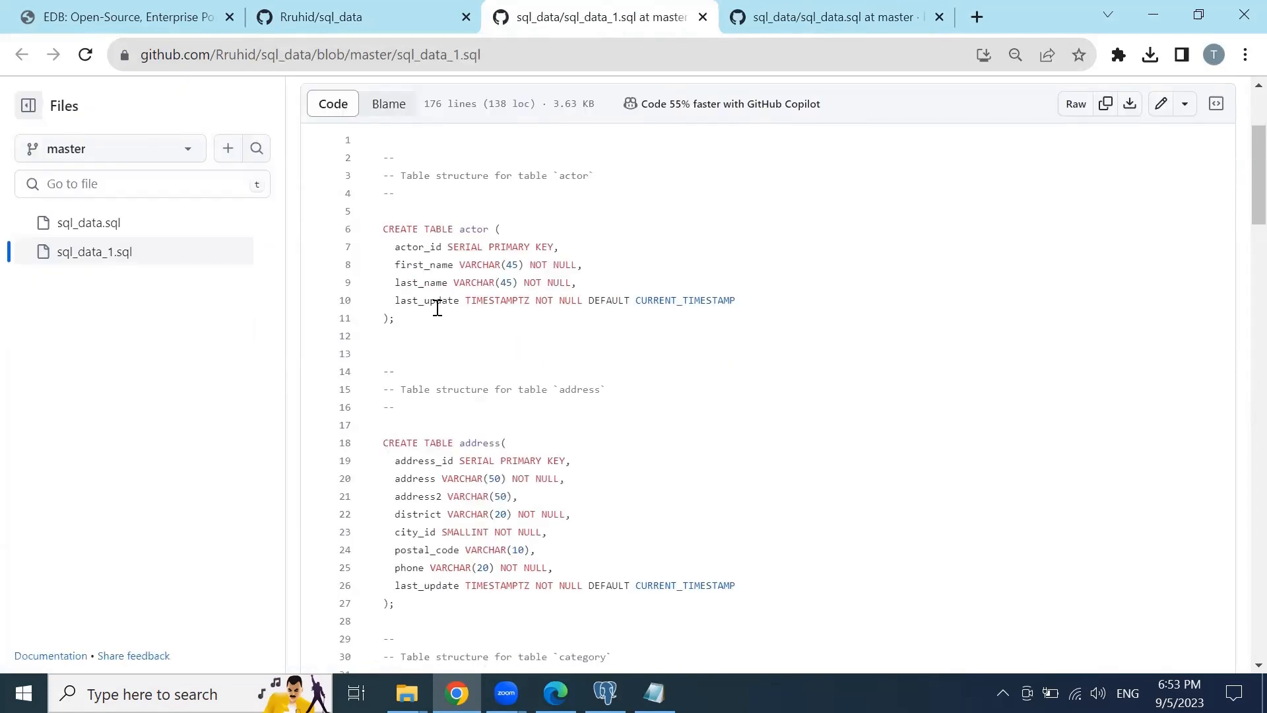
left_click_drag(384, 229, 395, 317)
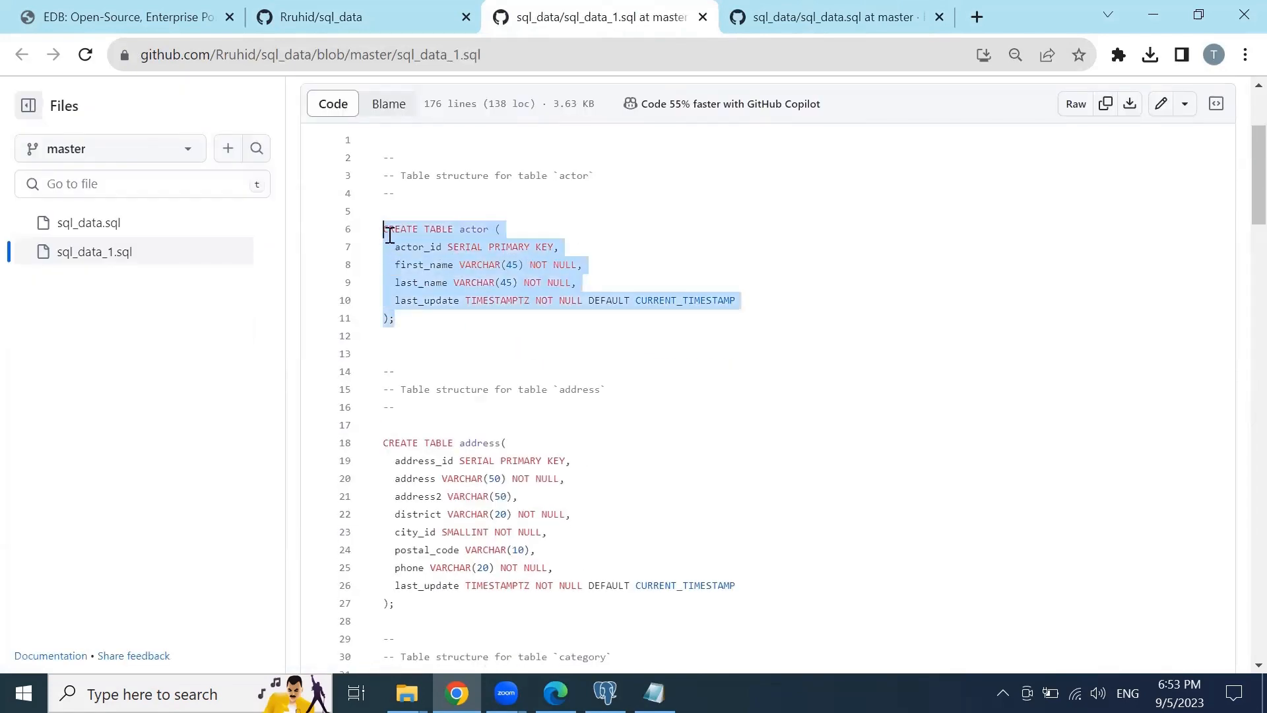
mouse_move(507, 433)
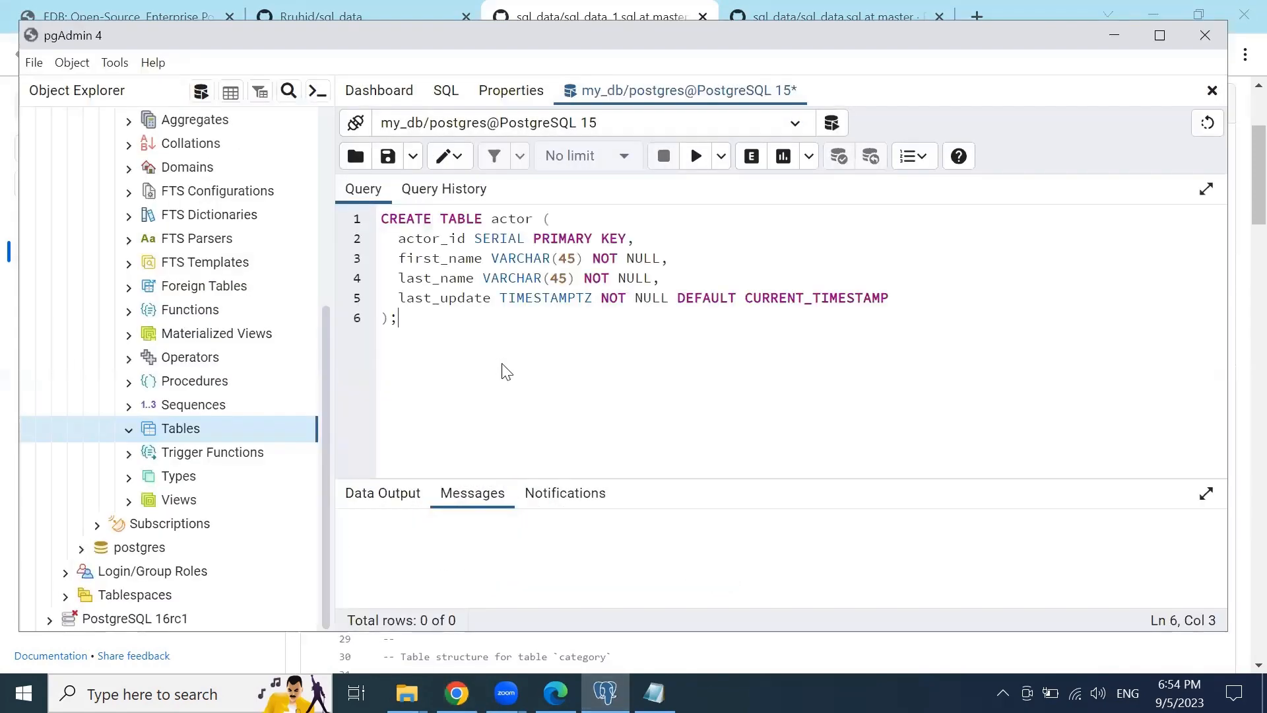
Run CREATE TABLE actor, refresh Tables, and inspect actor's four columns
left_click(693, 156)
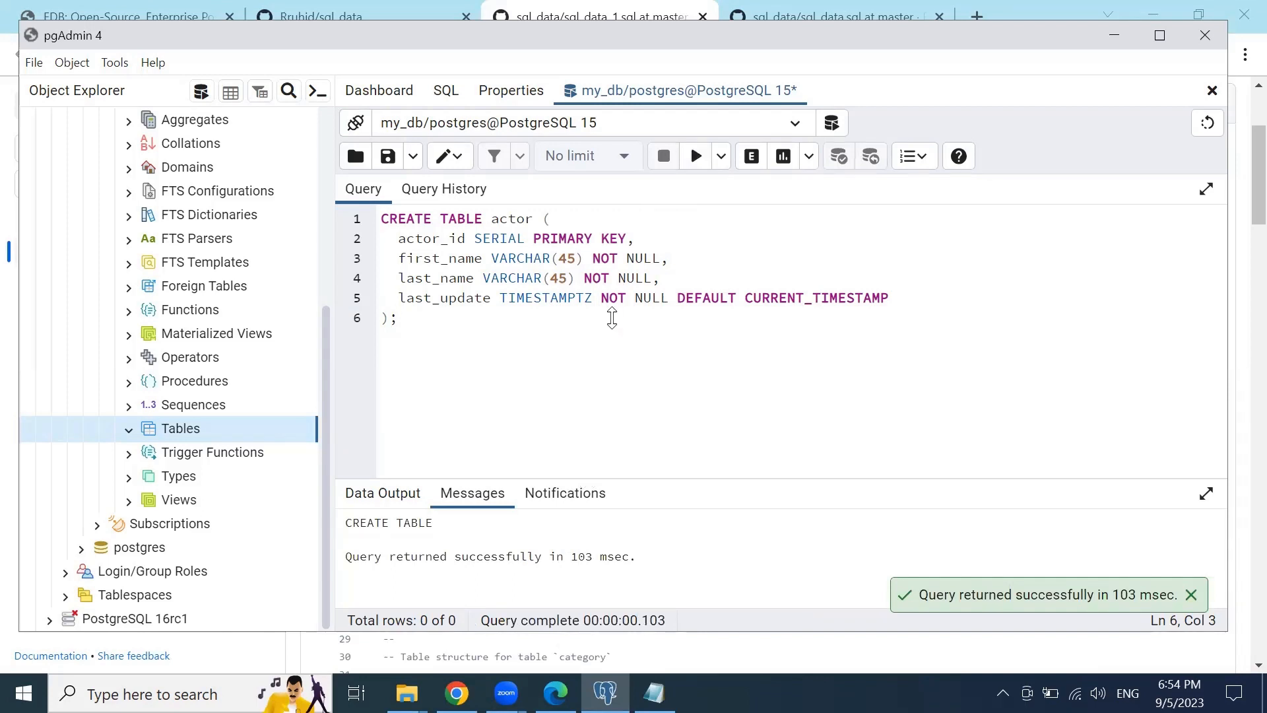
right_click(180, 427)
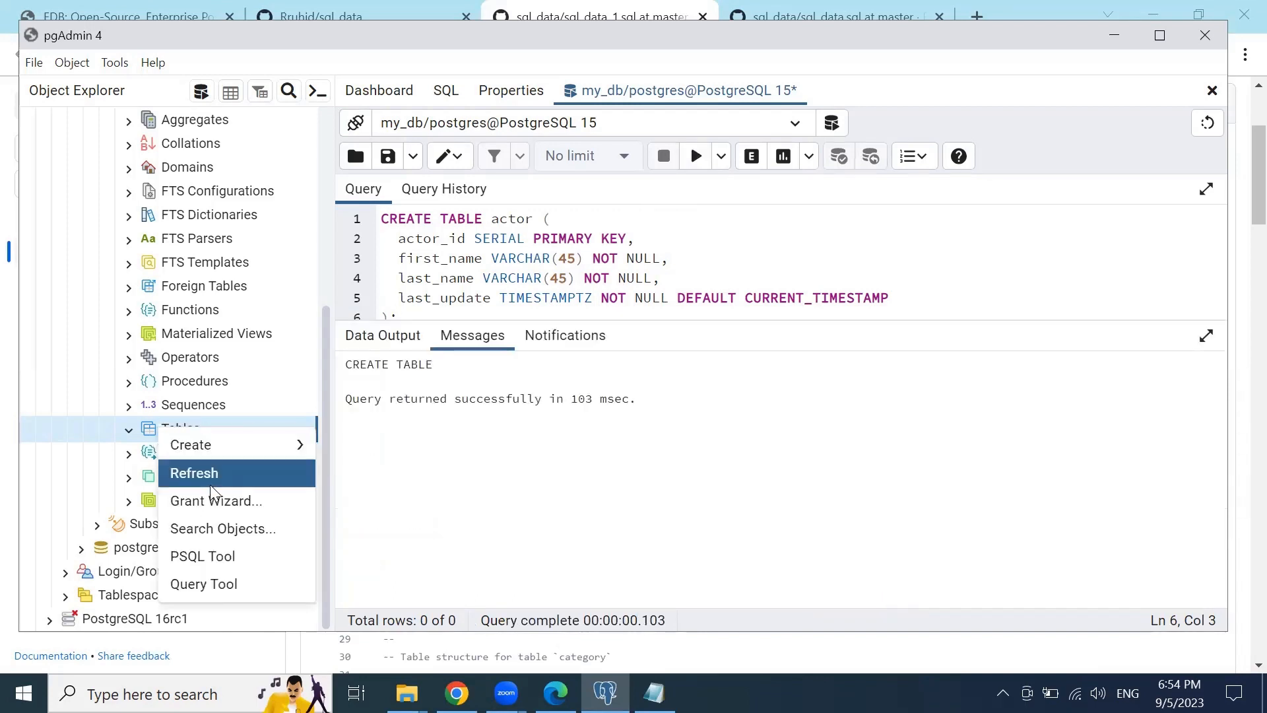
left_click(193, 473)
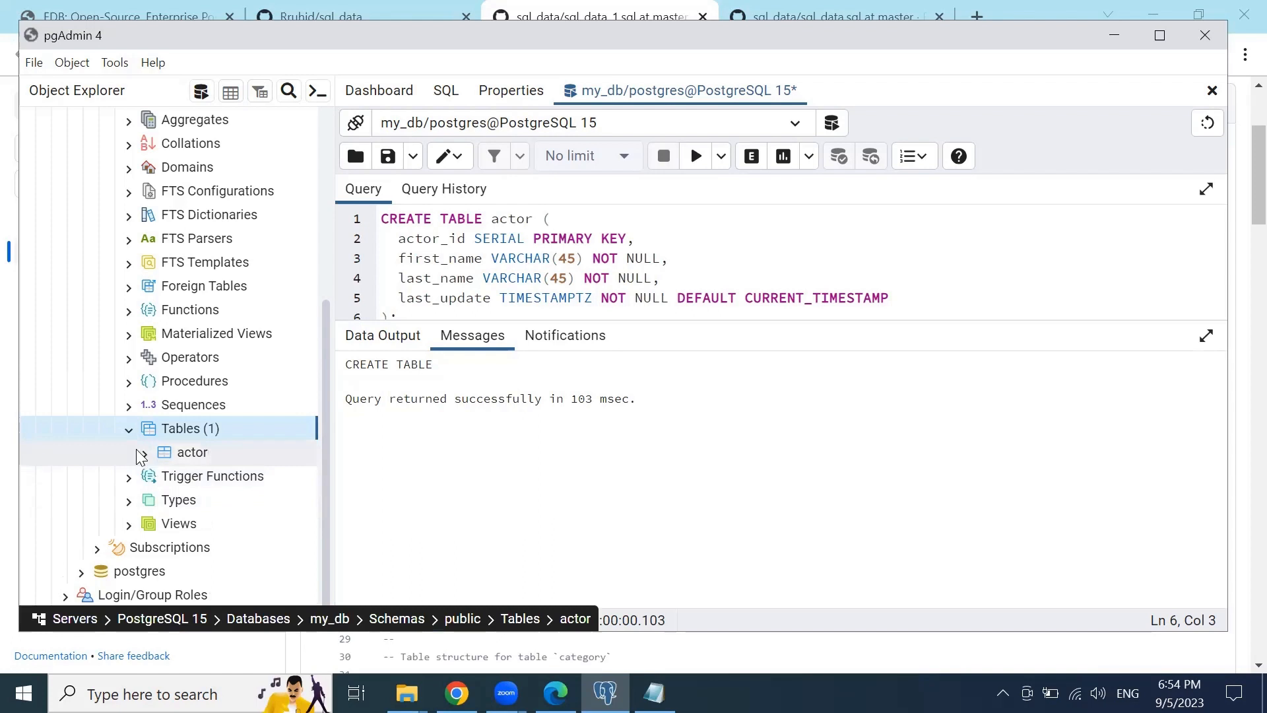
left_click(191, 451)
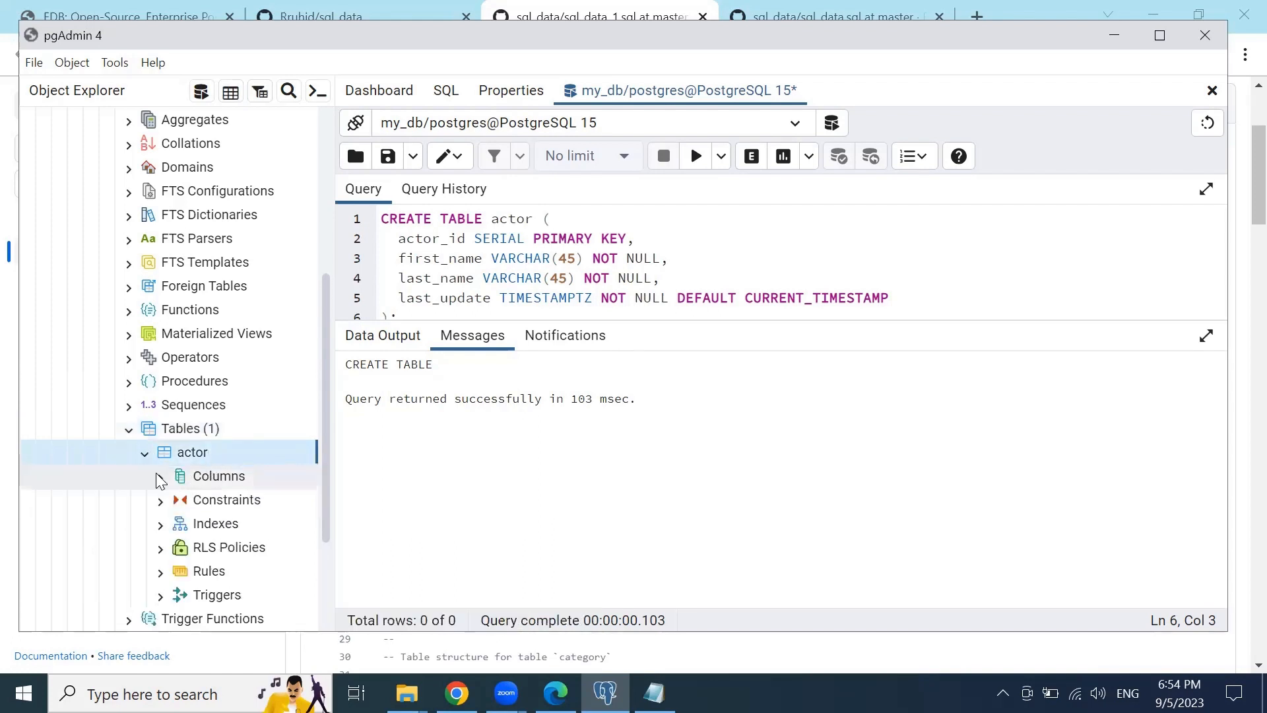
left_click(161, 476)
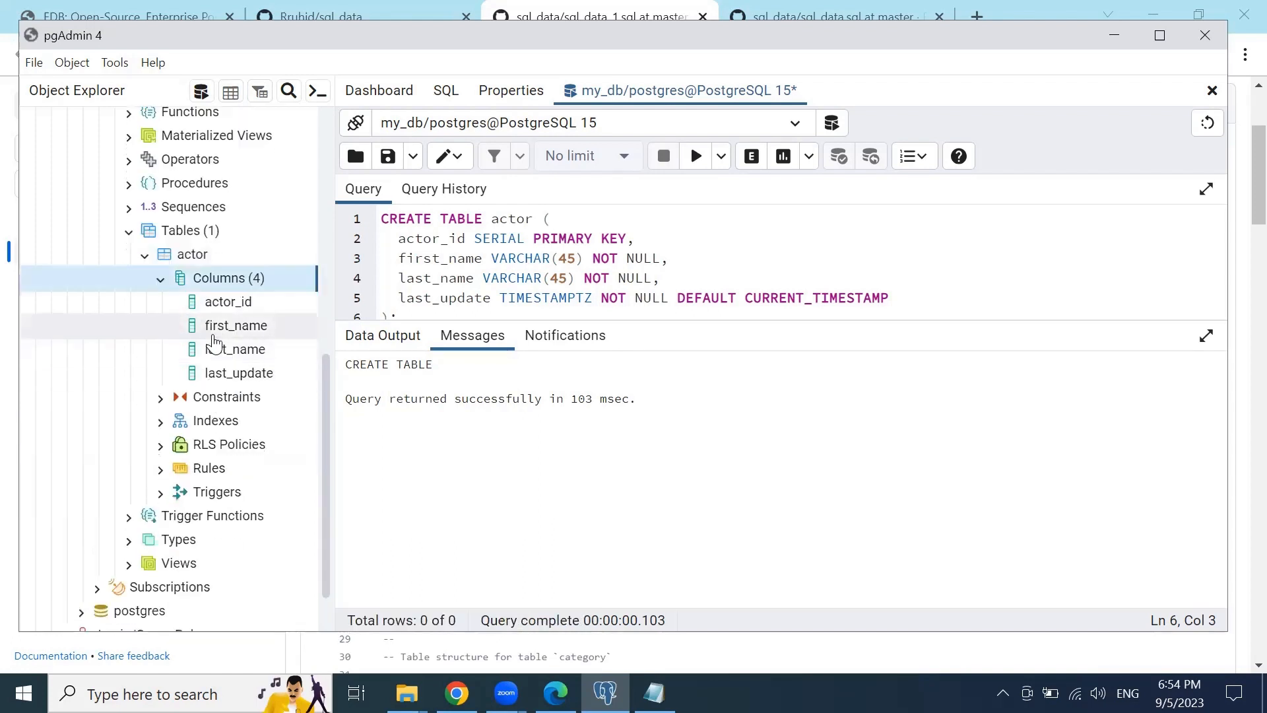
right_click(192, 254)
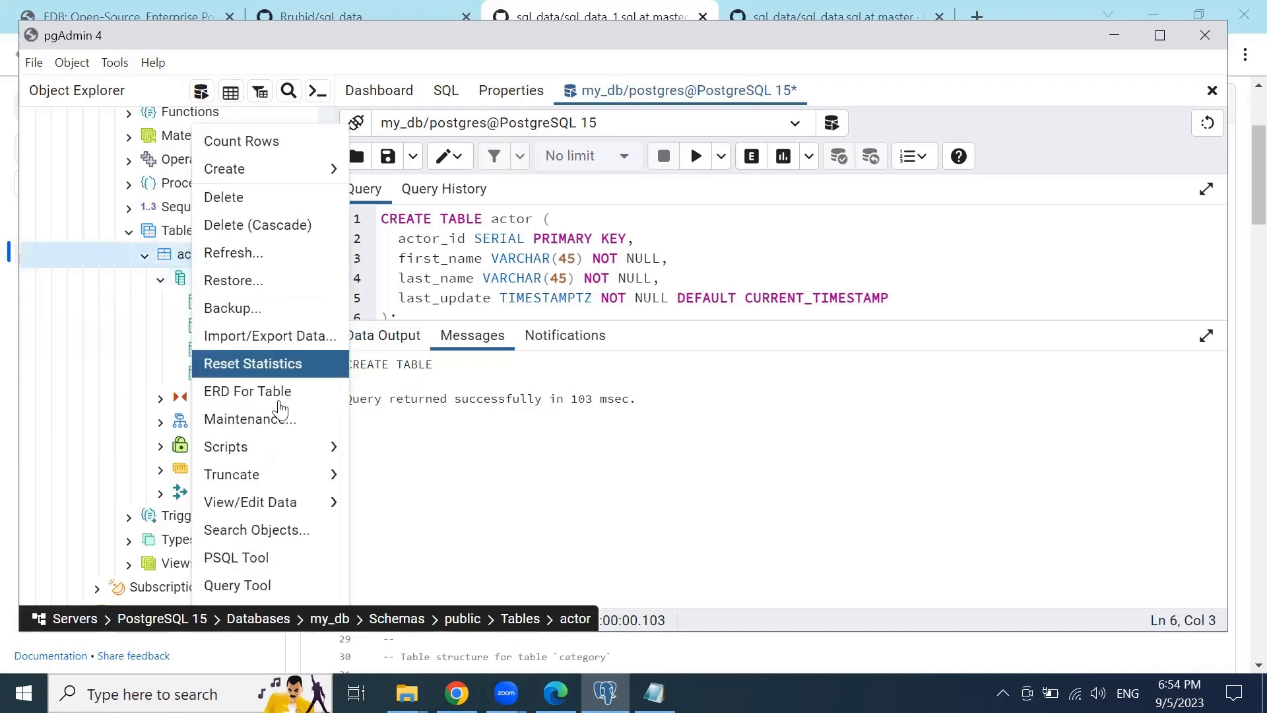
mouse_move(250, 501)
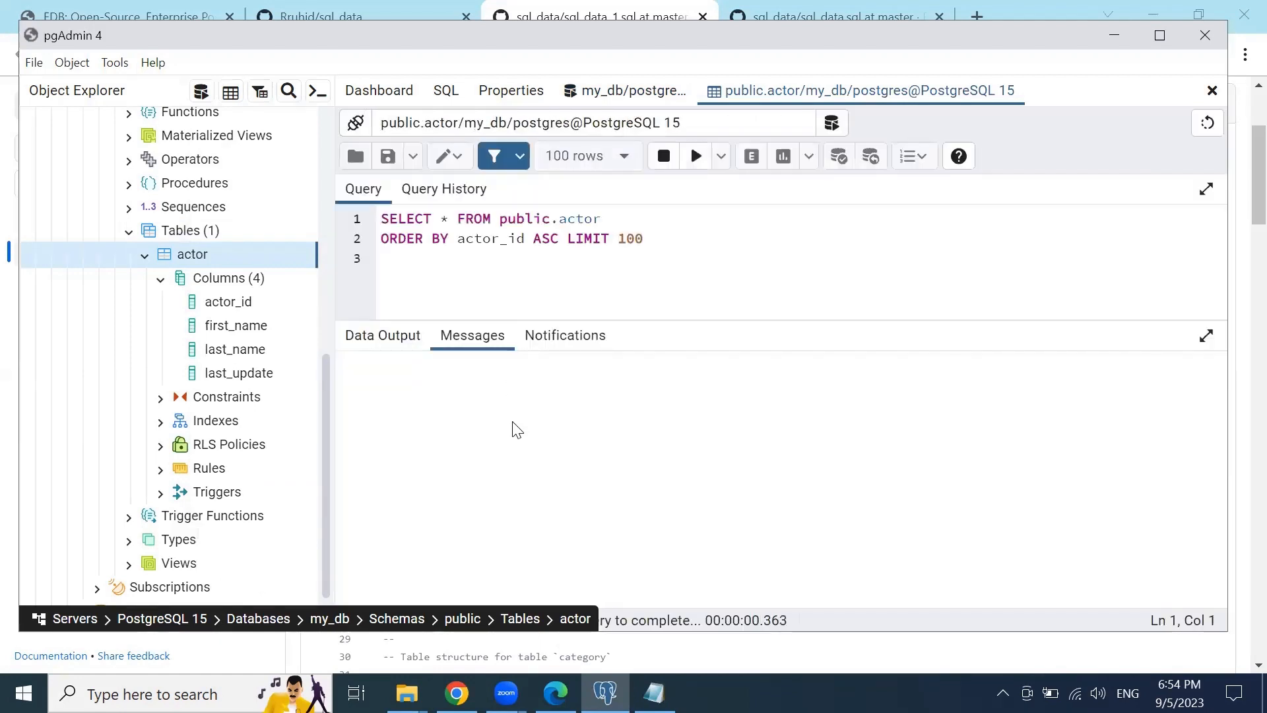
left_click(693, 156)
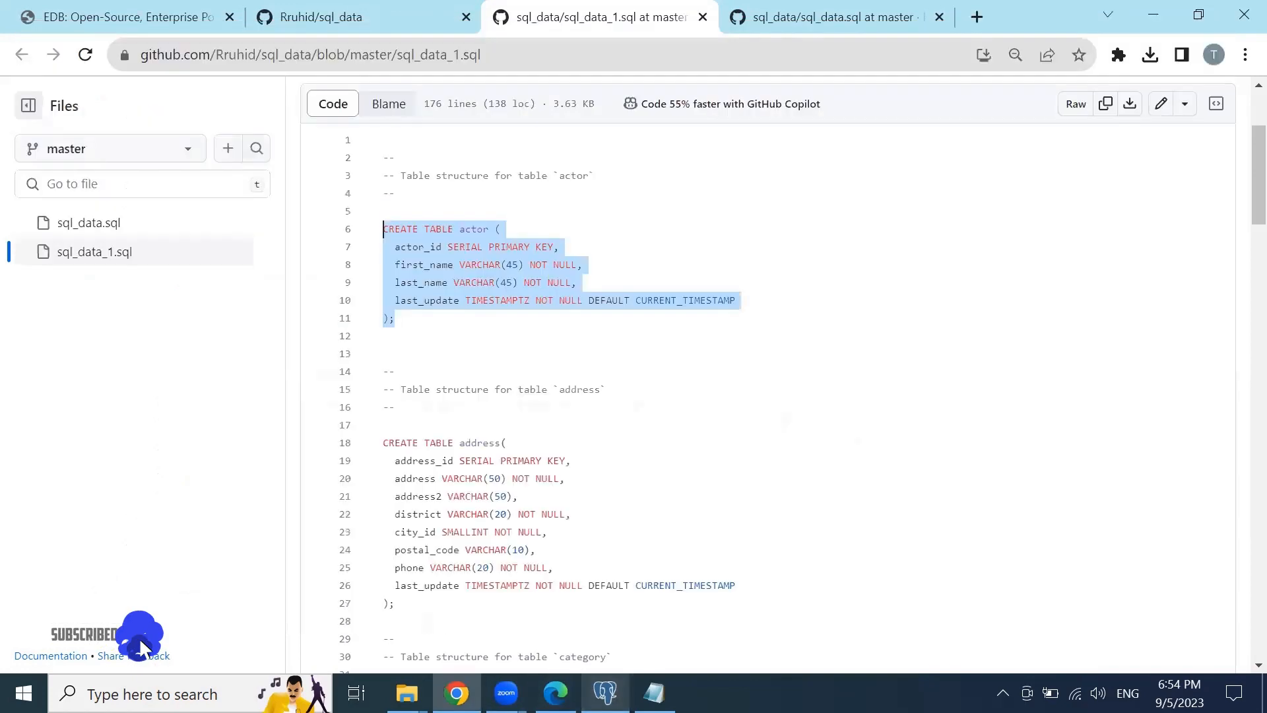
Return to the sql_data.sql tab in GitHub
left_click(472, 246)
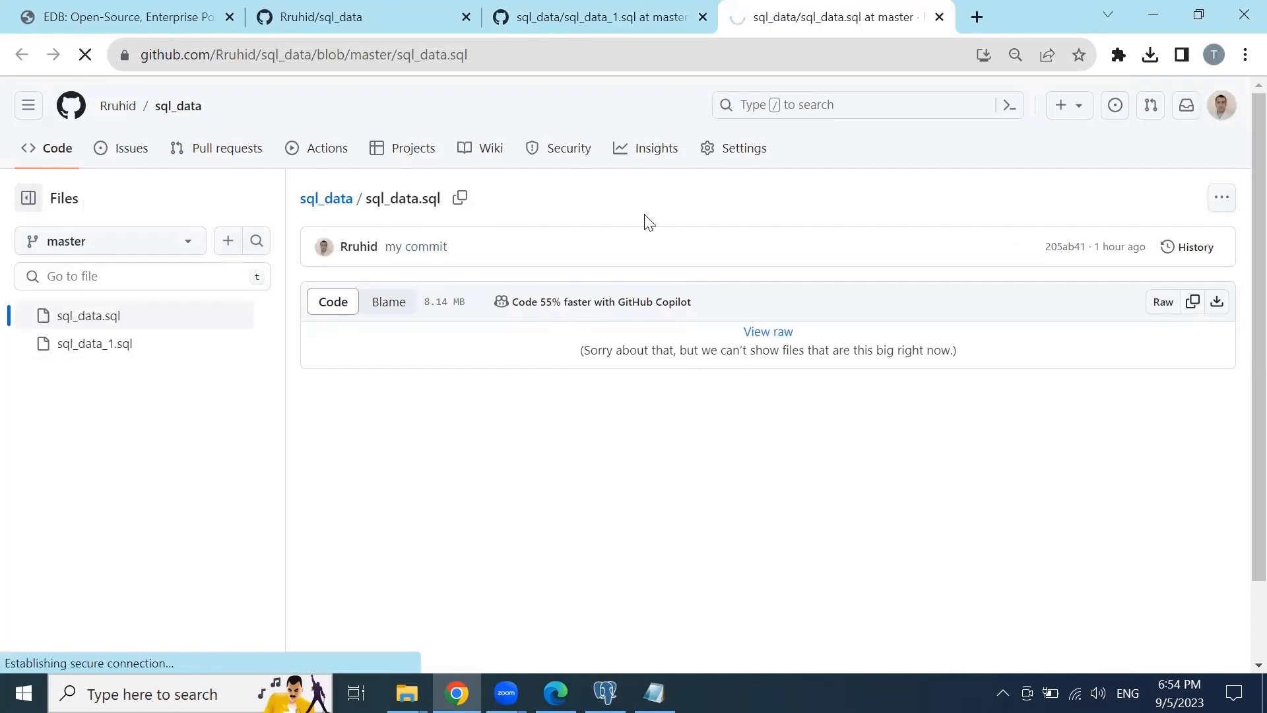
Open the raw sql_data.sql text and search it for 'into actor'
left_click(767, 331)
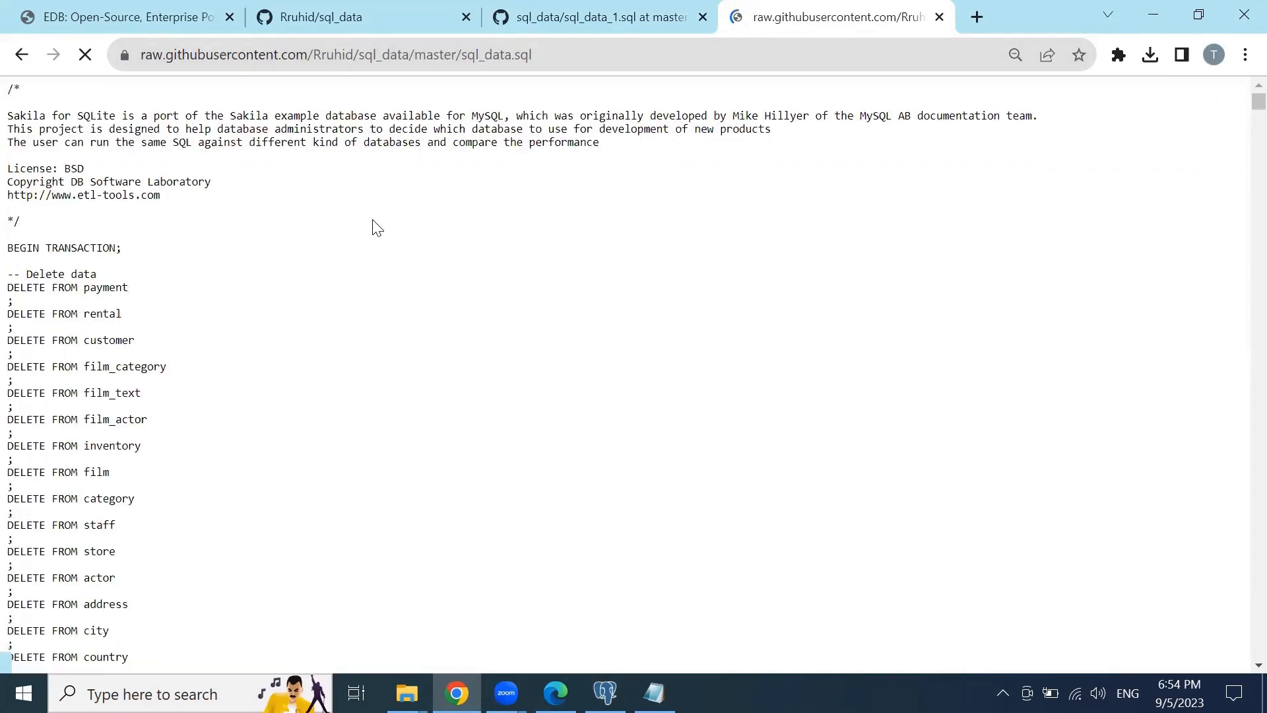
scroll("down", 3)
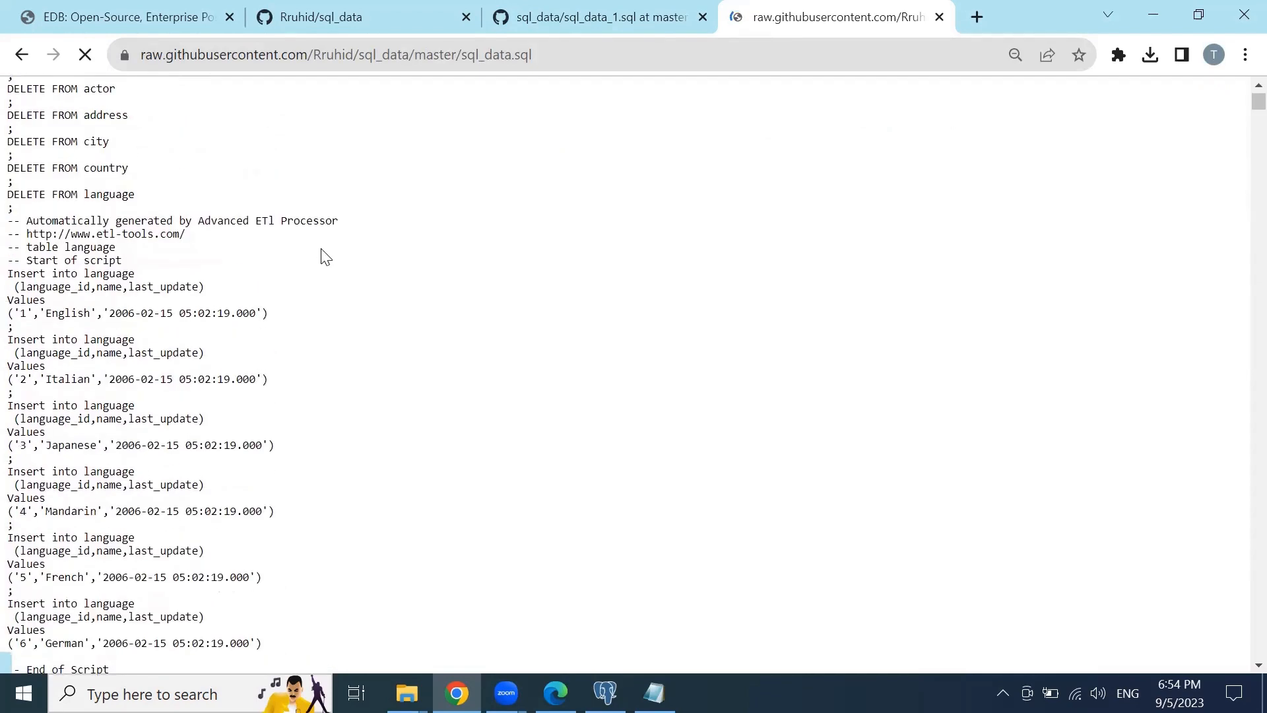
type("insert into")
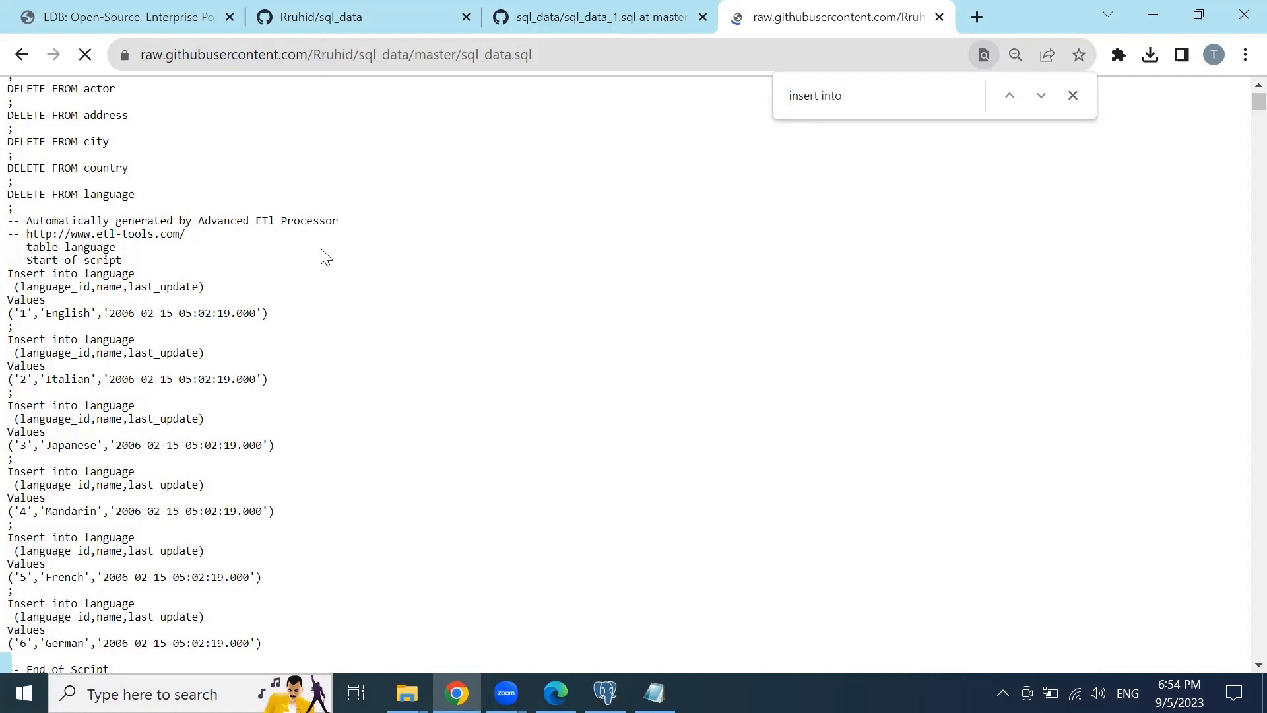
type("actor")
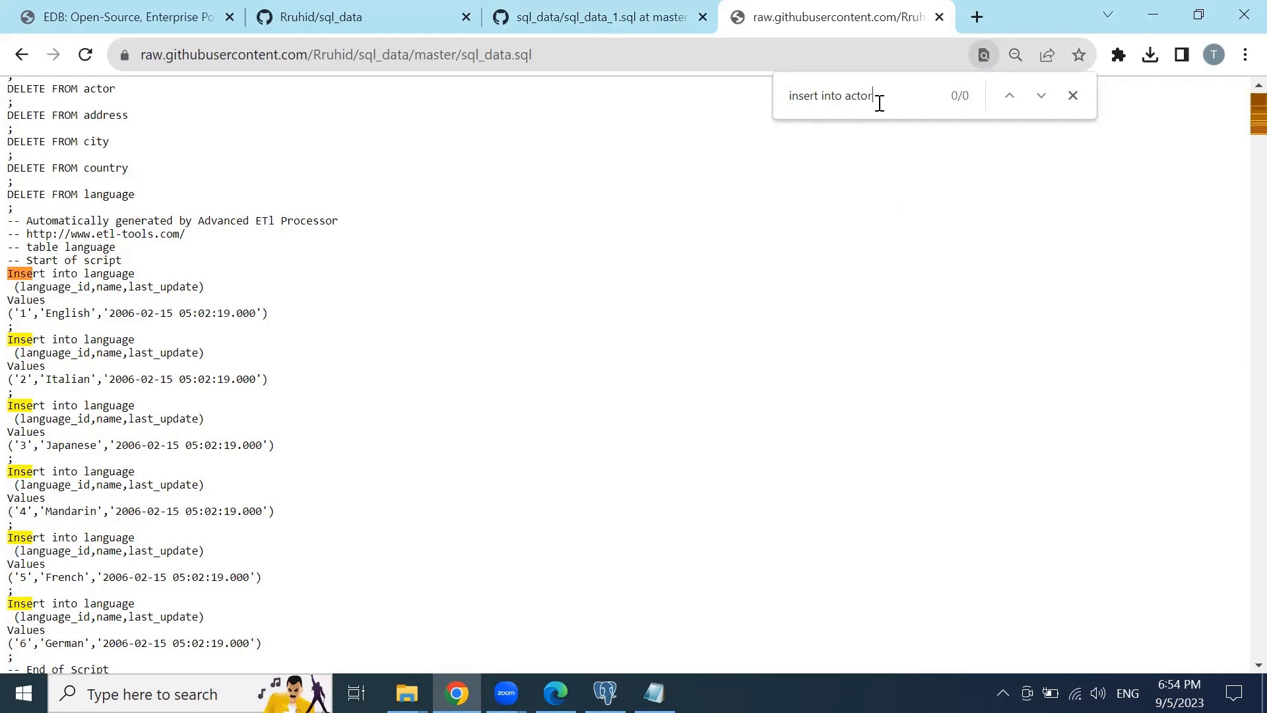
mouse_move(862, 169)
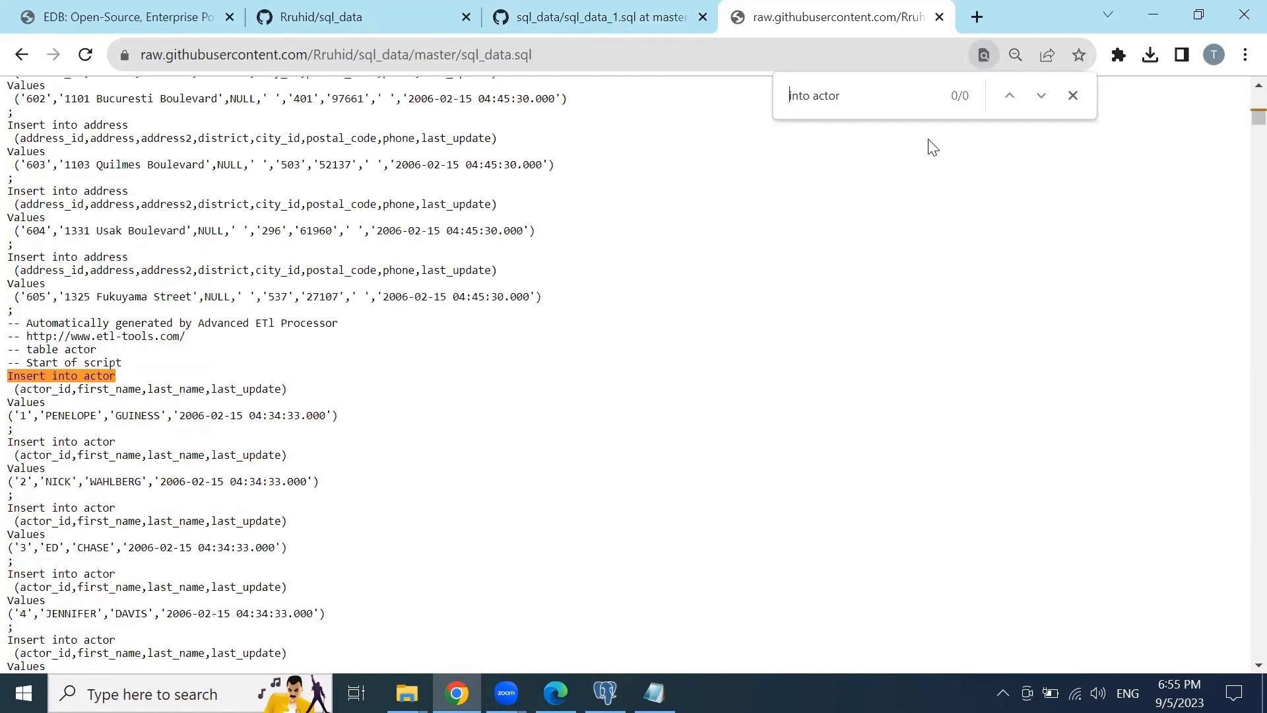
Scroll the raw sql_data.sql down through the actor INSERTs to actor 200 THORA TEMPLE
scroll("down", 3)
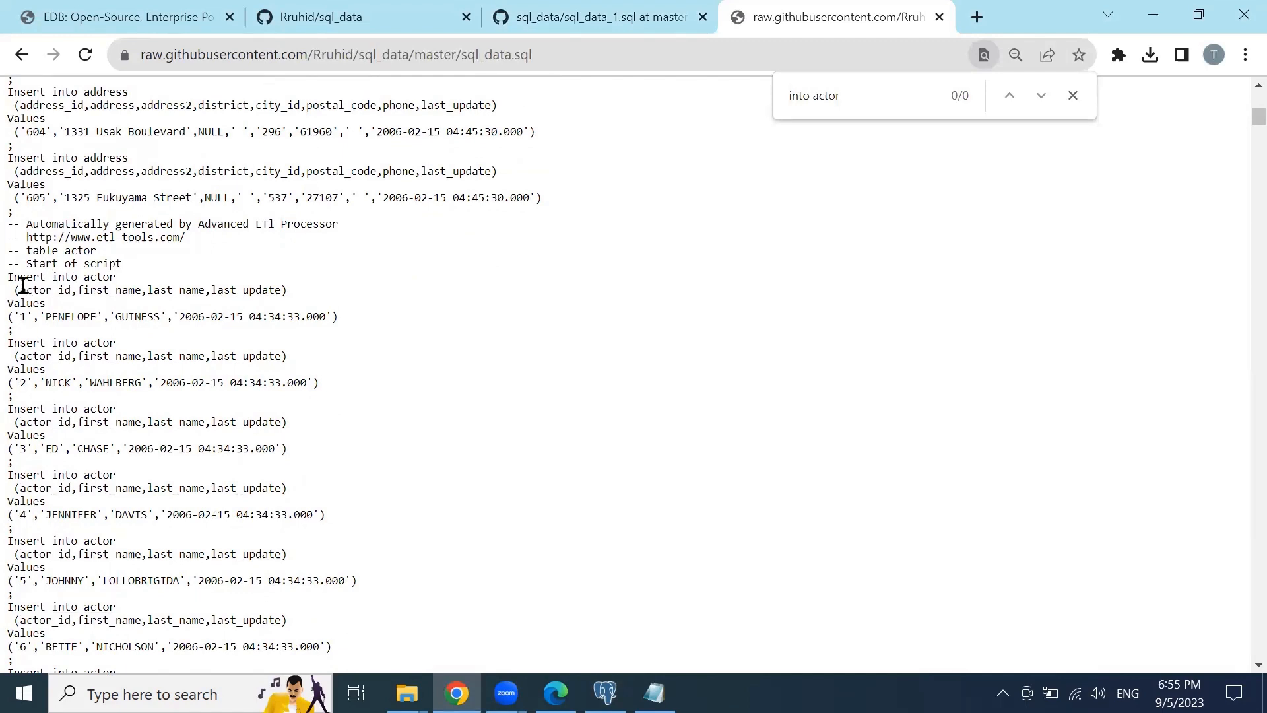
mouse_move(14, 281)
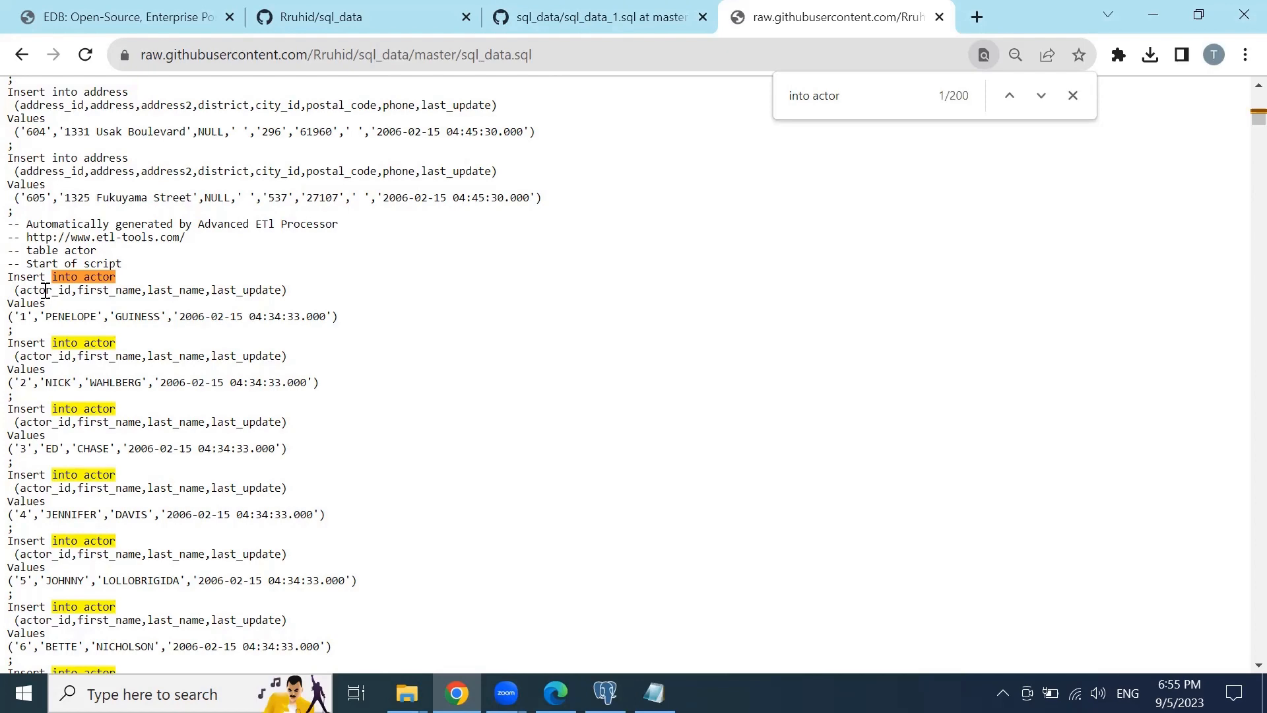
scroll("down", 3)
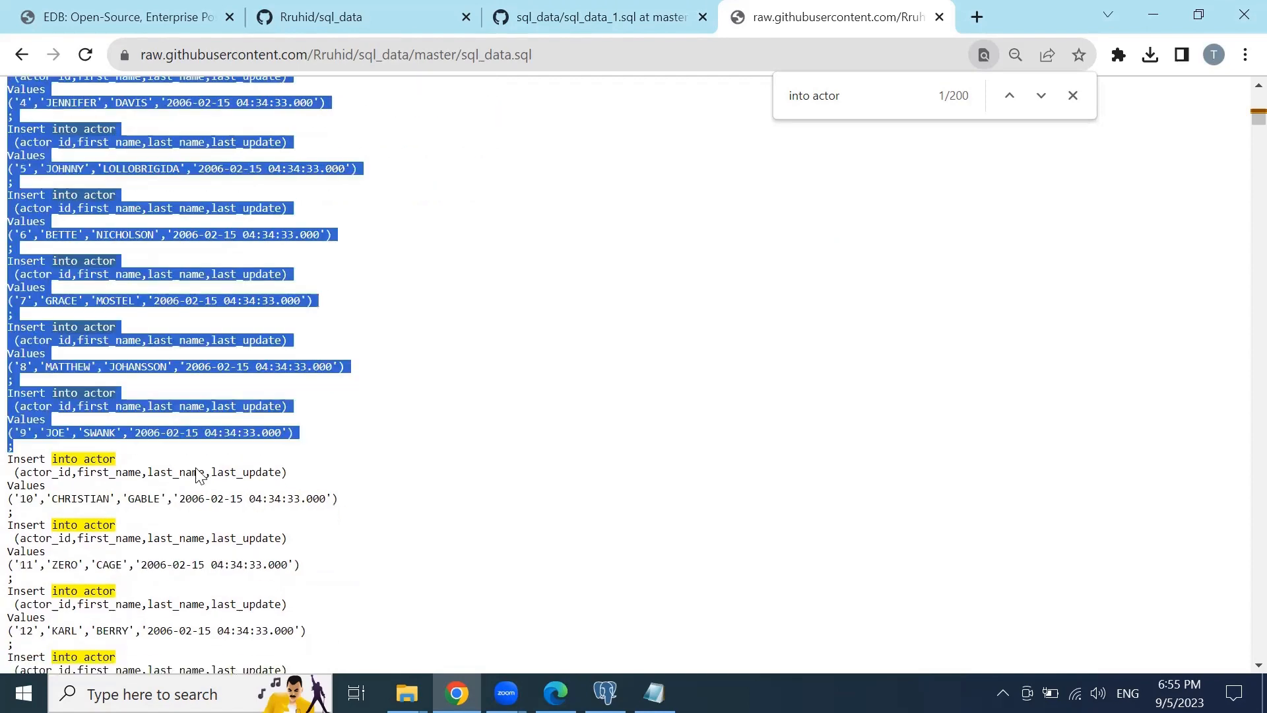
scroll("down", 3)
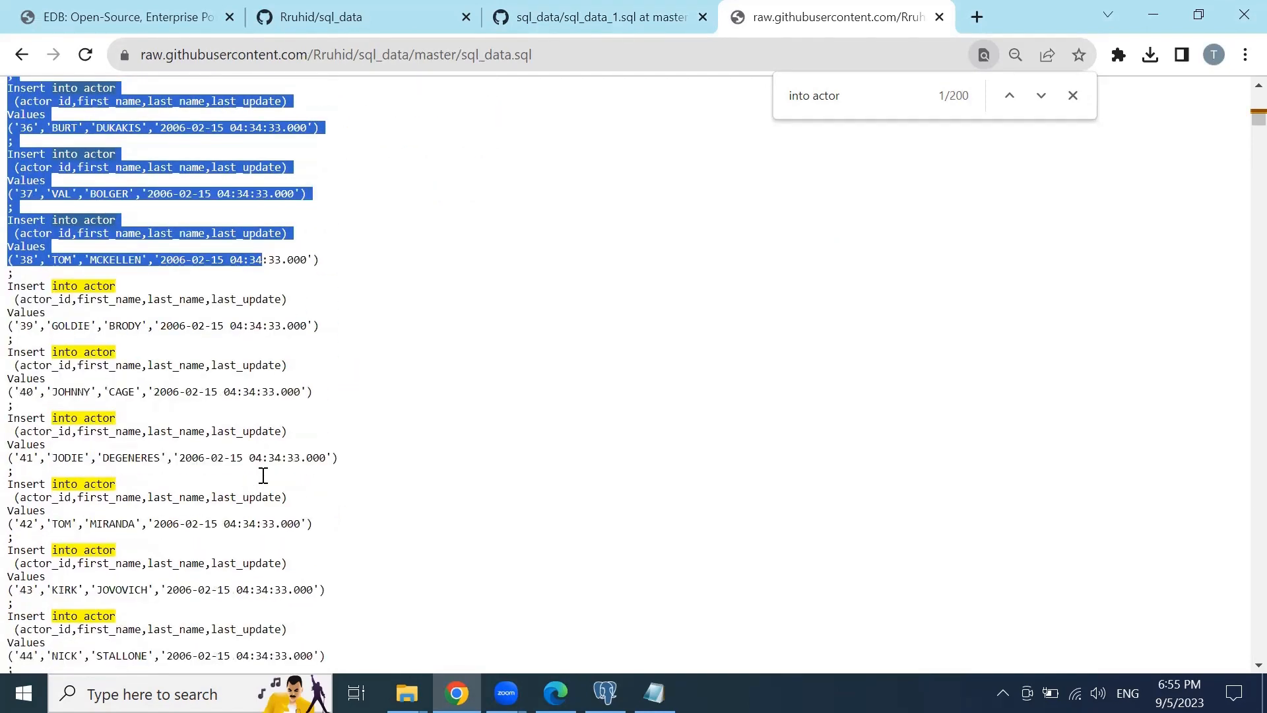
scroll("down", 3)
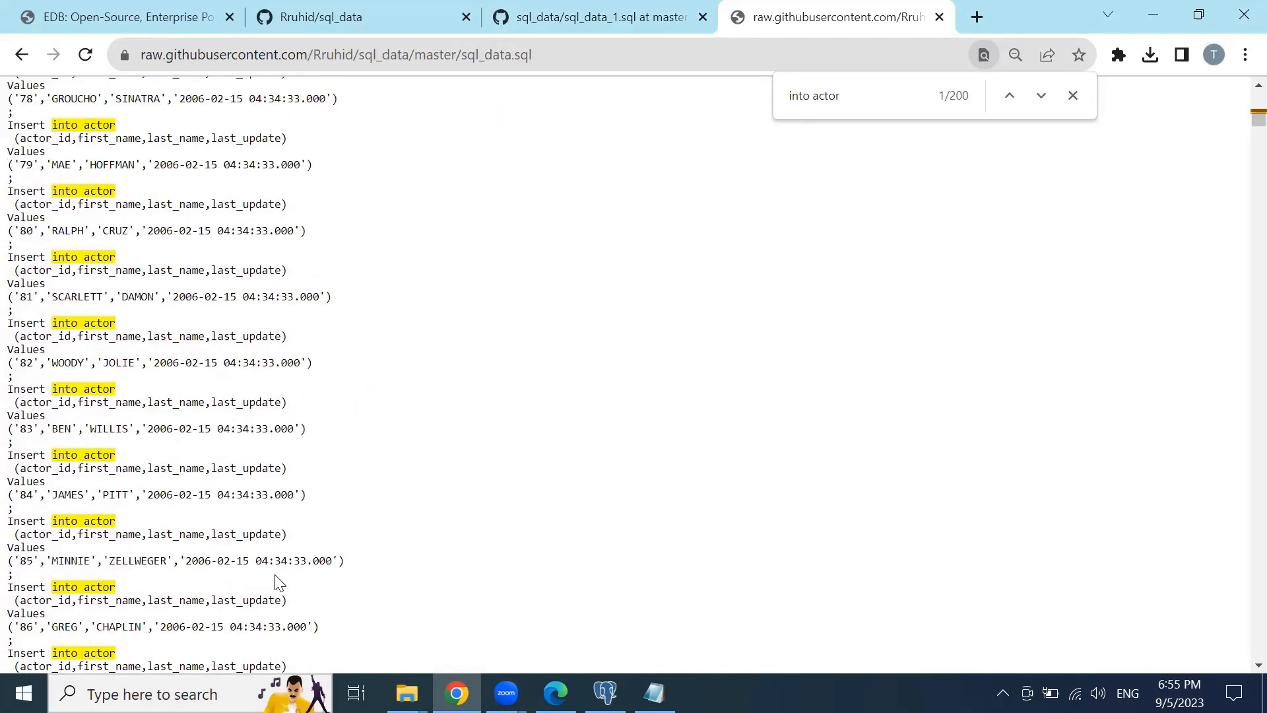
scroll("down", 3)
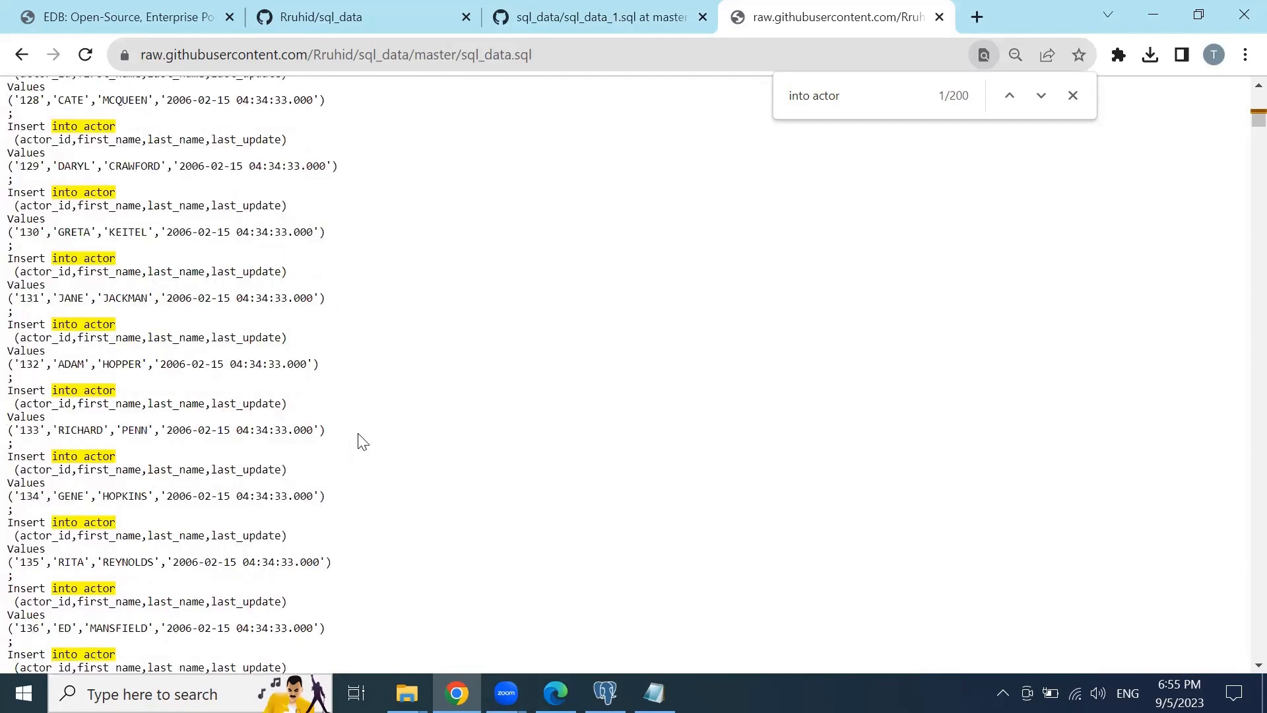
scroll("down", 3)
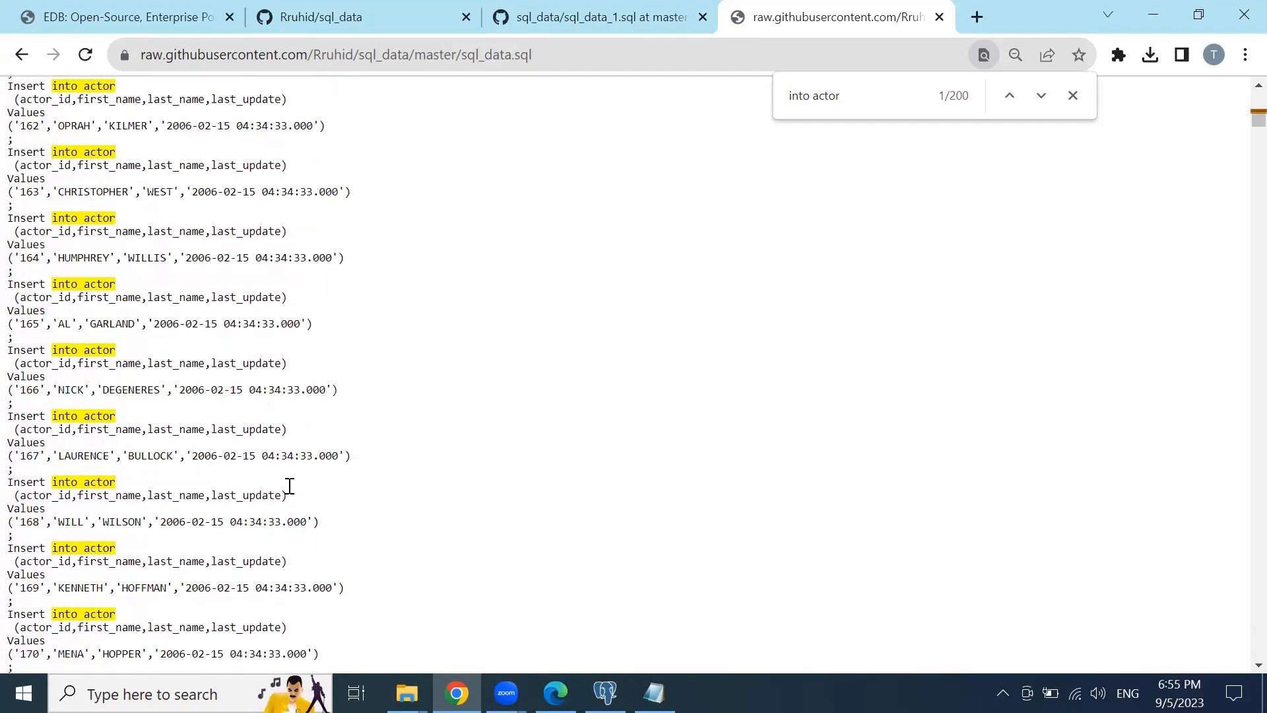
scroll("down", 3)
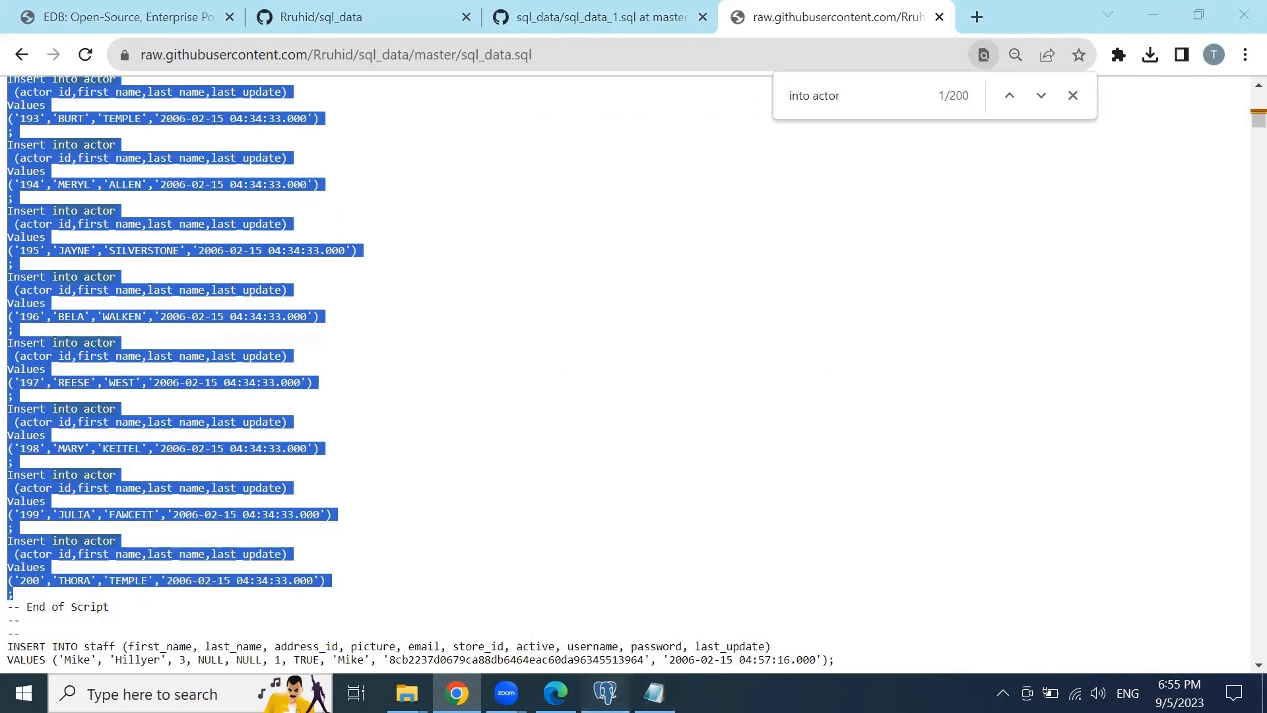
mouse_move(184, 267)
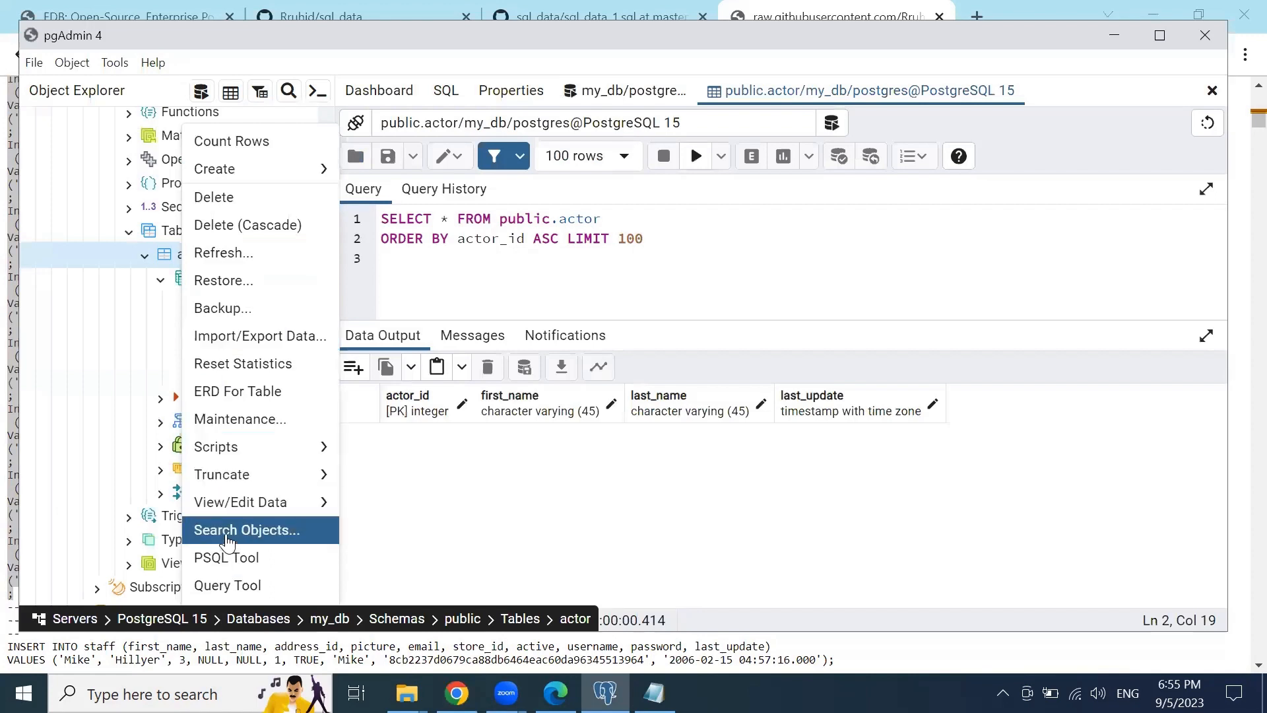
mouse_move(227, 584)
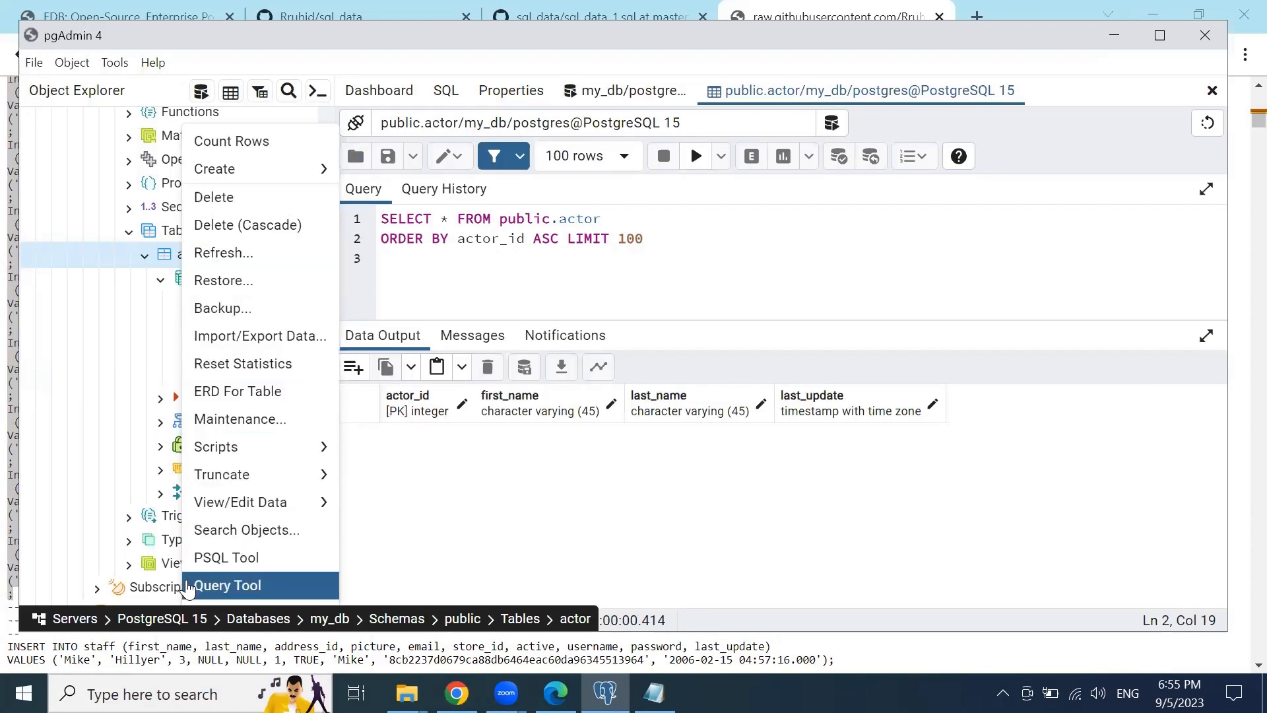
Paste the copied actor INSERT script into a new my_db query and run it successfully
left_click(227, 584)
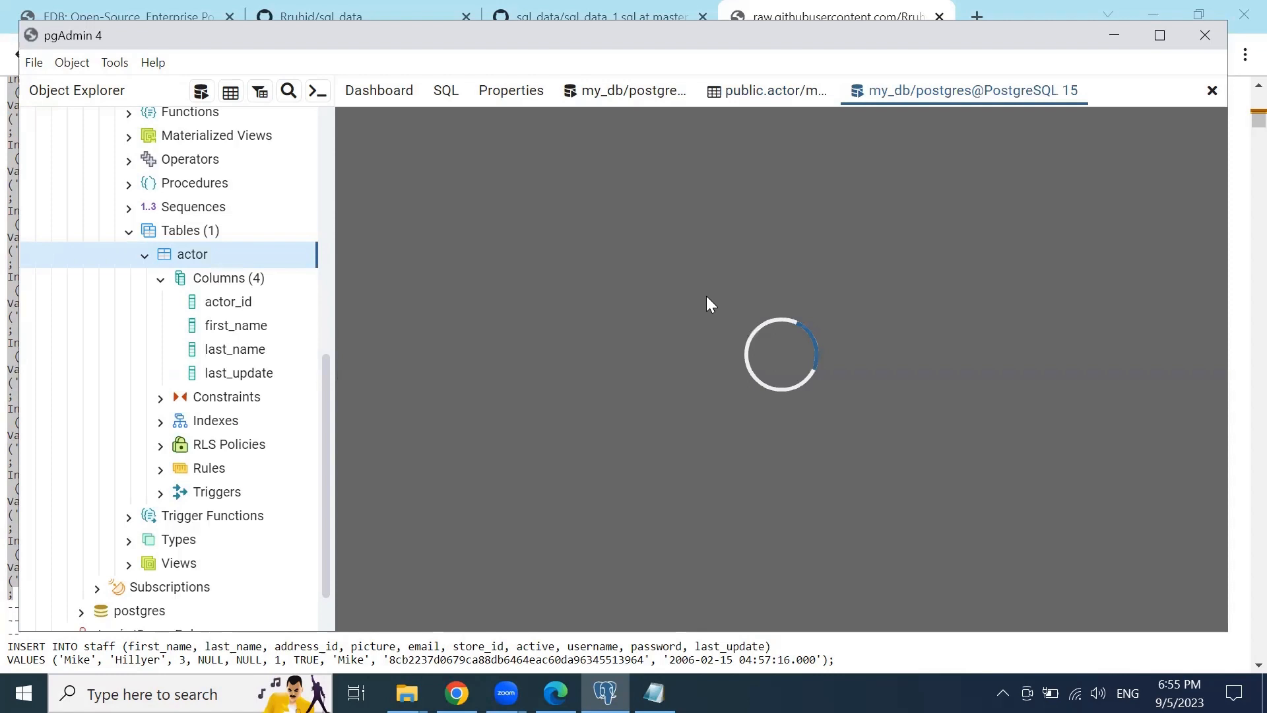
right_click(549, 234)
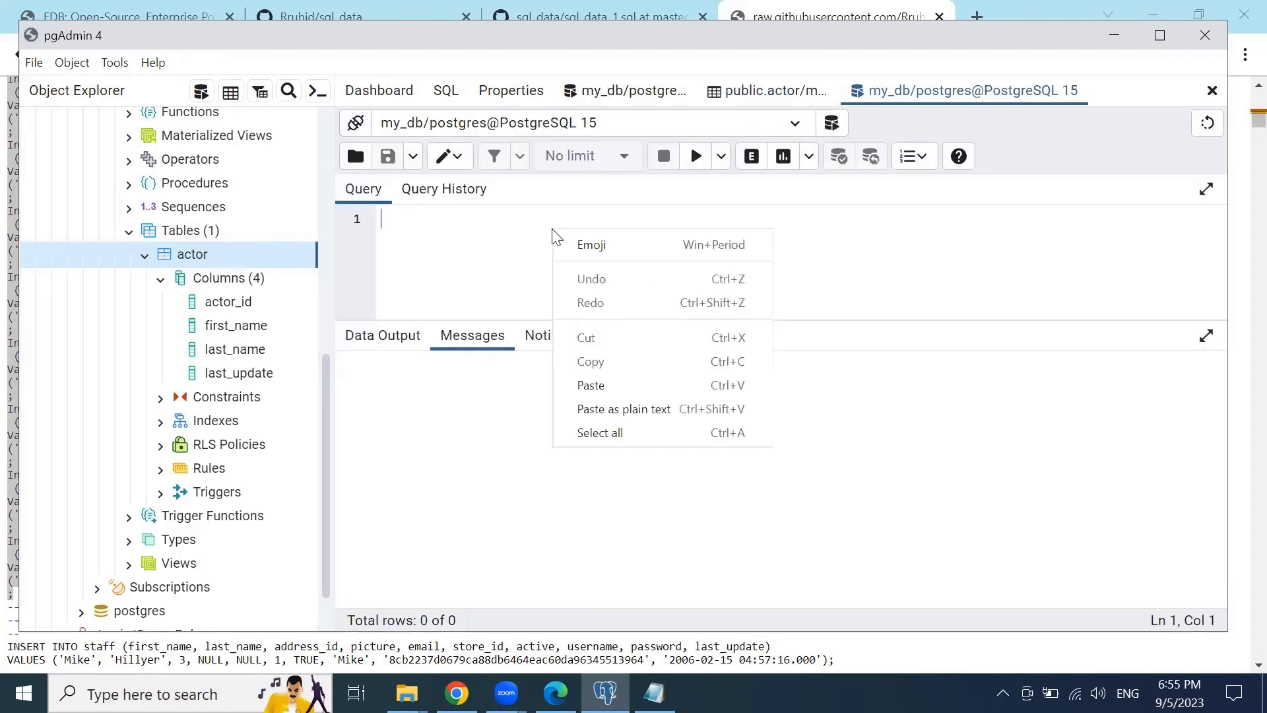
left_click(539, 309)
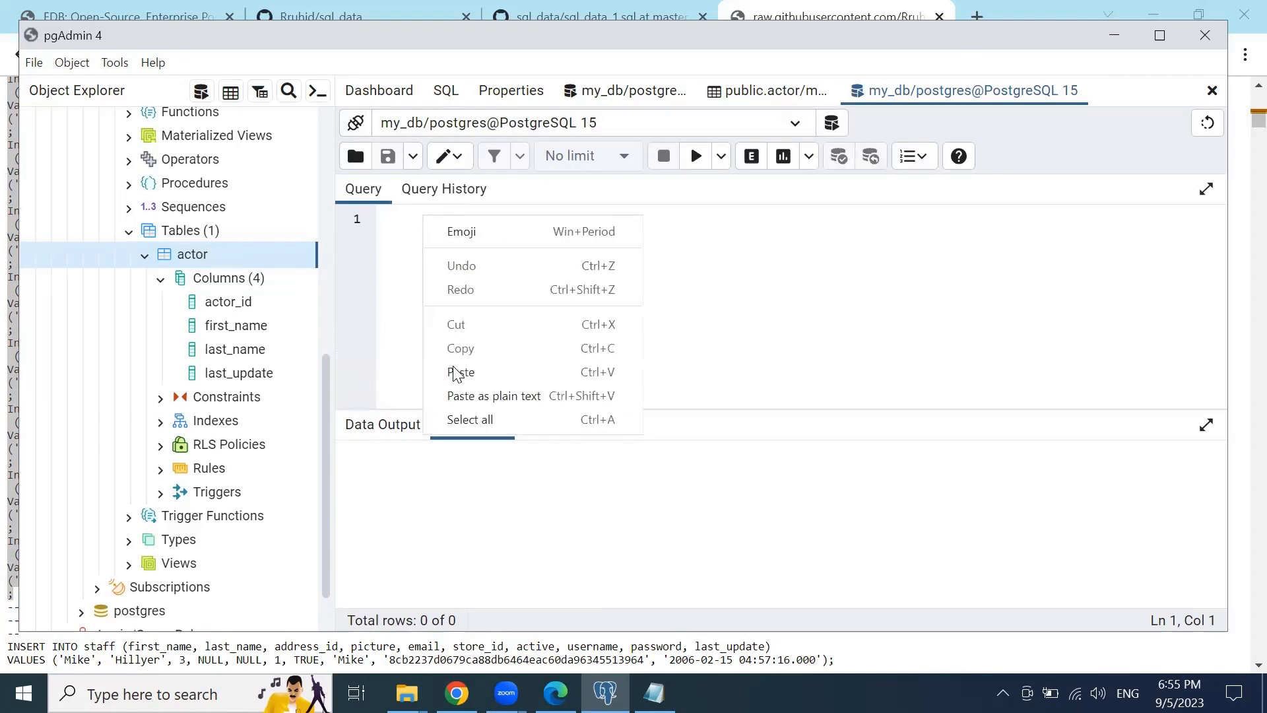
left_click(461, 372)
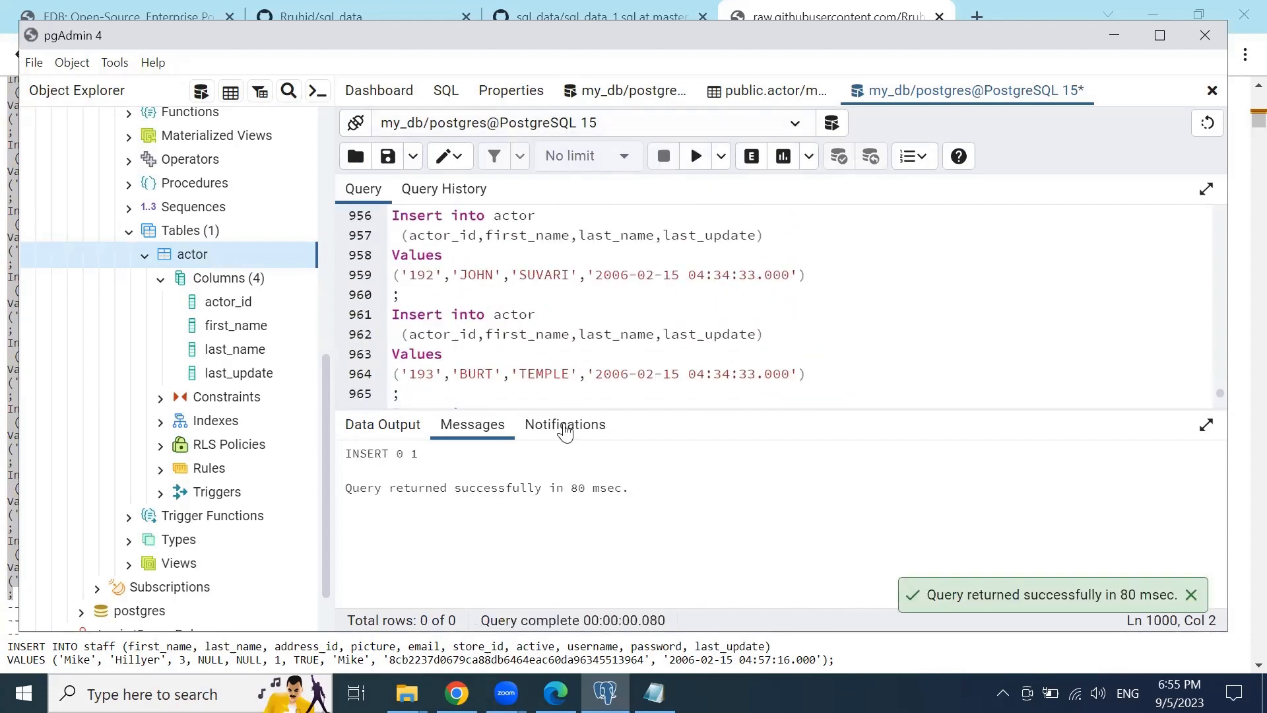
left_click_drag(396, 487, 651, 487)
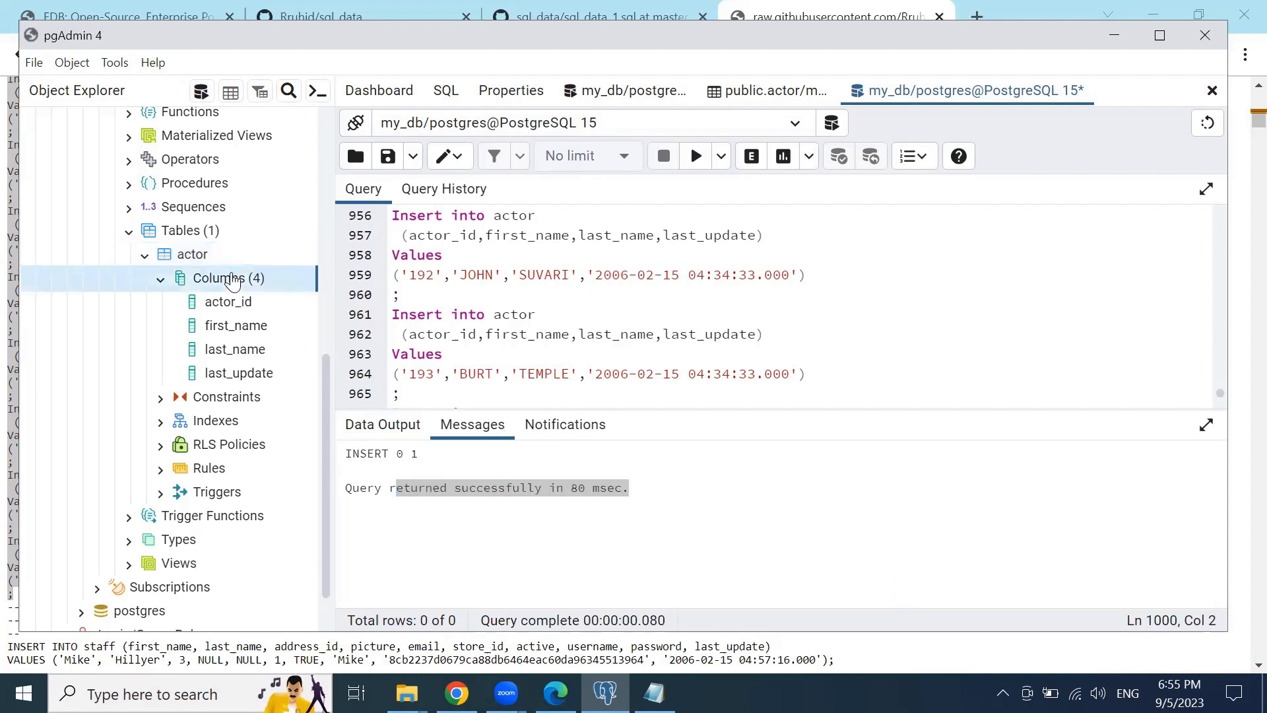
View all rows of the actor table, starting with PENELOPE GUINESS, NICK WAHLBERG and ED CHASE
right_click(227, 278)
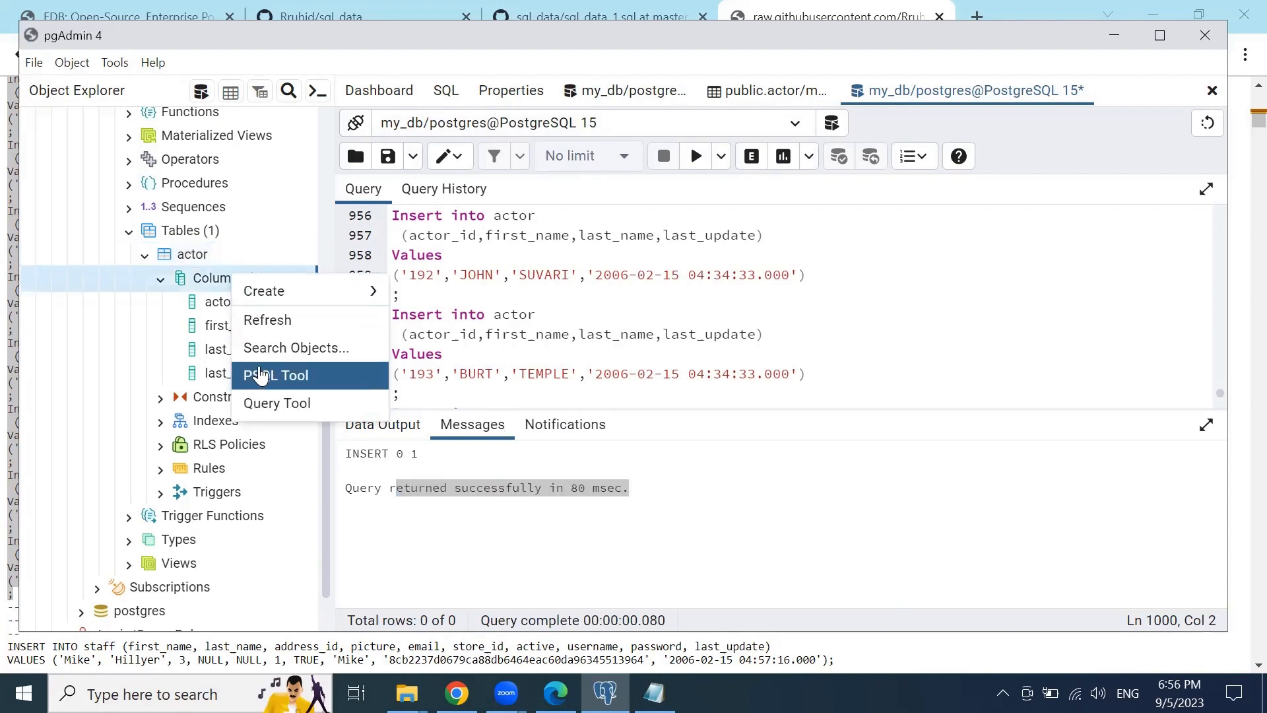
left_click(191, 253)
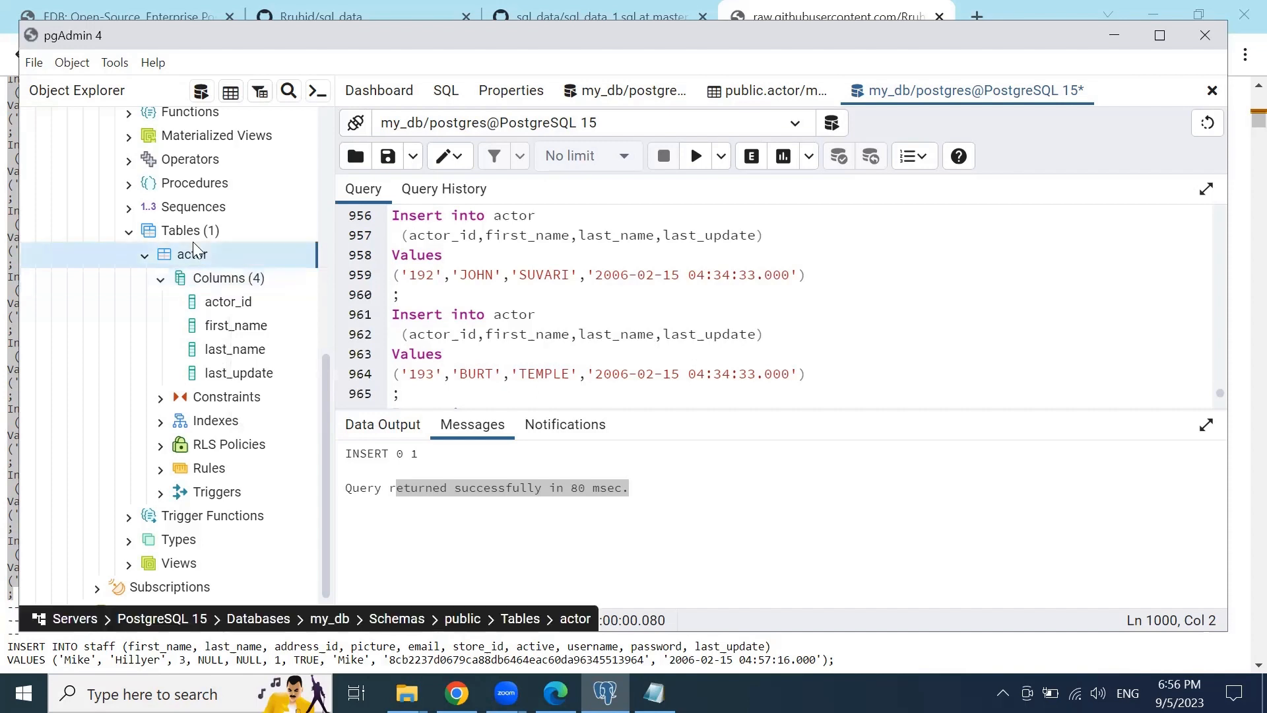
right_click(191, 253)
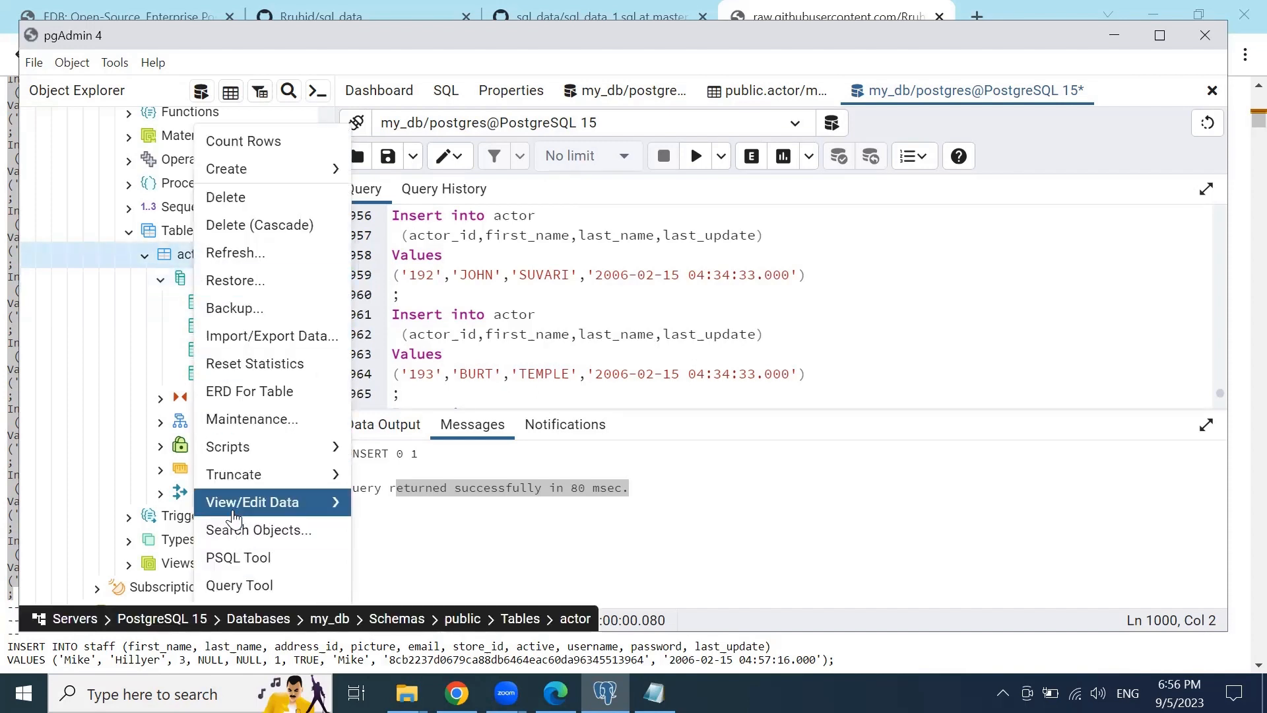
left_click(252, 501)
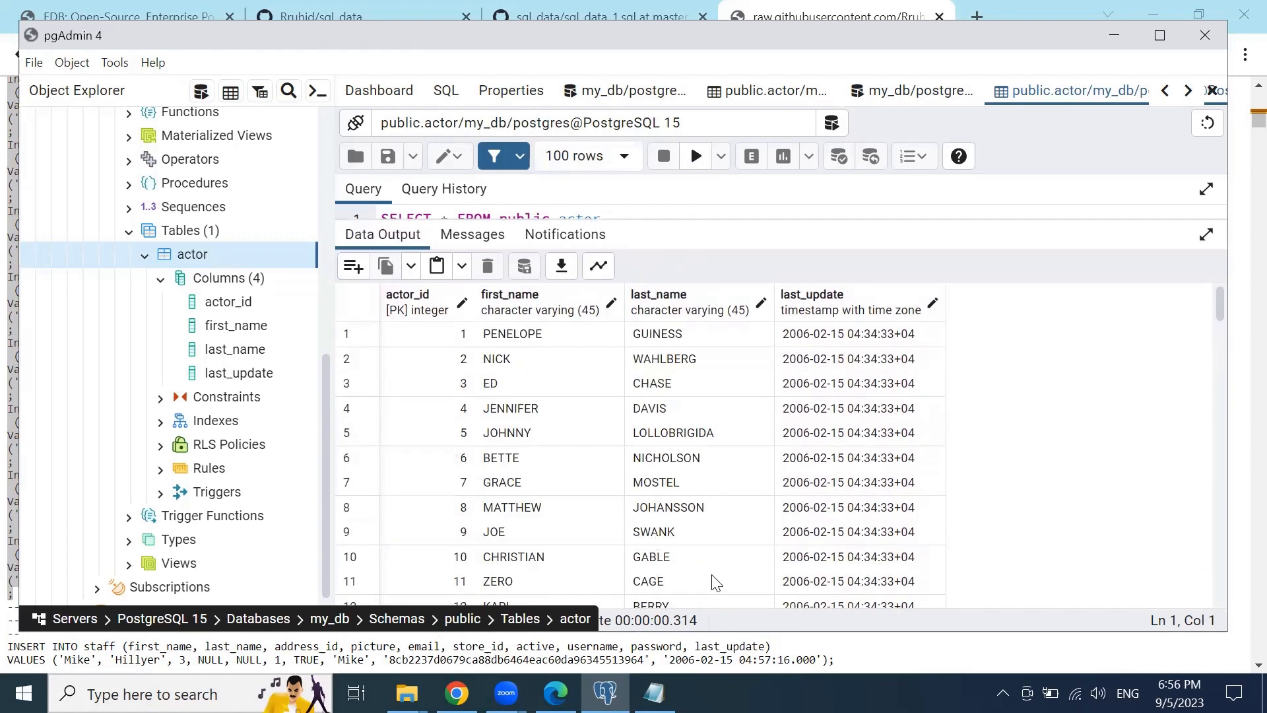
left_click(692, 155)
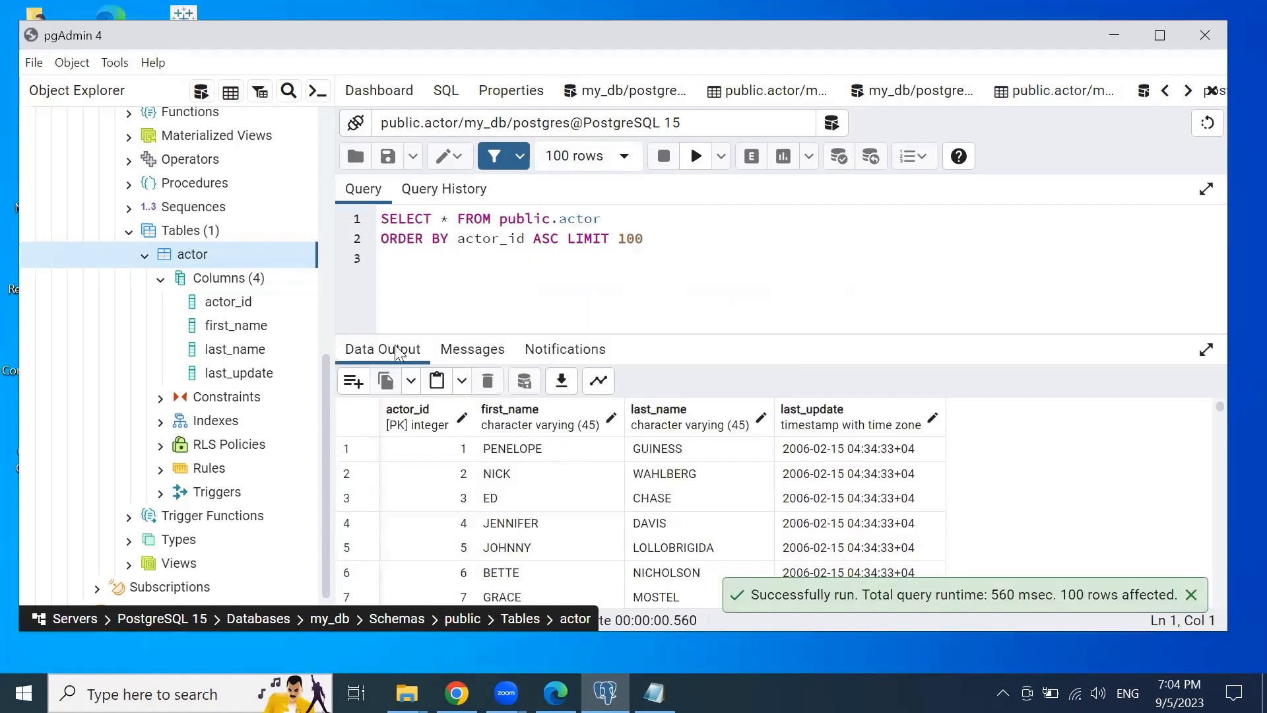
right_click(194, 253)
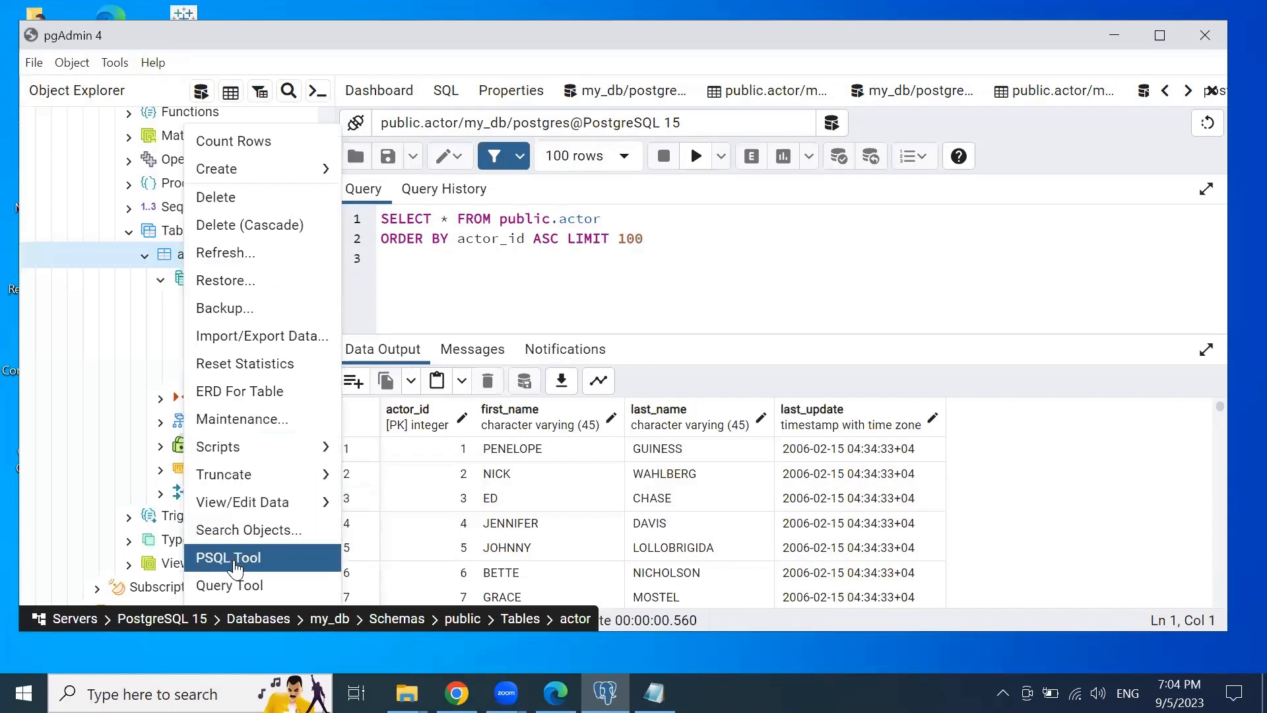
Run SELECT * FROM actor in a new my_db query to list the actor rows
left_click(228, 558)
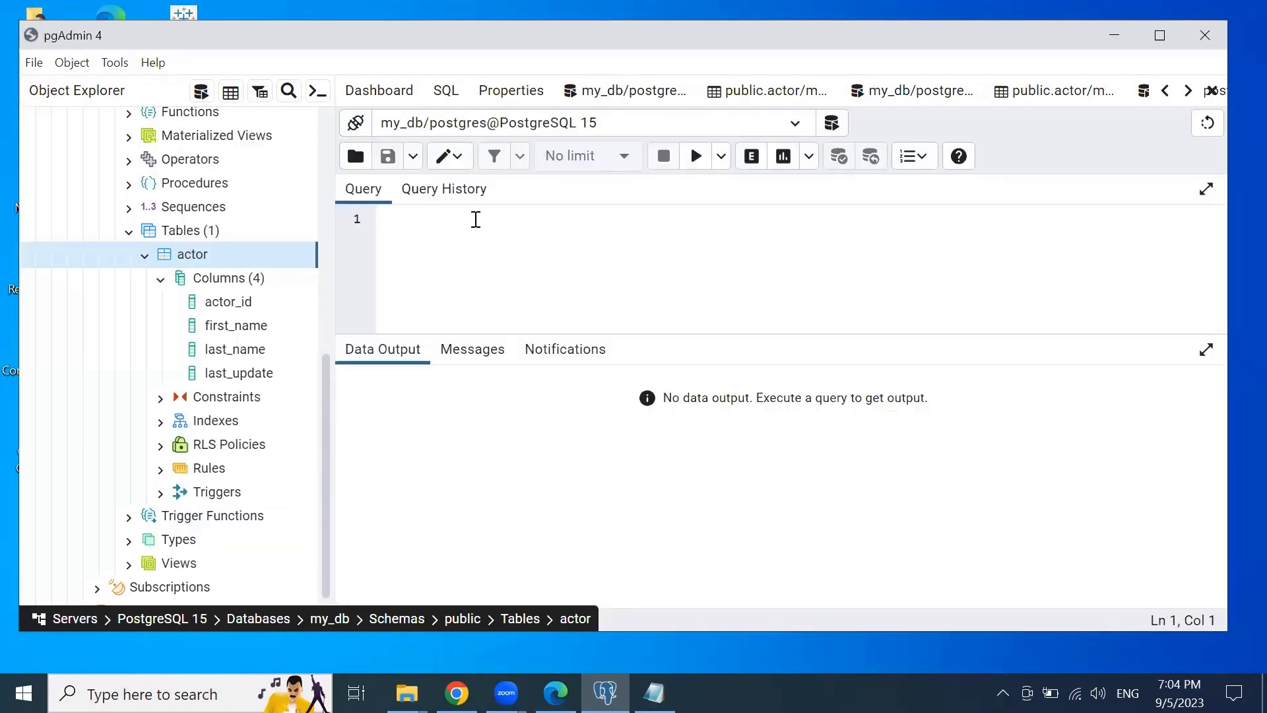
type("SELECT * FROM actor")
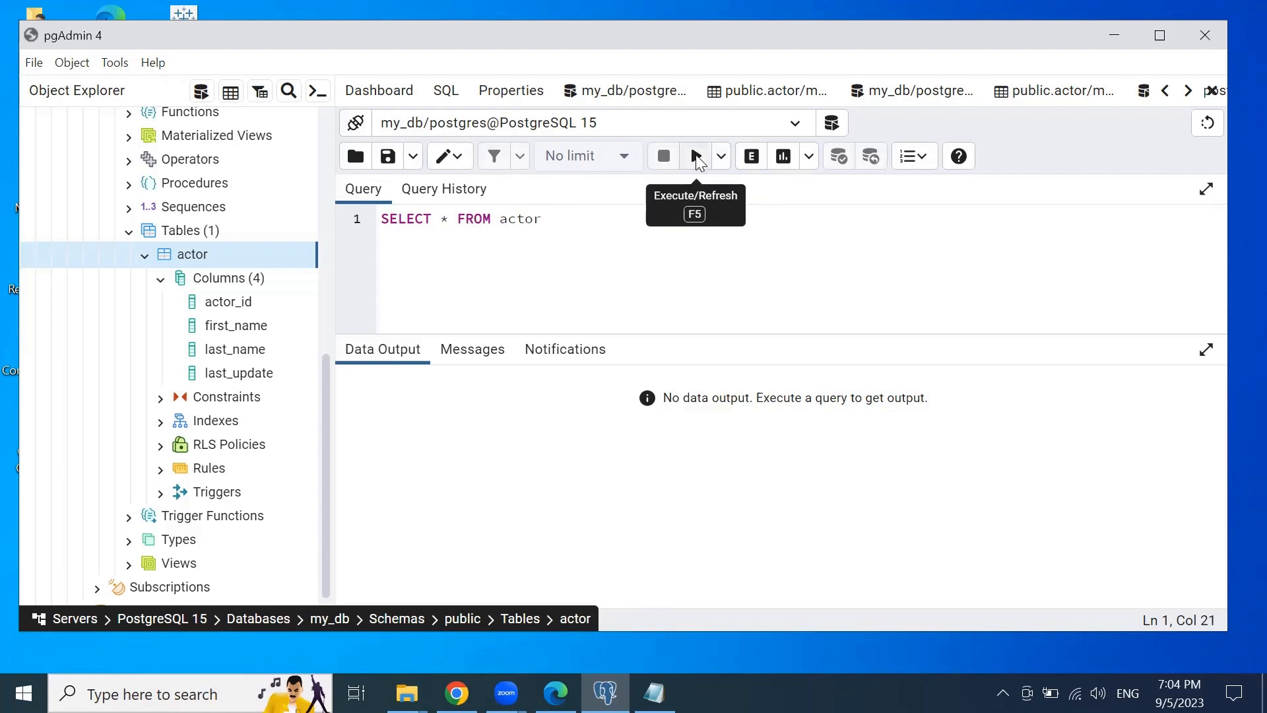
left_click(694, 156)
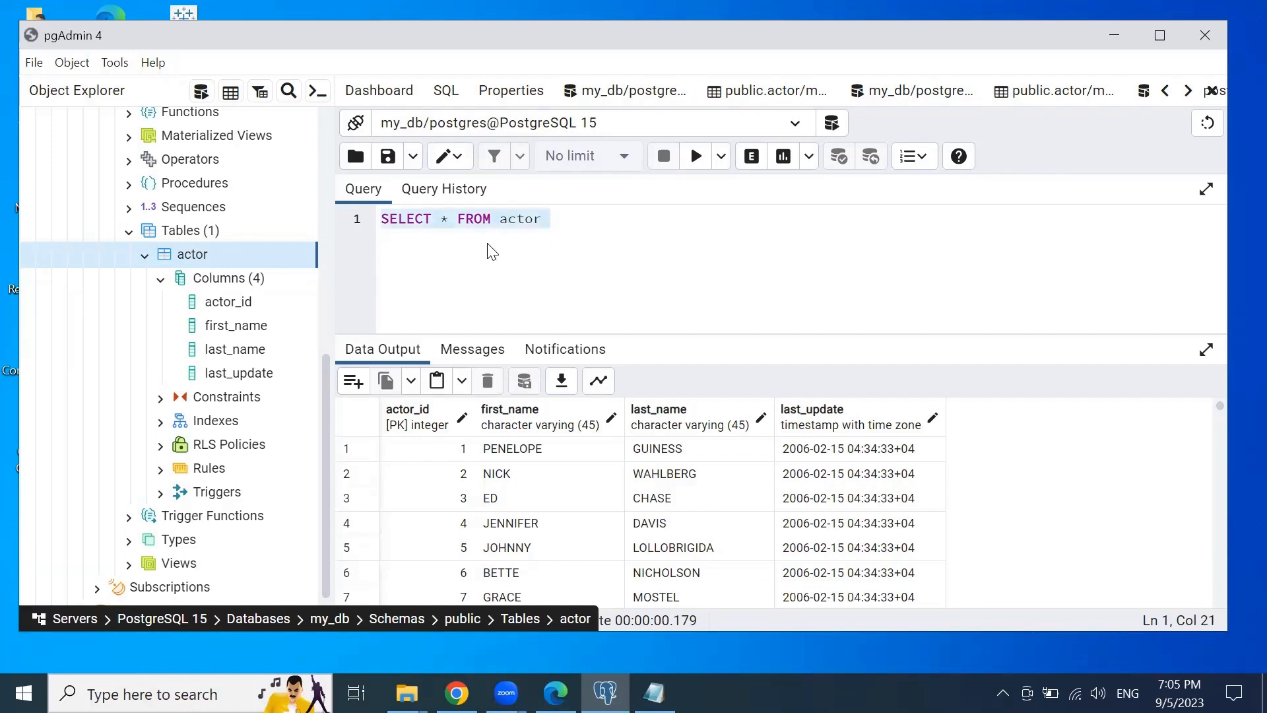
left_click(543, 218)
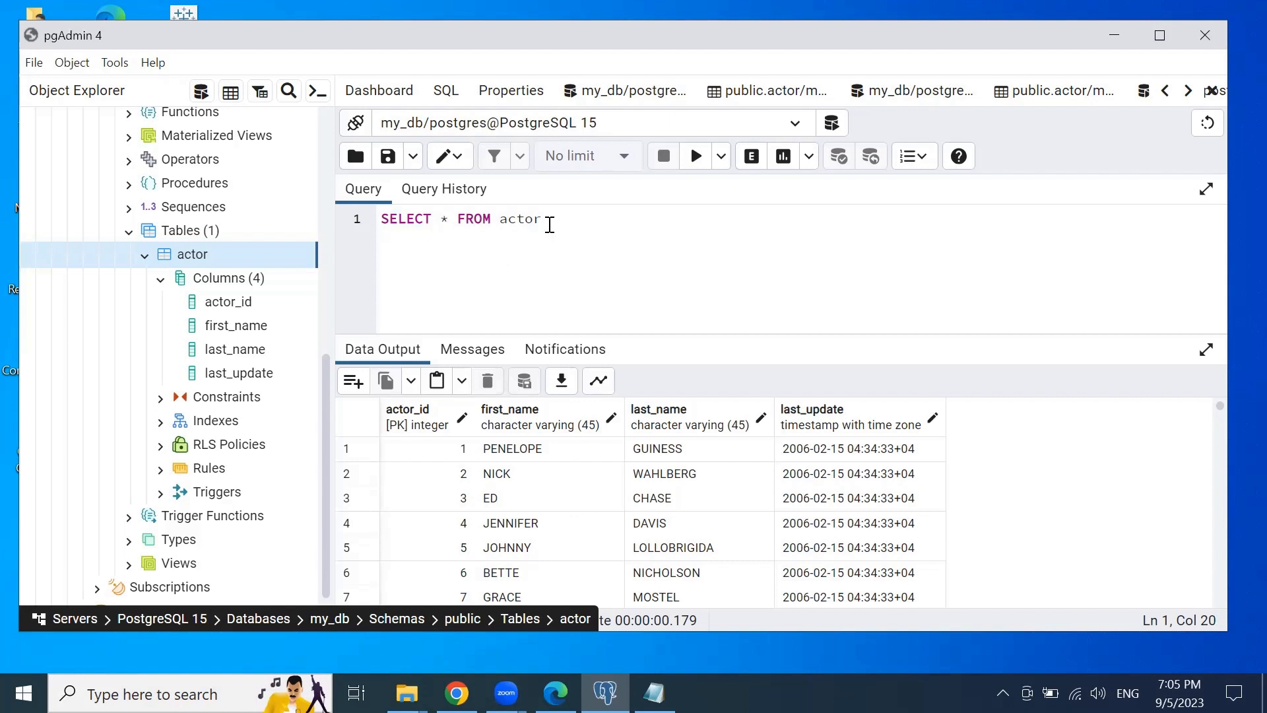
mouse_move(491, 288)
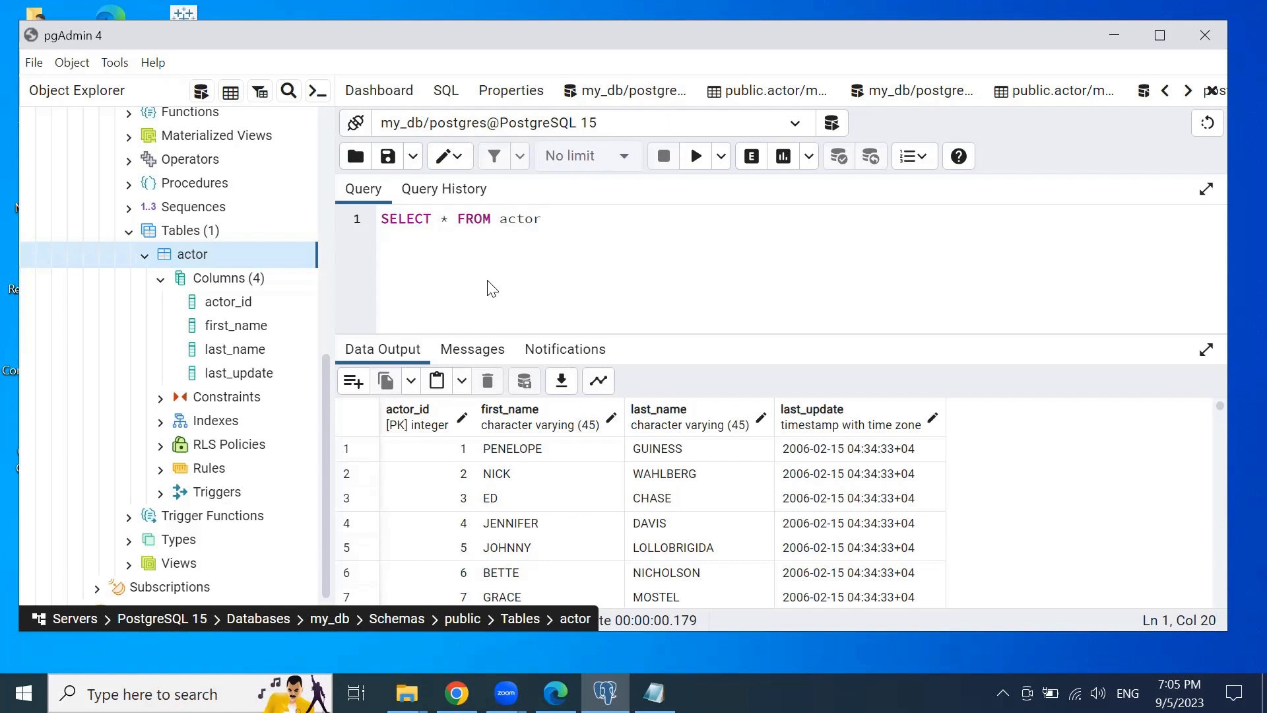
mouse_move(579, 258)
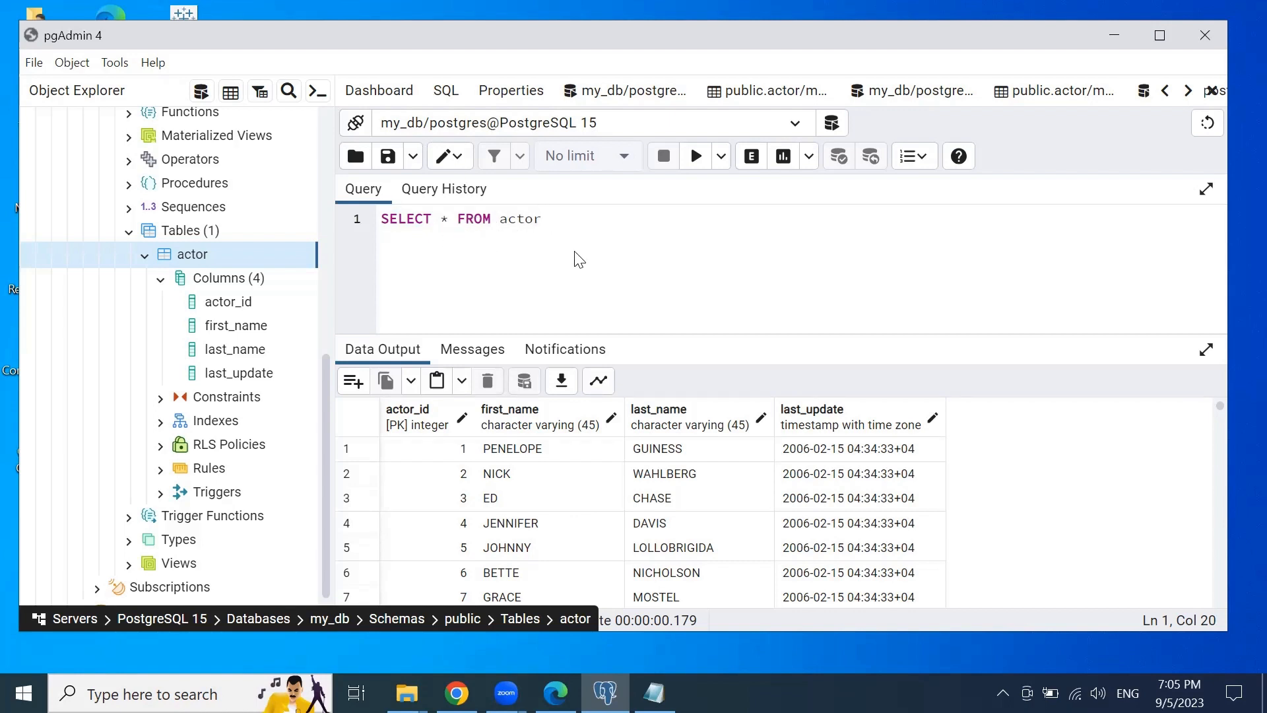
mouse_move(606, 333)
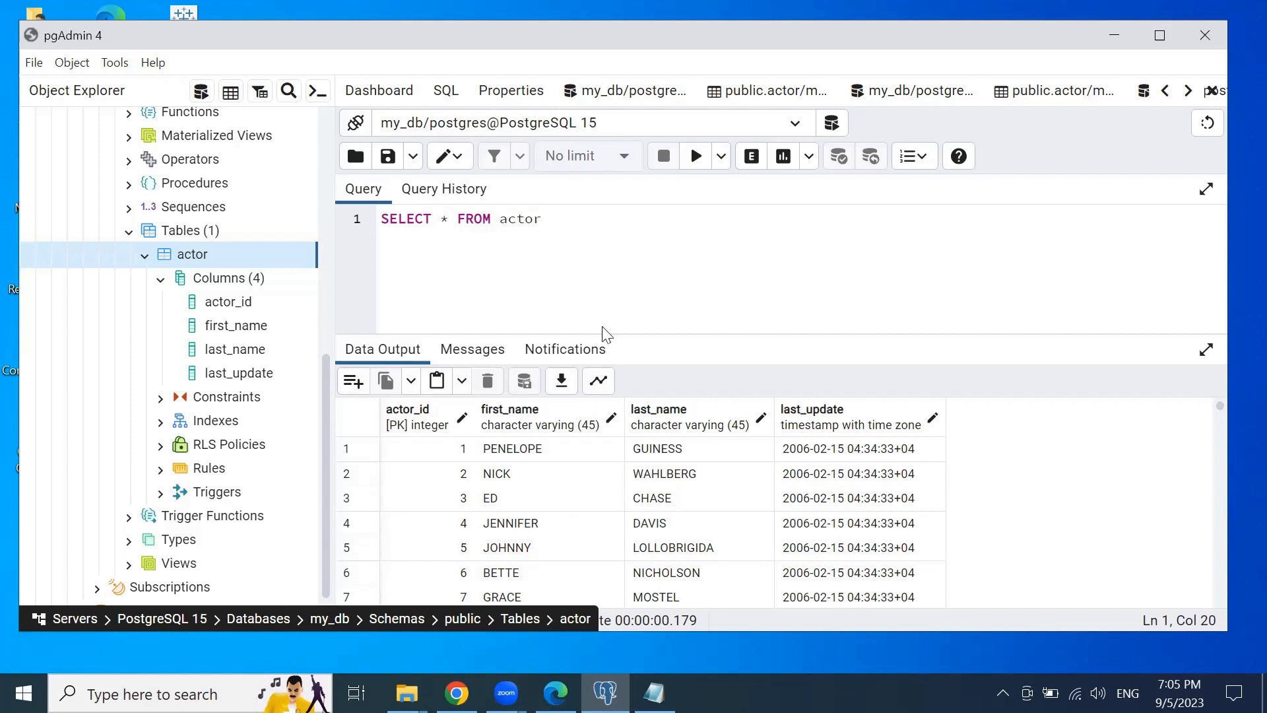
left_click(694, 155)
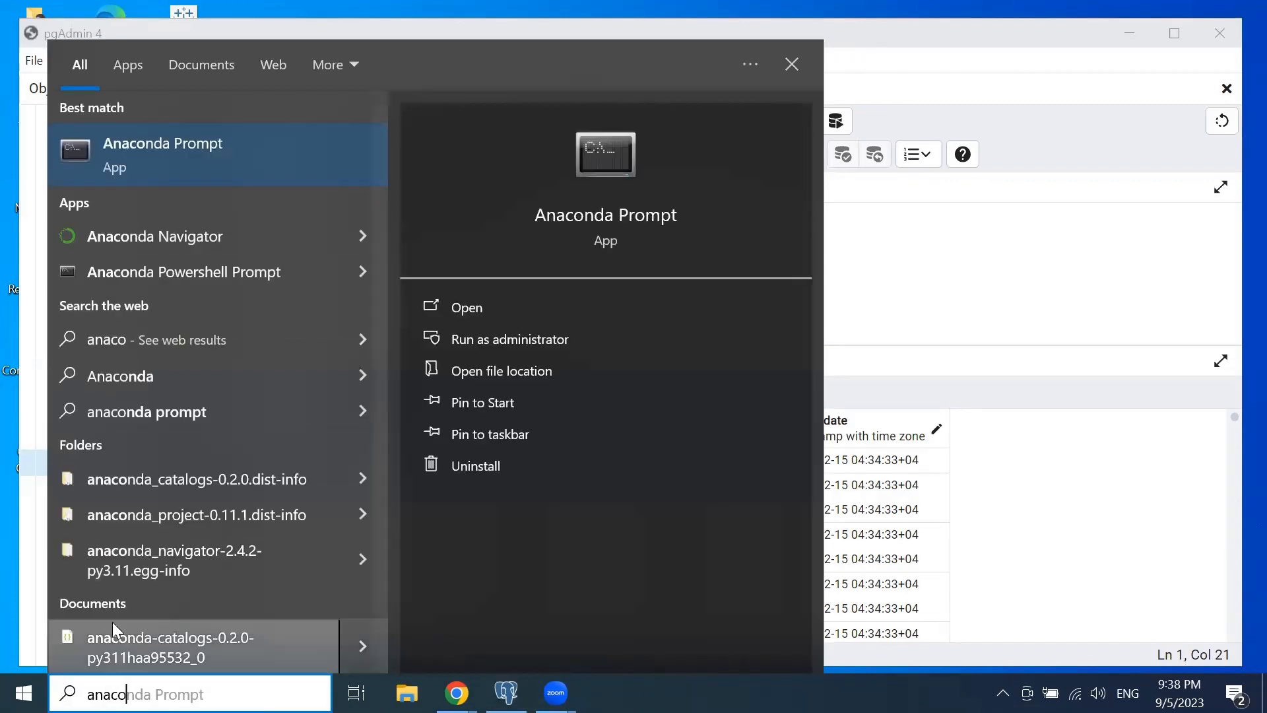
Launch Anaconda Prompt and start the Jupyter server with 'jupyter notebook'
left_click(466, 307)
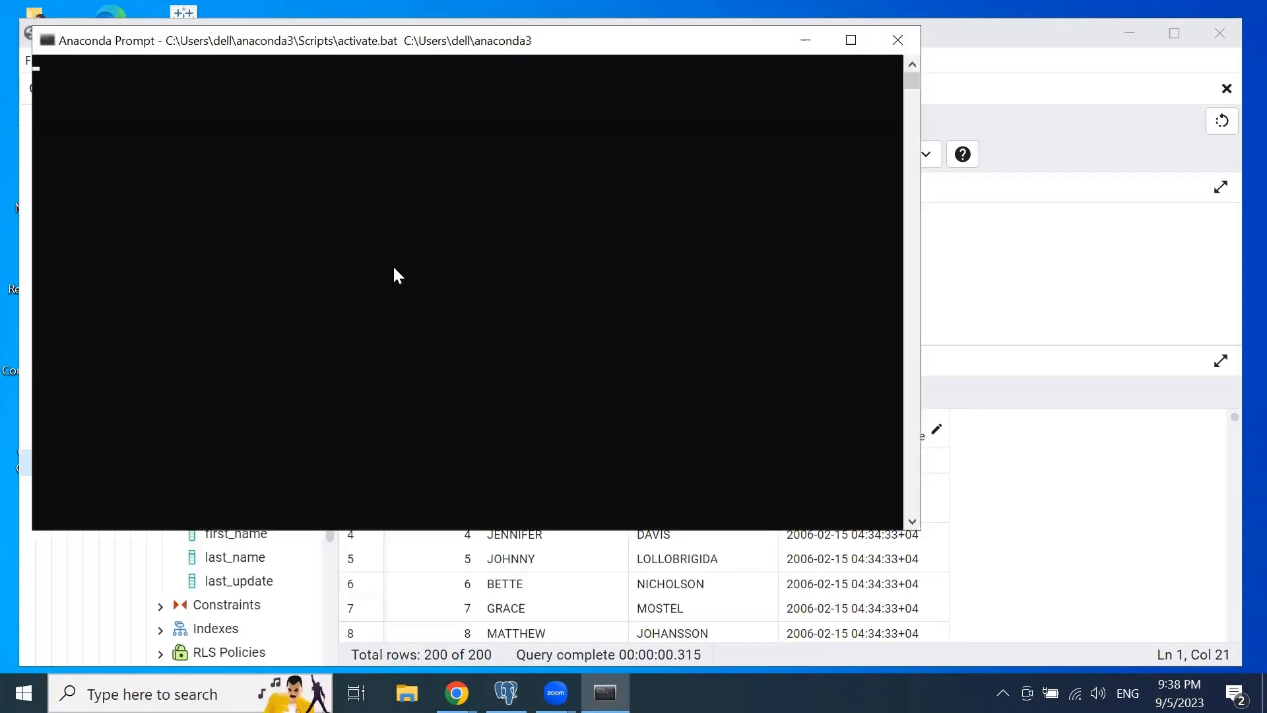
mouse_move(201, 123)
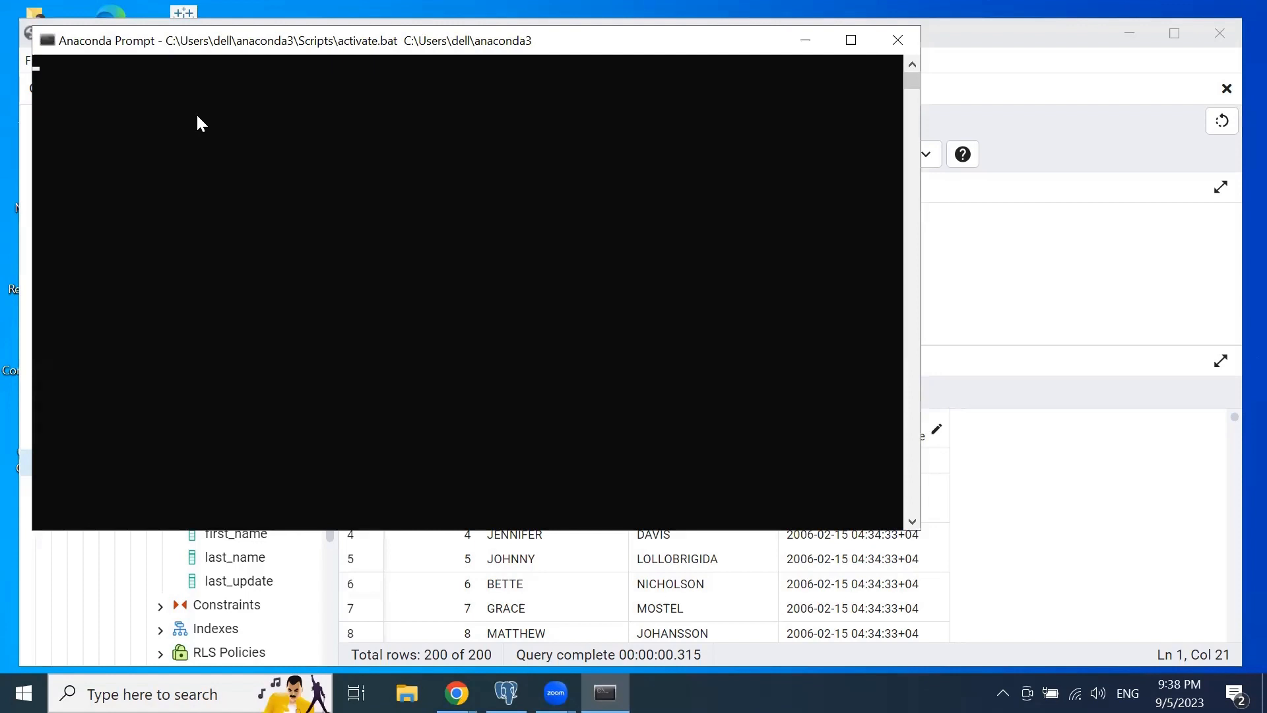
type("jupyter no")
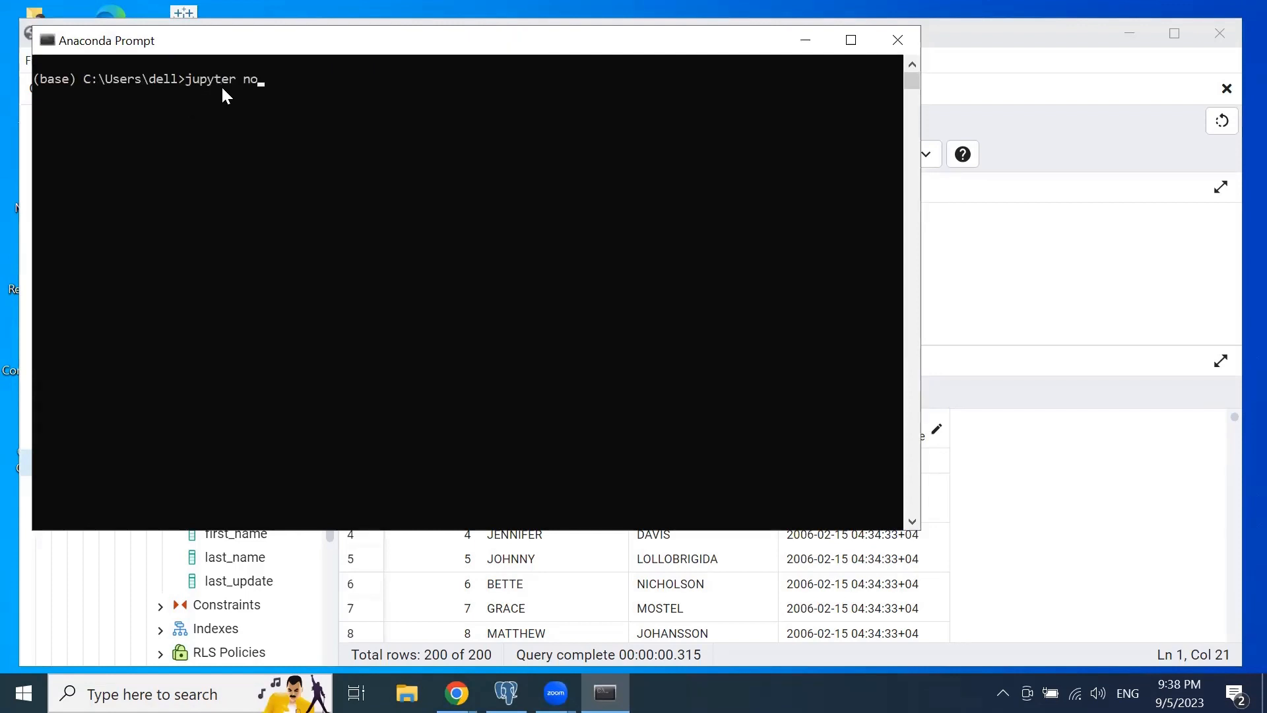
type("tebook")
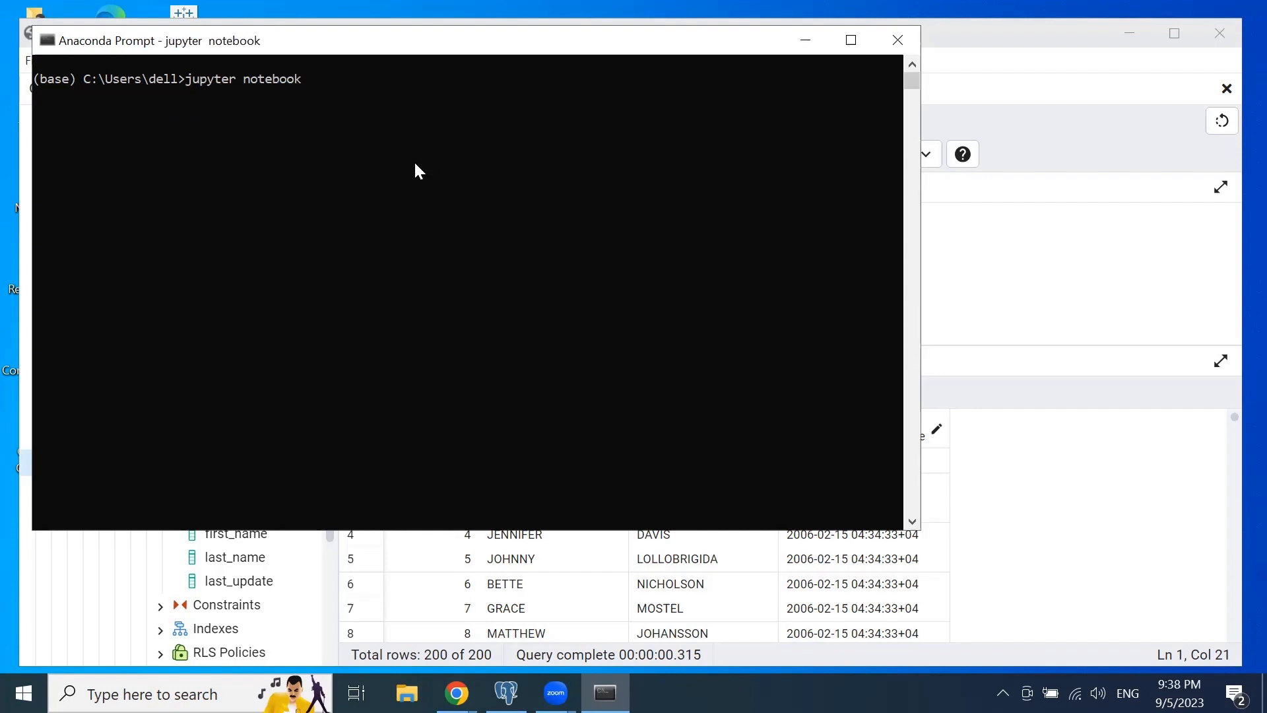
mouse_move(453, 92)
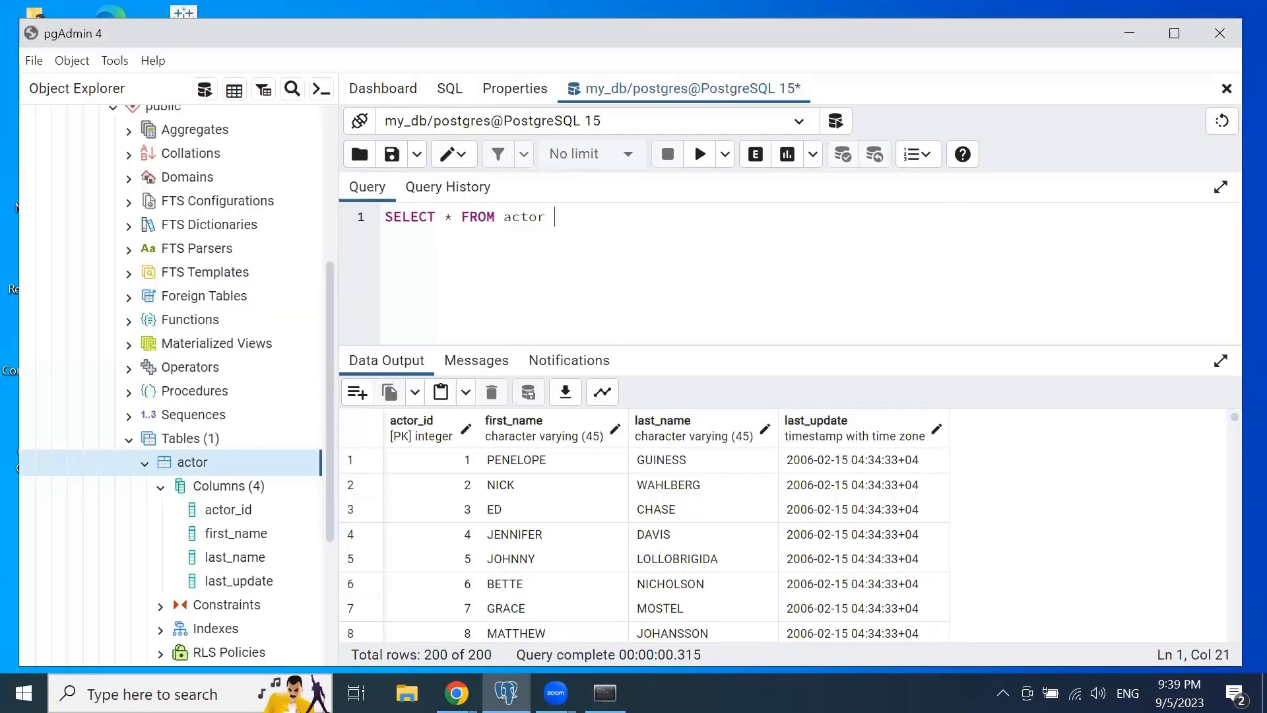
mouse_move(455, 694)
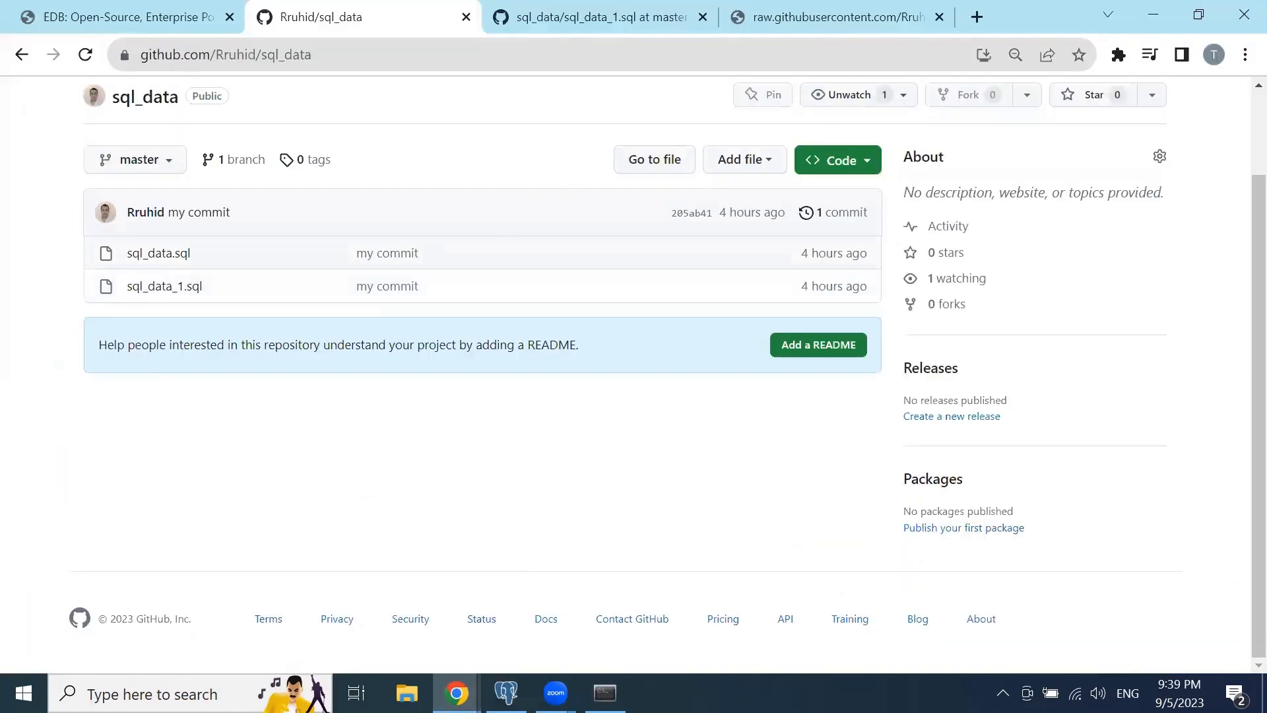
Permanently dismiss the Notebook 7 notice, open sql/sql_data, and create a notebook there
key("alt+tab")
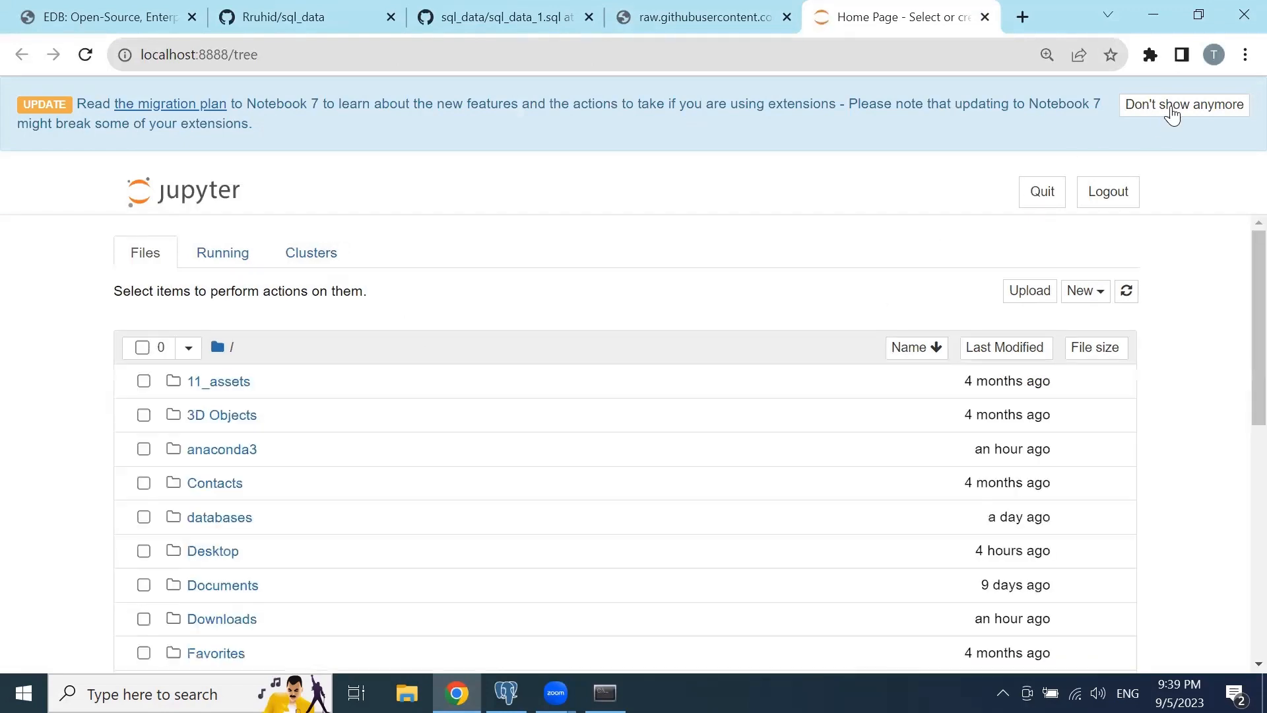
left_click(1183, 105)
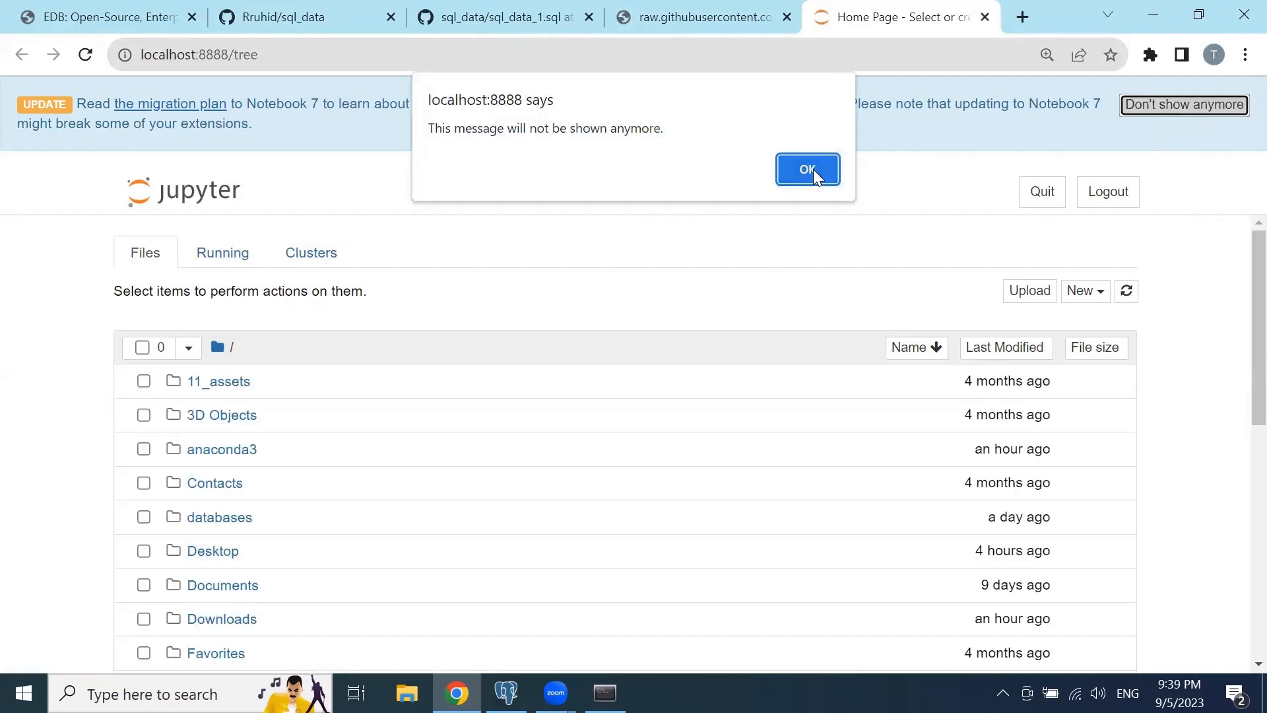
left_click(806, 170)
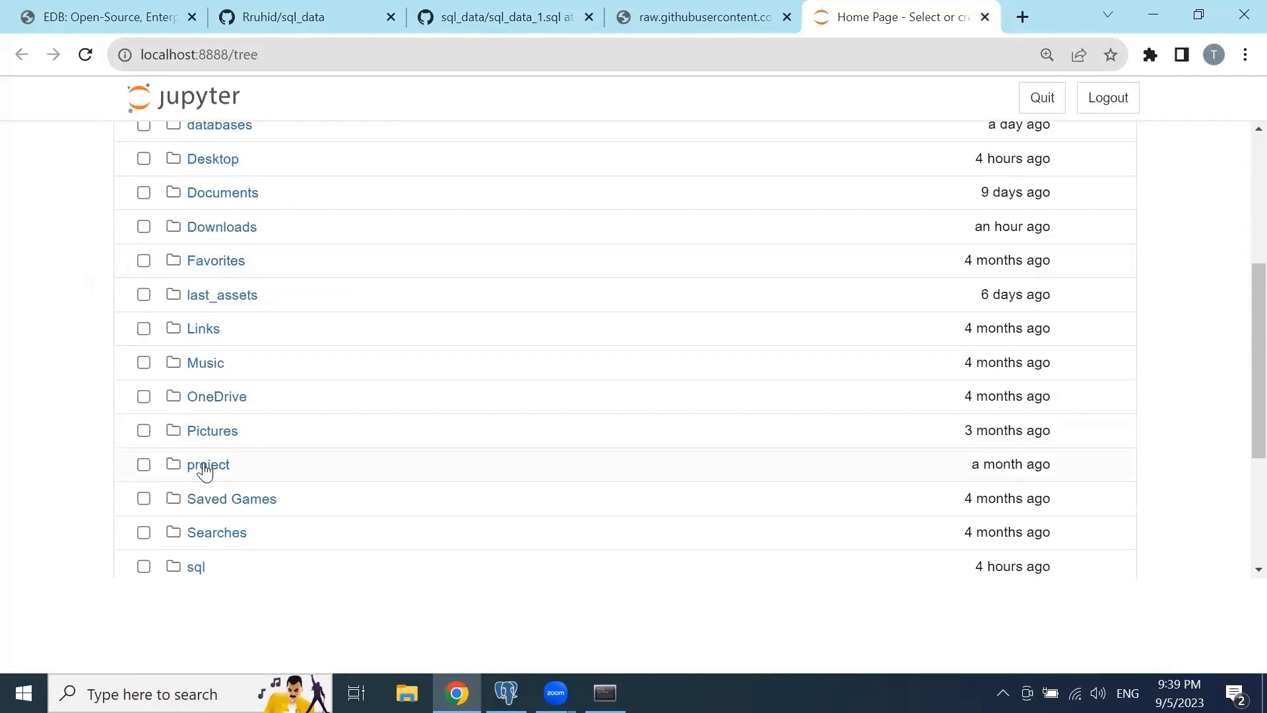
left_click(195, 566)
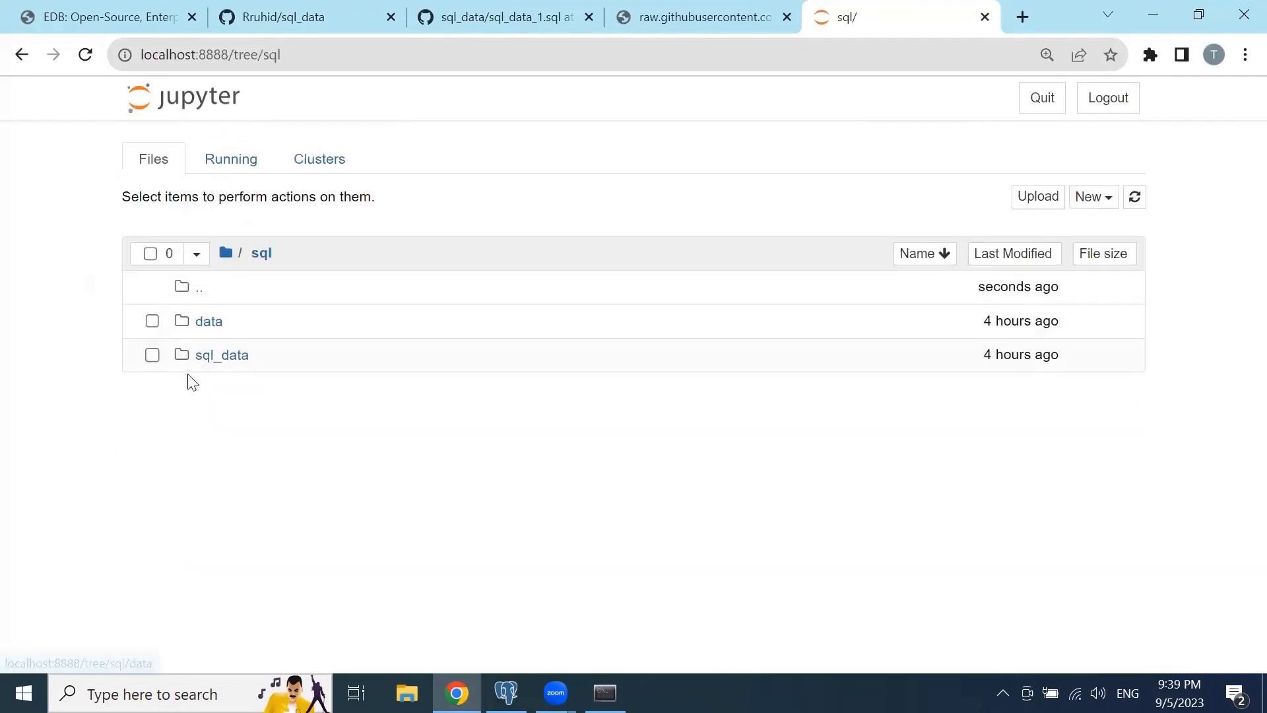
left_click(222, 355)
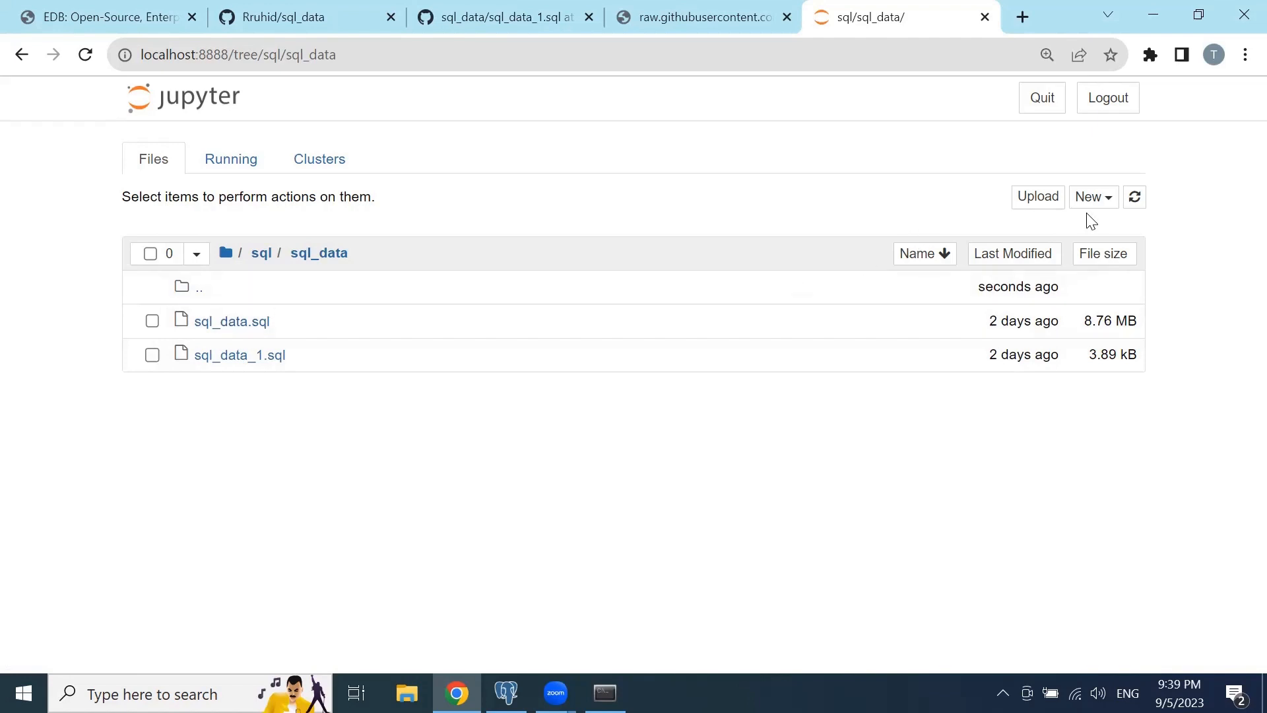
left_click(1090, 197)
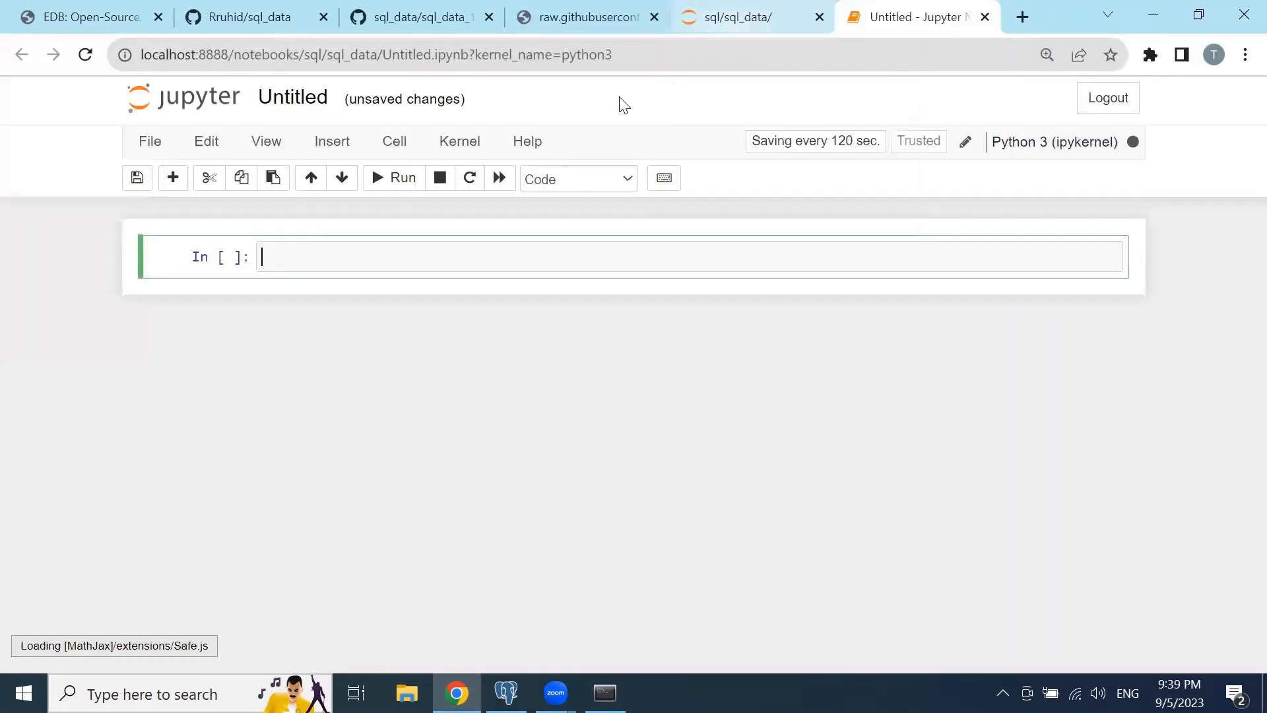
Rename the Untitled notebook to sql_tutorials
left_click(292, 97)
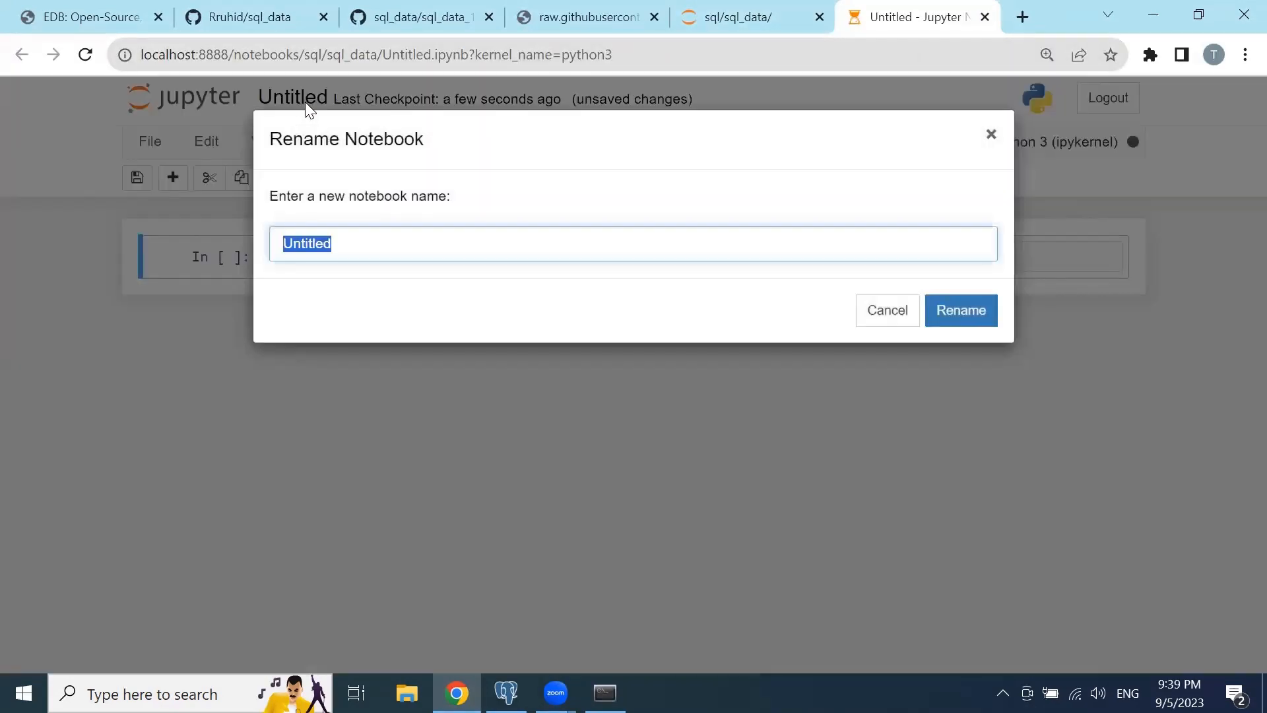
type("sql_t")
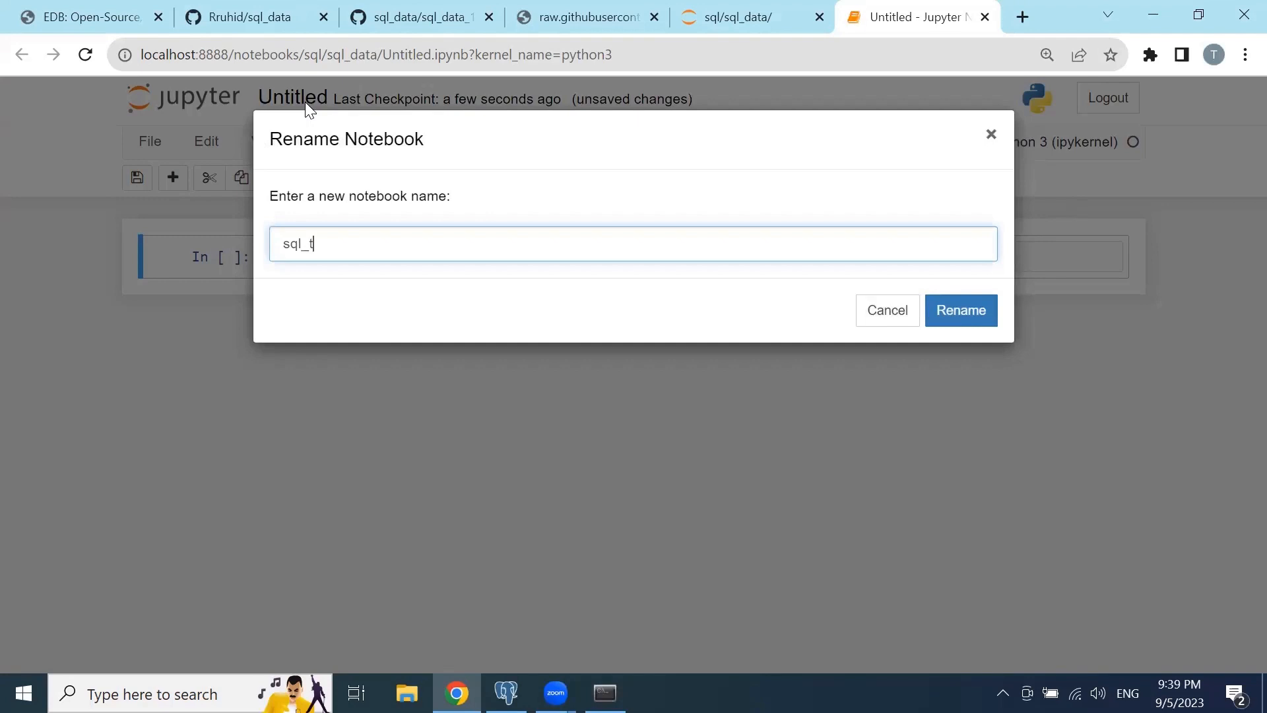
left_click(960, 310)
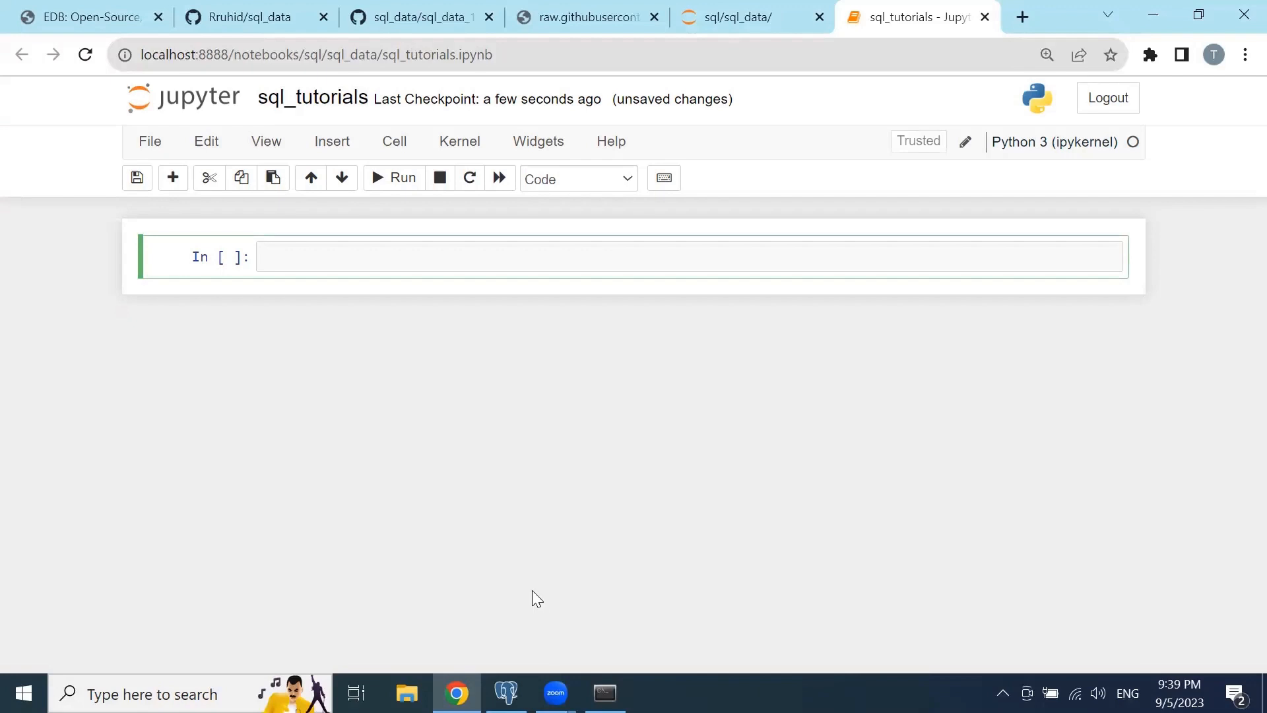
Run a first cell with 'pip install ipython-sql' and 'pip install --upgrade ipython' lines
left_click(464, 257)
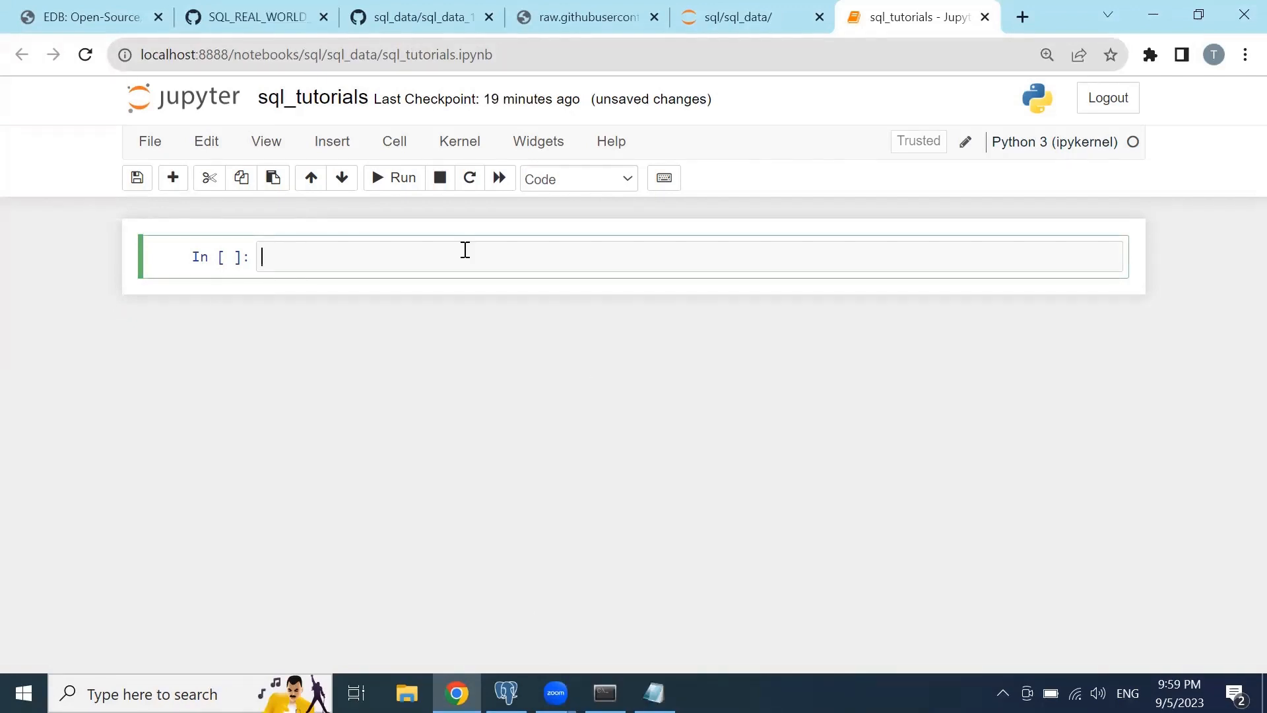
type("pip ins")
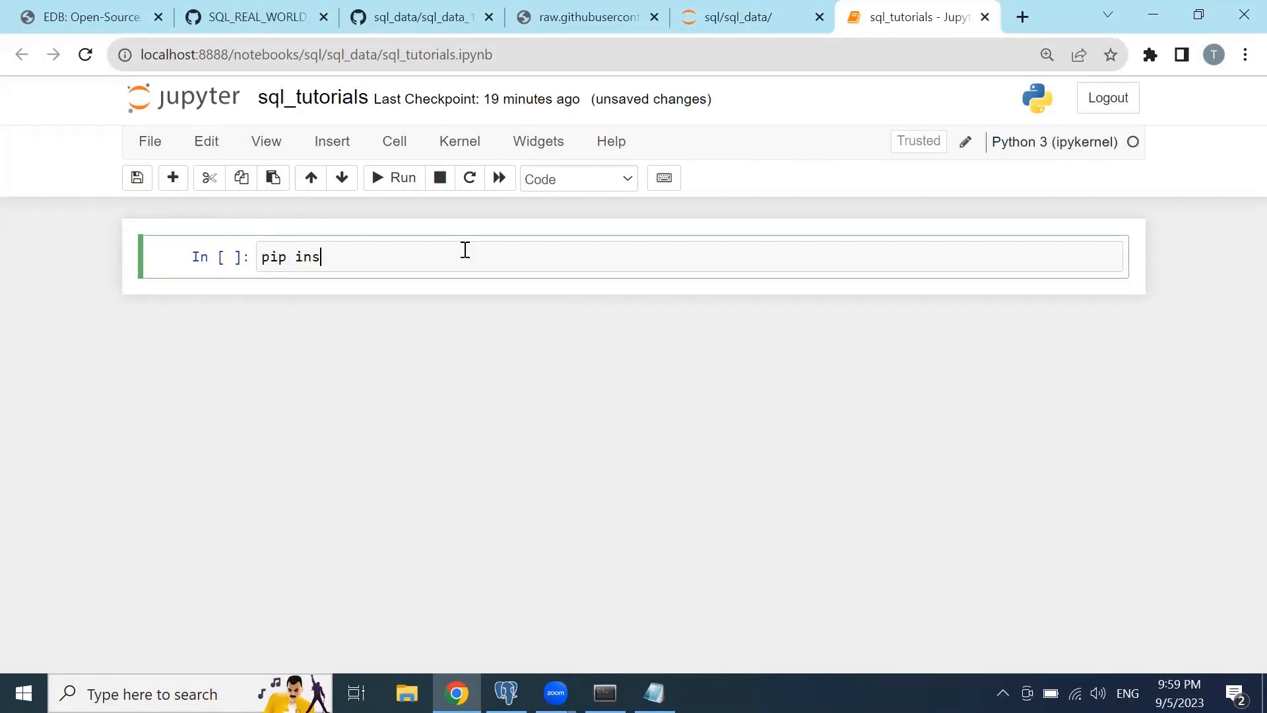
type("tall")
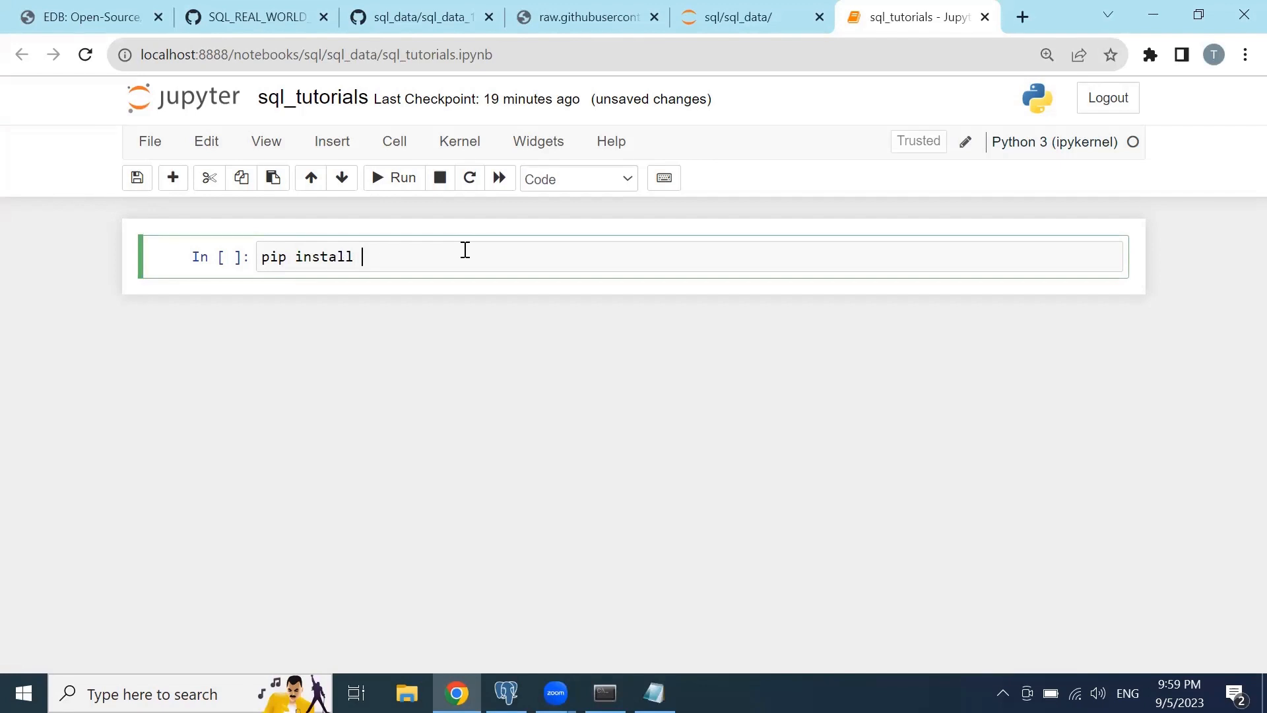
type("ipython")
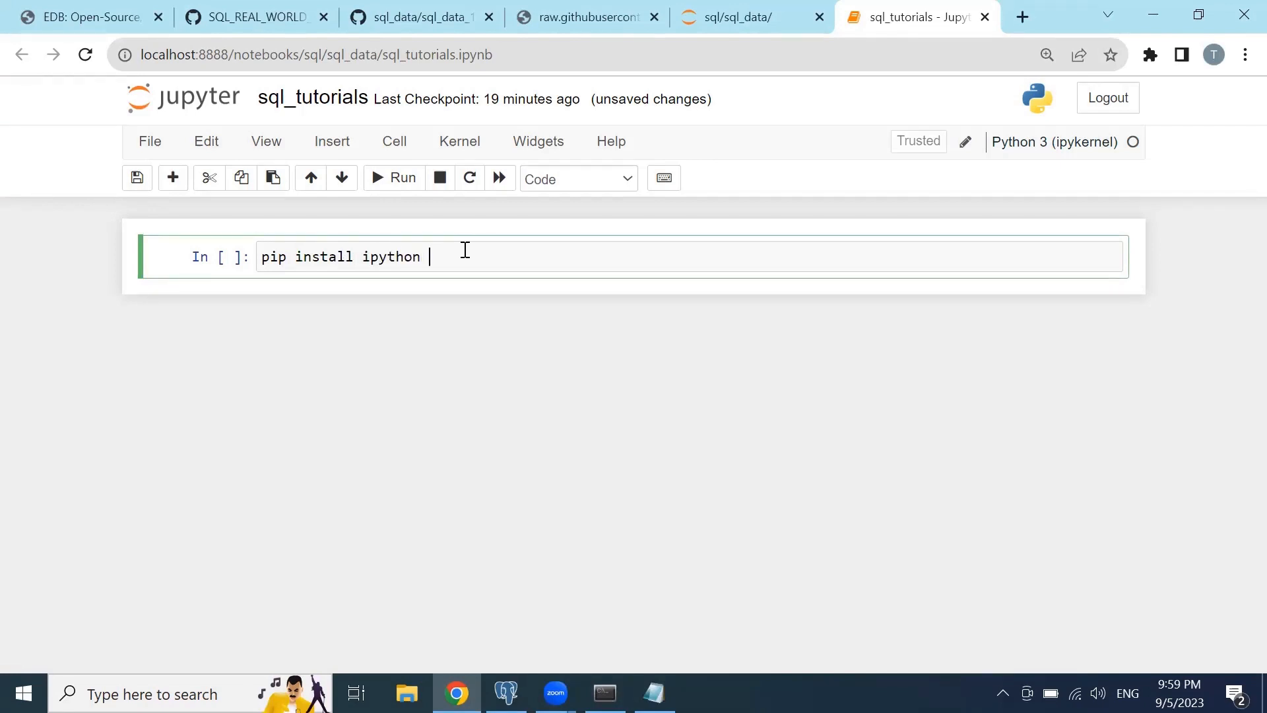
type("-sql")
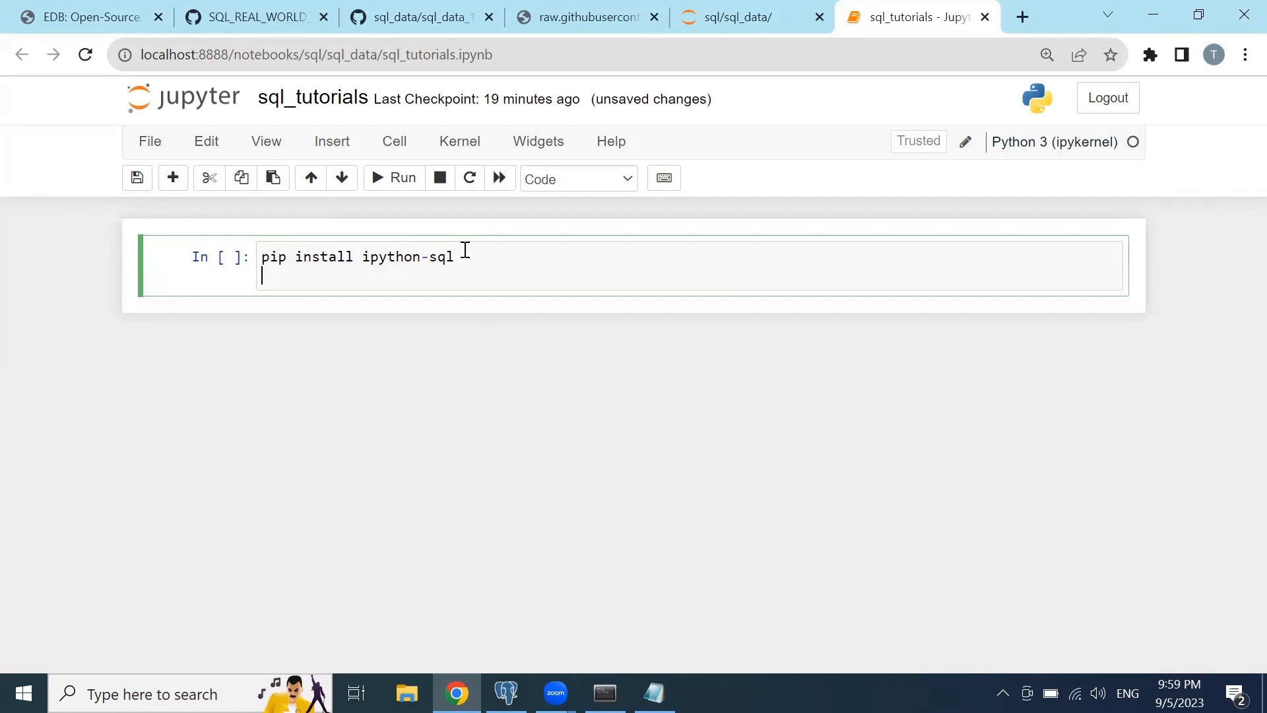
type("pip i")
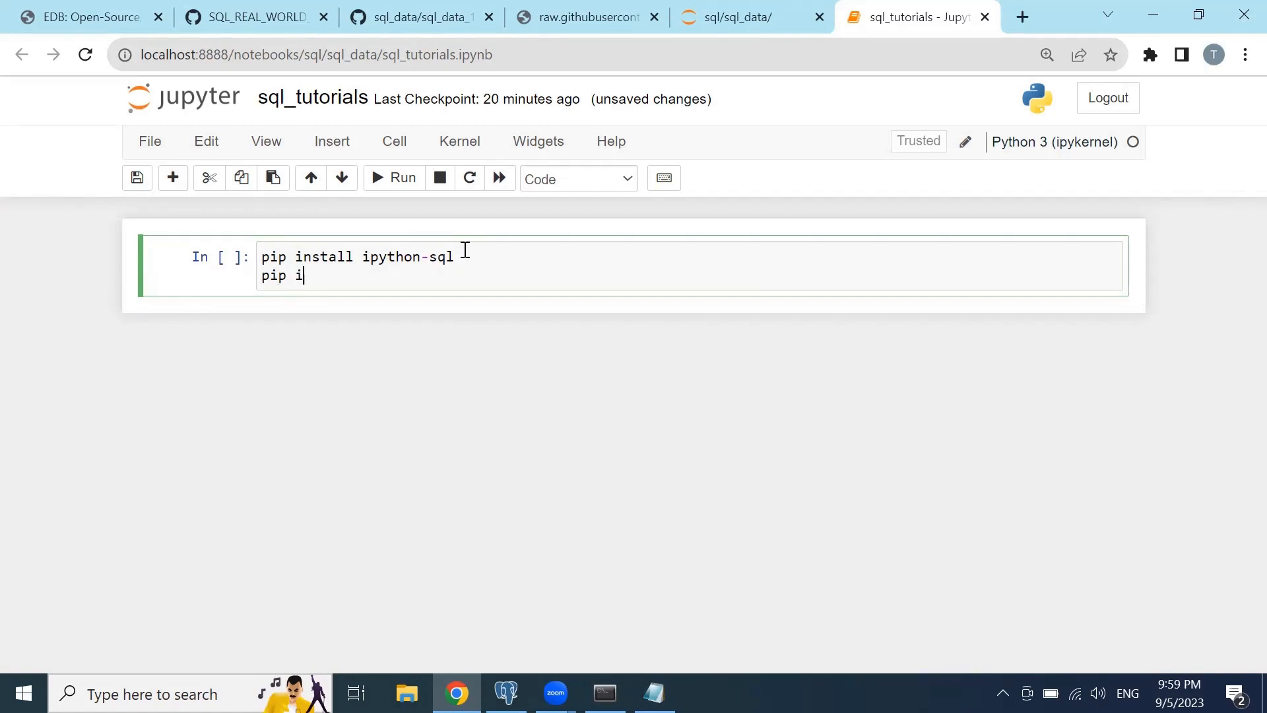
type("nstall")
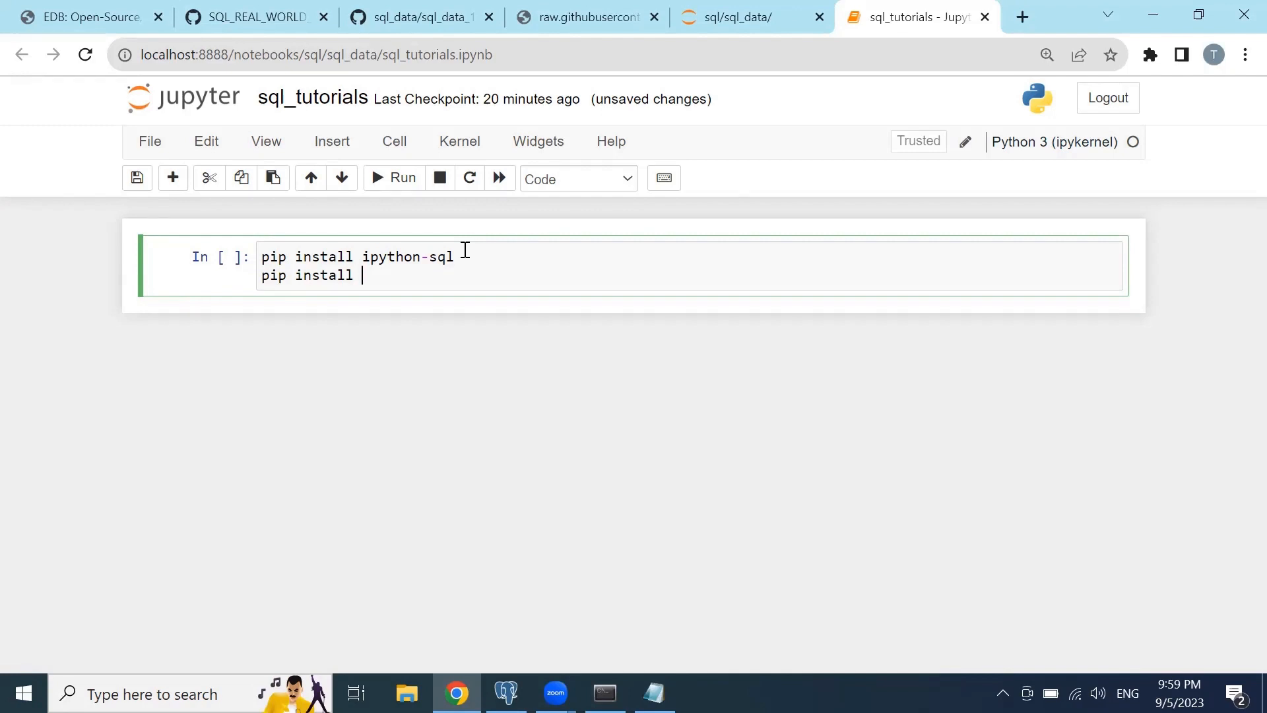
type("--up")
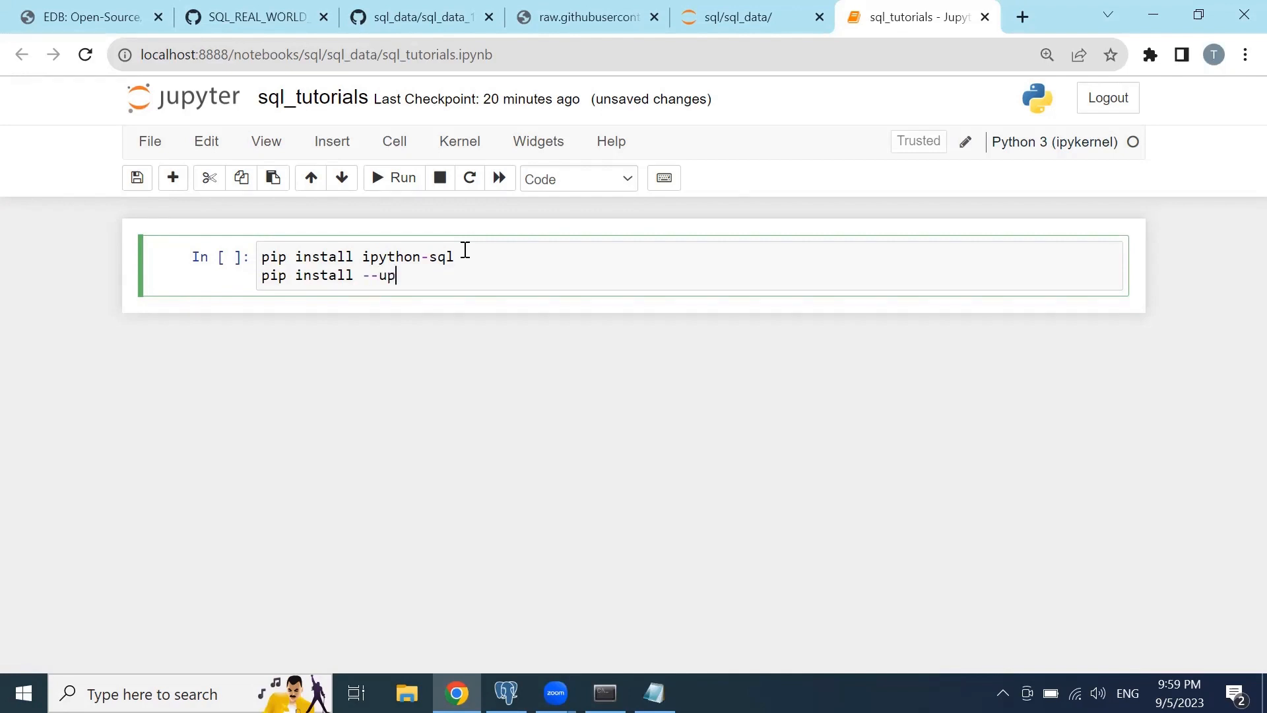
type("grade")
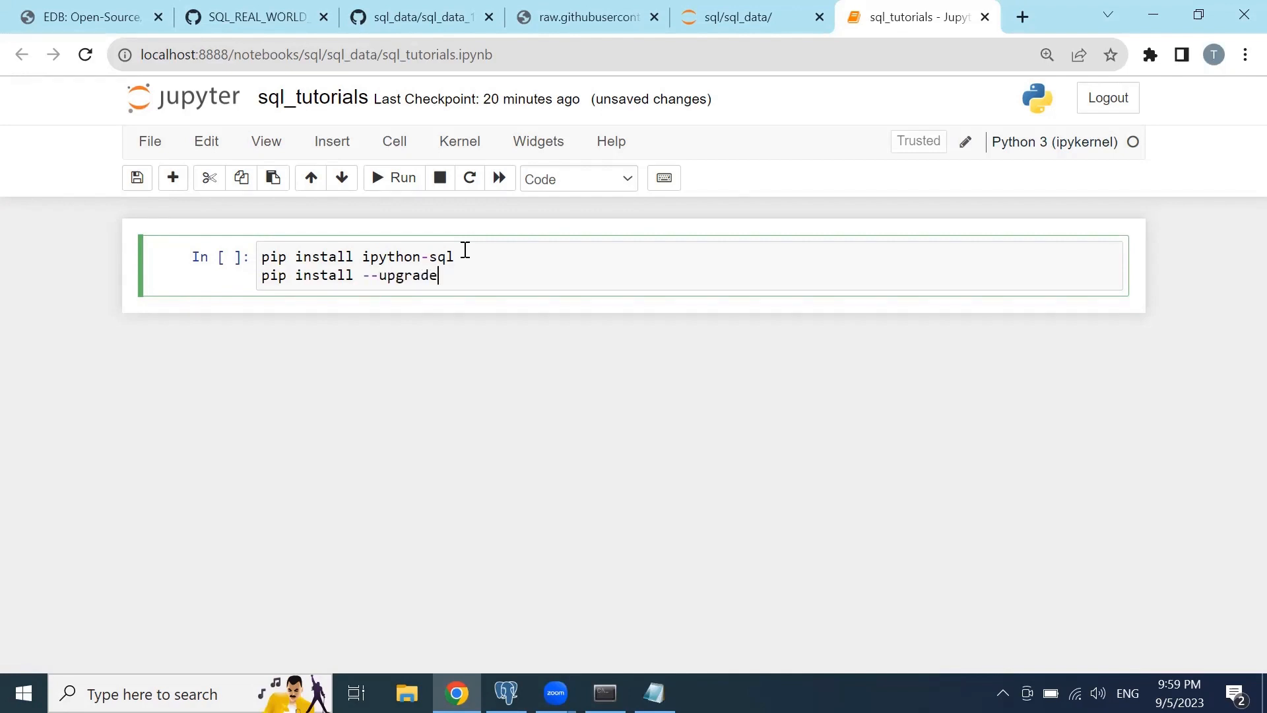
type("ipytho")
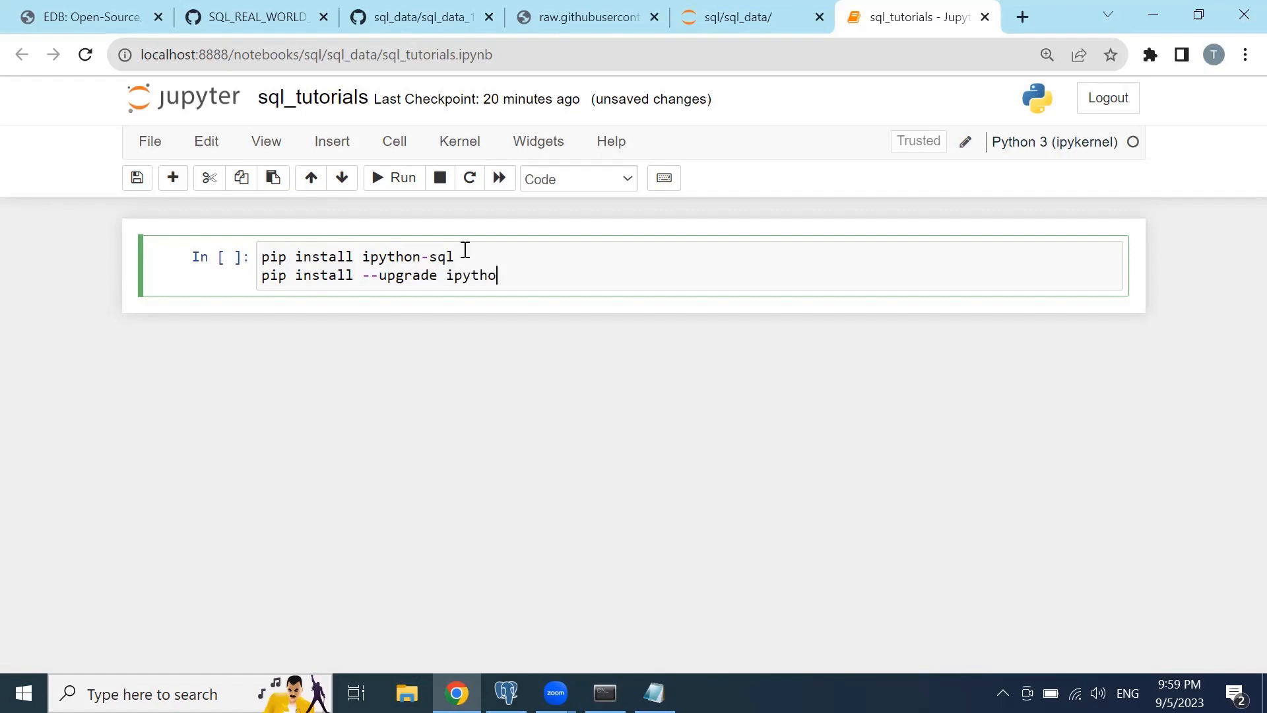
type("n-sql psycopg2")
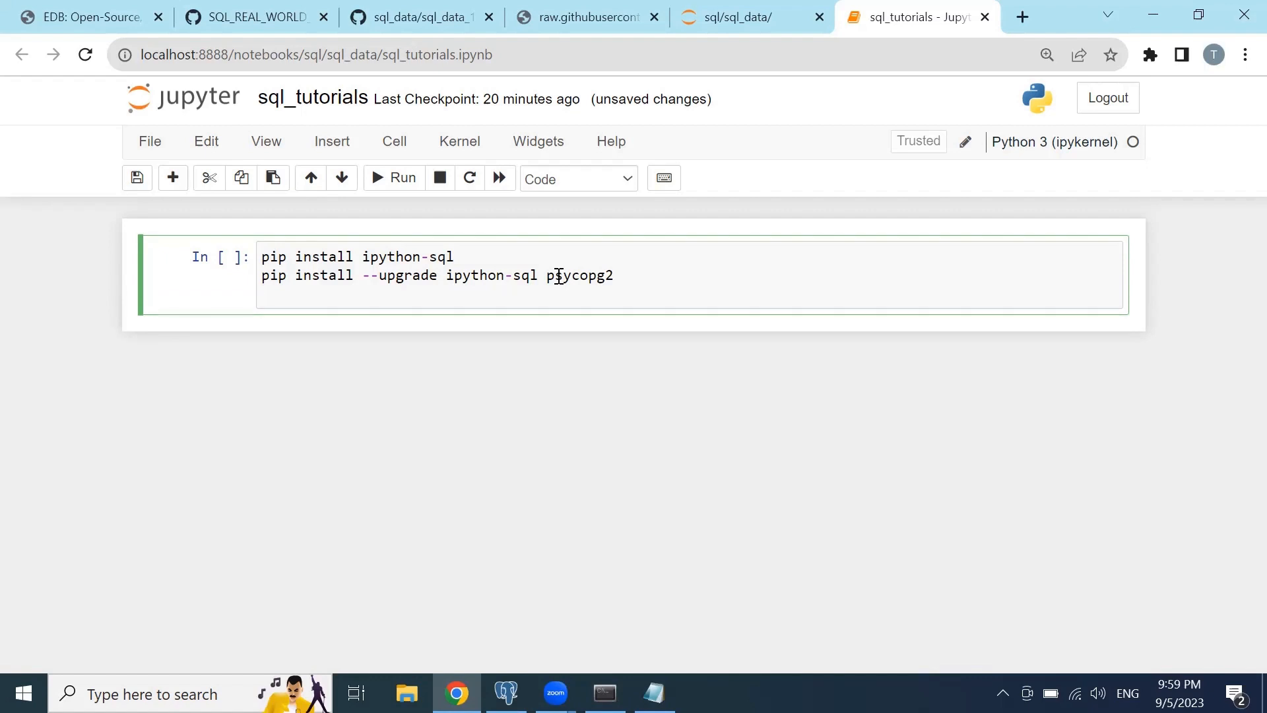
left_click(393, 177)
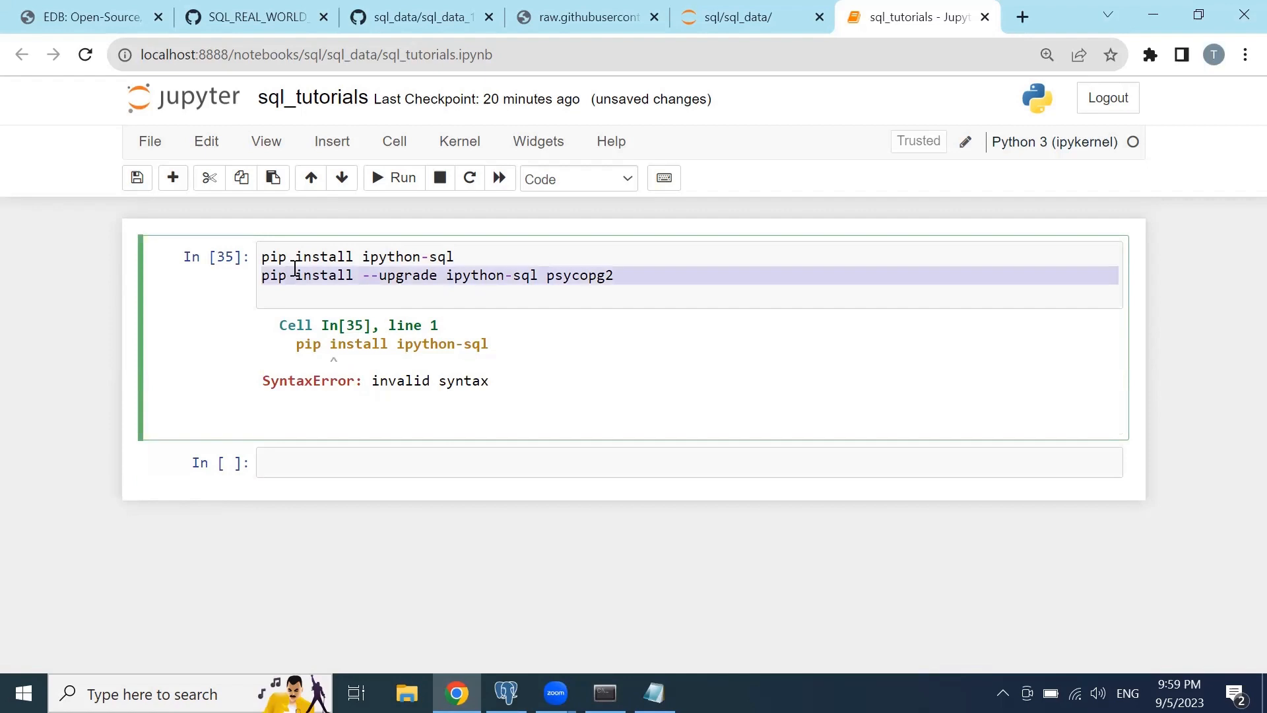
Run 'pip install --upgrade ipython-sql psycopg2' as its own cell
left_click(394, 178)
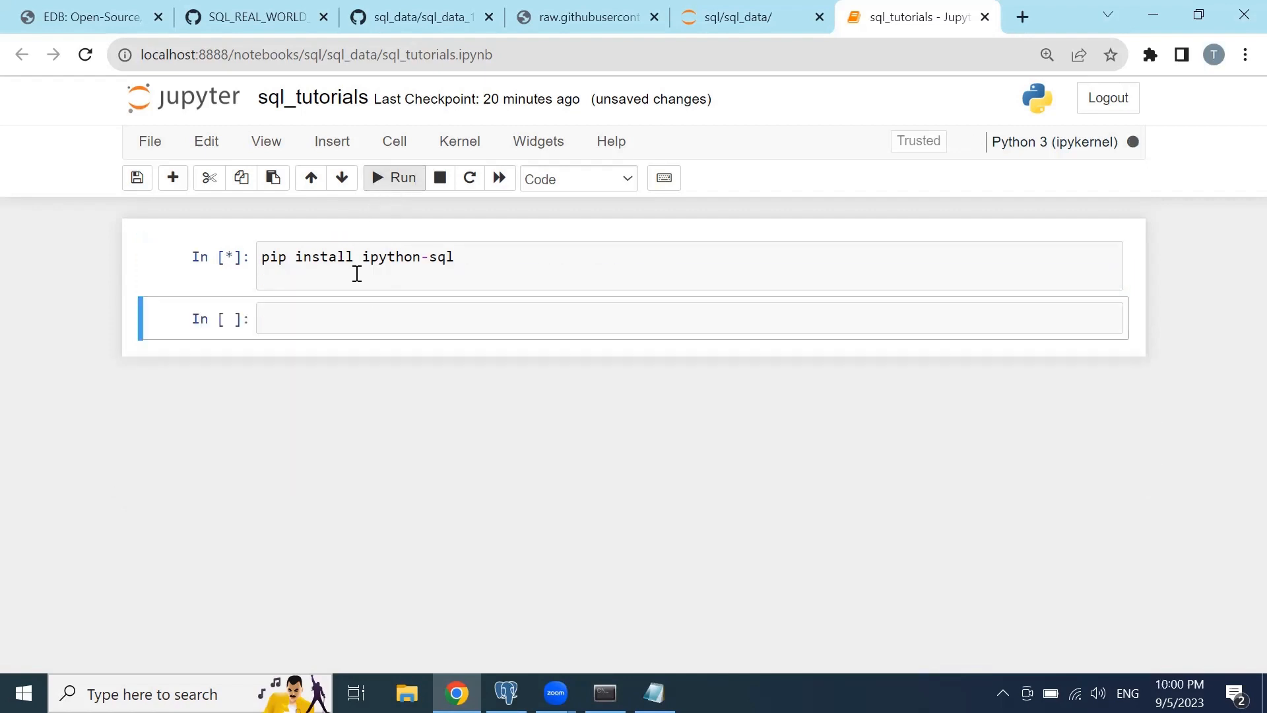
type("pip install --upgrade ipython-sql psycopg2")
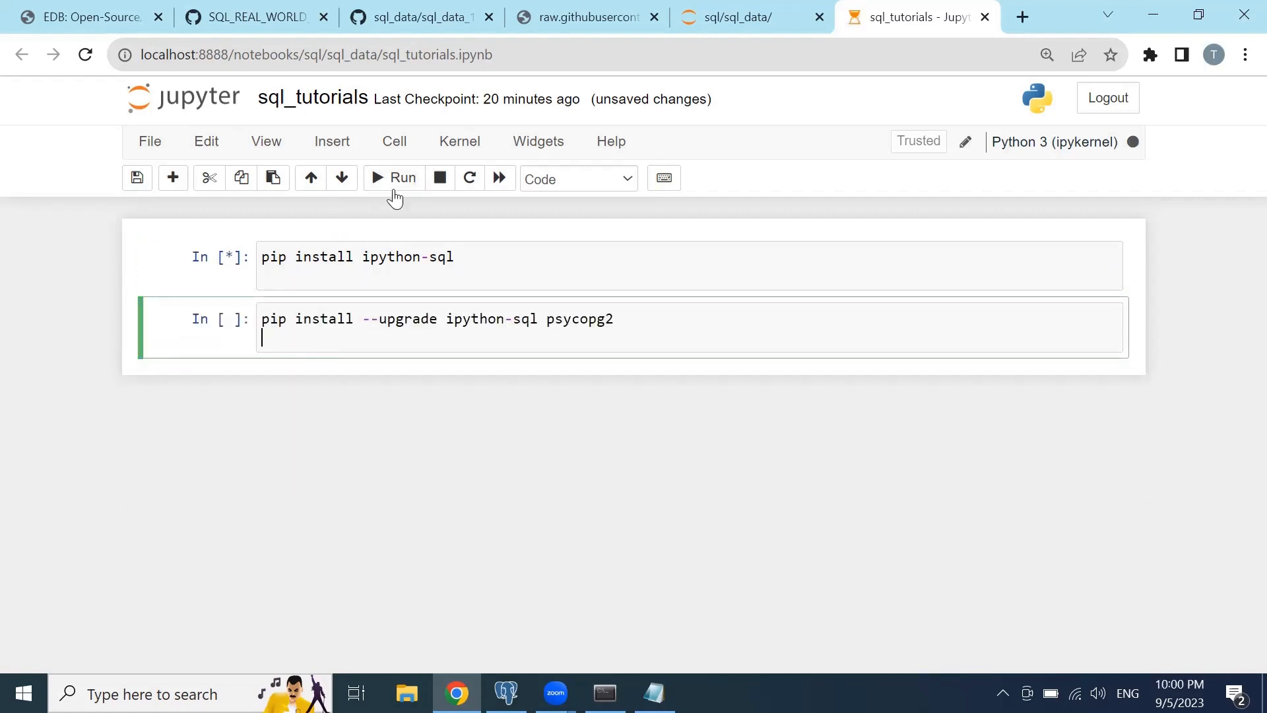
key("shift+enter")
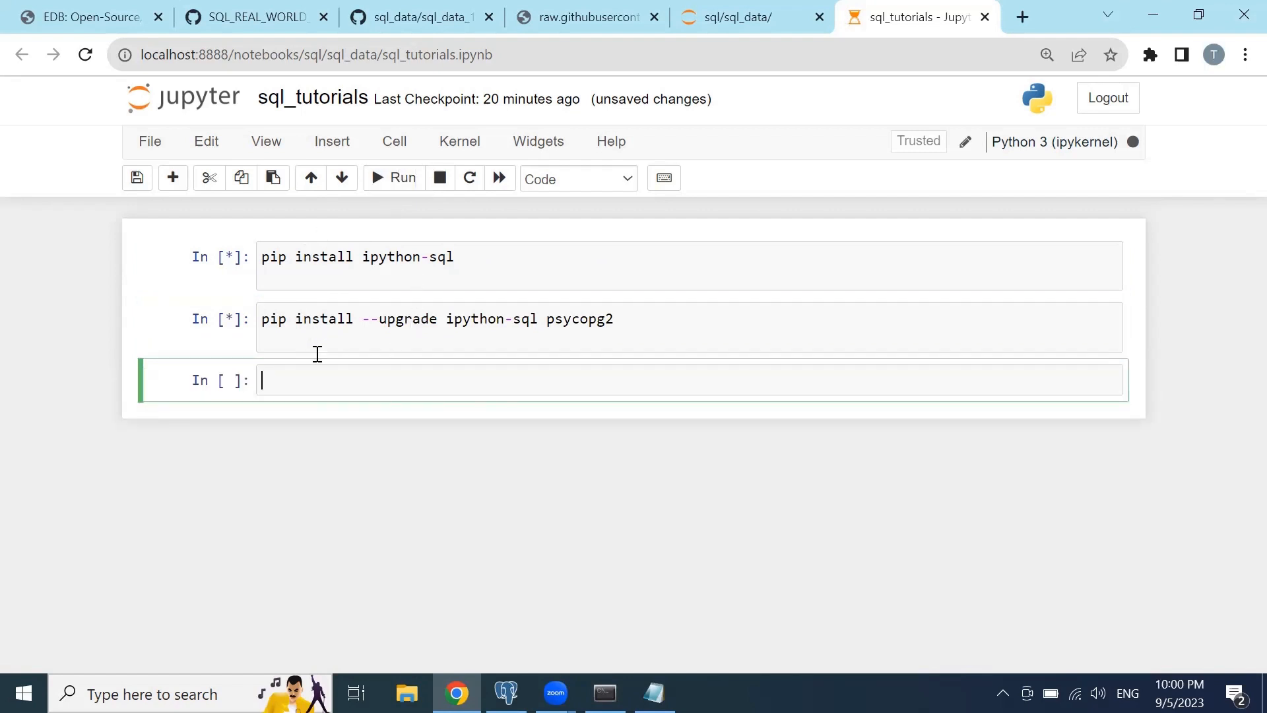
Load the sql extension with %load_ext sql, which reports it is already loaded
type("%")
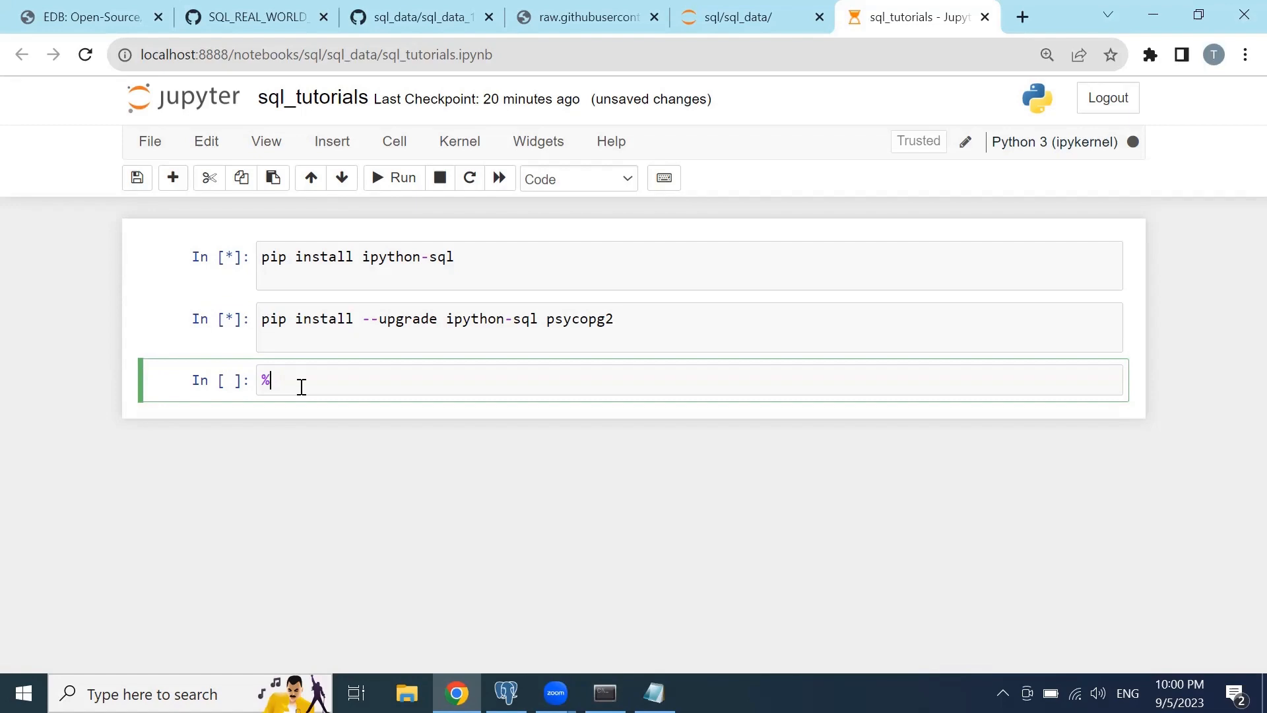
type("load_ext")
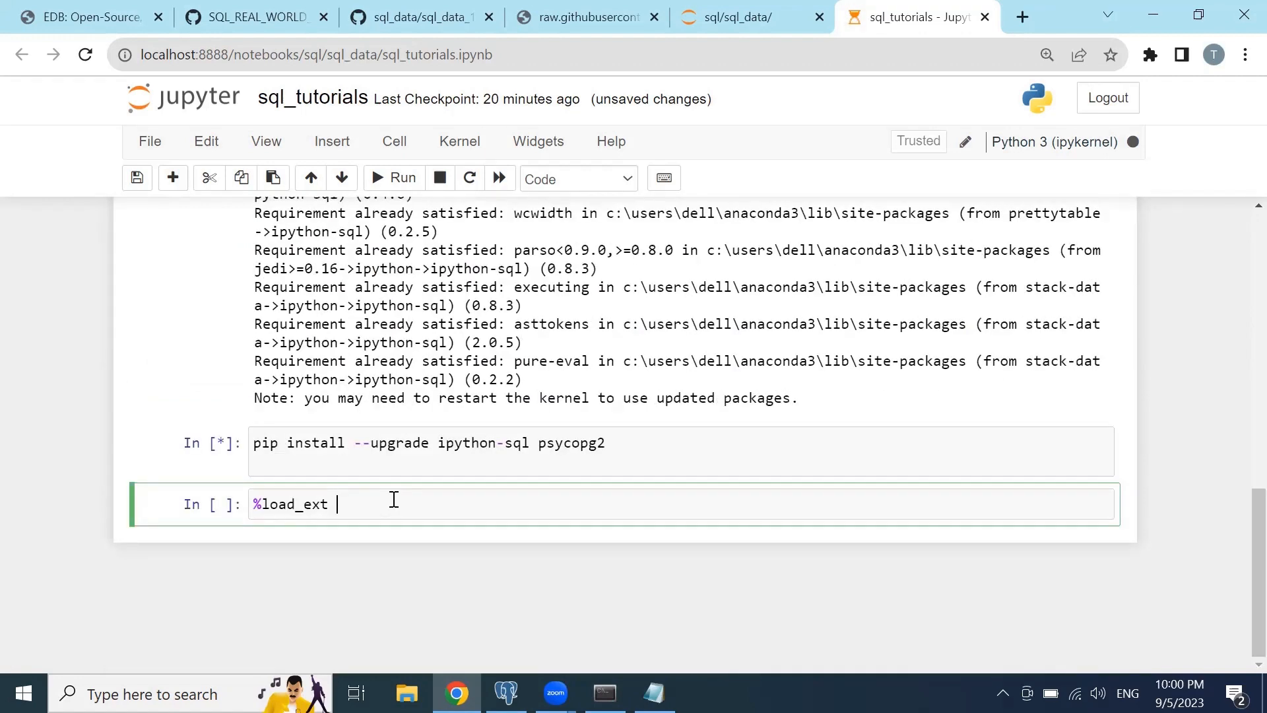
type("sql")
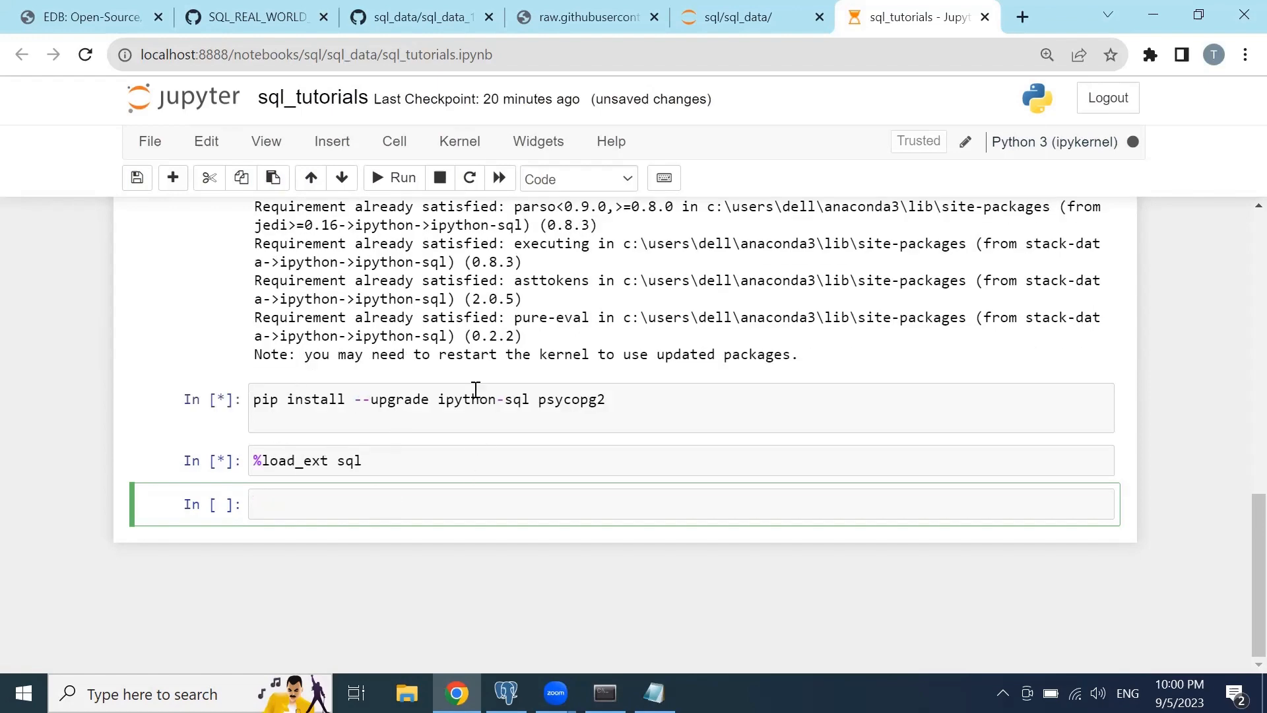
scroll("down", 3)
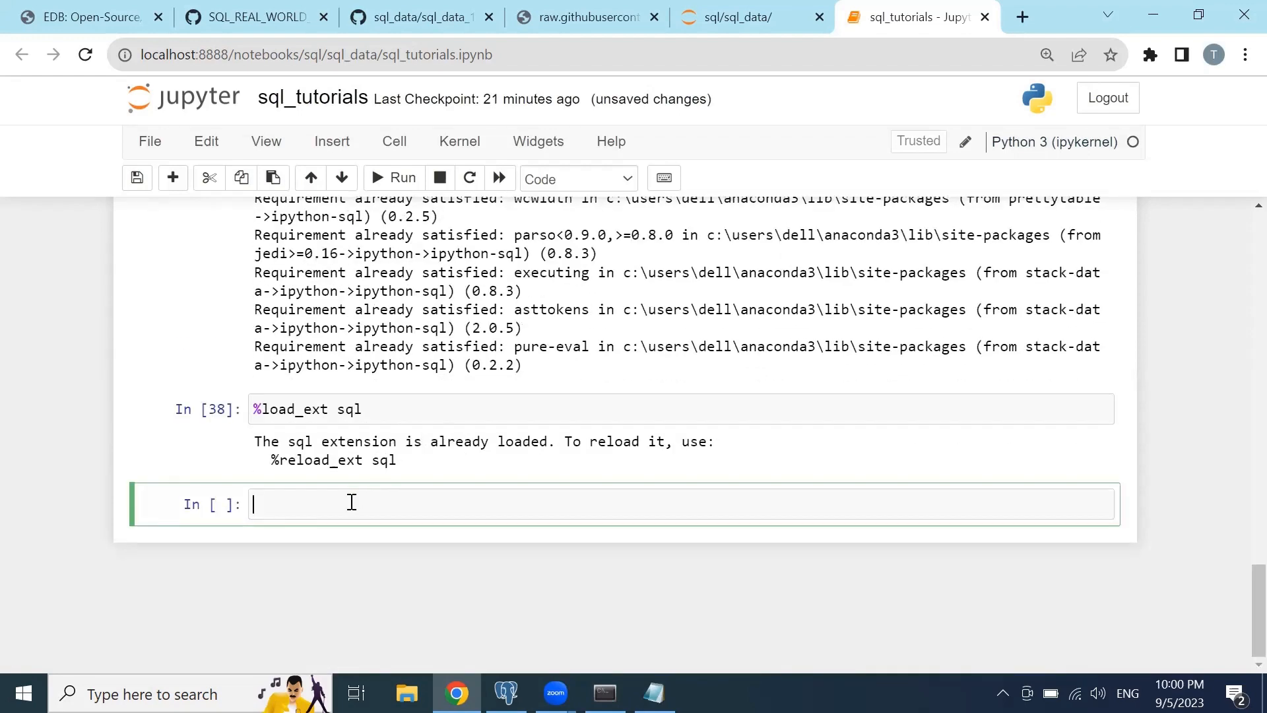
type("%")
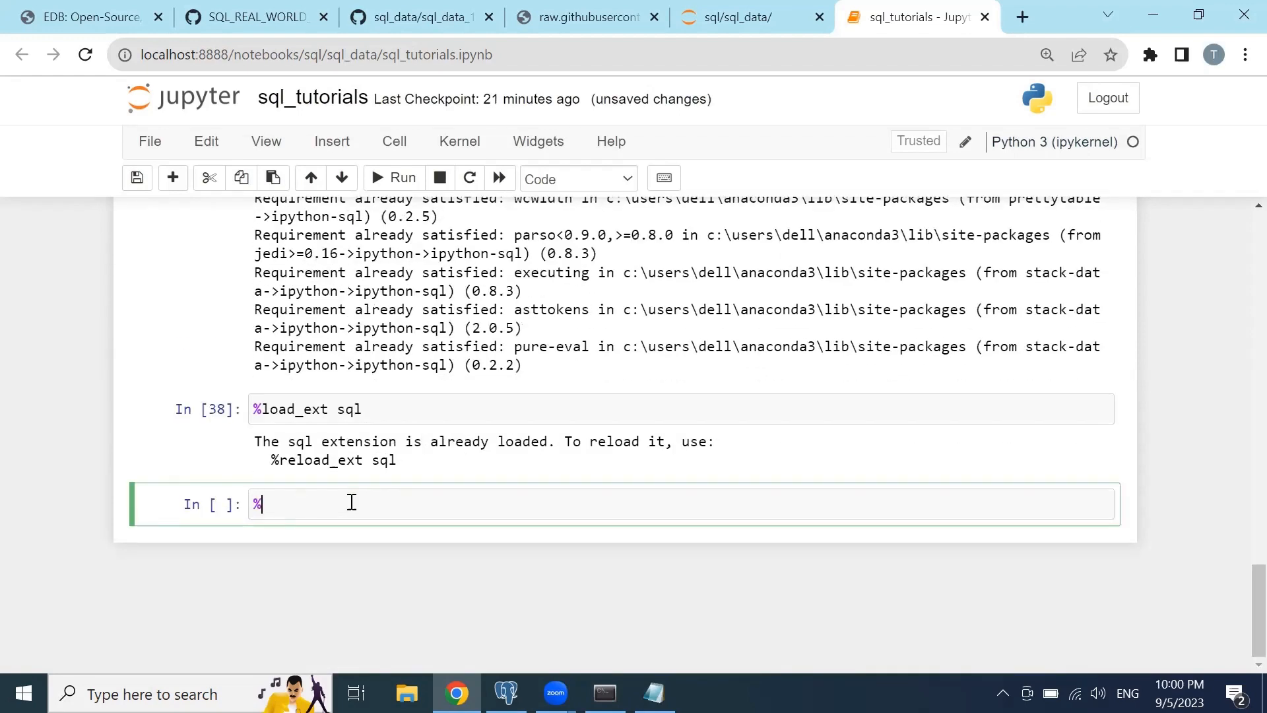
type("sql")
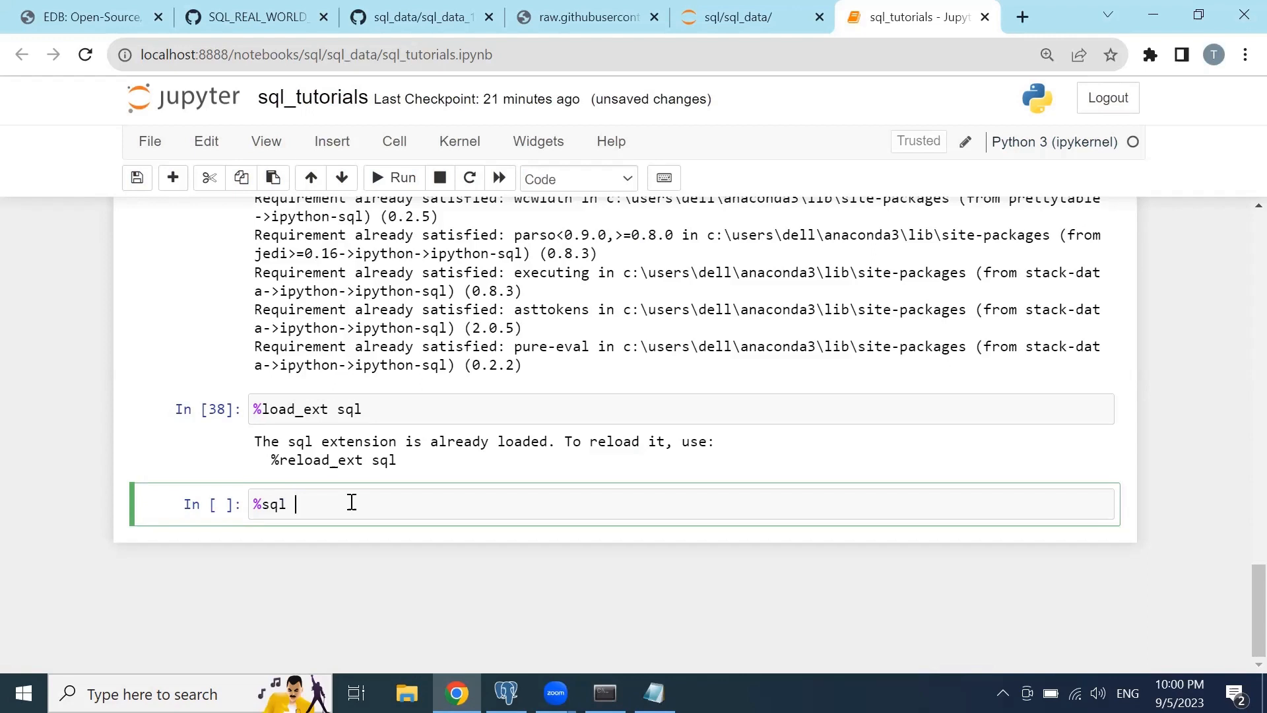
type("postgre")
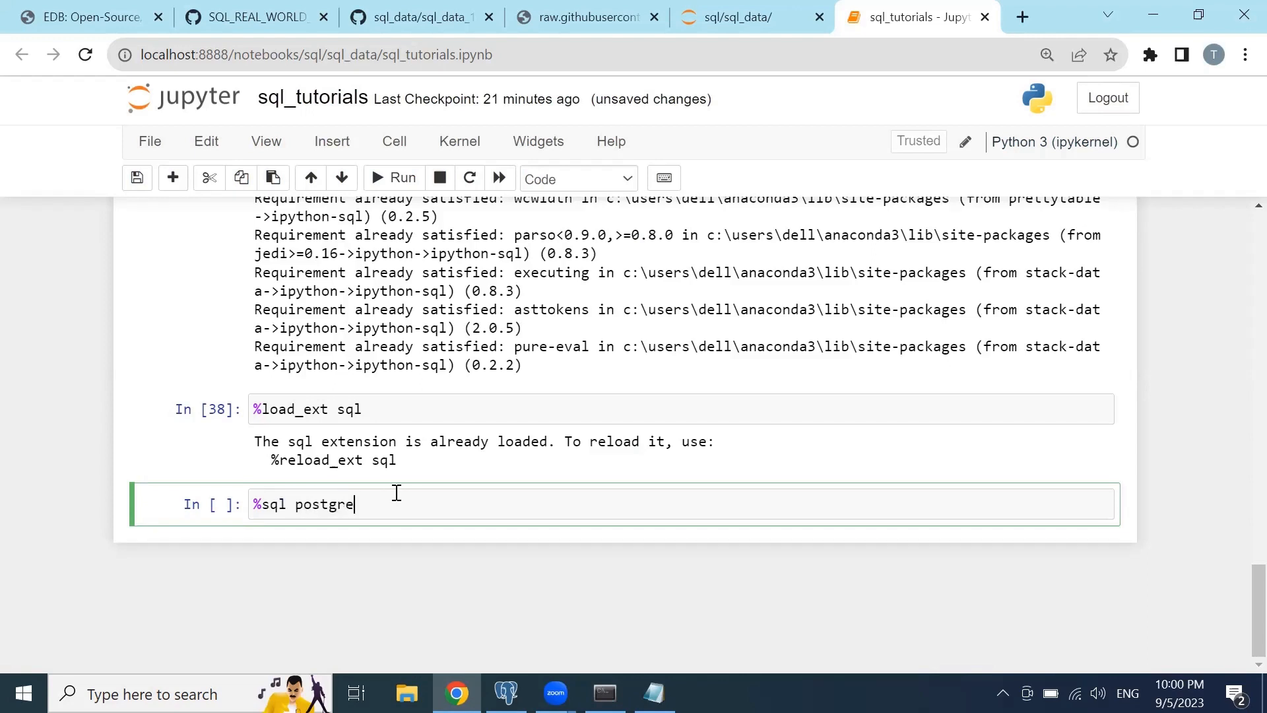
type("sql")
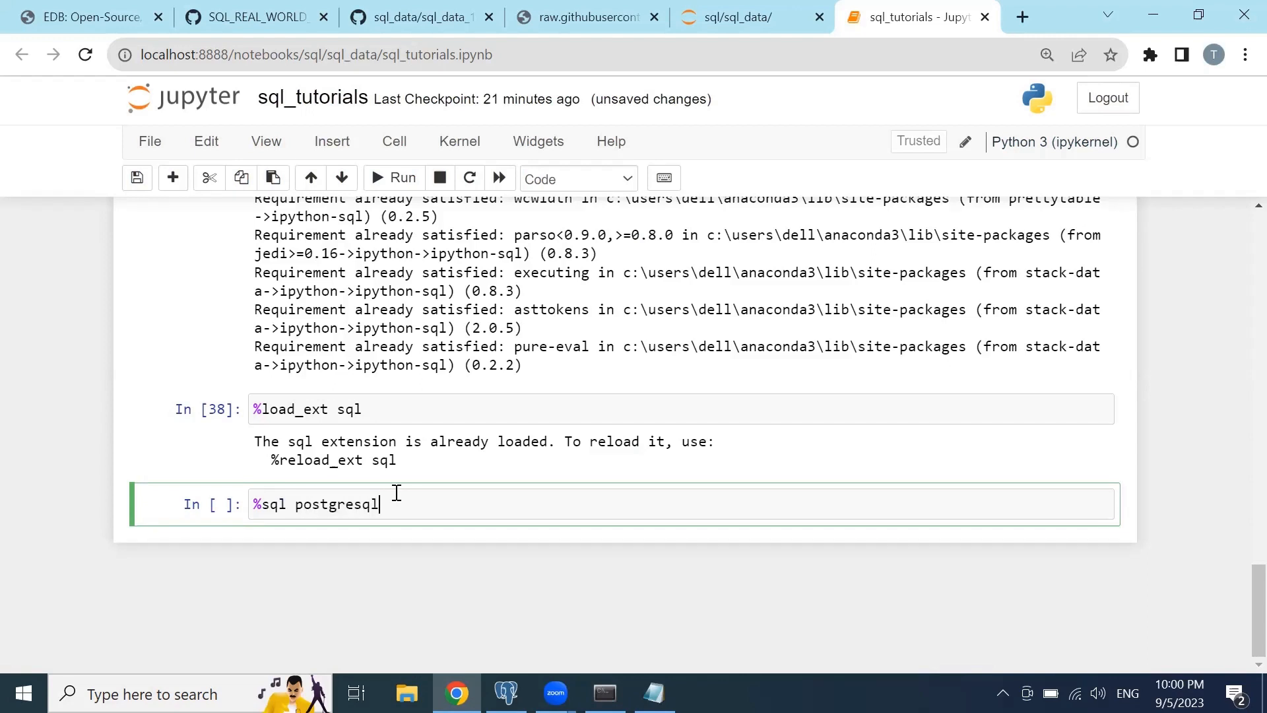
type("://p")
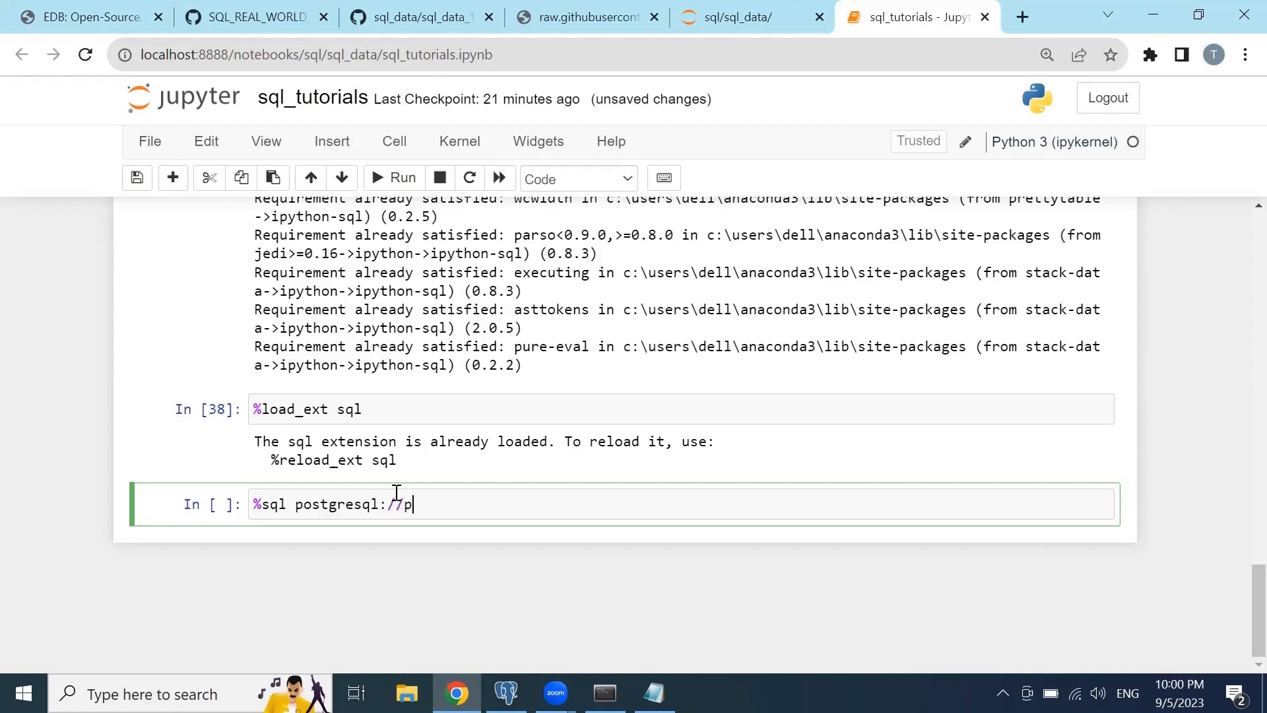
type("osgre")
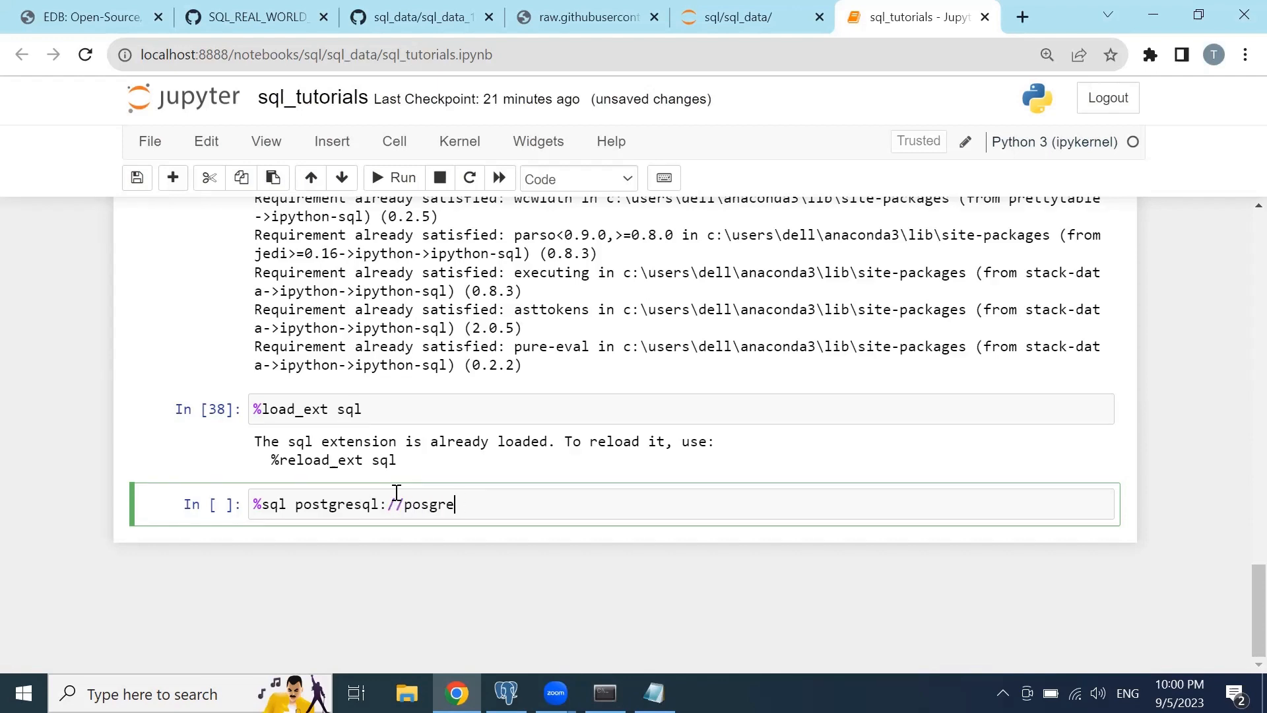
type("postgre")
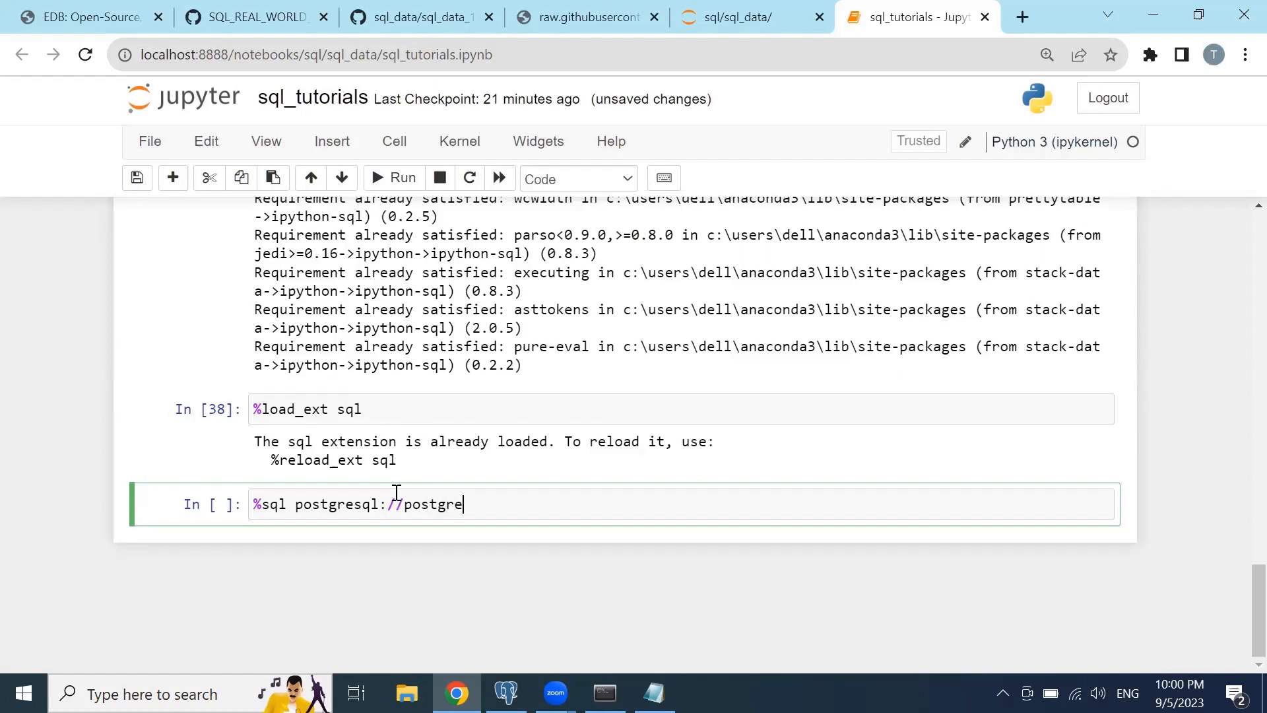
type("s")
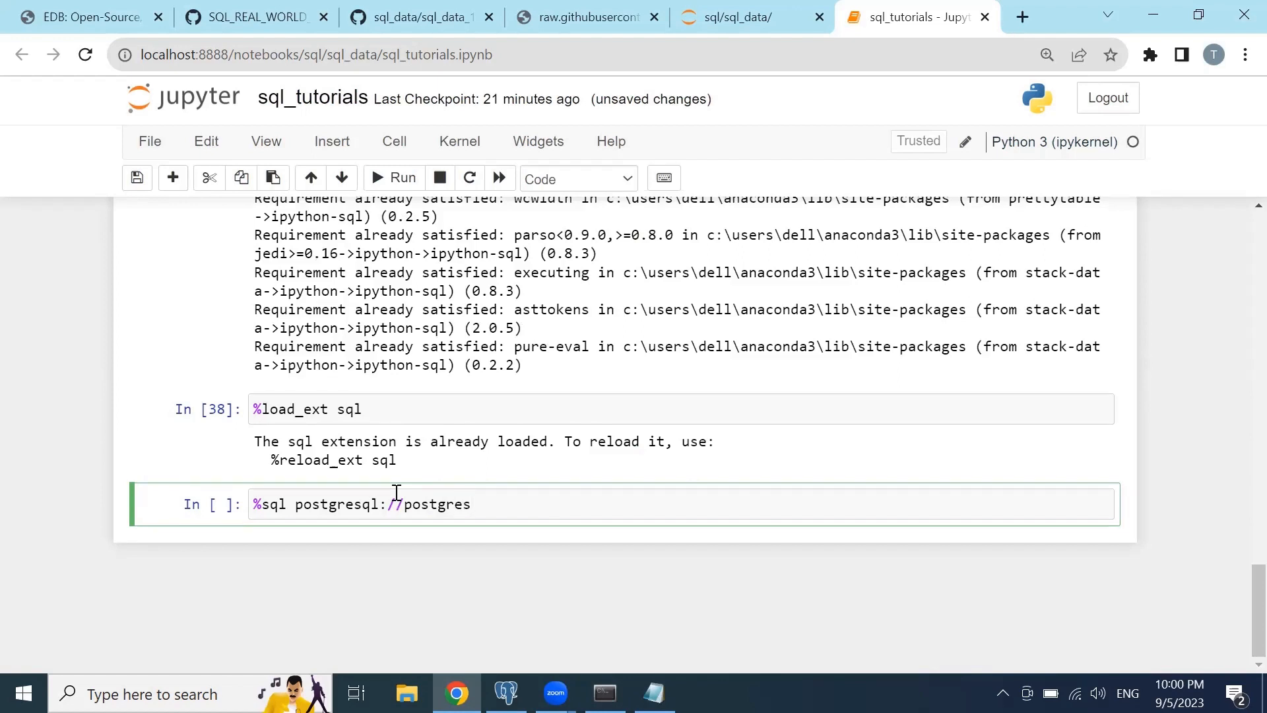
type(":")
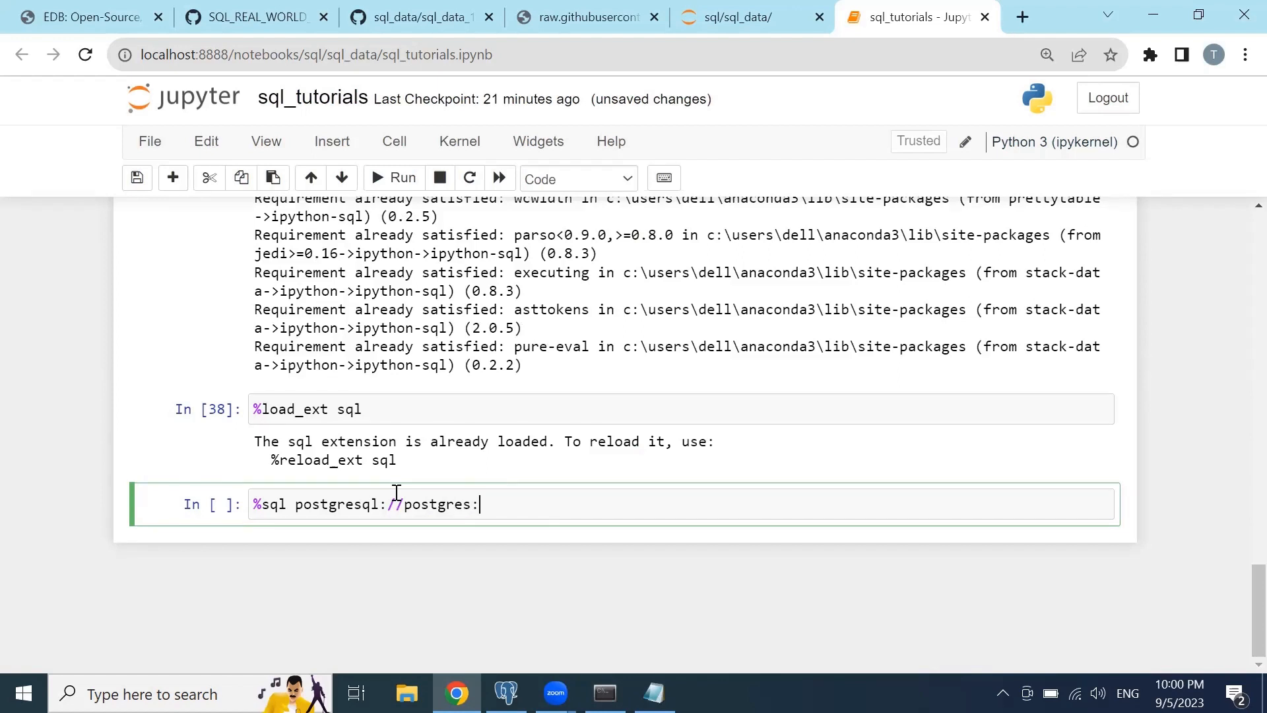
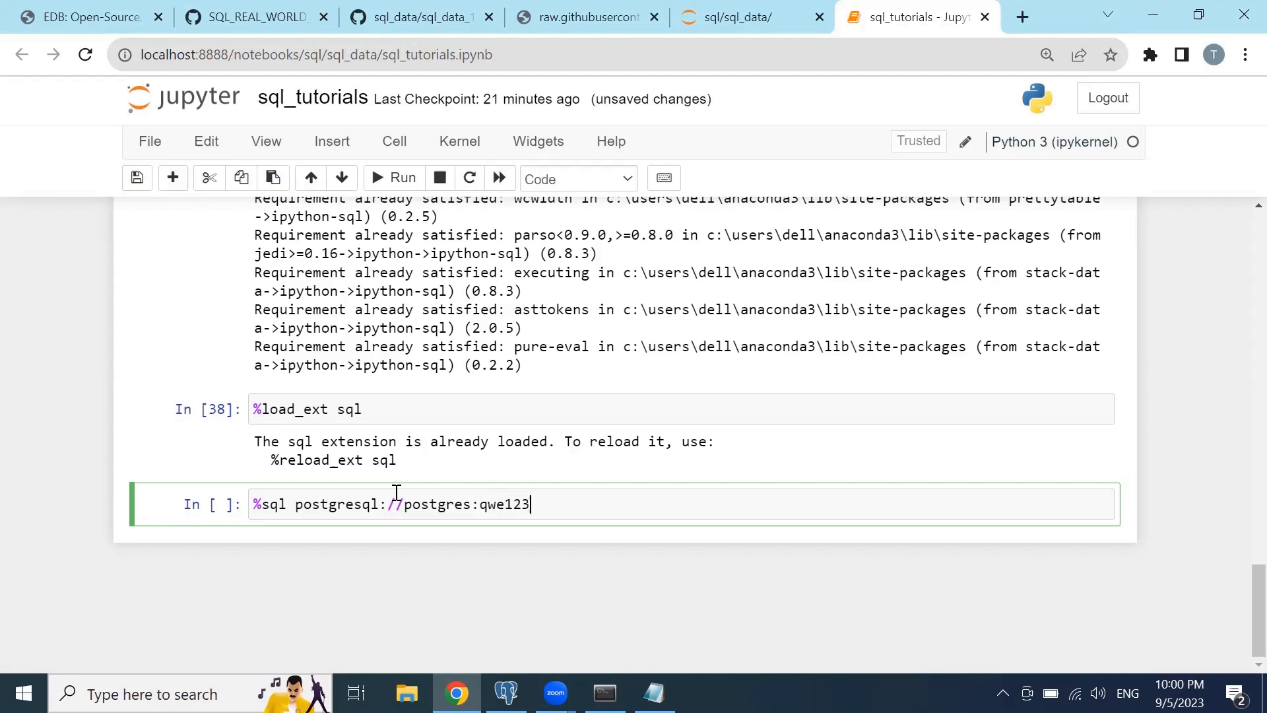
type("@lo")
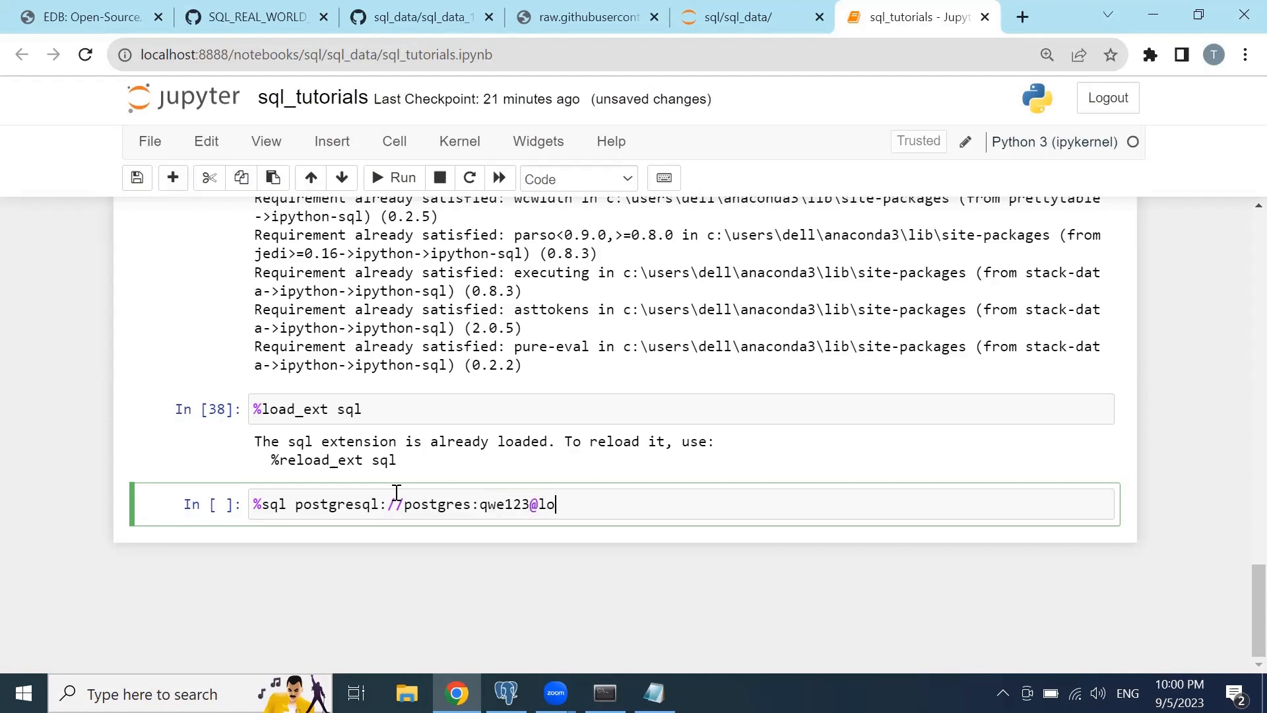
type("calhi")
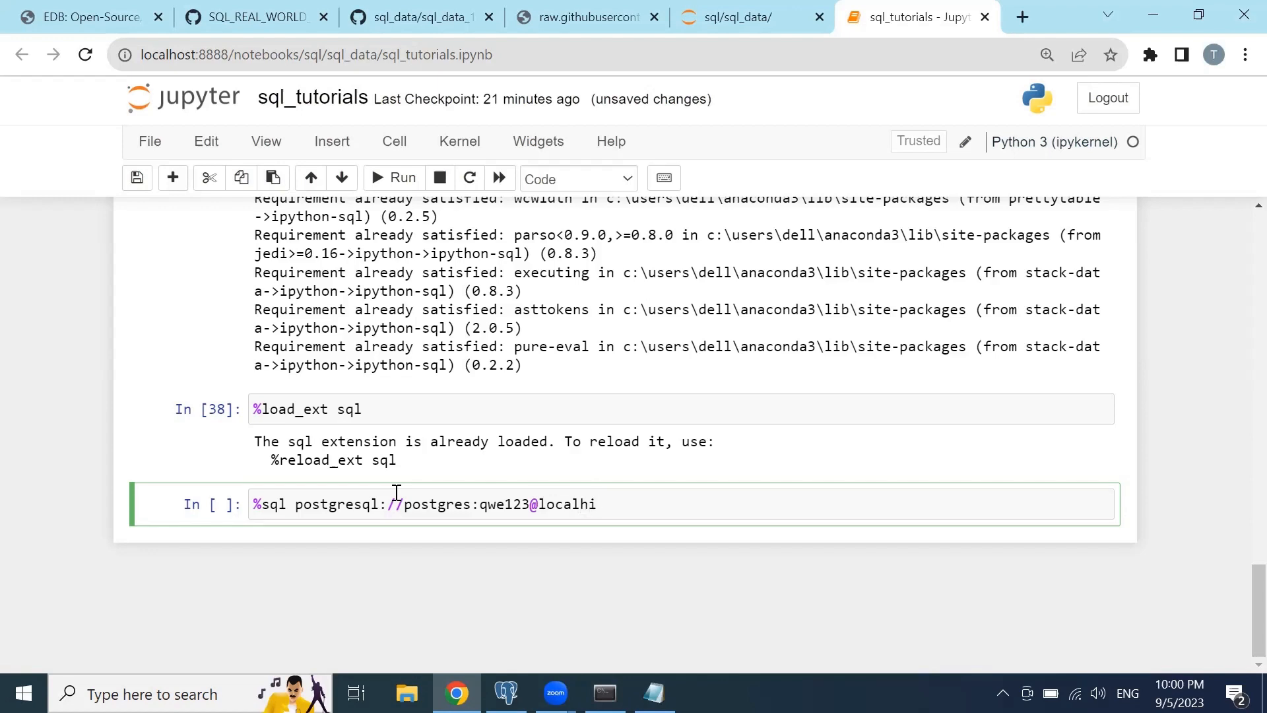
type("st")
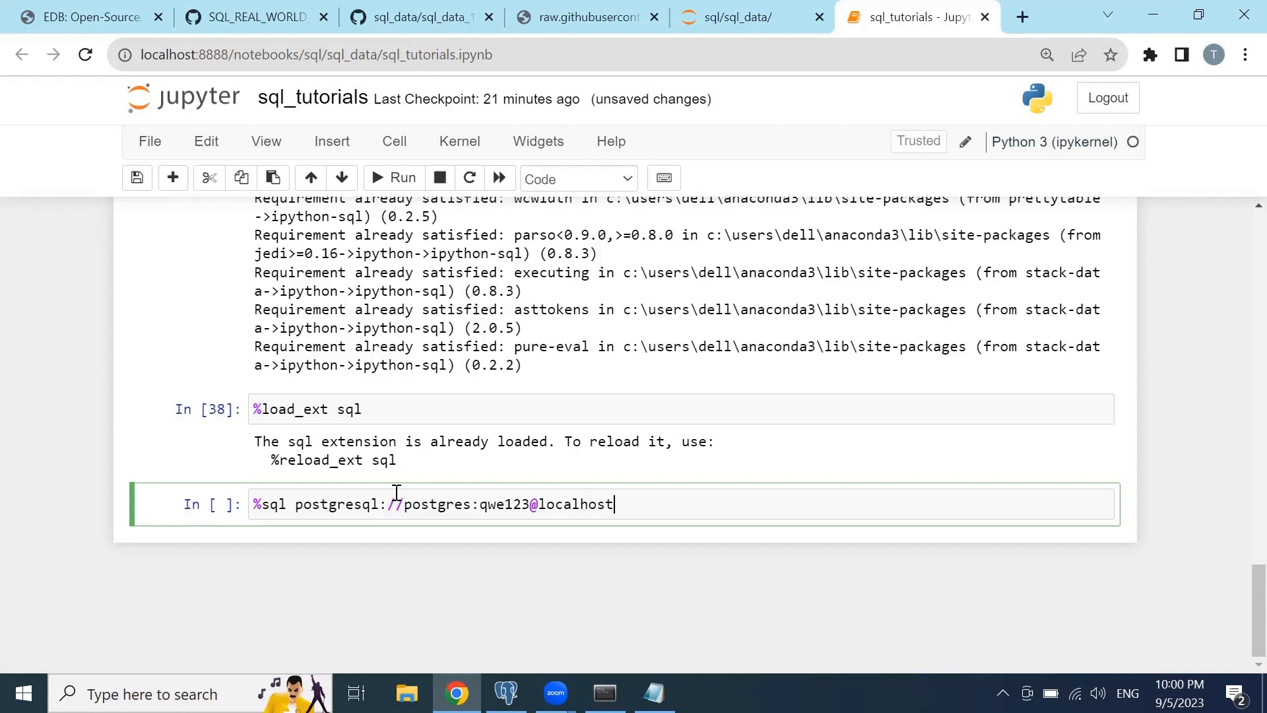
type("/")
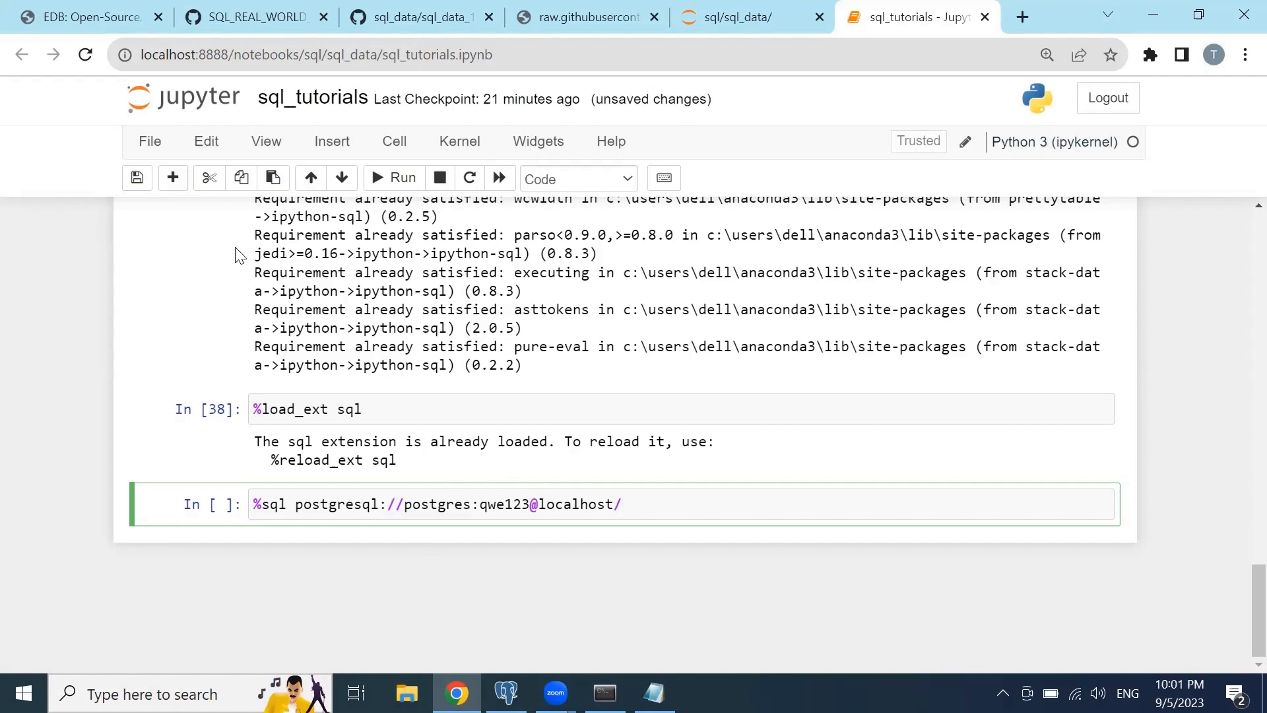
left_click(504, 694)
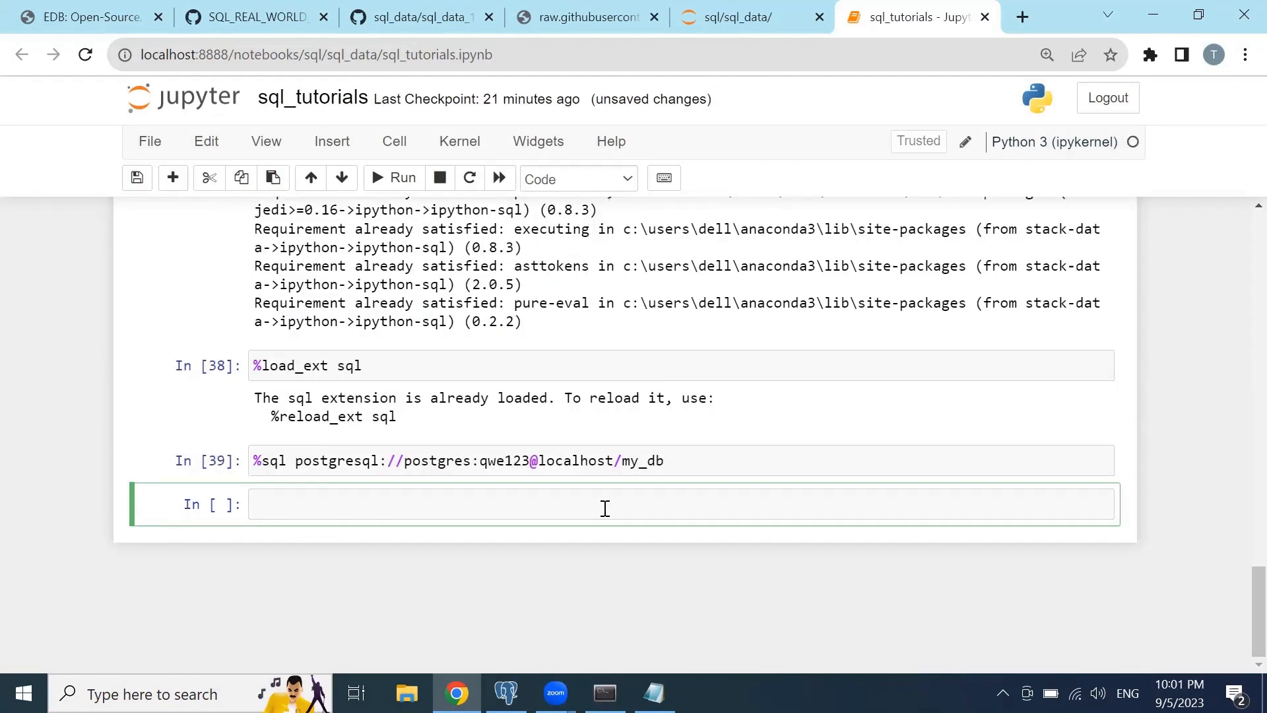
Type the partial query '%sql SELECT * FROM acto' into the empty cell
left_click(374, 504)
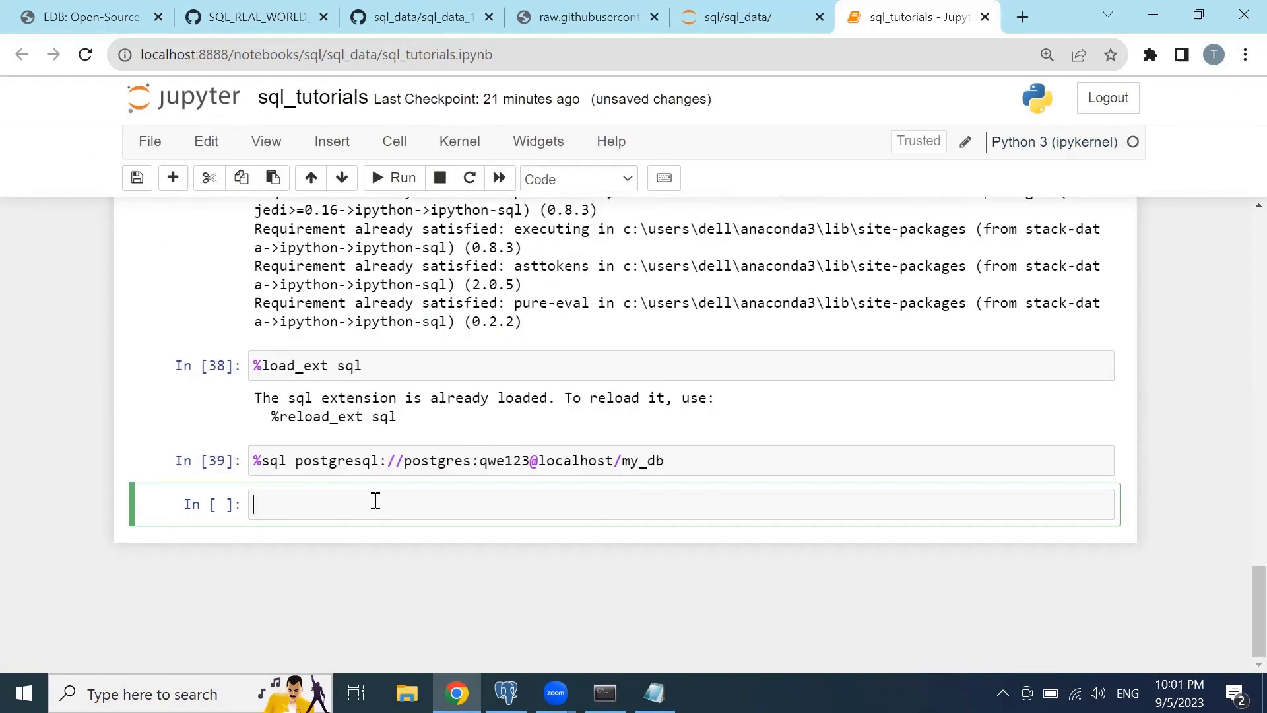
type("%sql")
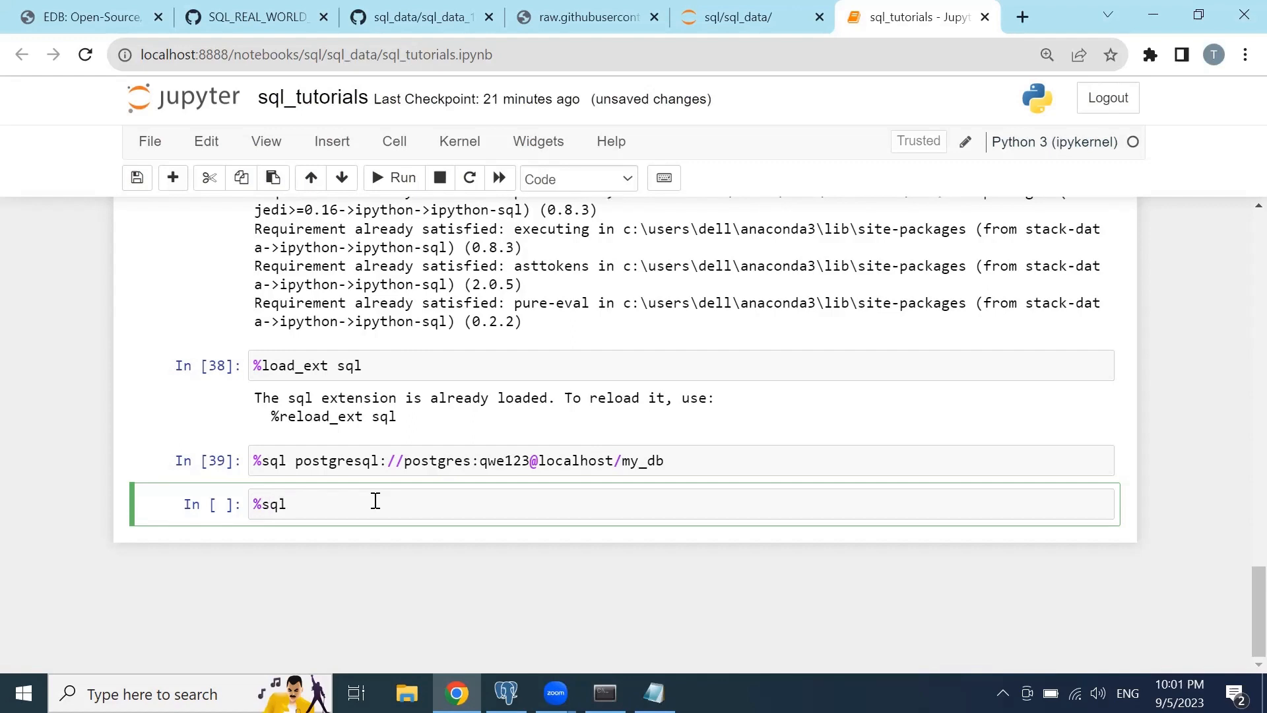
type("SELECT")
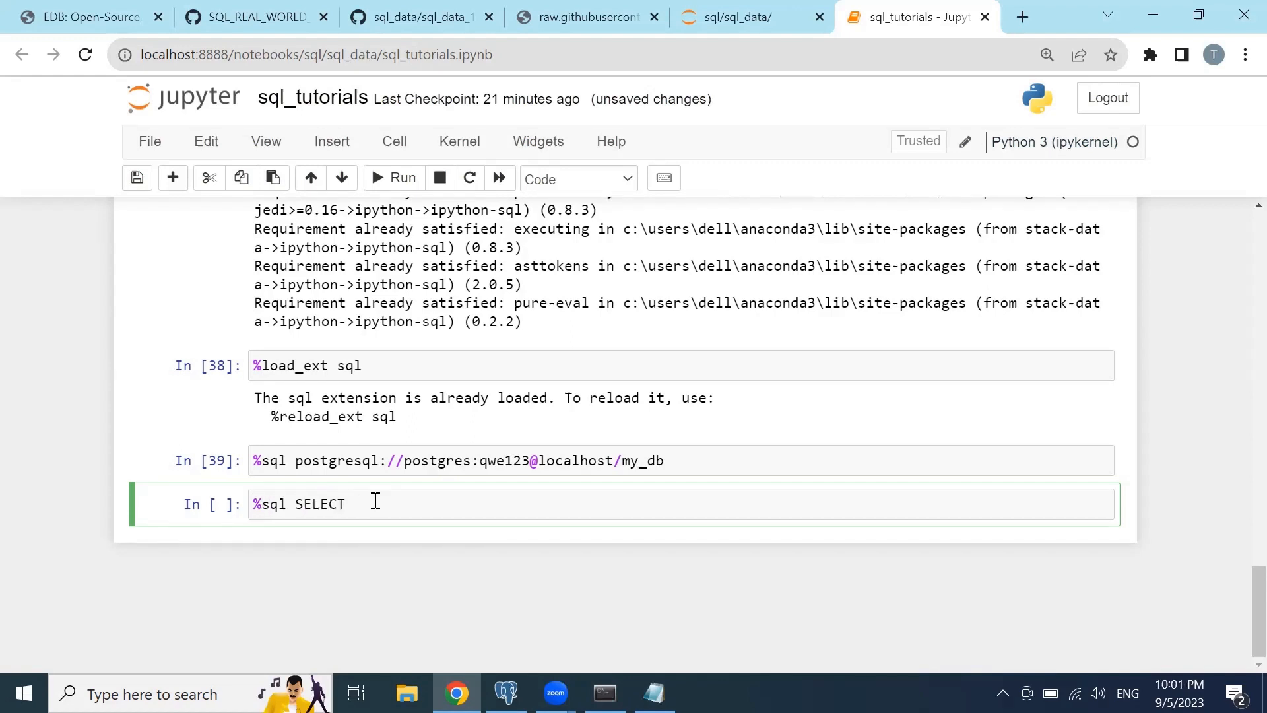
type("* FROM aa")
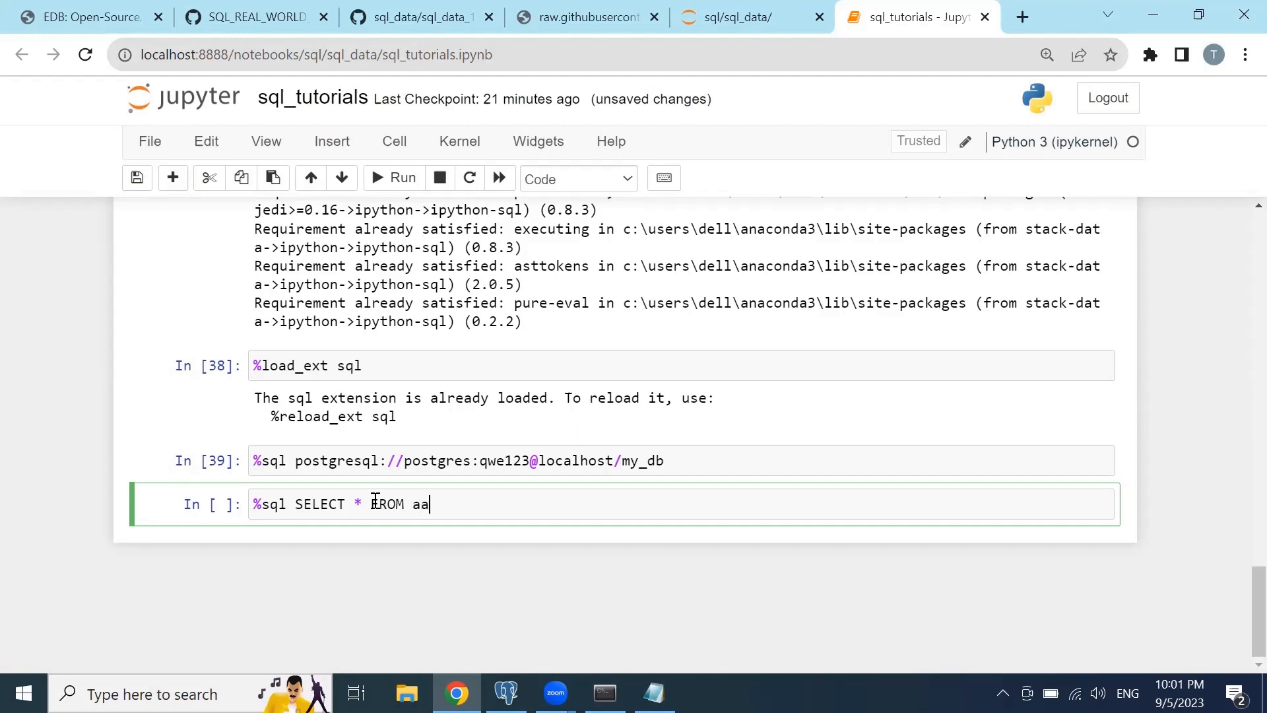
type("cto")
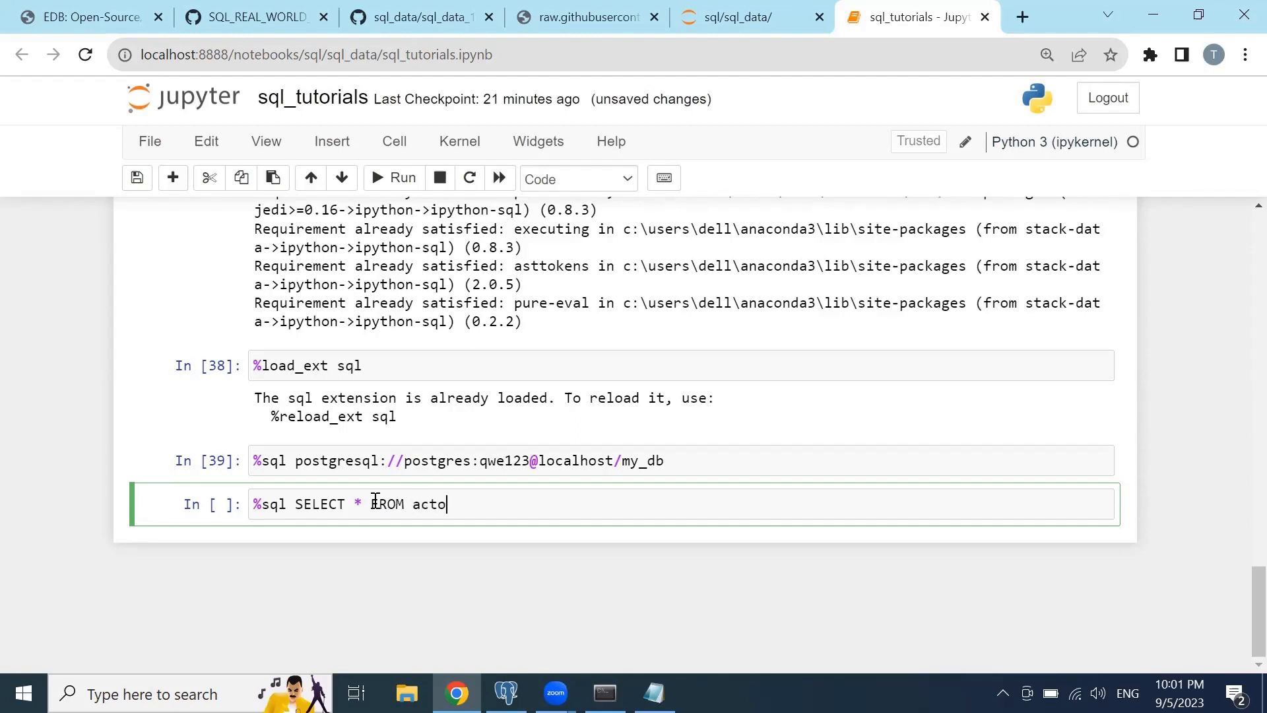